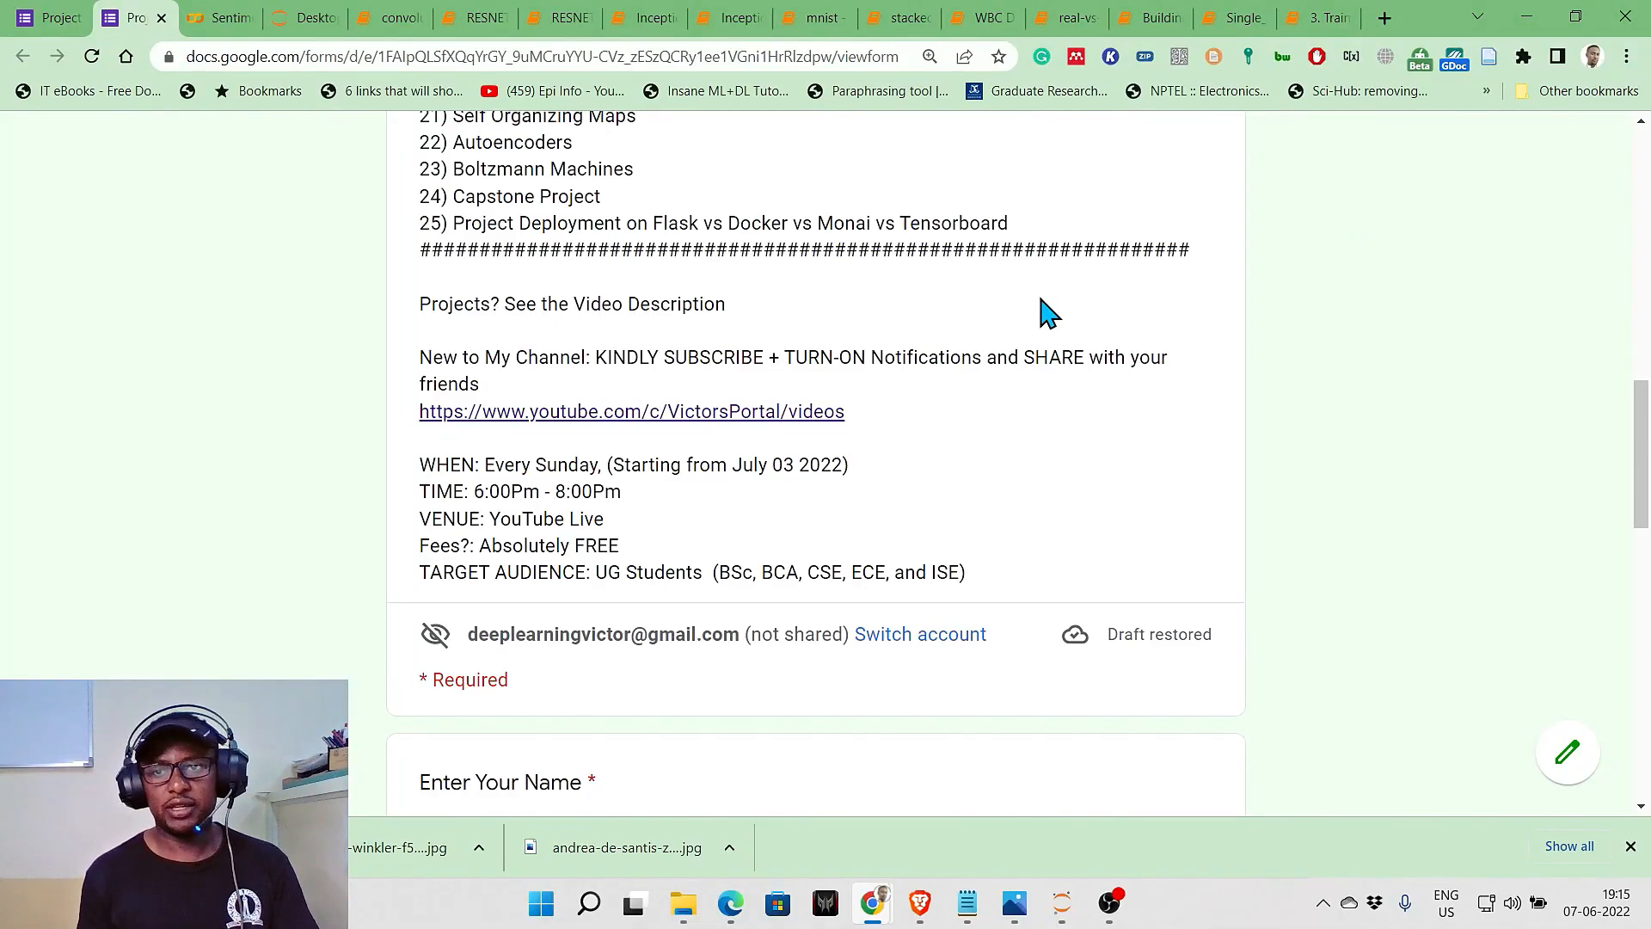
pyautogui.moveTo(1356, 183)
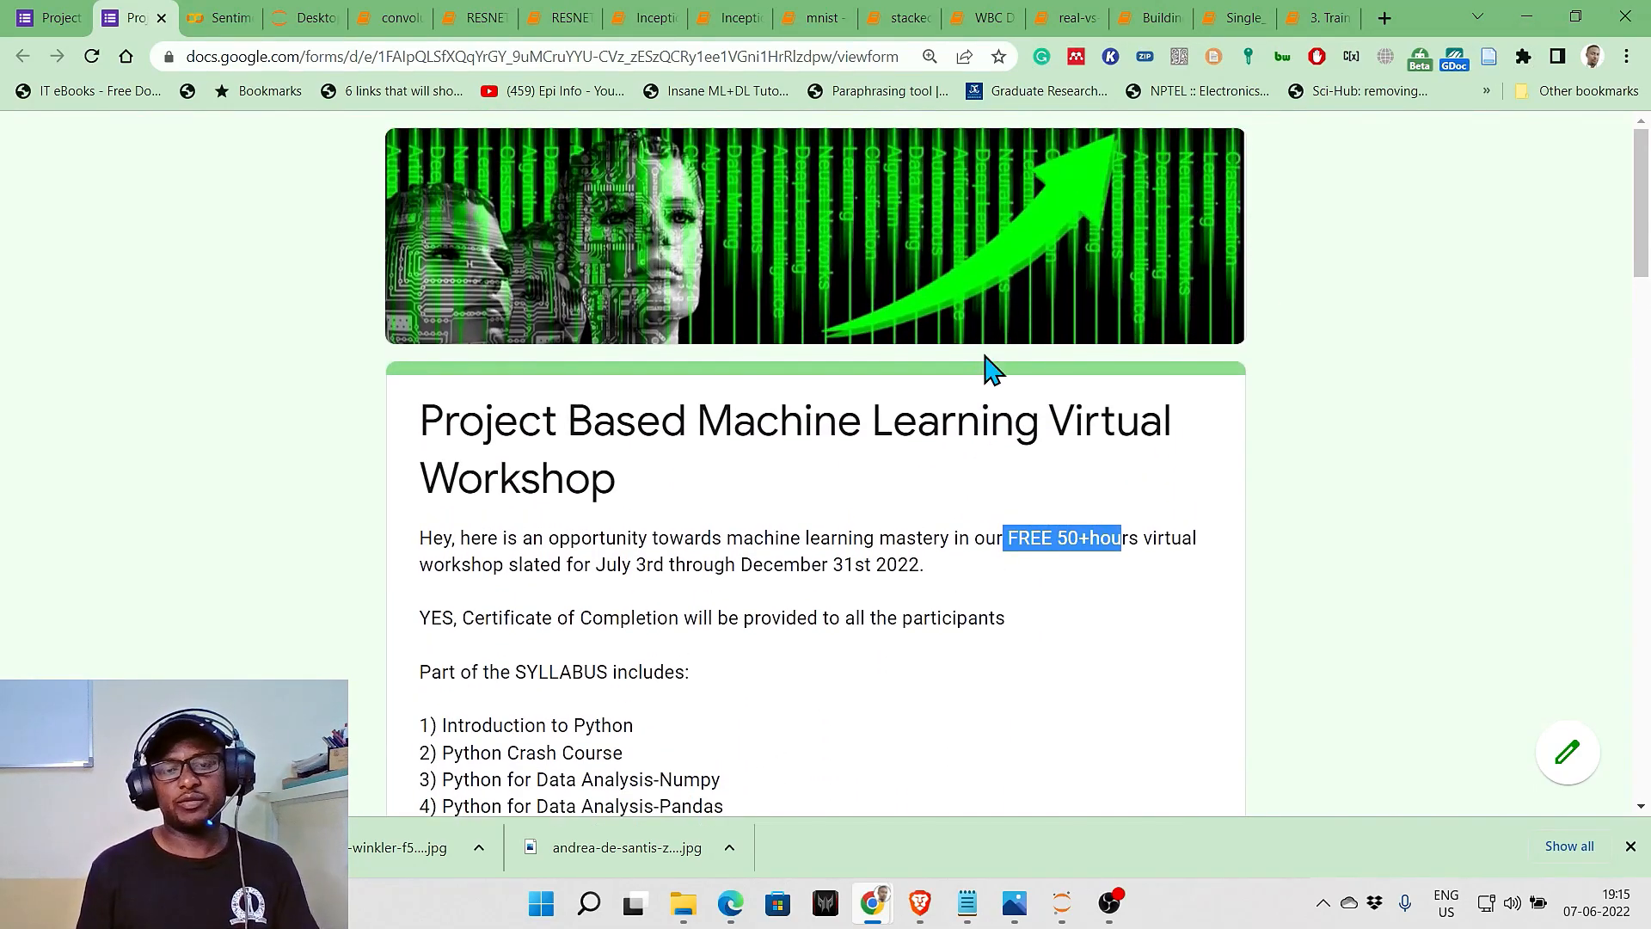
# Highlight 'FREE 50+hours' in the workshop introduction at the top of the form
pyautogui.click(933, 499)
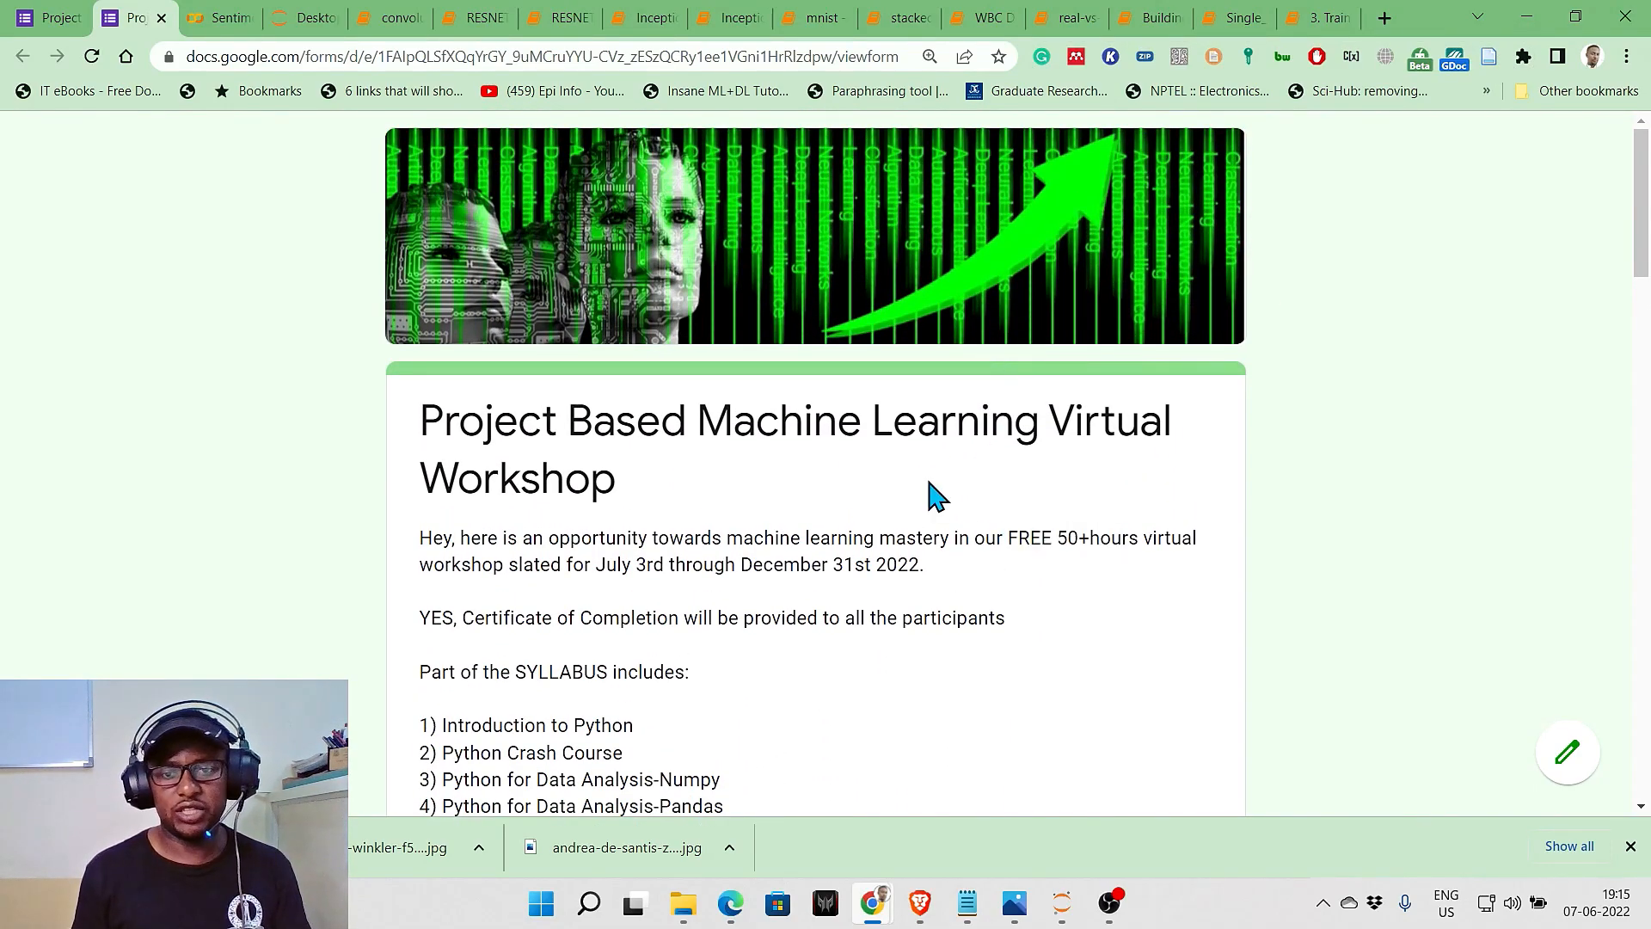
pyautogui.moveTo(925, 545)
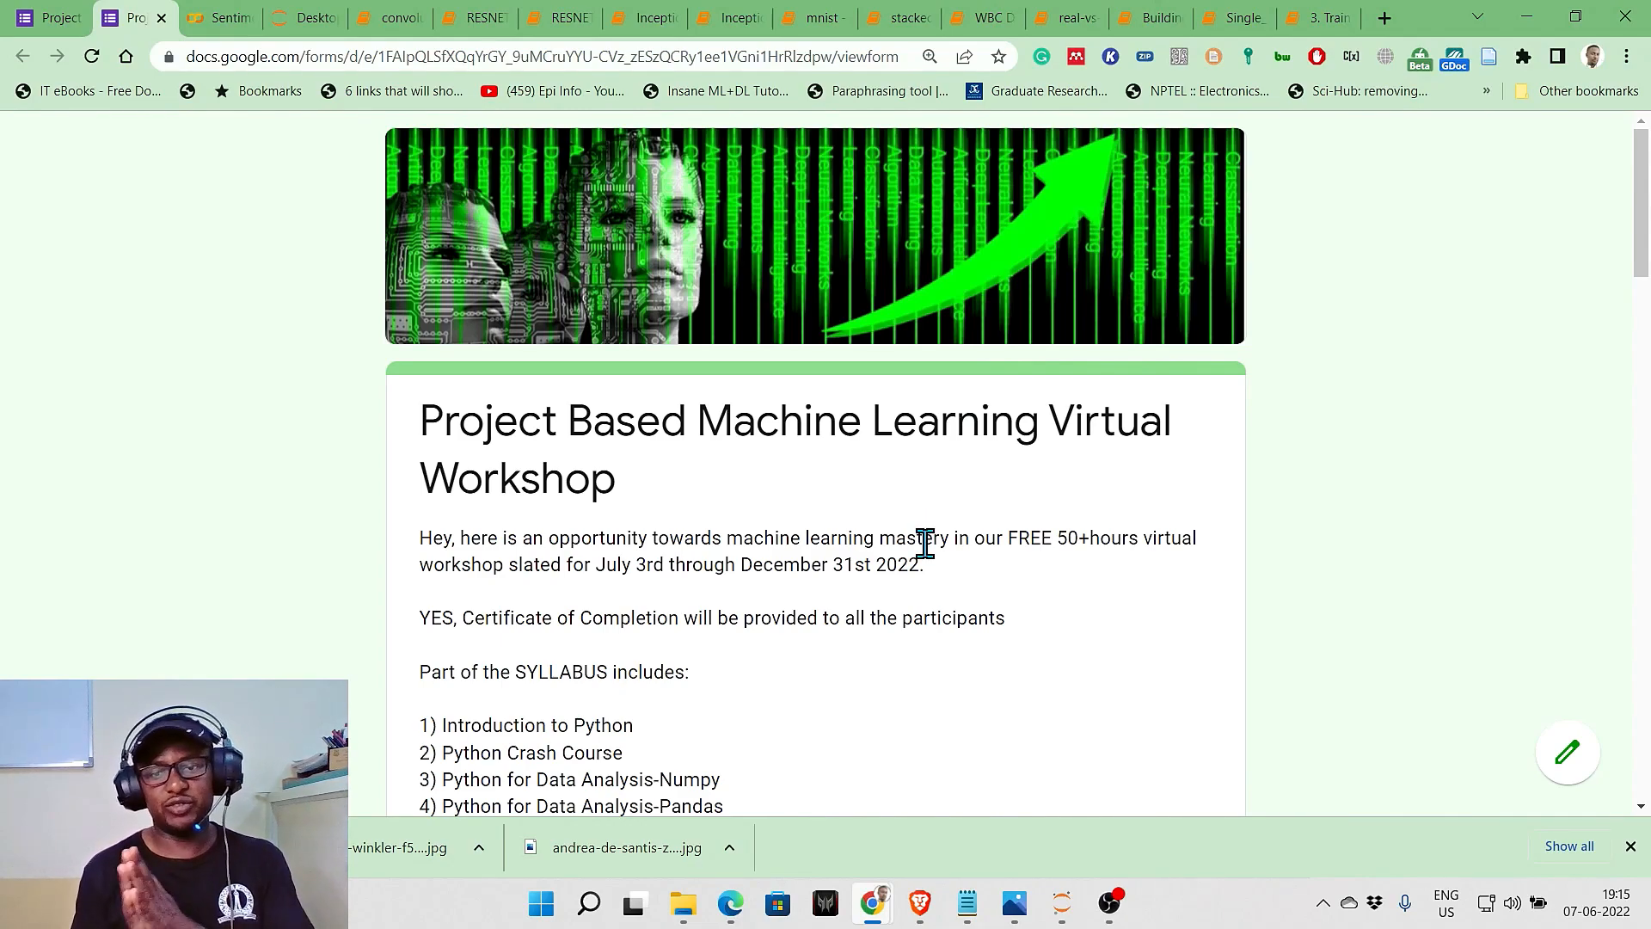
pyautogui.doubleClick(1020, 537)
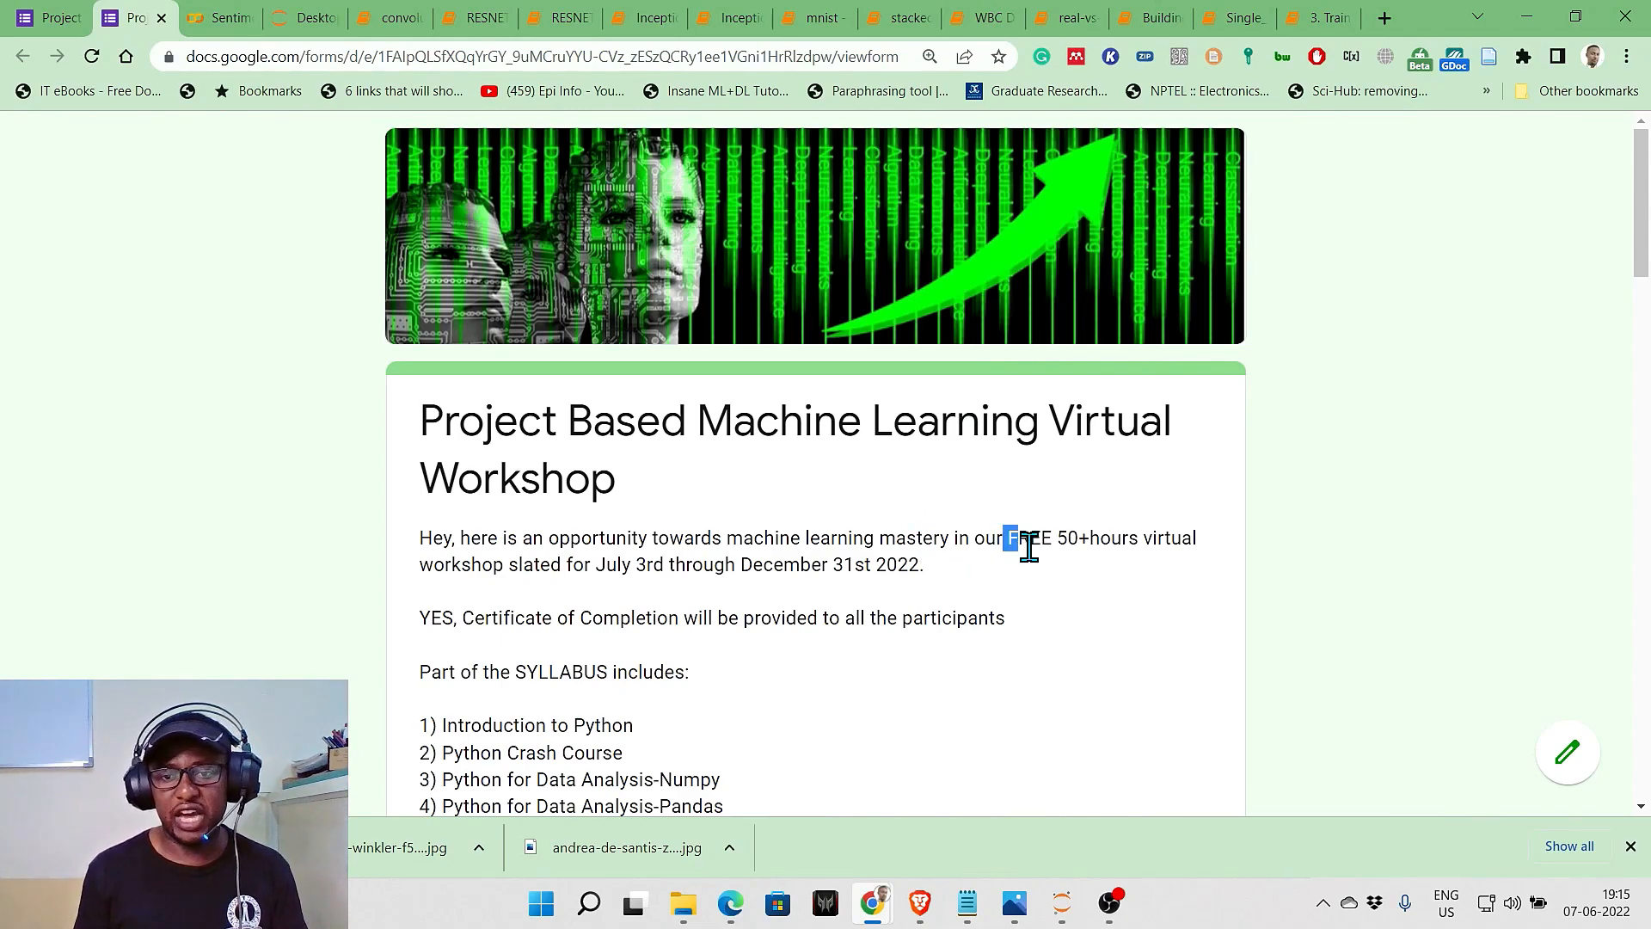
pyautogui.moveTo(1005, 536); pyautogui.dragTo(1132, 537)
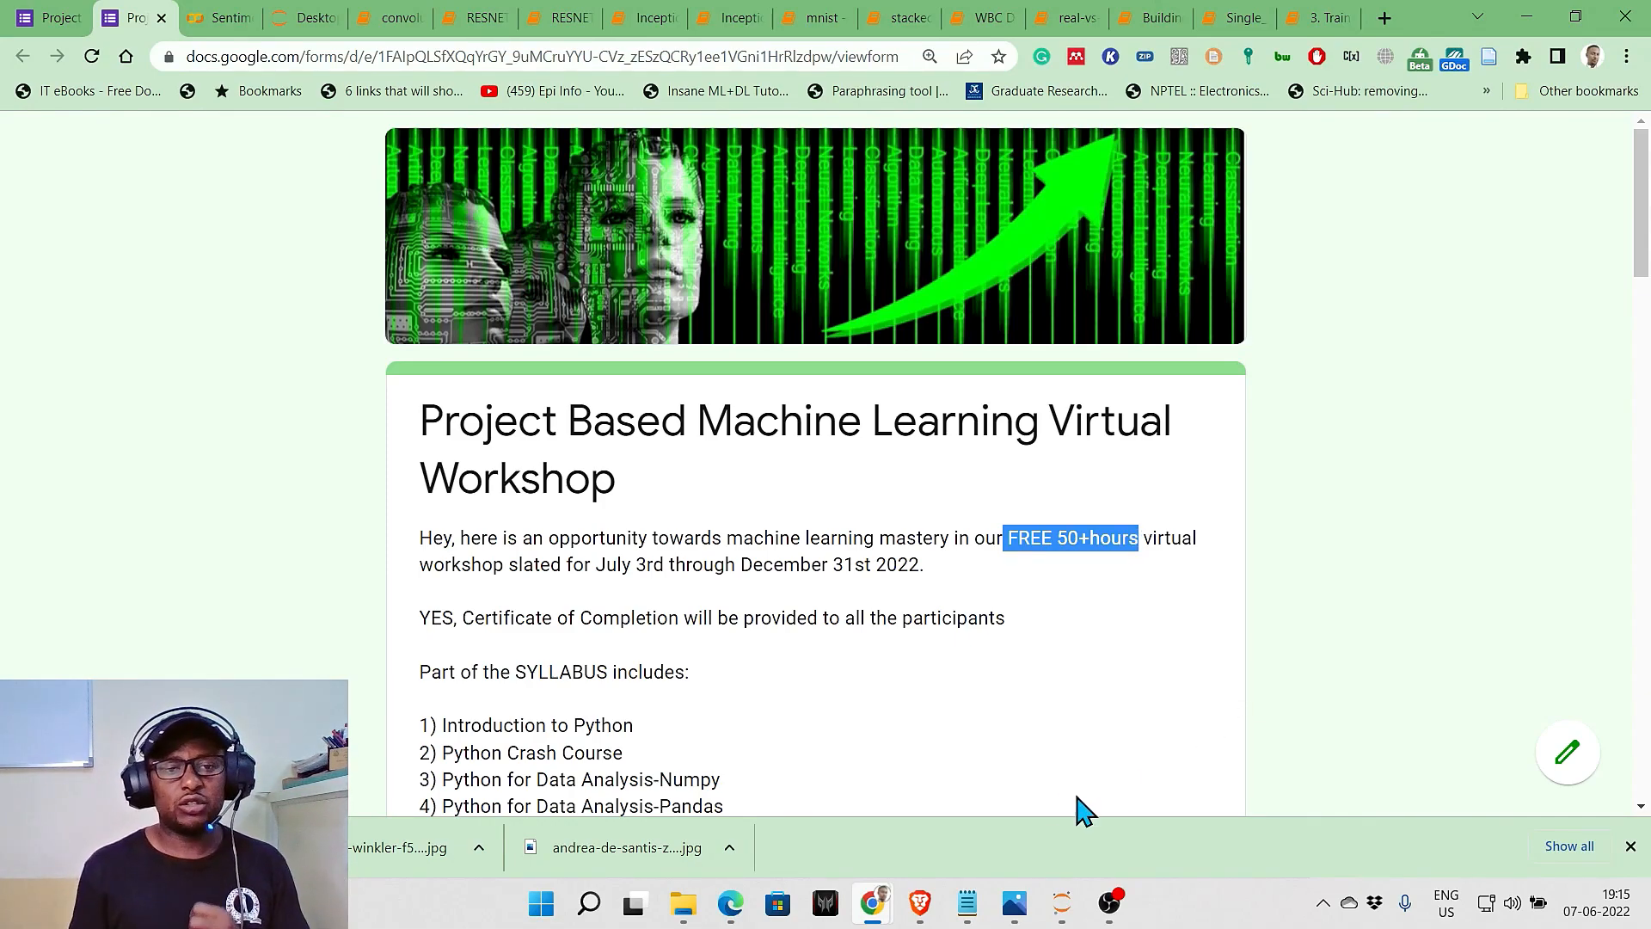
# Scroll through the workshop syllabus list on the form
pyautogui.scroll(-3)
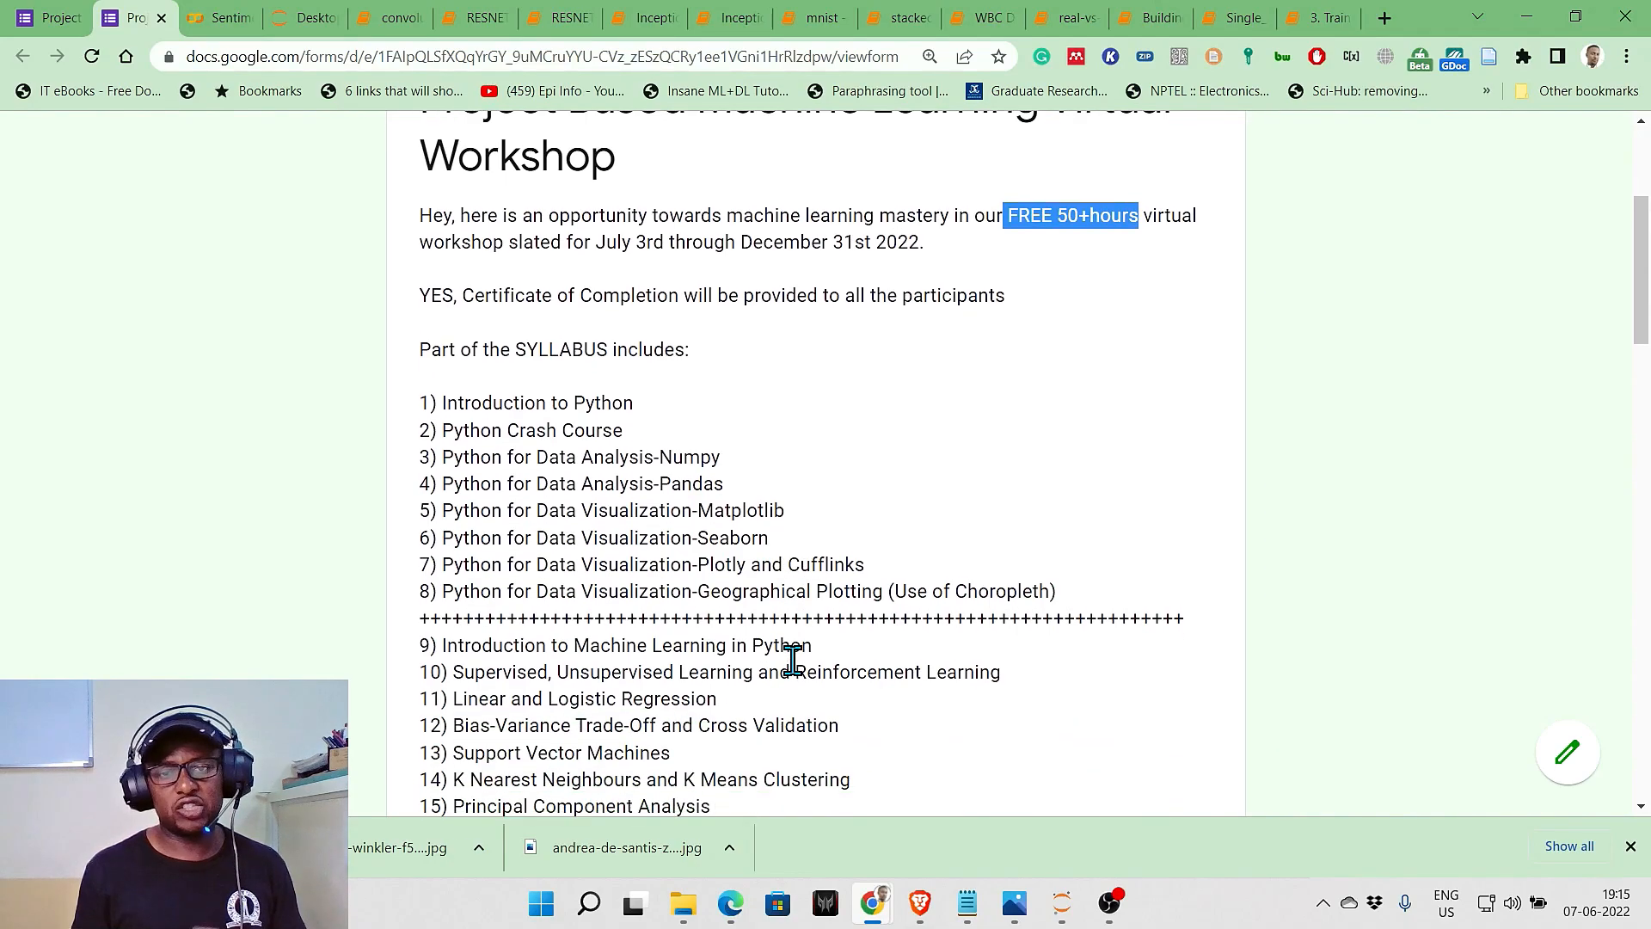
pyautogui.scroll(-3)
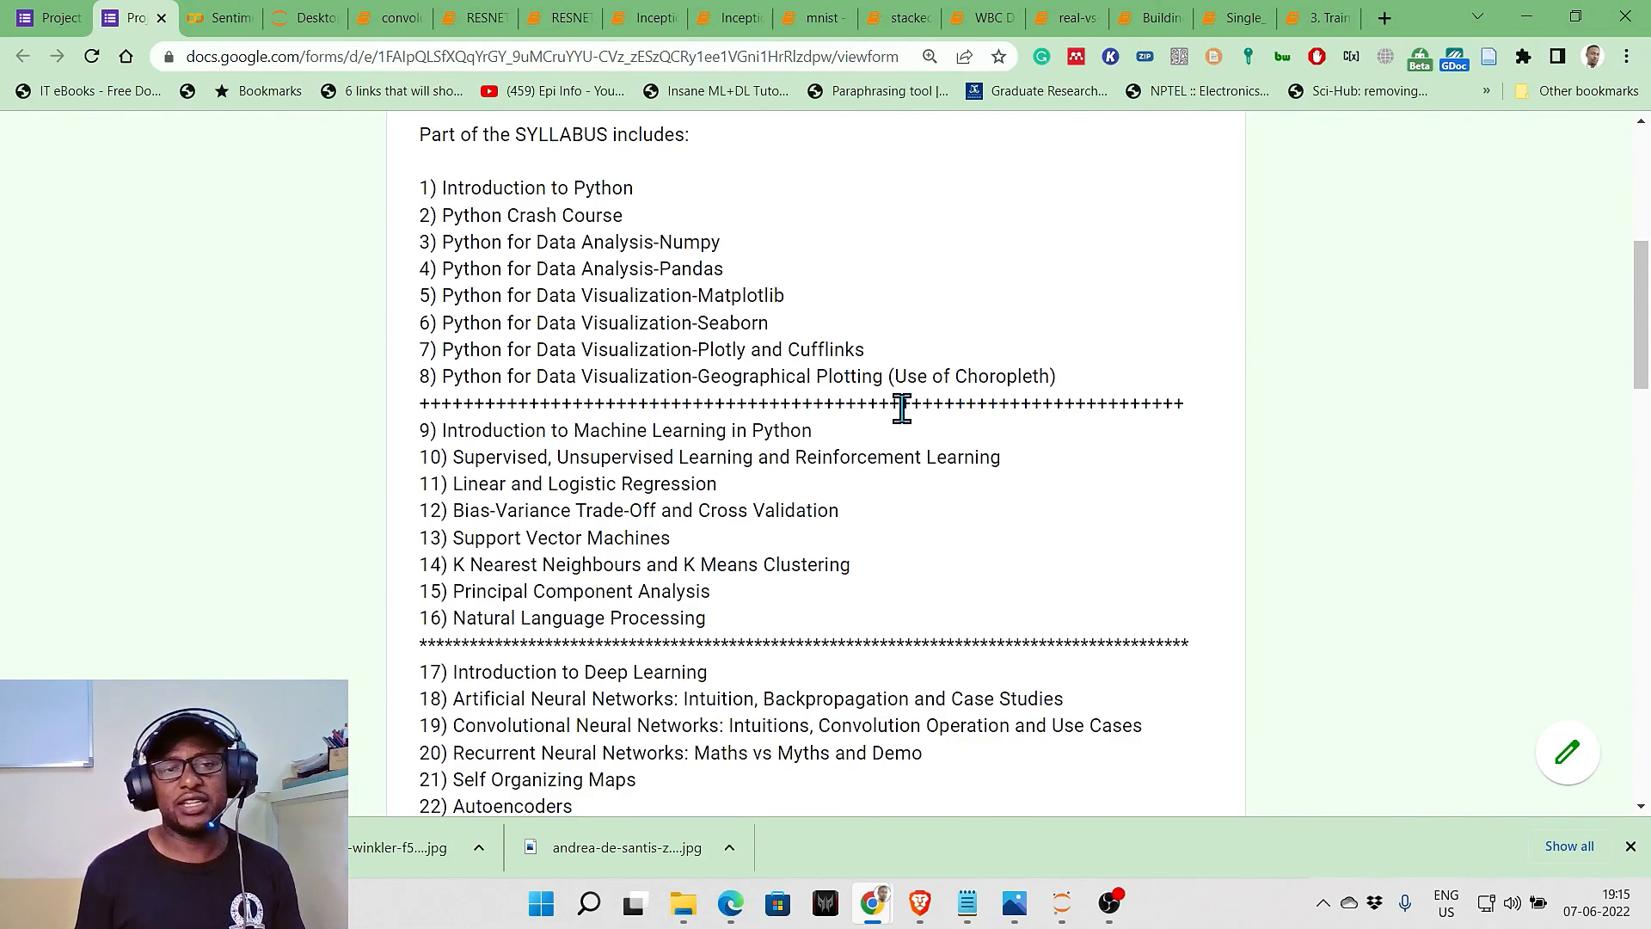
pyautogui.scroll(3)
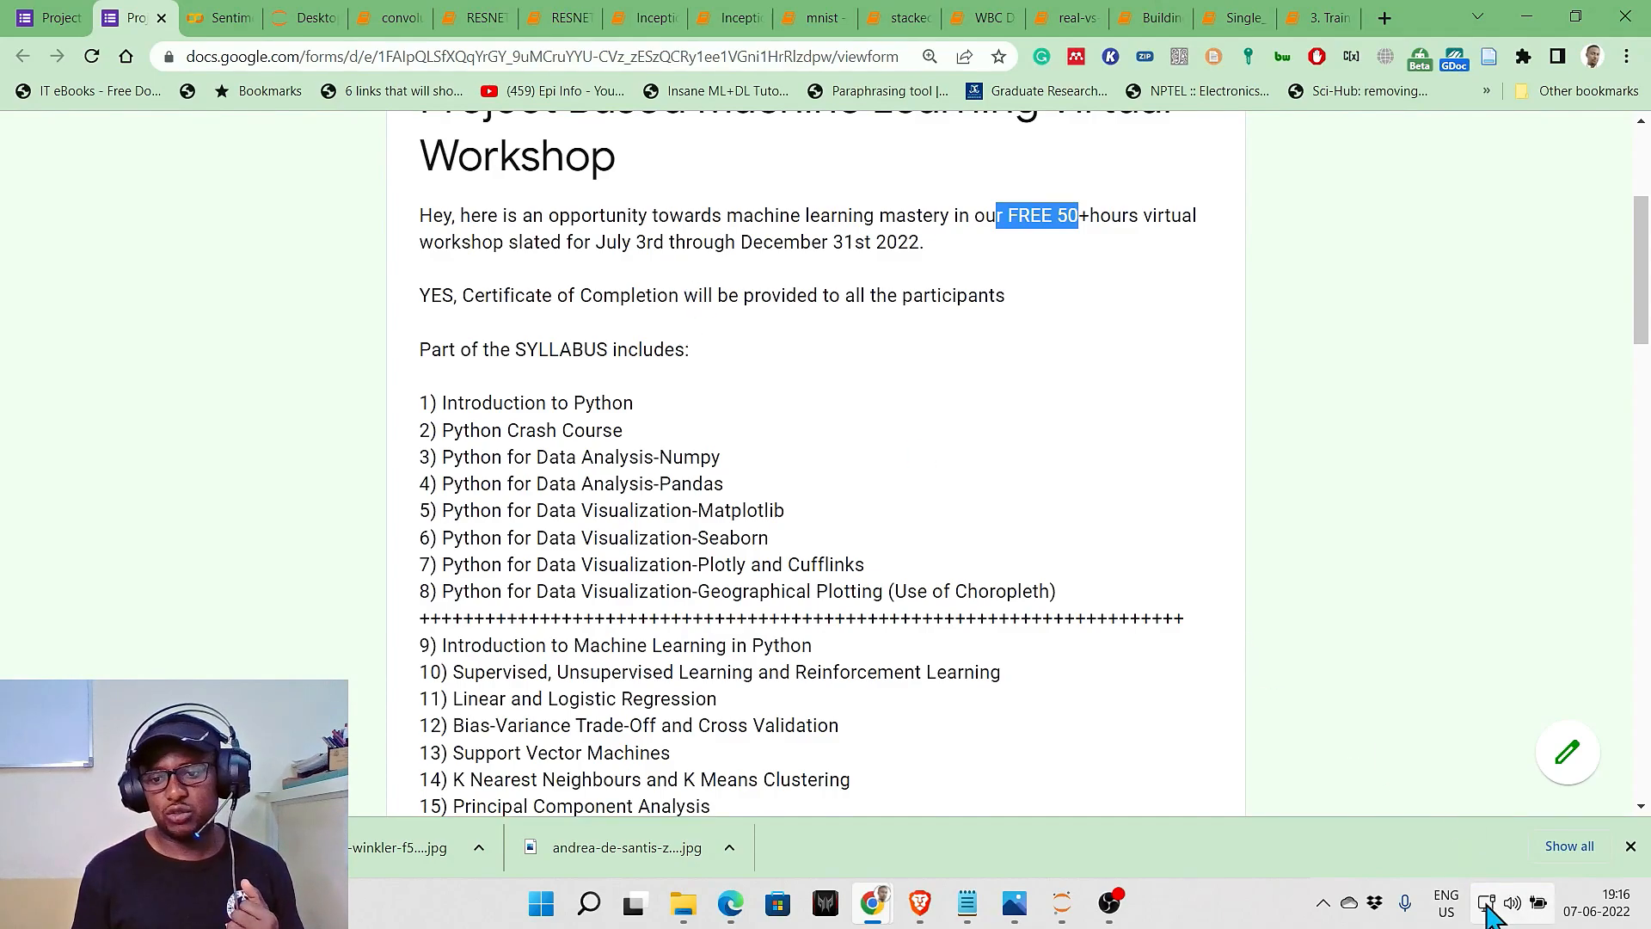
pyautogui.click(1602, 903)
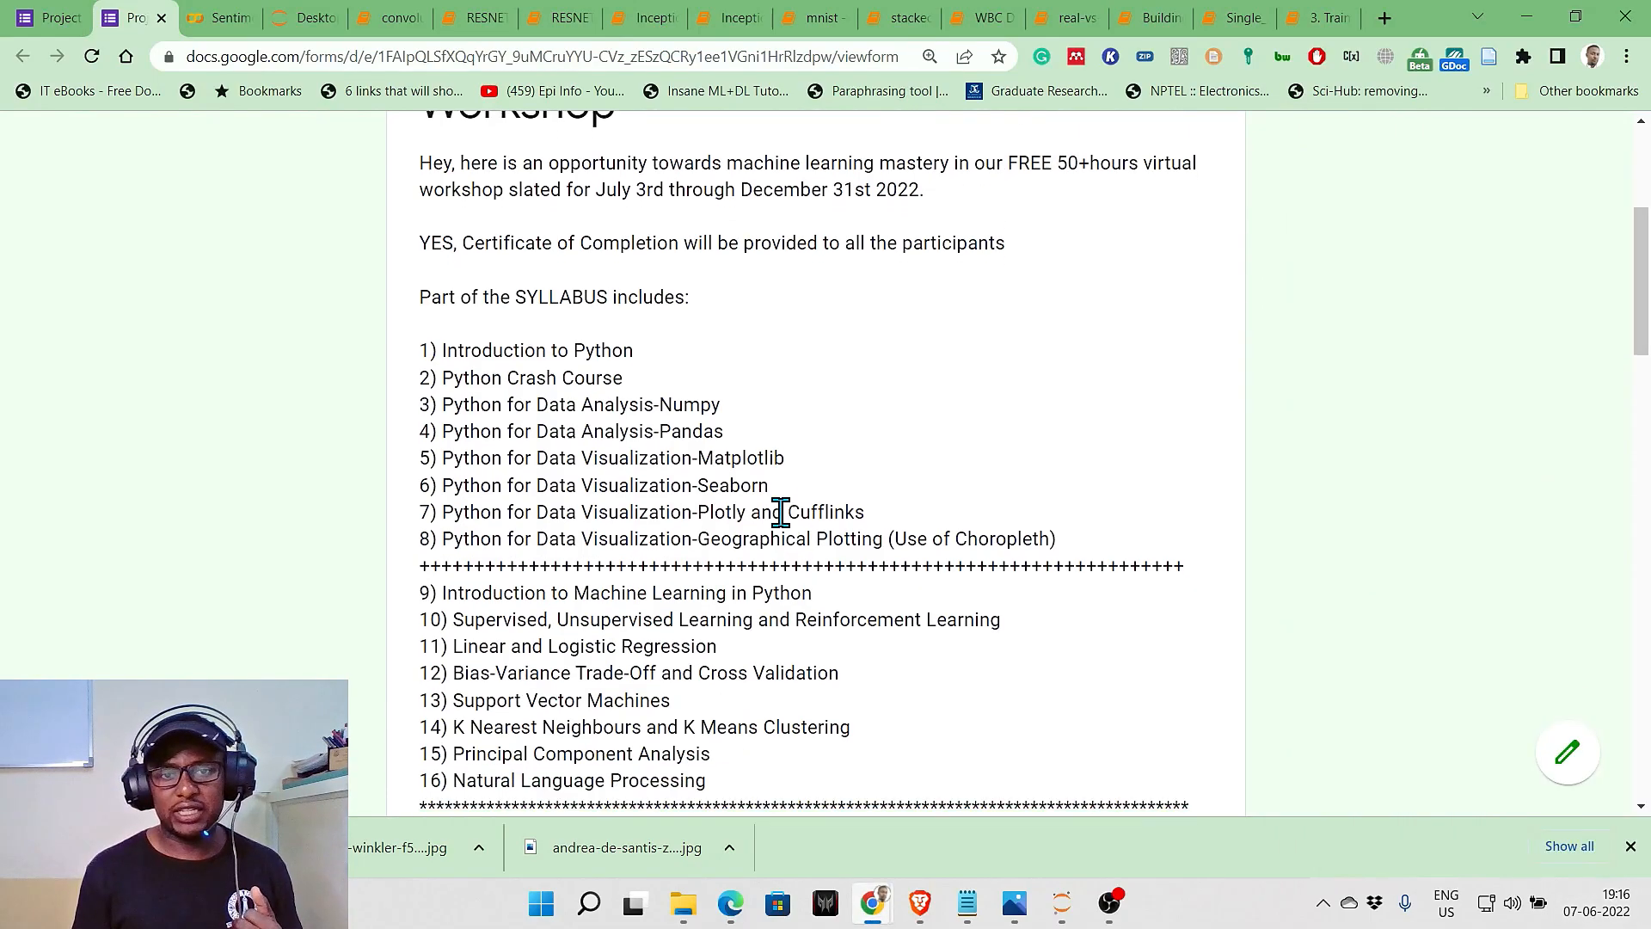
pyautogui.scroll(-3)
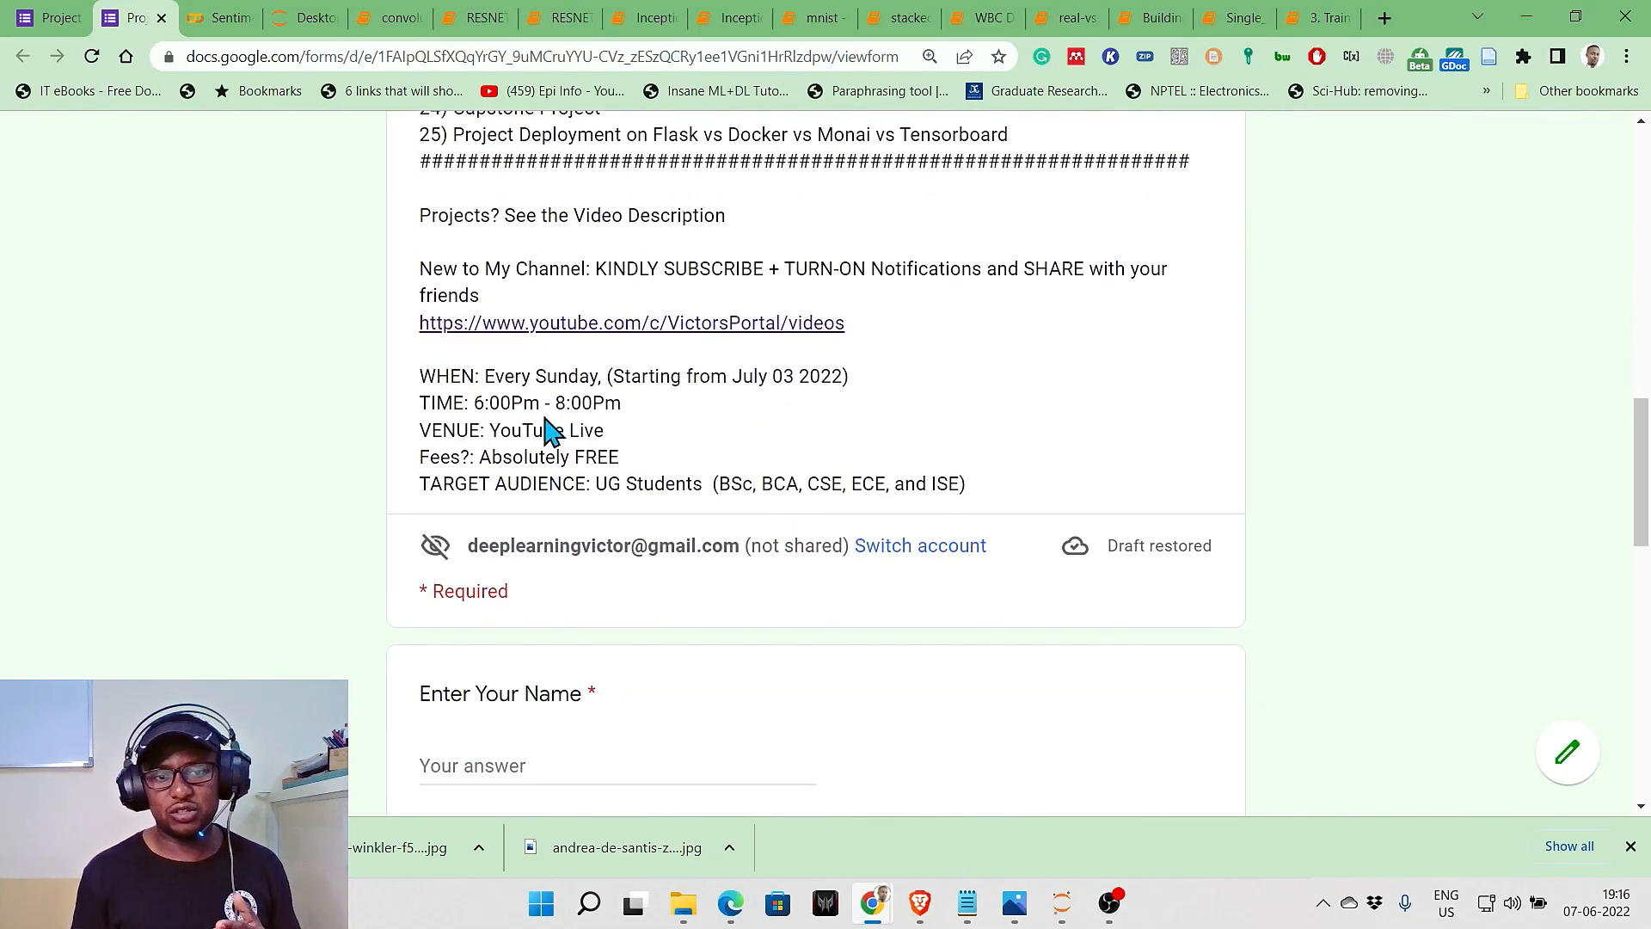
# Highlight the 6:00Pm - 8:00Pm workshop time, then scroll down to the Enter Your Name field
pyautogui.moveTo(474, 402); pyautogui.dragTo(620, 402)
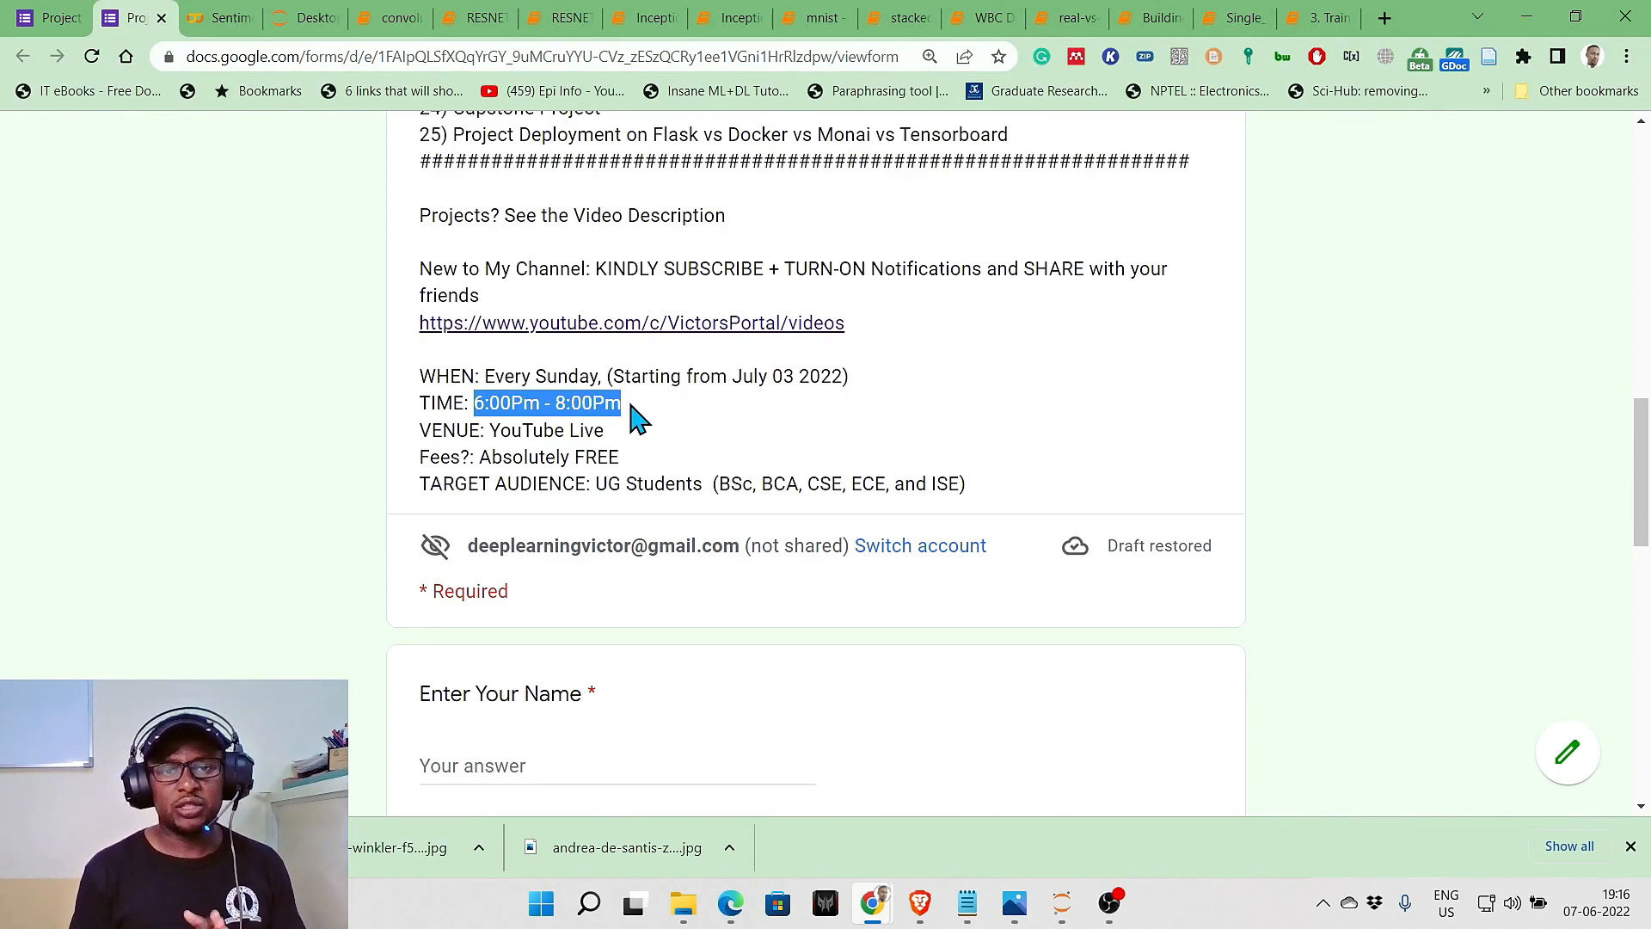
pyautogui.scroll(3)
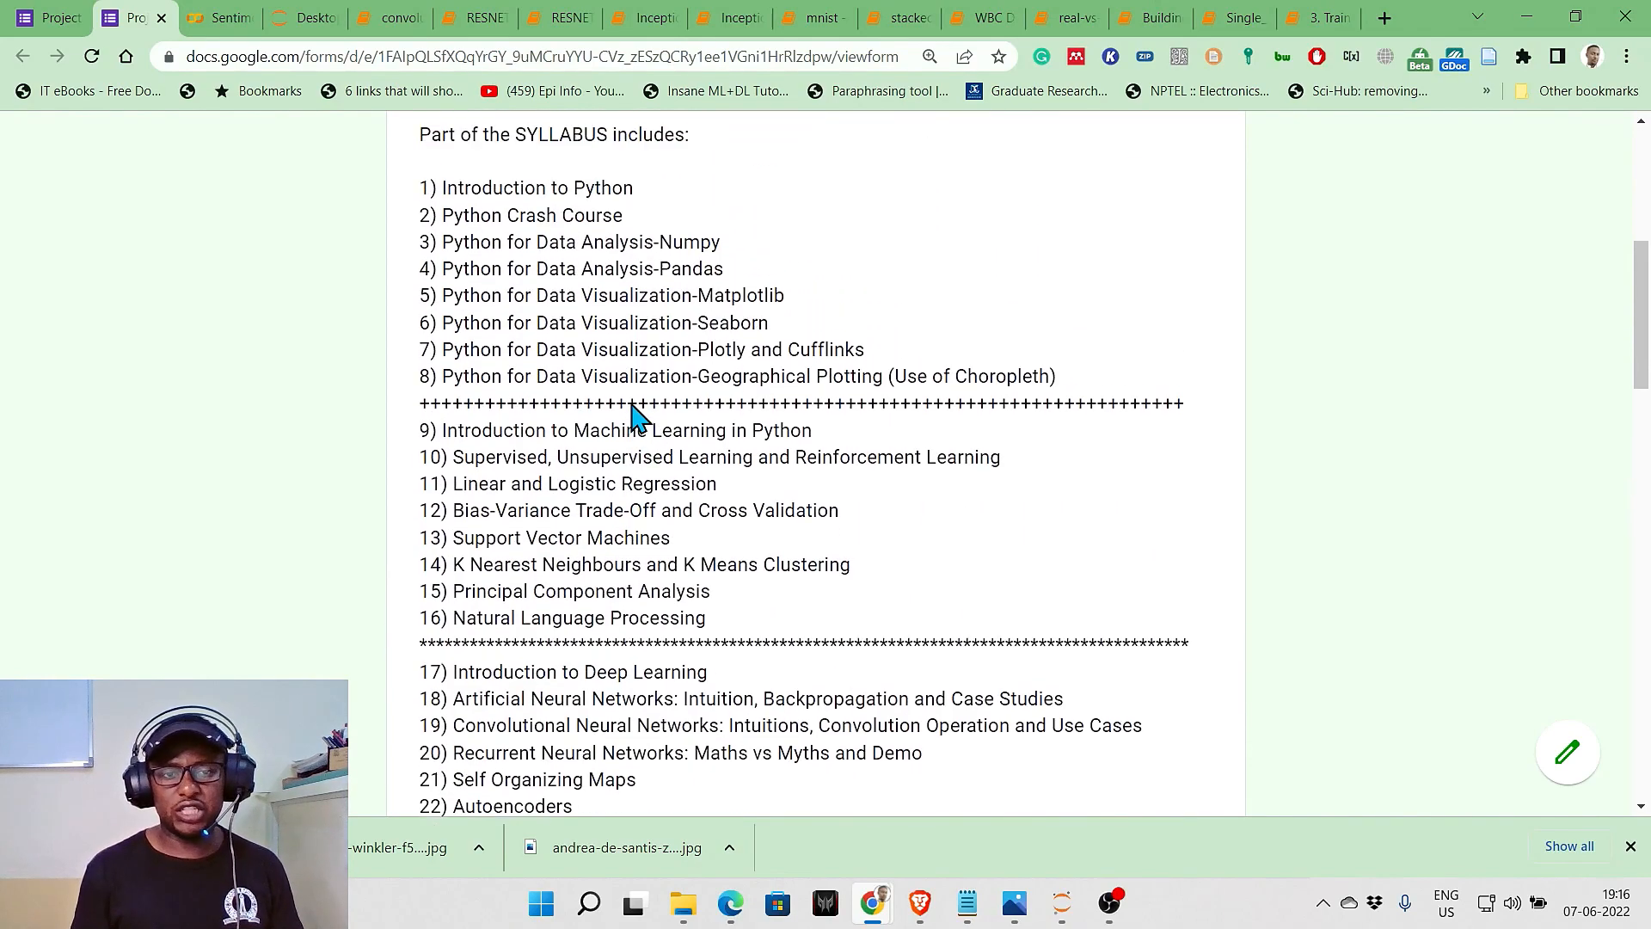
pyautogui.scroll(3)
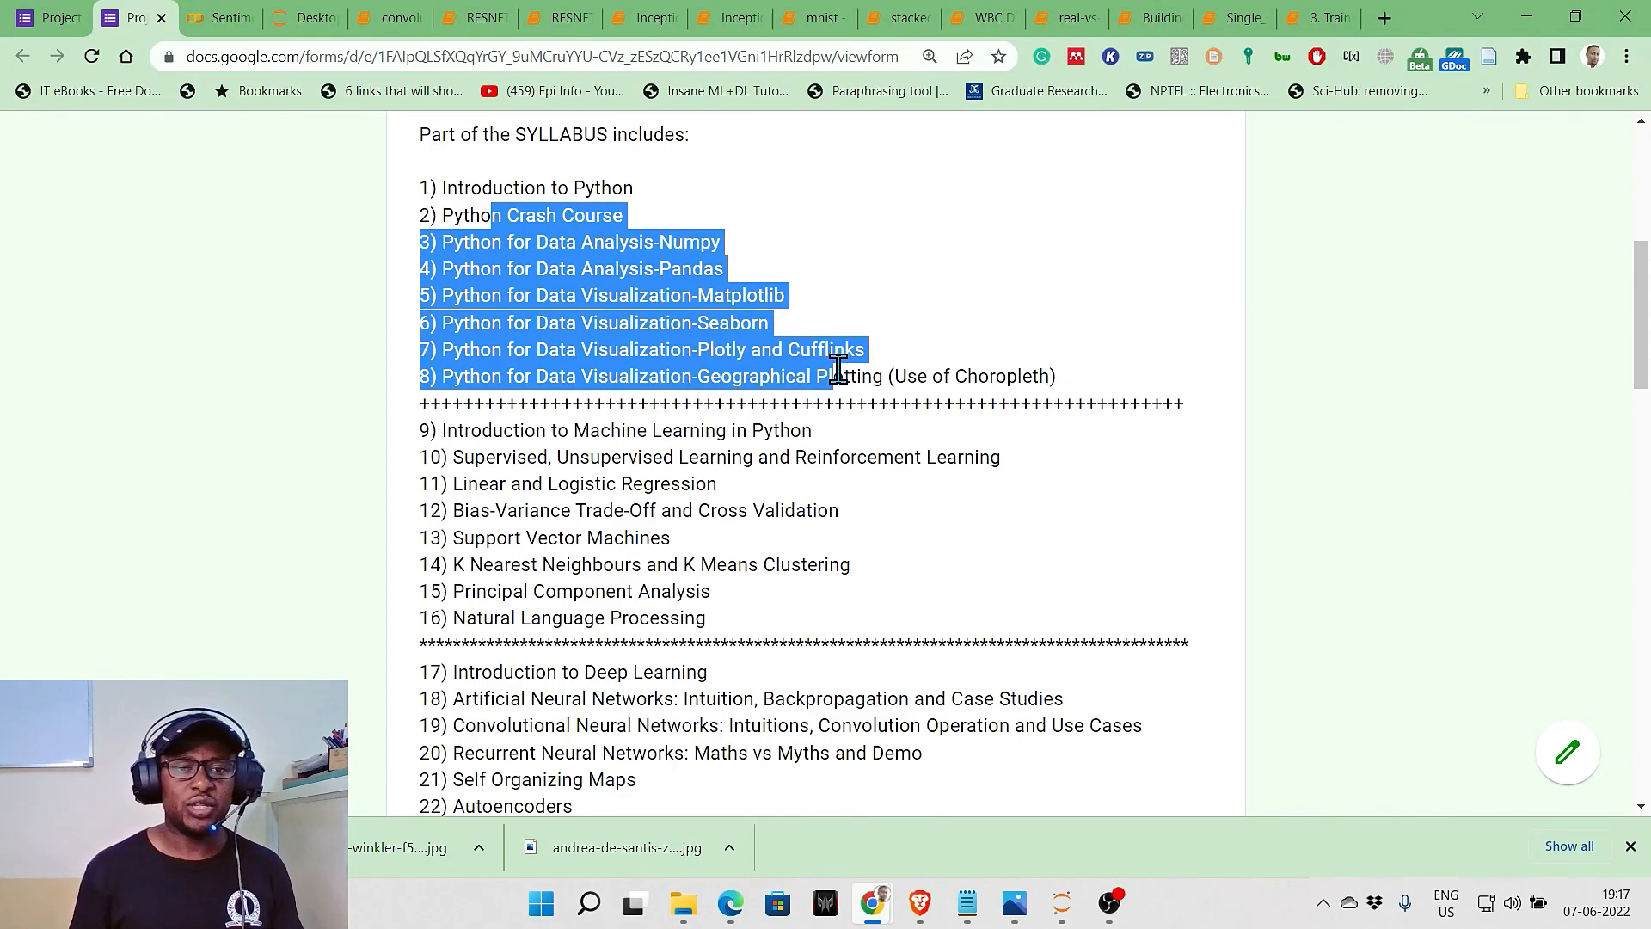
pyautogui.scroll(-3)
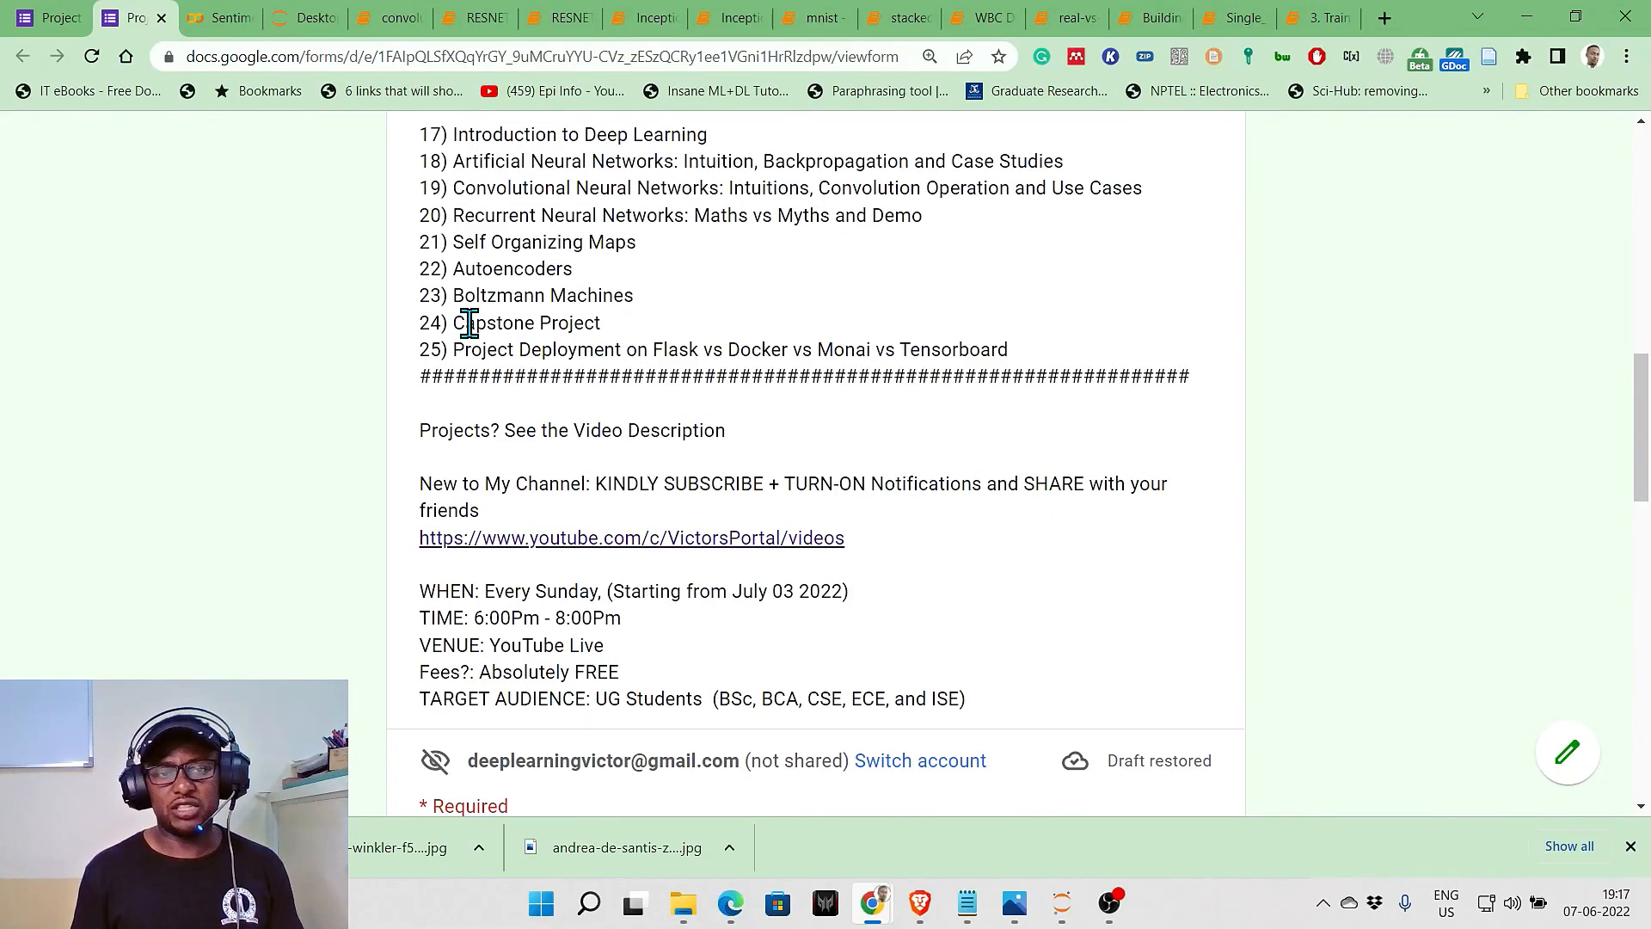
pyautogui.scroll(-3)
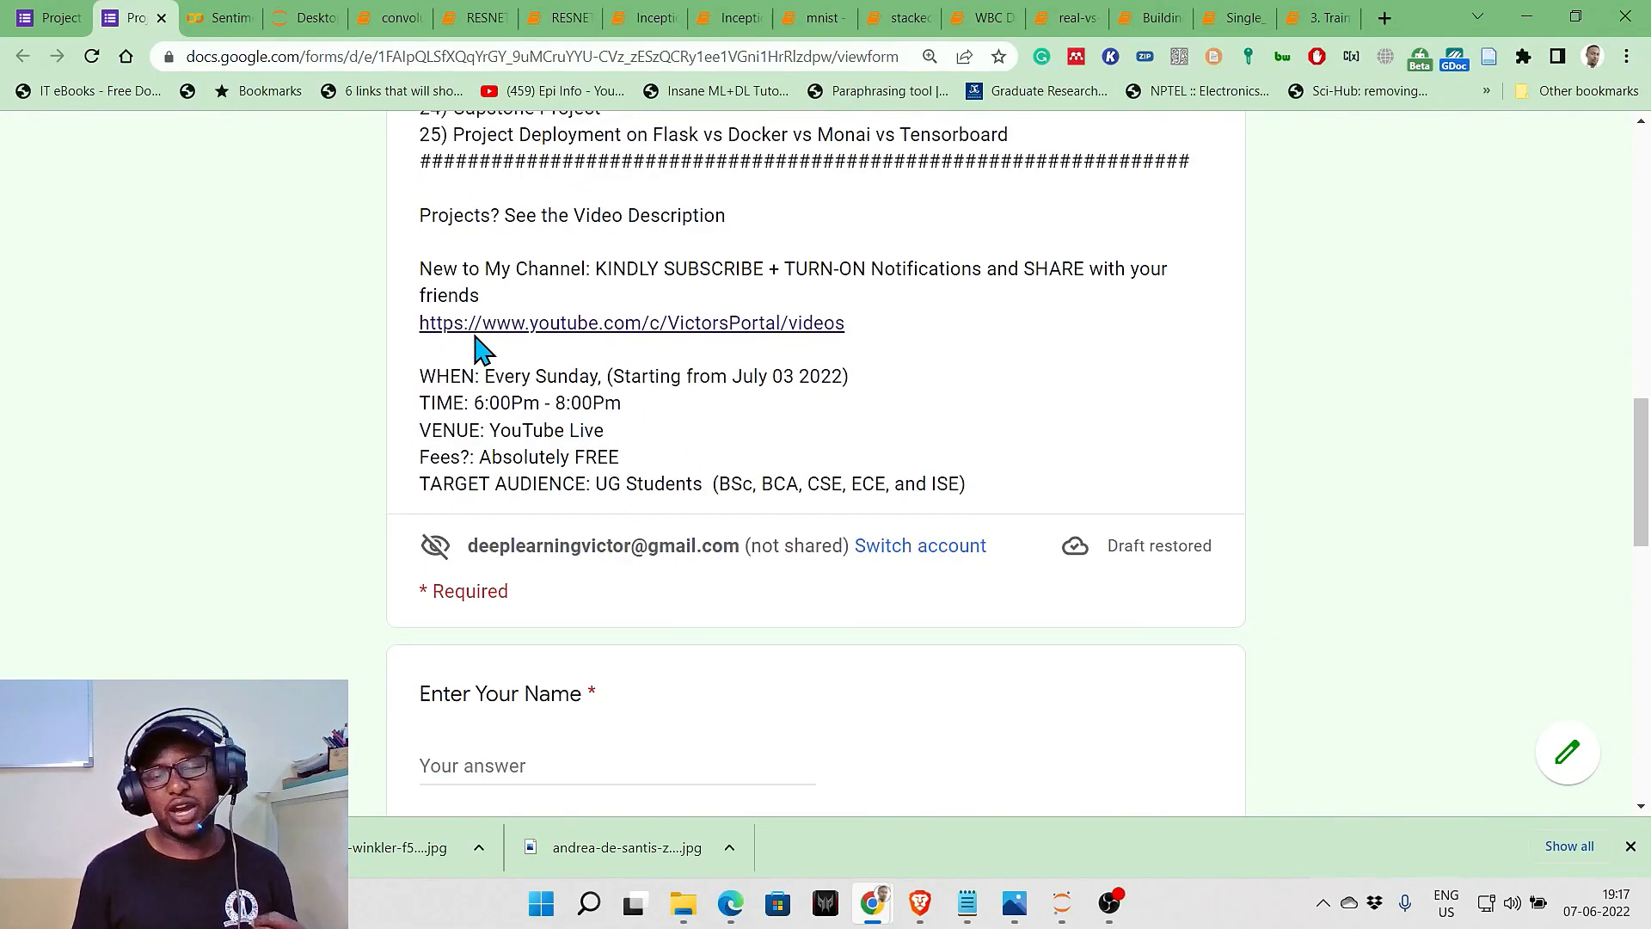
pyautogui.moveTo(480, 372)
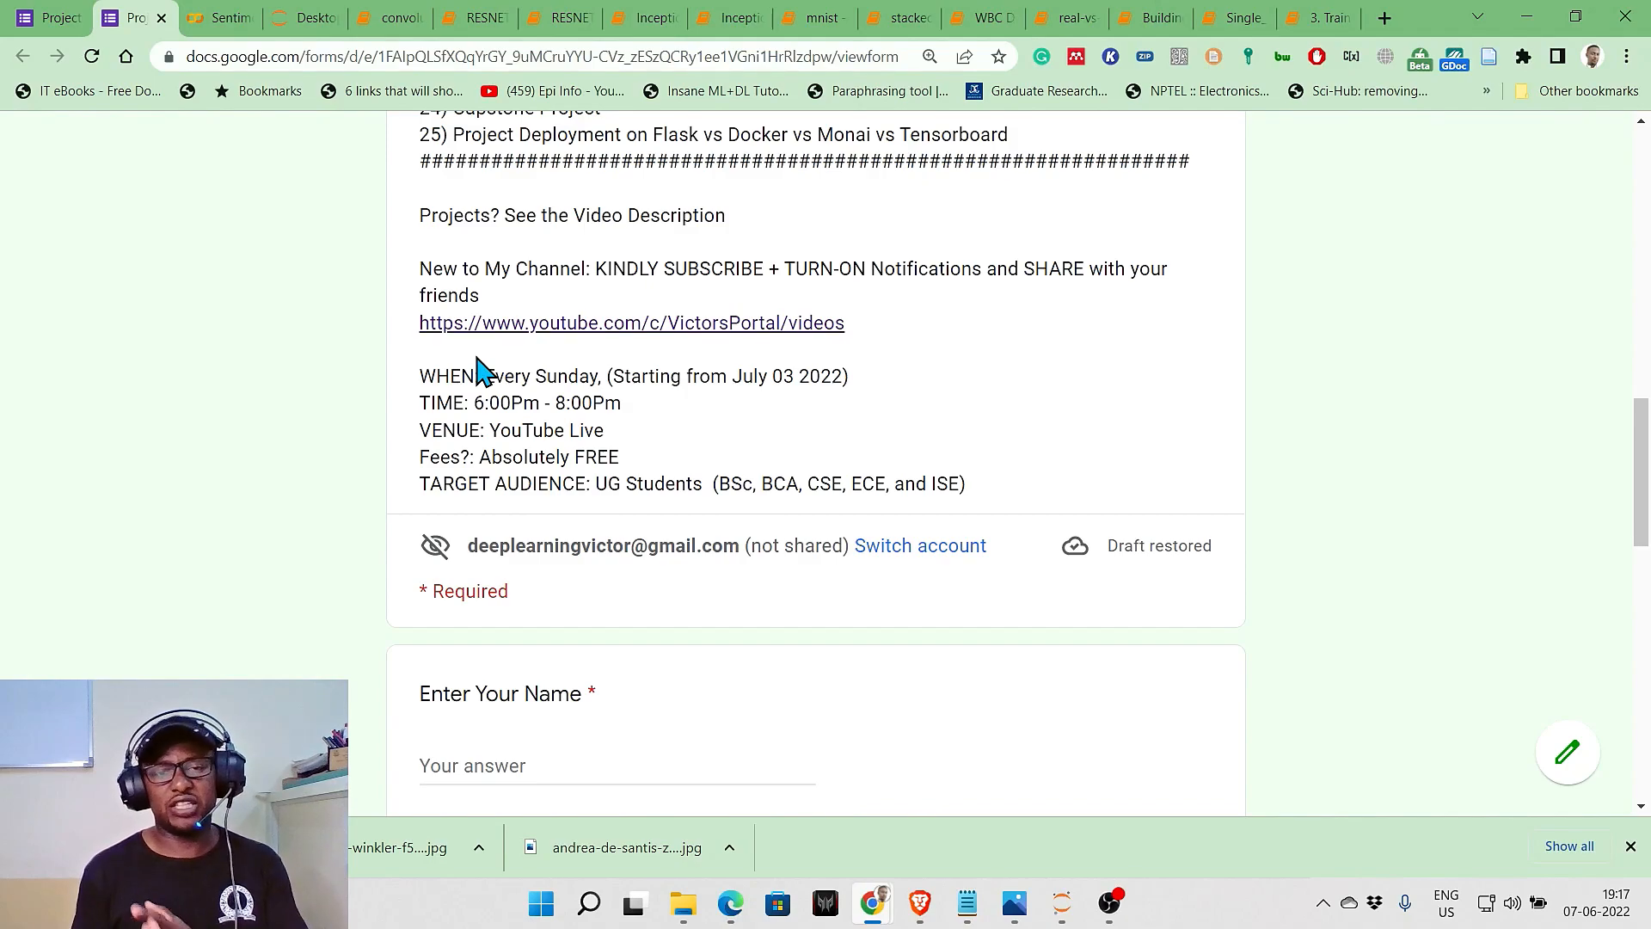
pyautogui.moveTo(648, 447)
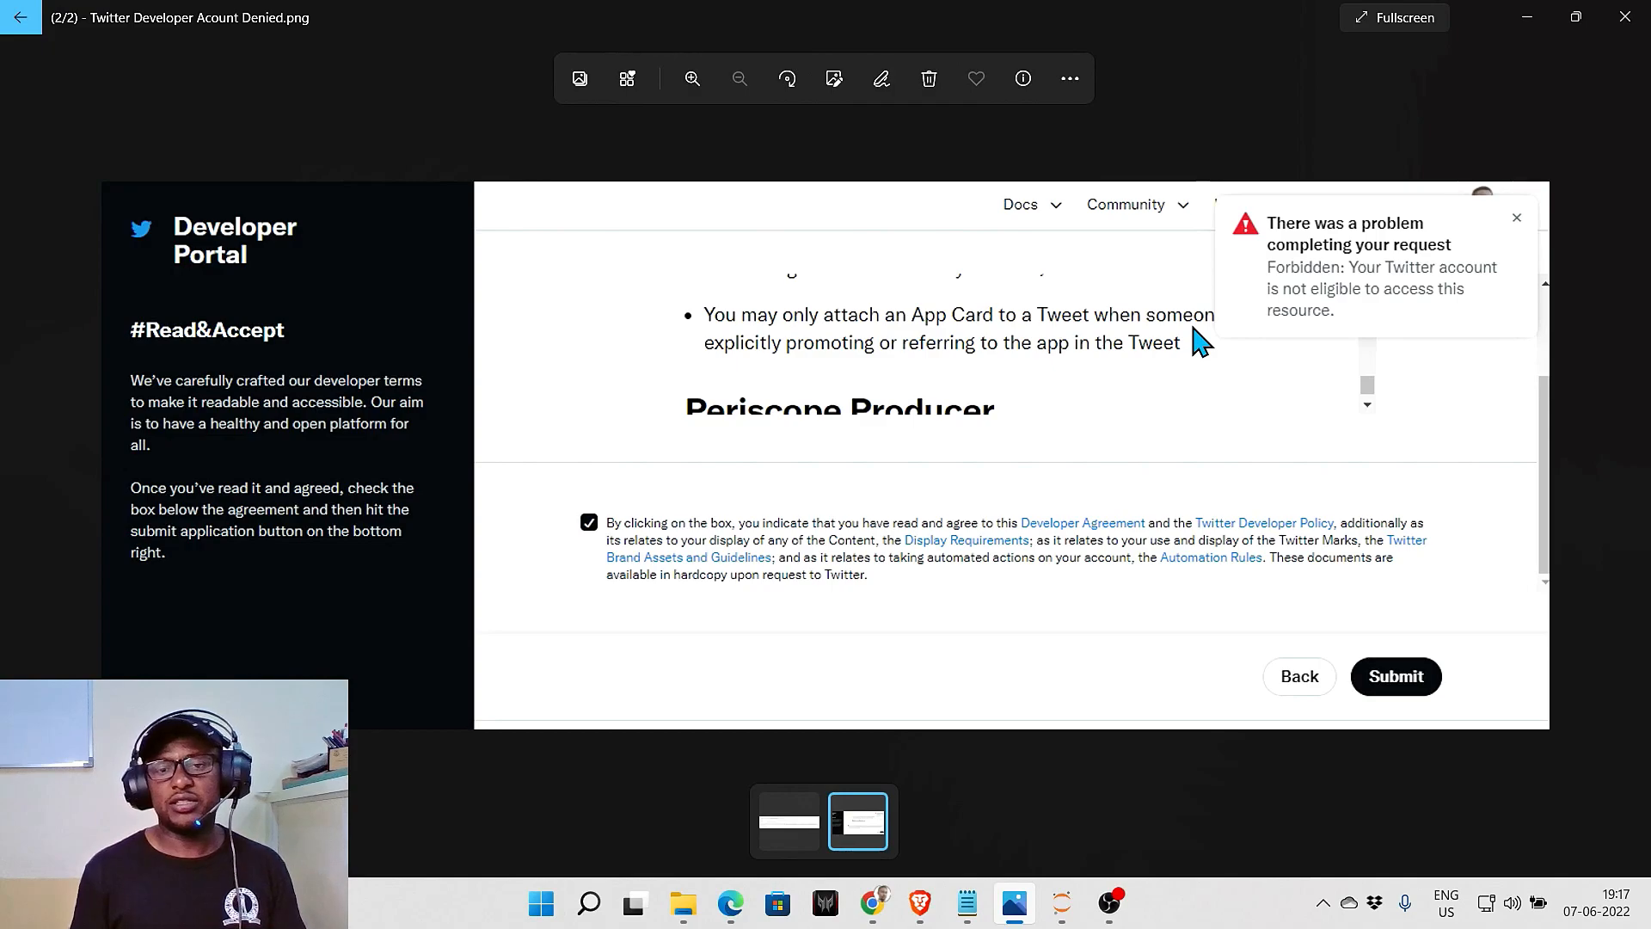
pyautogui.moveTo(934, 535)
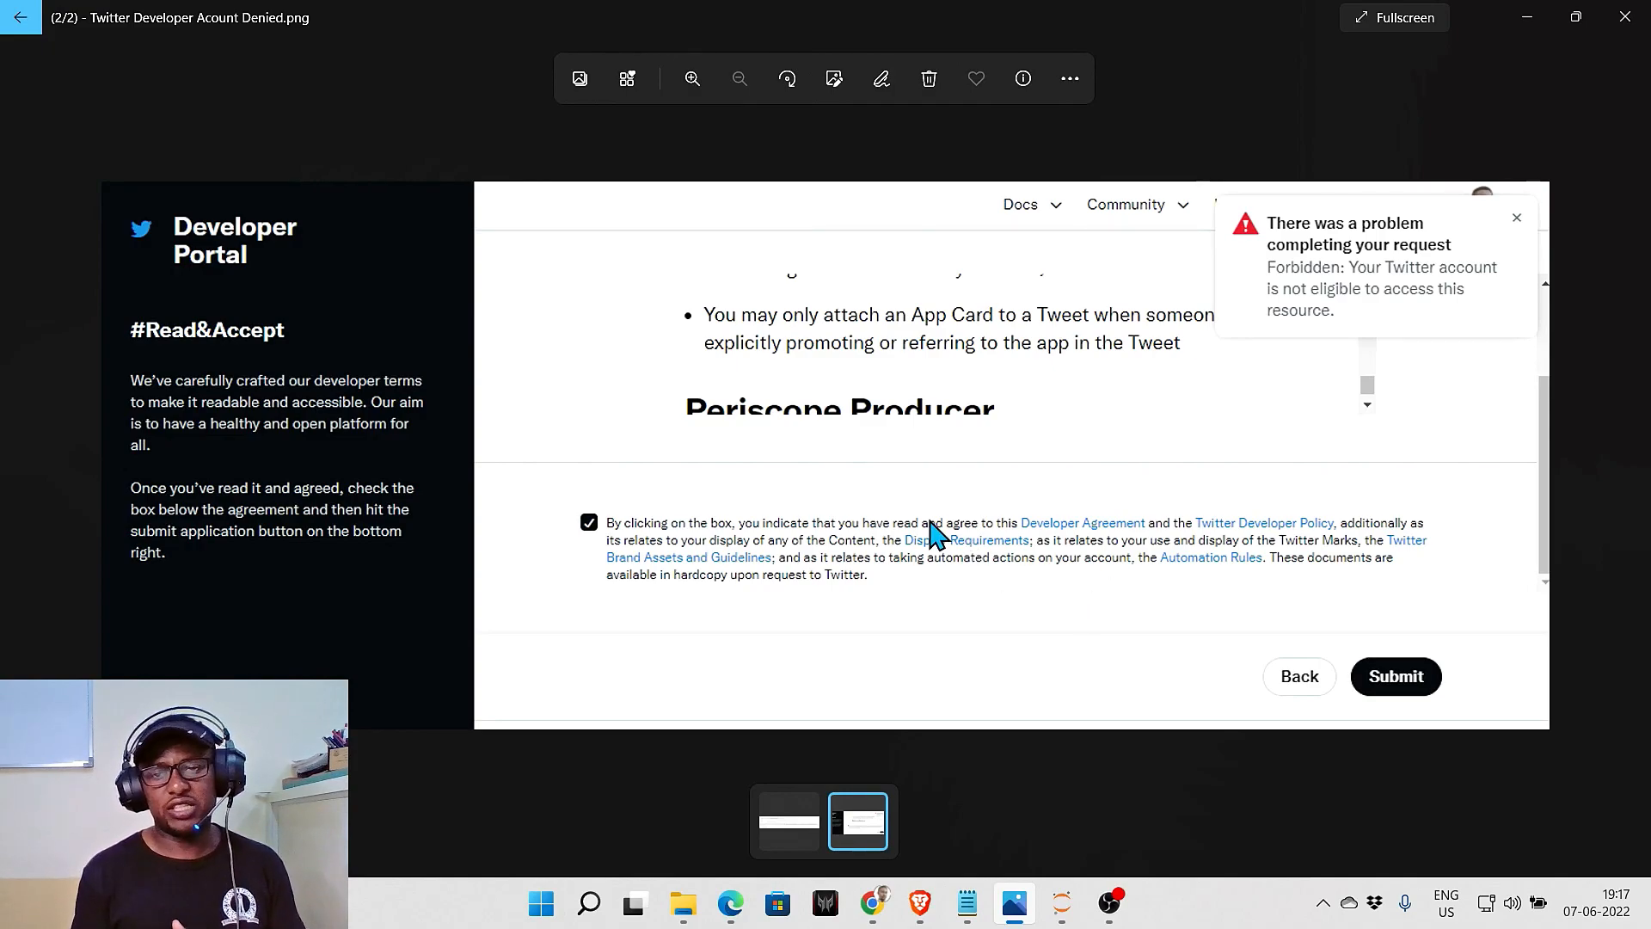
pyautogui.moveTo(1326, 399)
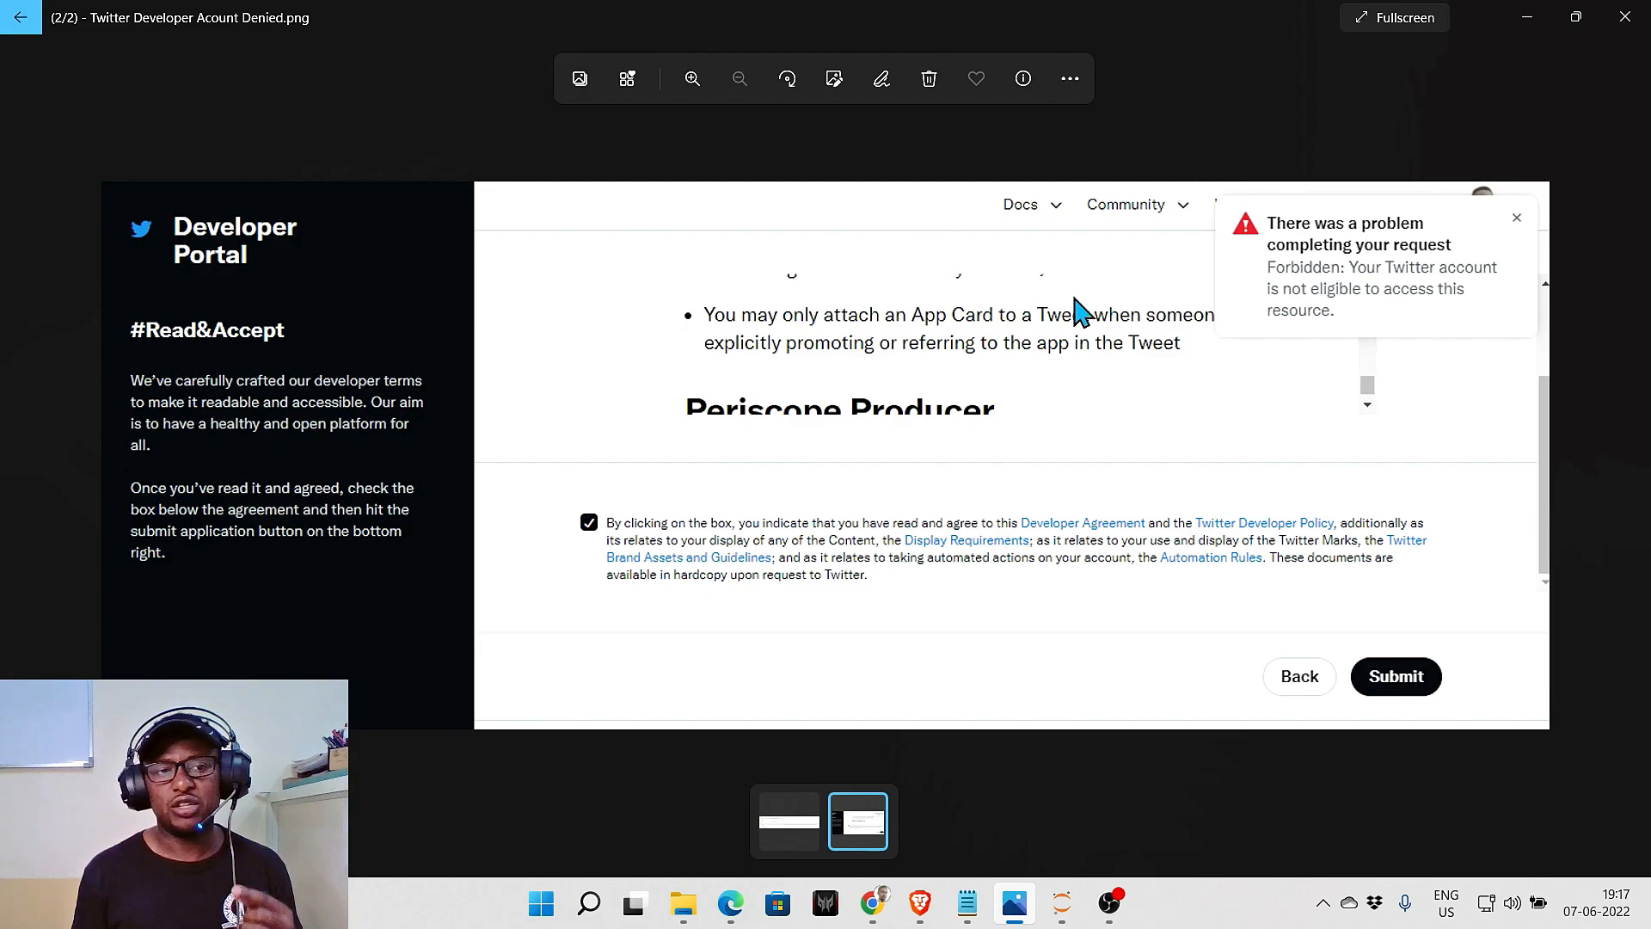
pyautogui.moveTo(250, 276)
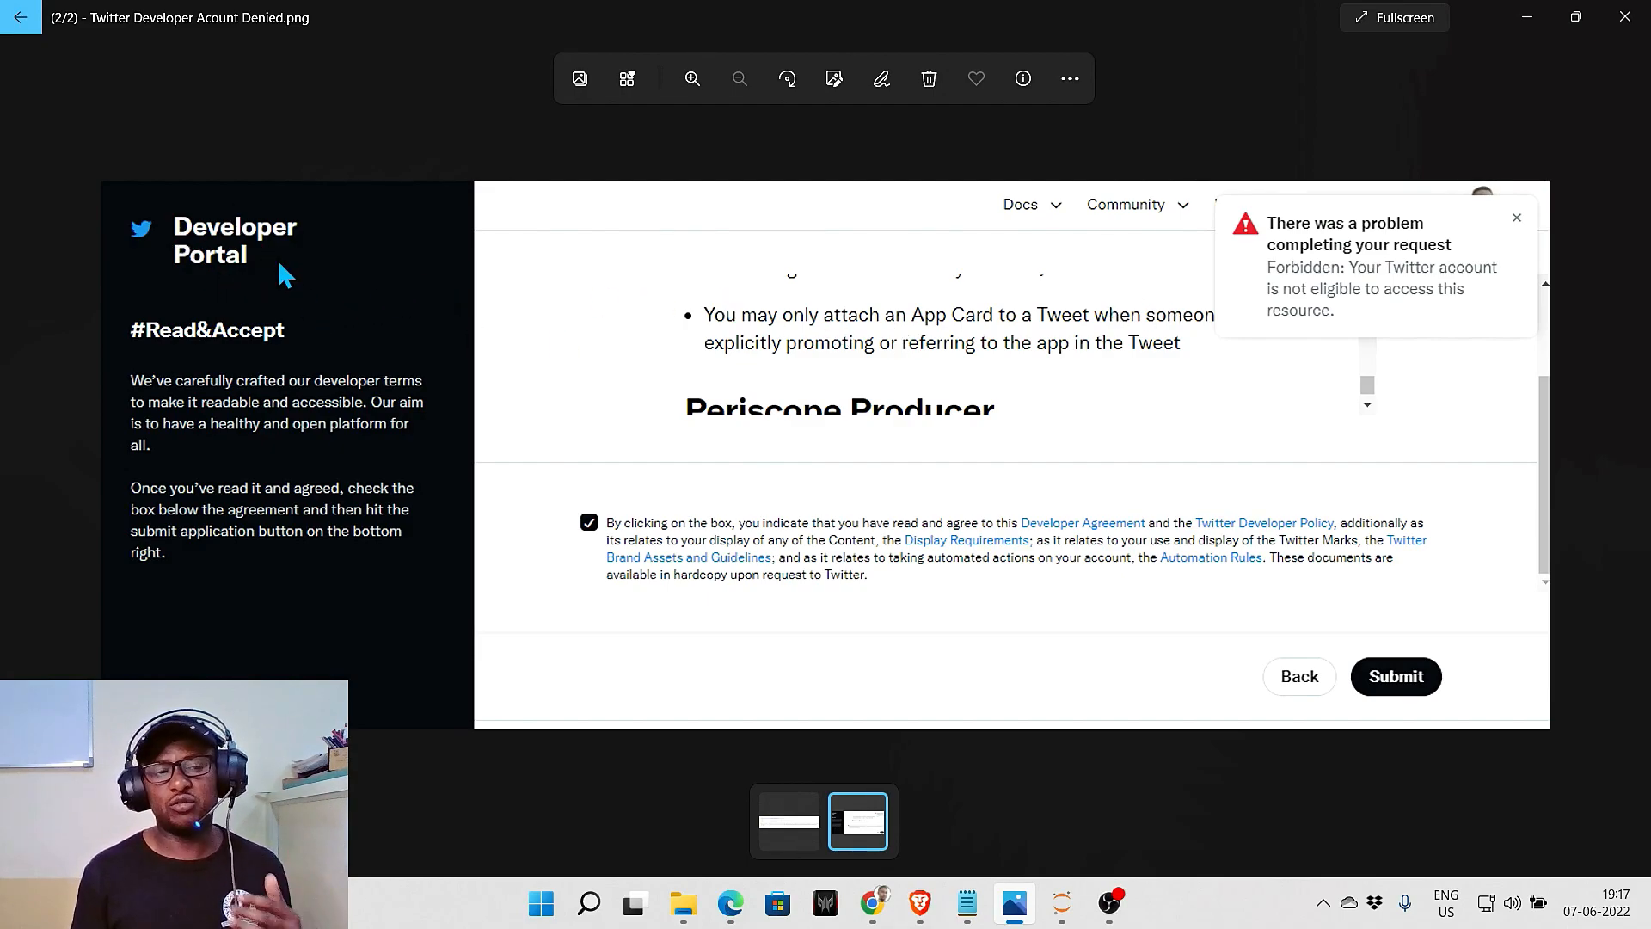
pyautogui.moveTo(725, 424)
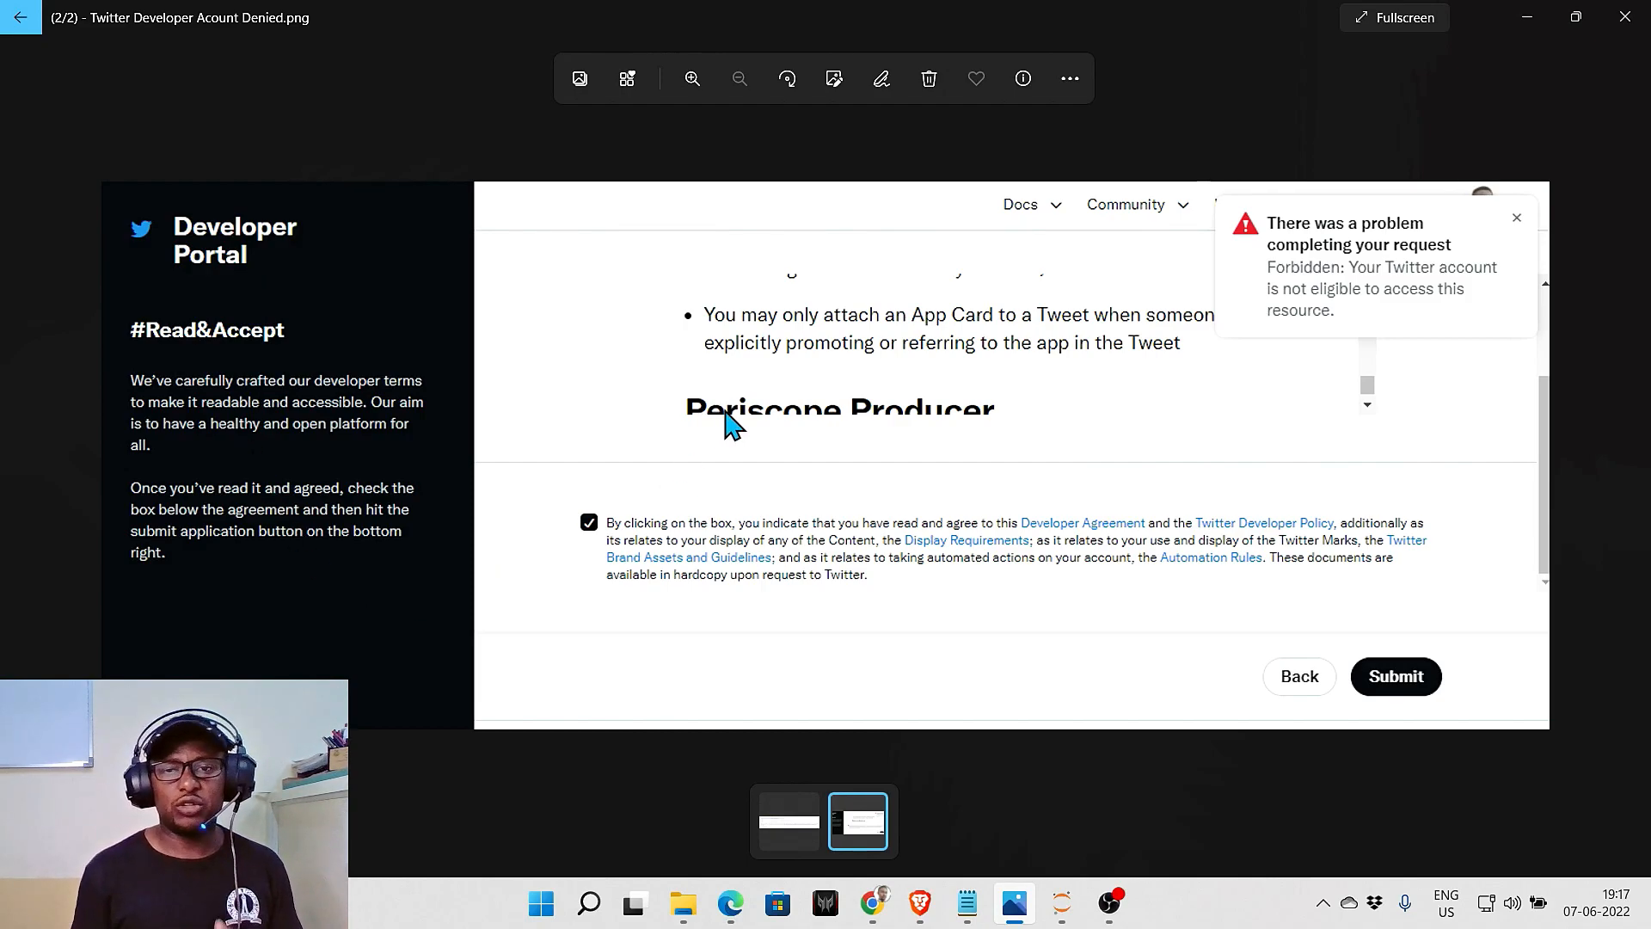
pyautogui.moveTo(1142, 419)
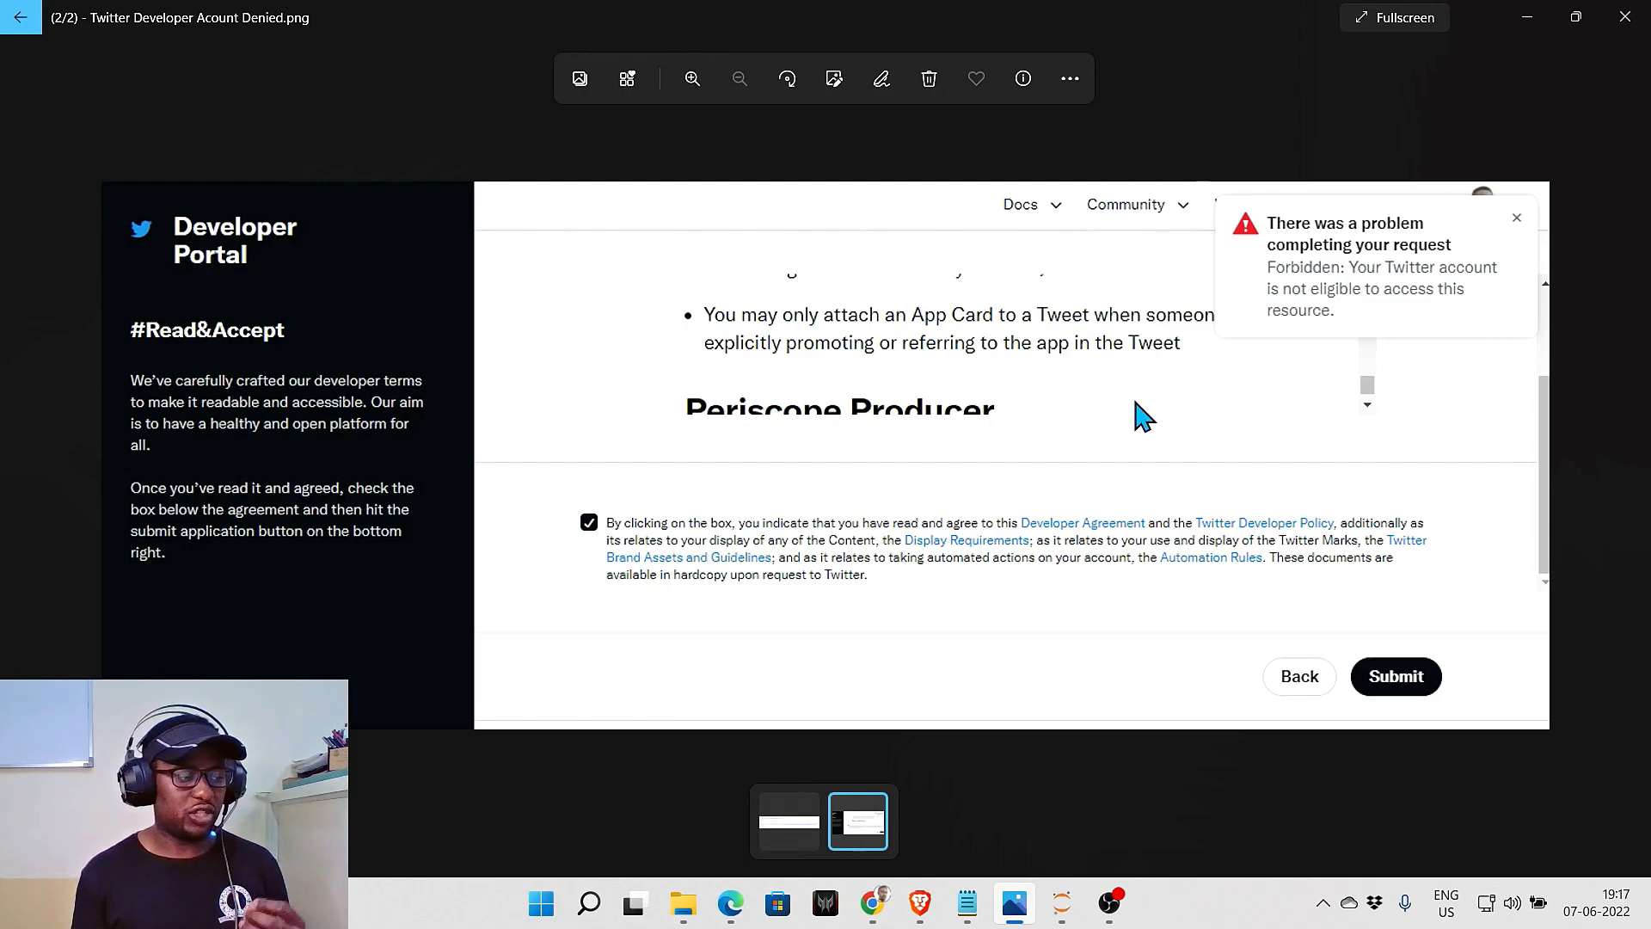
pyautogui.moveTo(1232, 282)
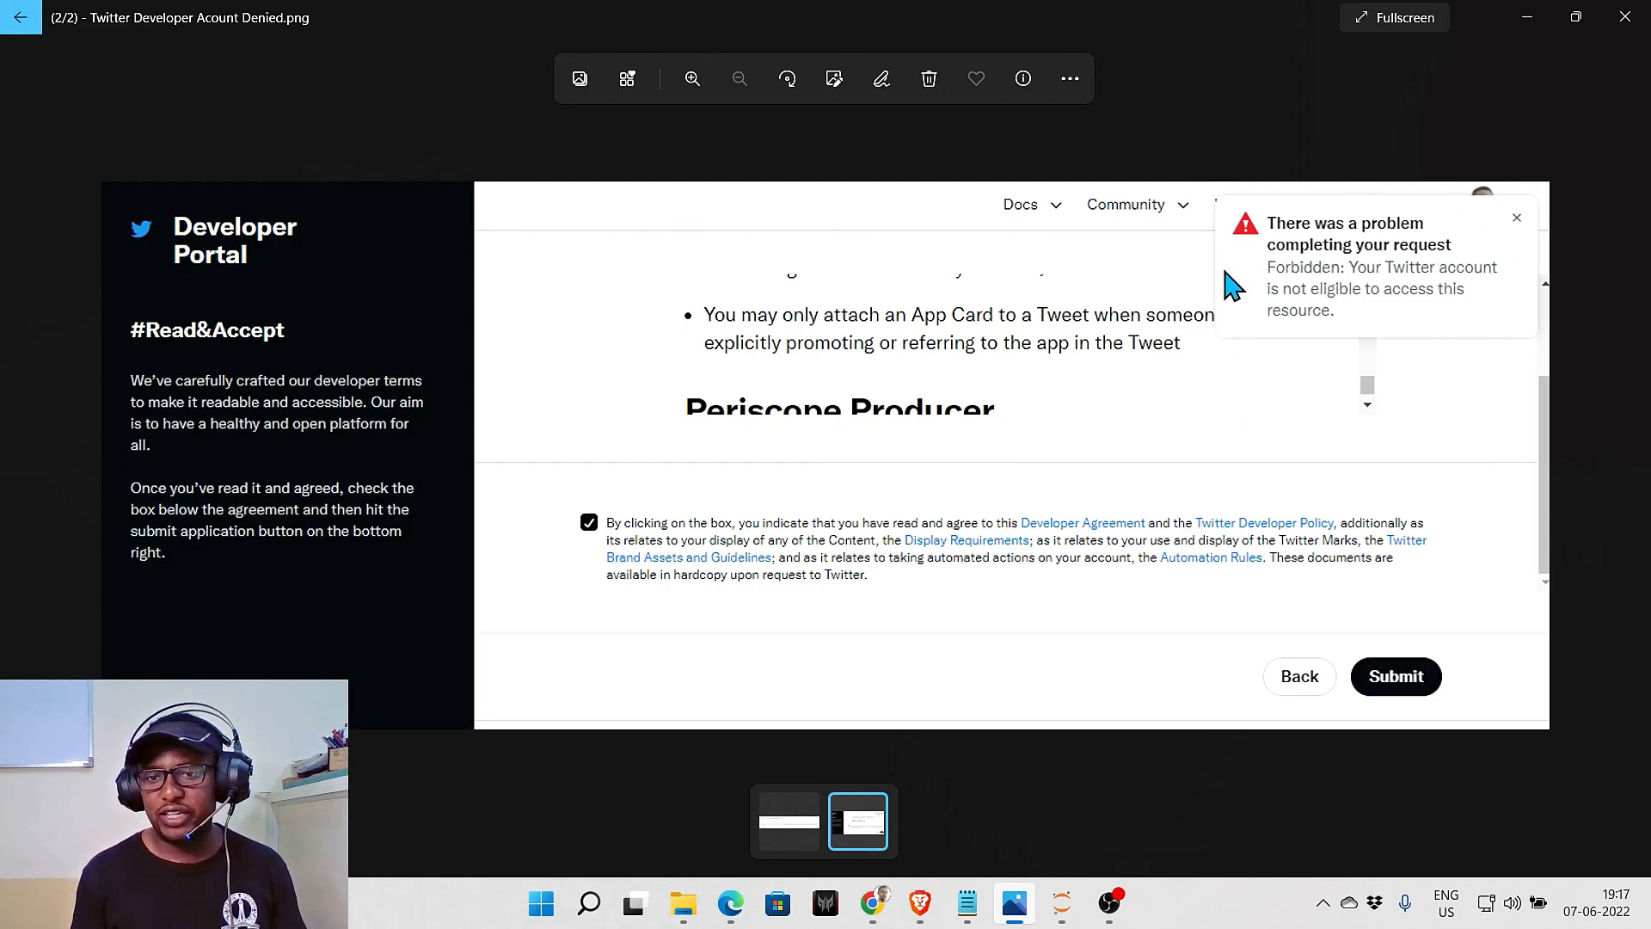
pyautogui.moveTo(1363, 330)
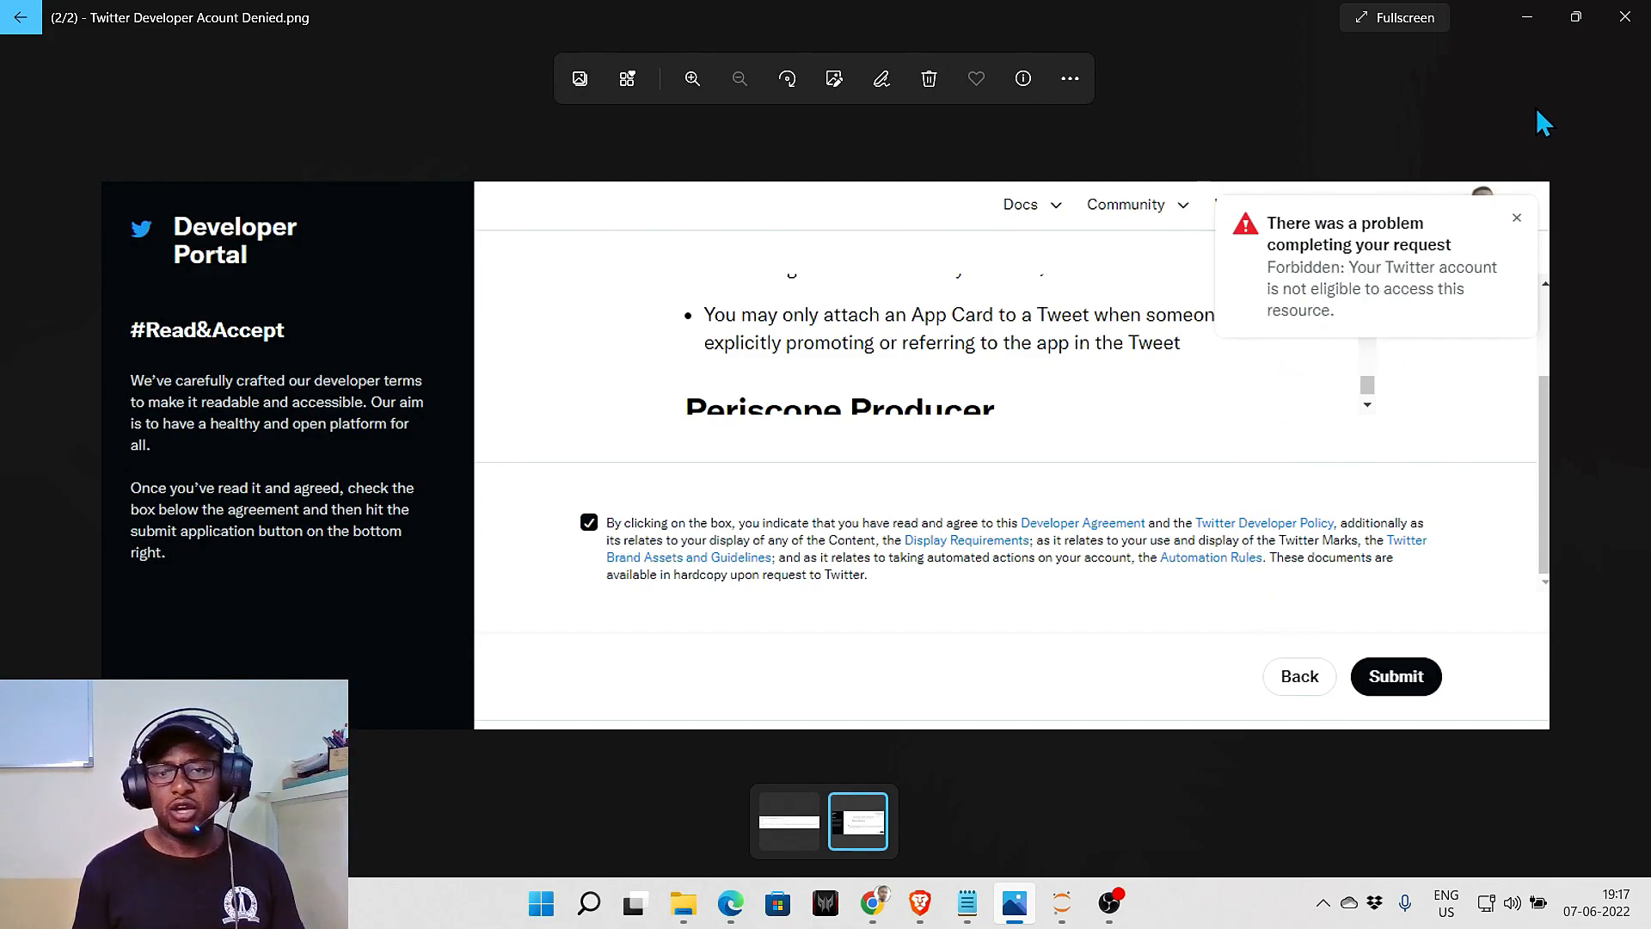
# View the Tweepy error screenshot explaining Essential access only covers Twitter API v2
pyautogui.click(788, 821)
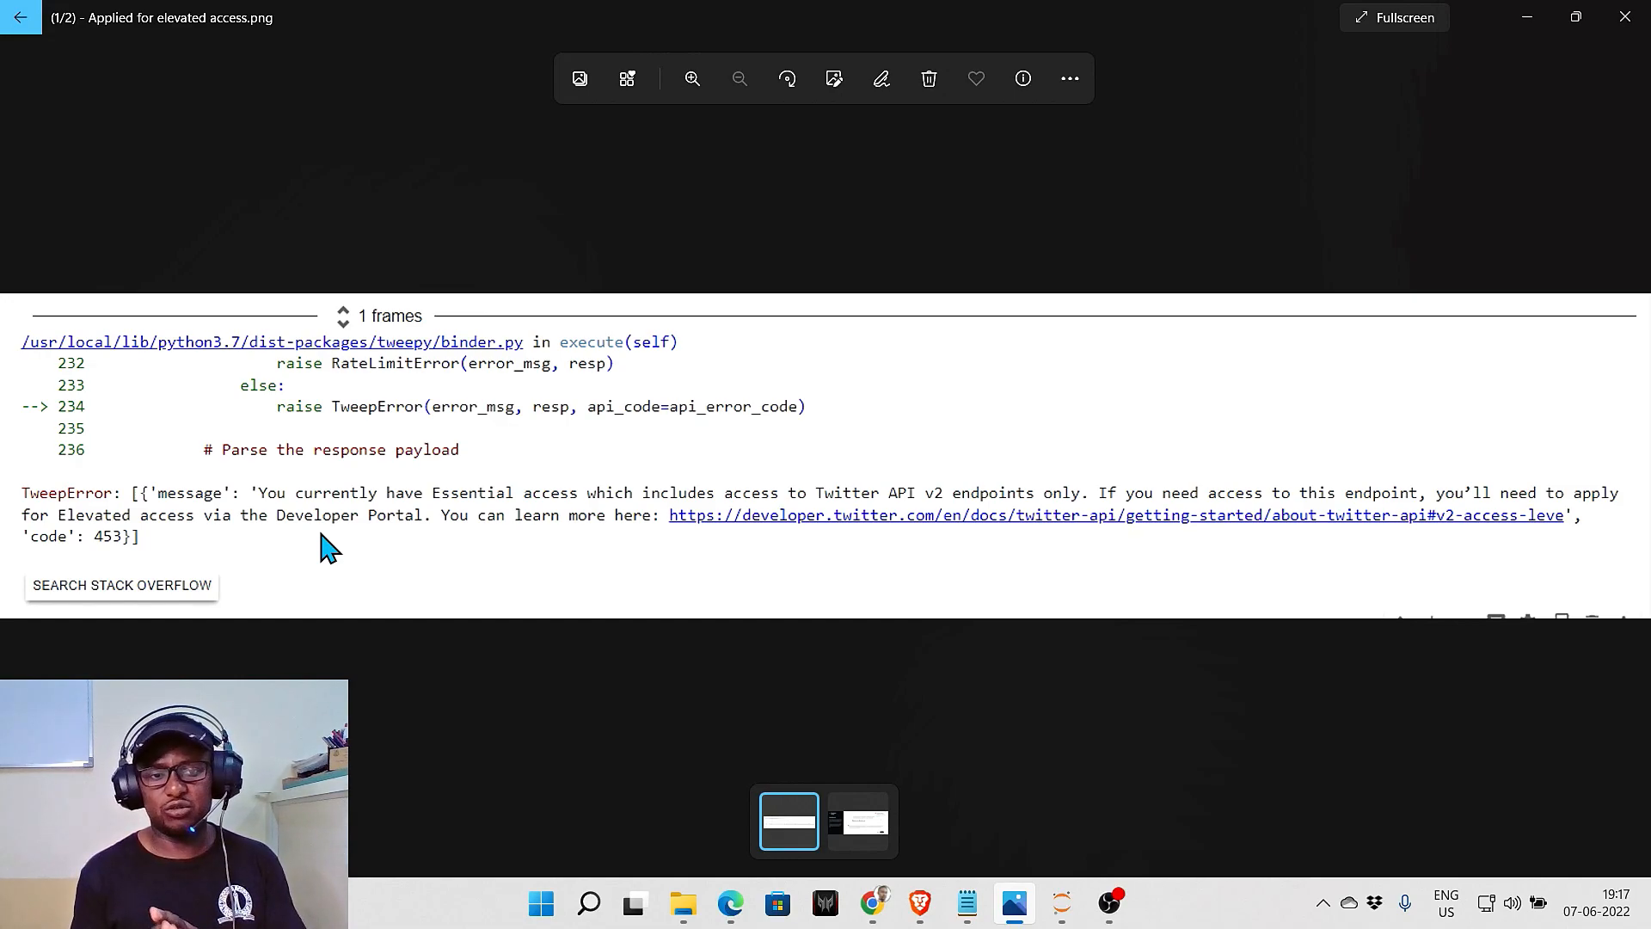
pyautogui.moveTo(348, 521)
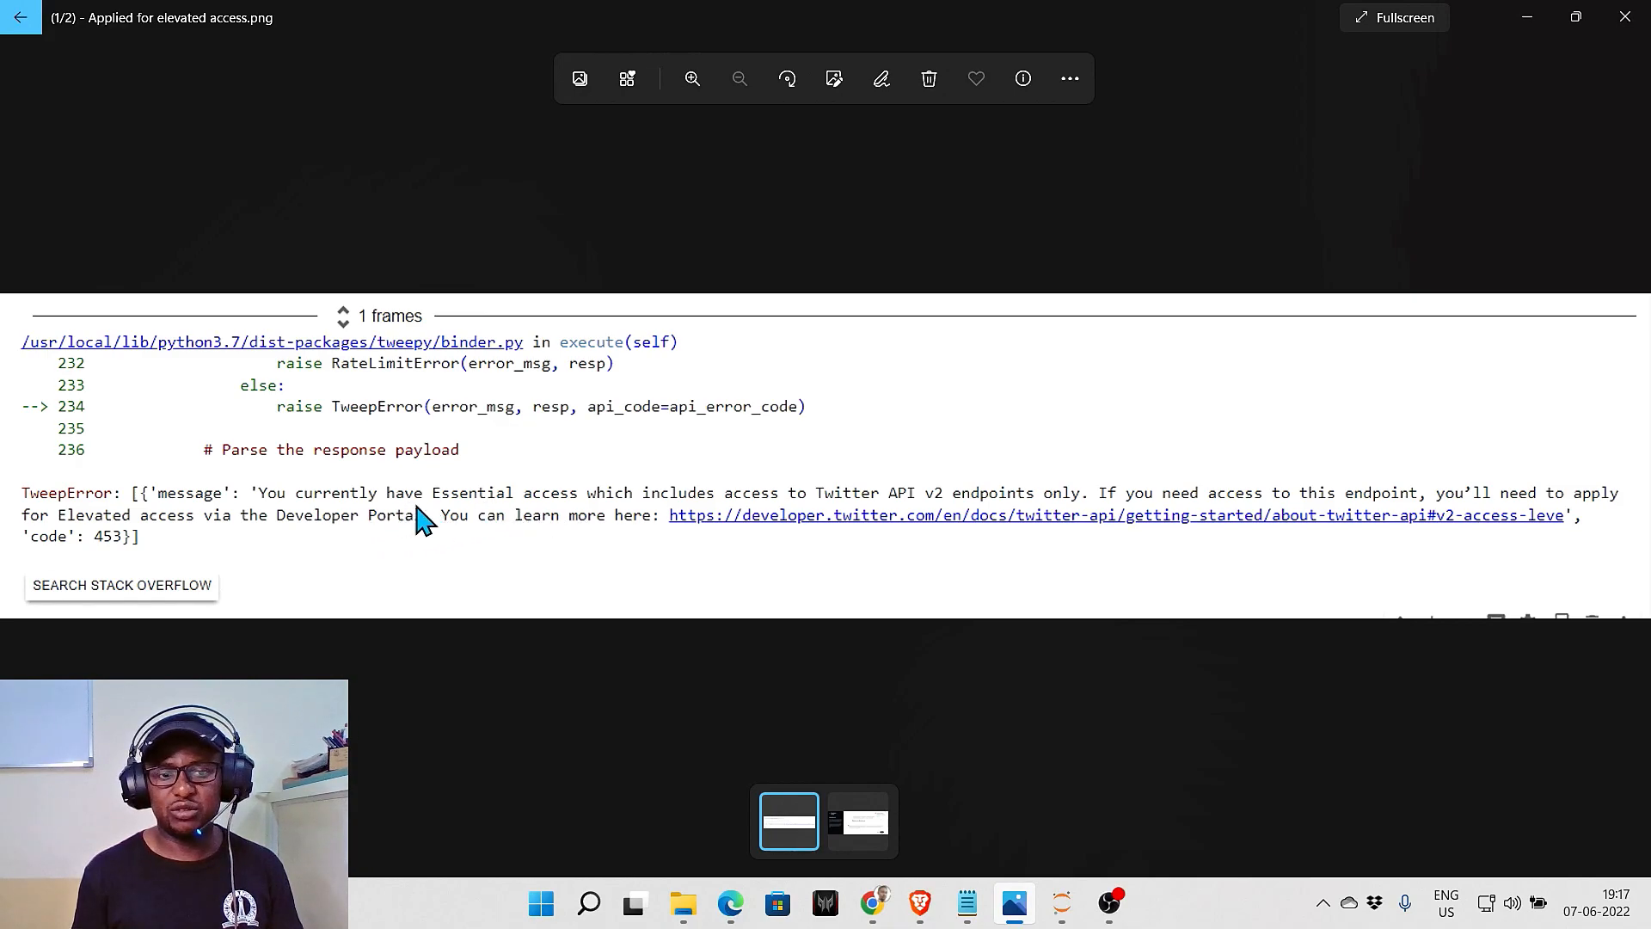
pyautogui.moveTo(1309, 510)
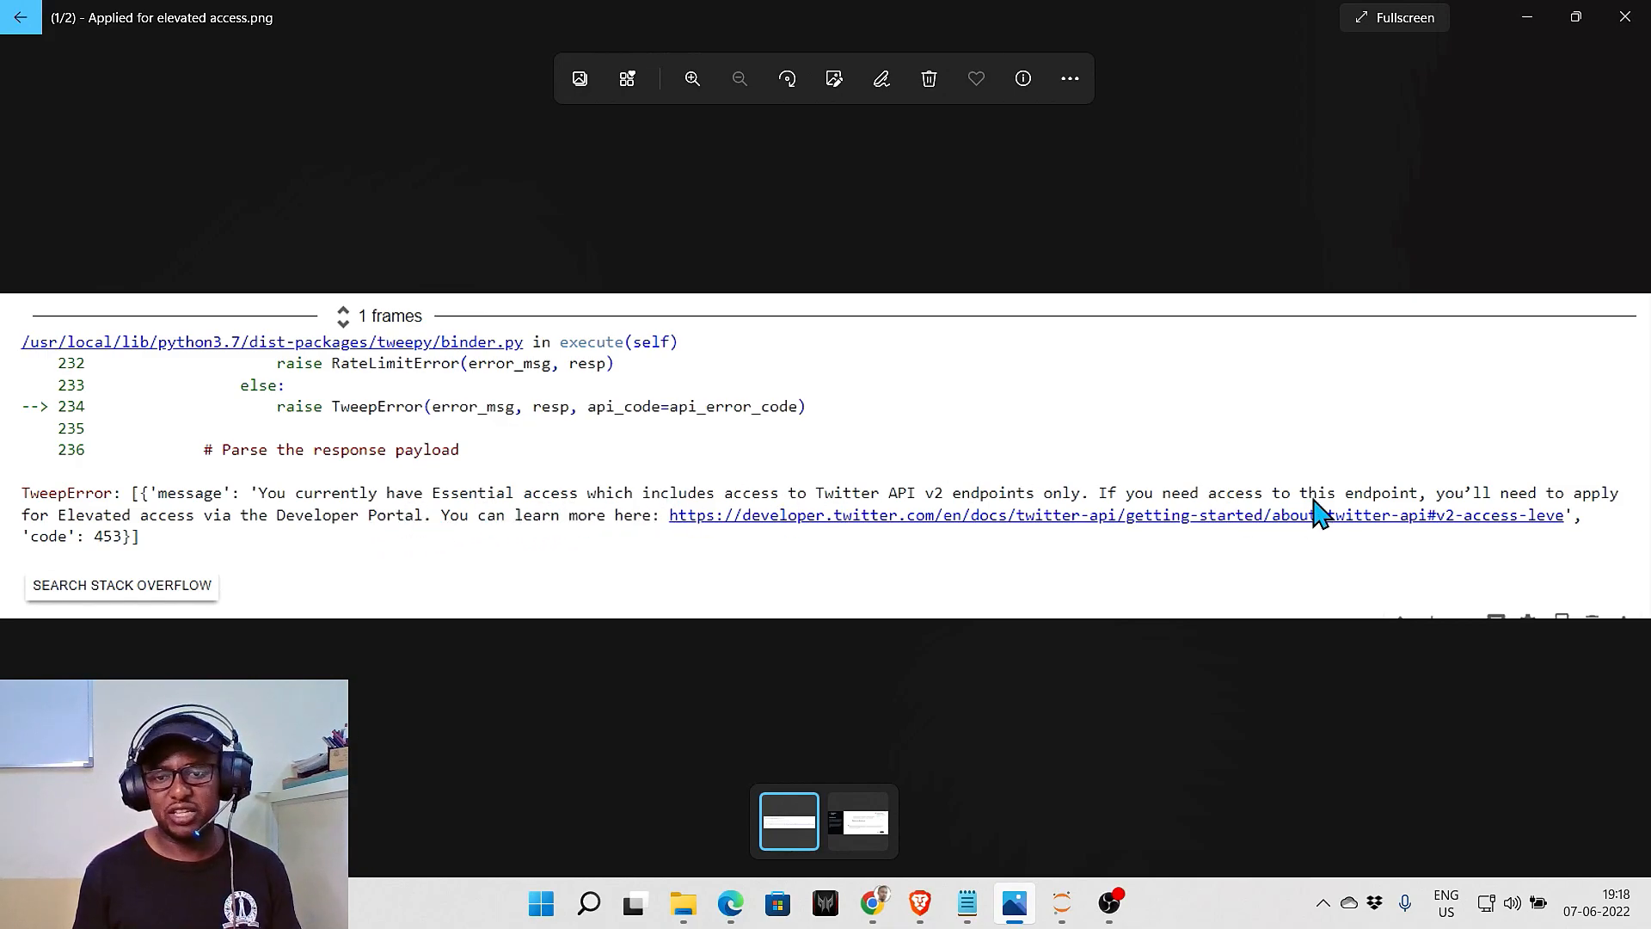
pyautogui.moveTo(1318, 181)
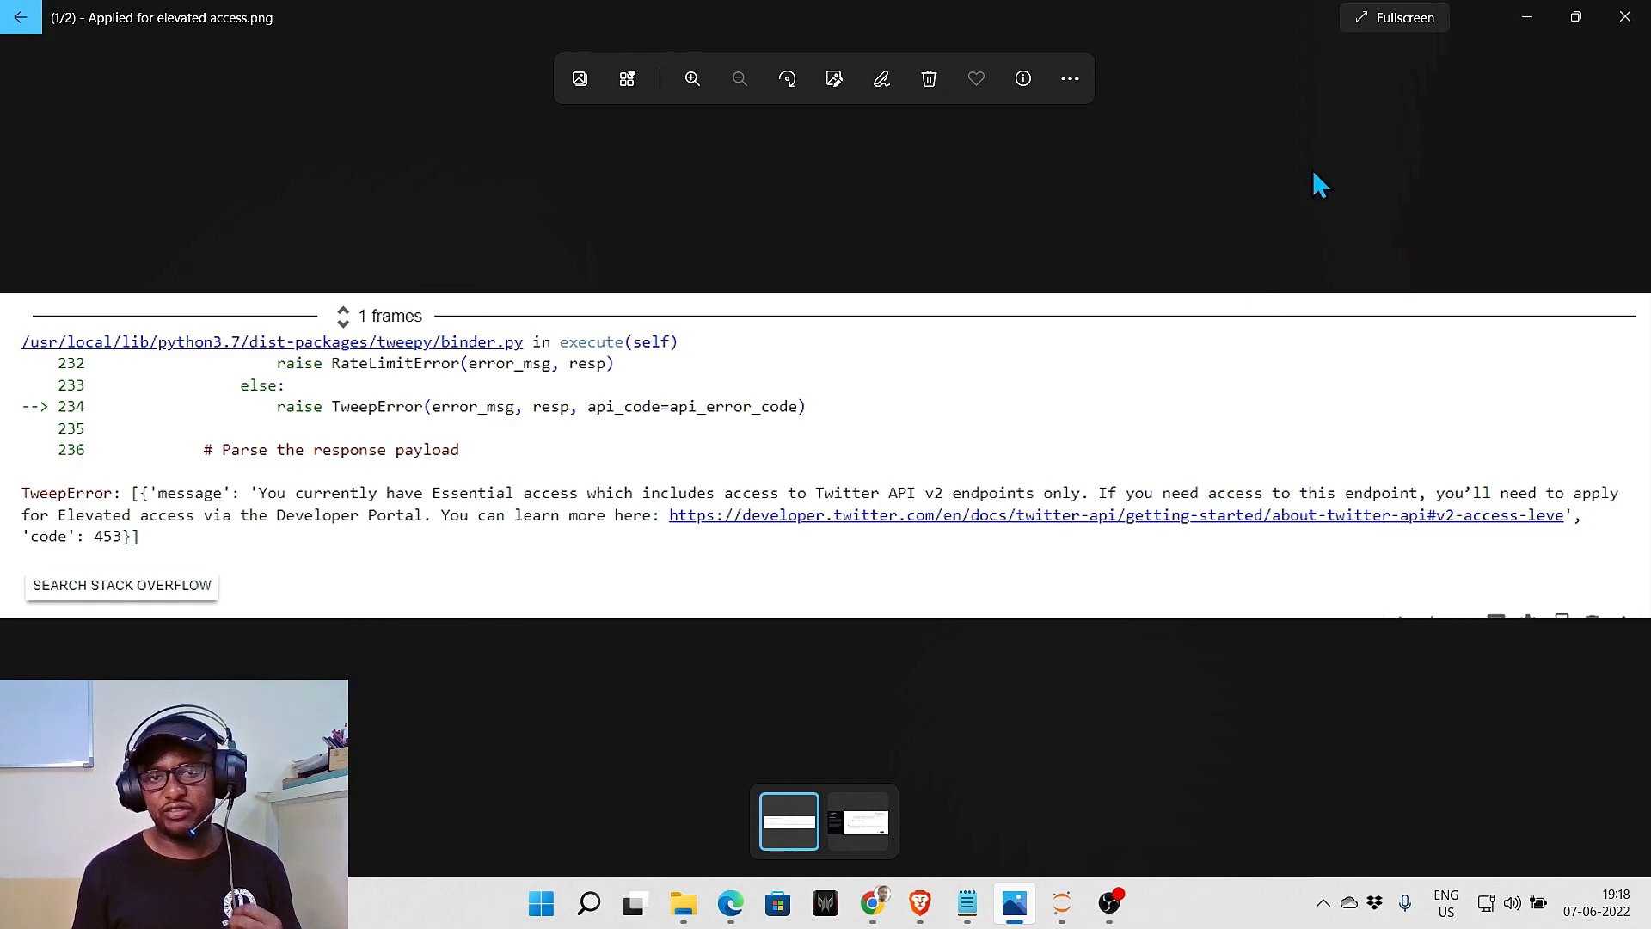
pyautogui.moveTo(1595, 330)
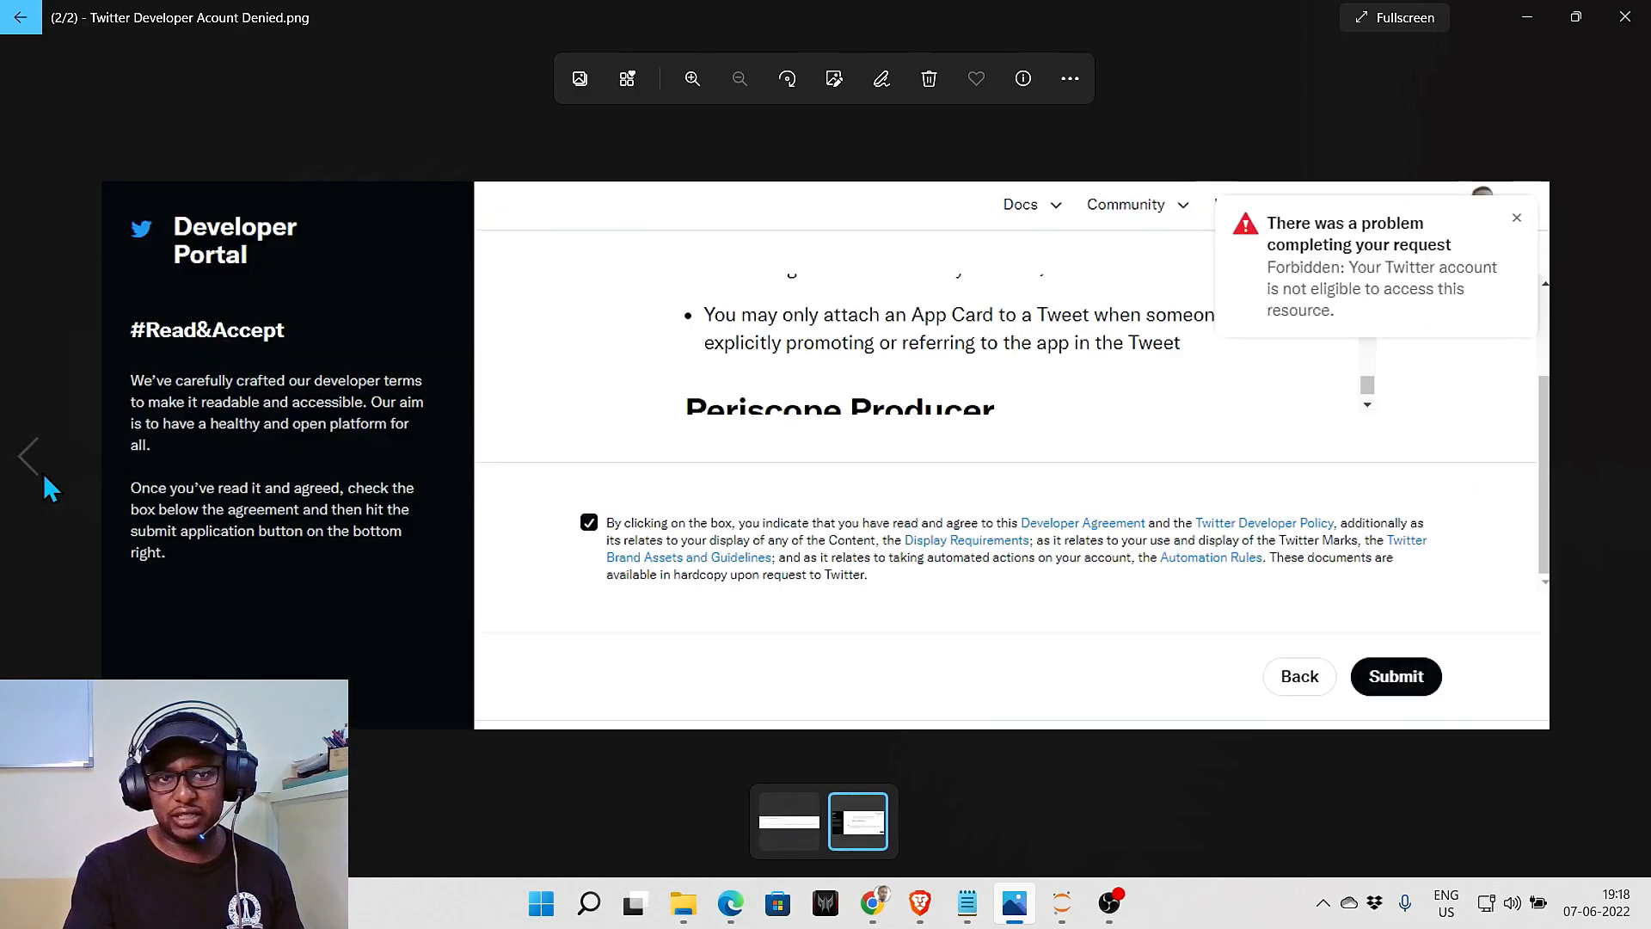
pyautogui.moveTo(1478, 67)
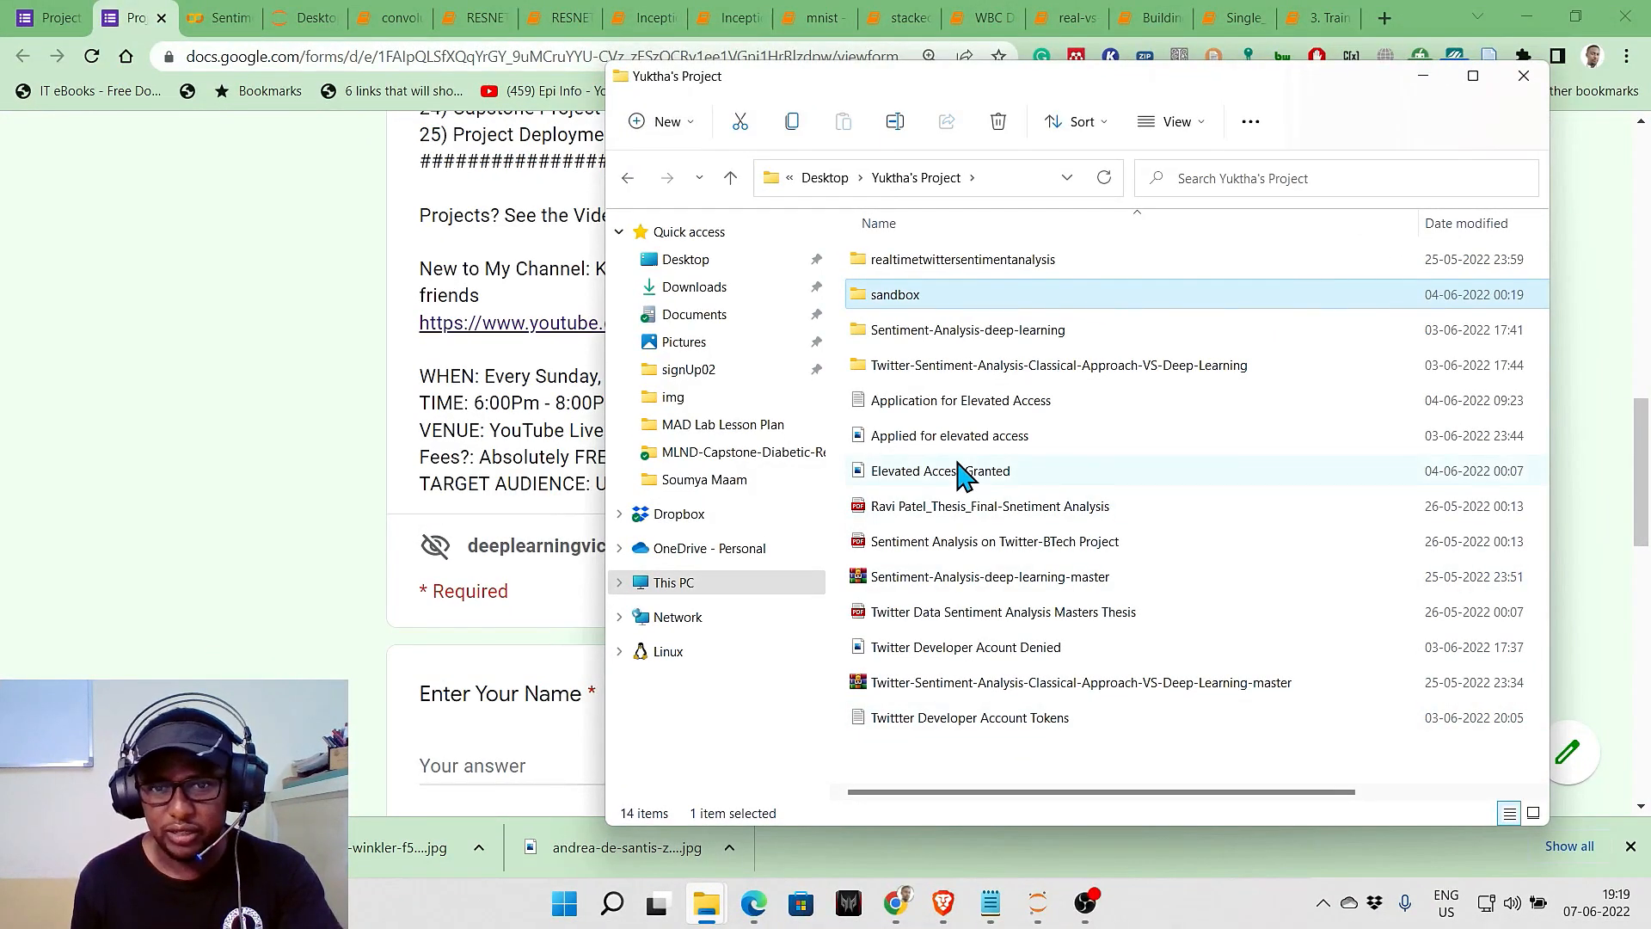
# Show the Elevated Access Granted screenshot confirming Elevated Twitter API v2 access
pyautogui.doubleClick(939, 470)
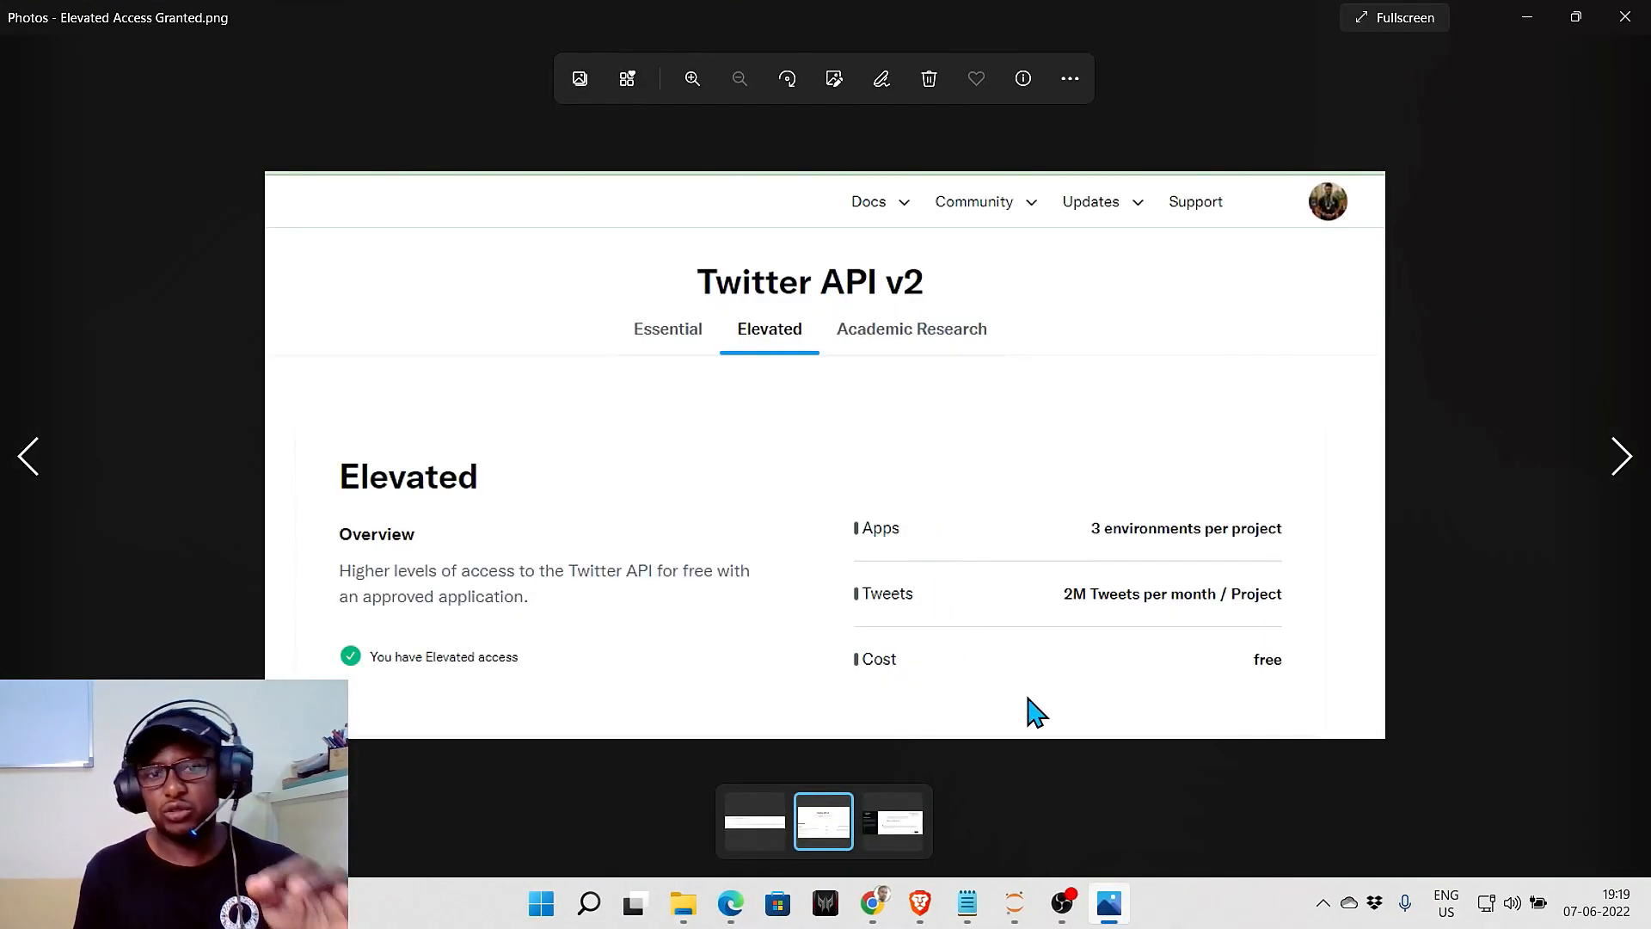
pyautogui.moveTo(802, 798)
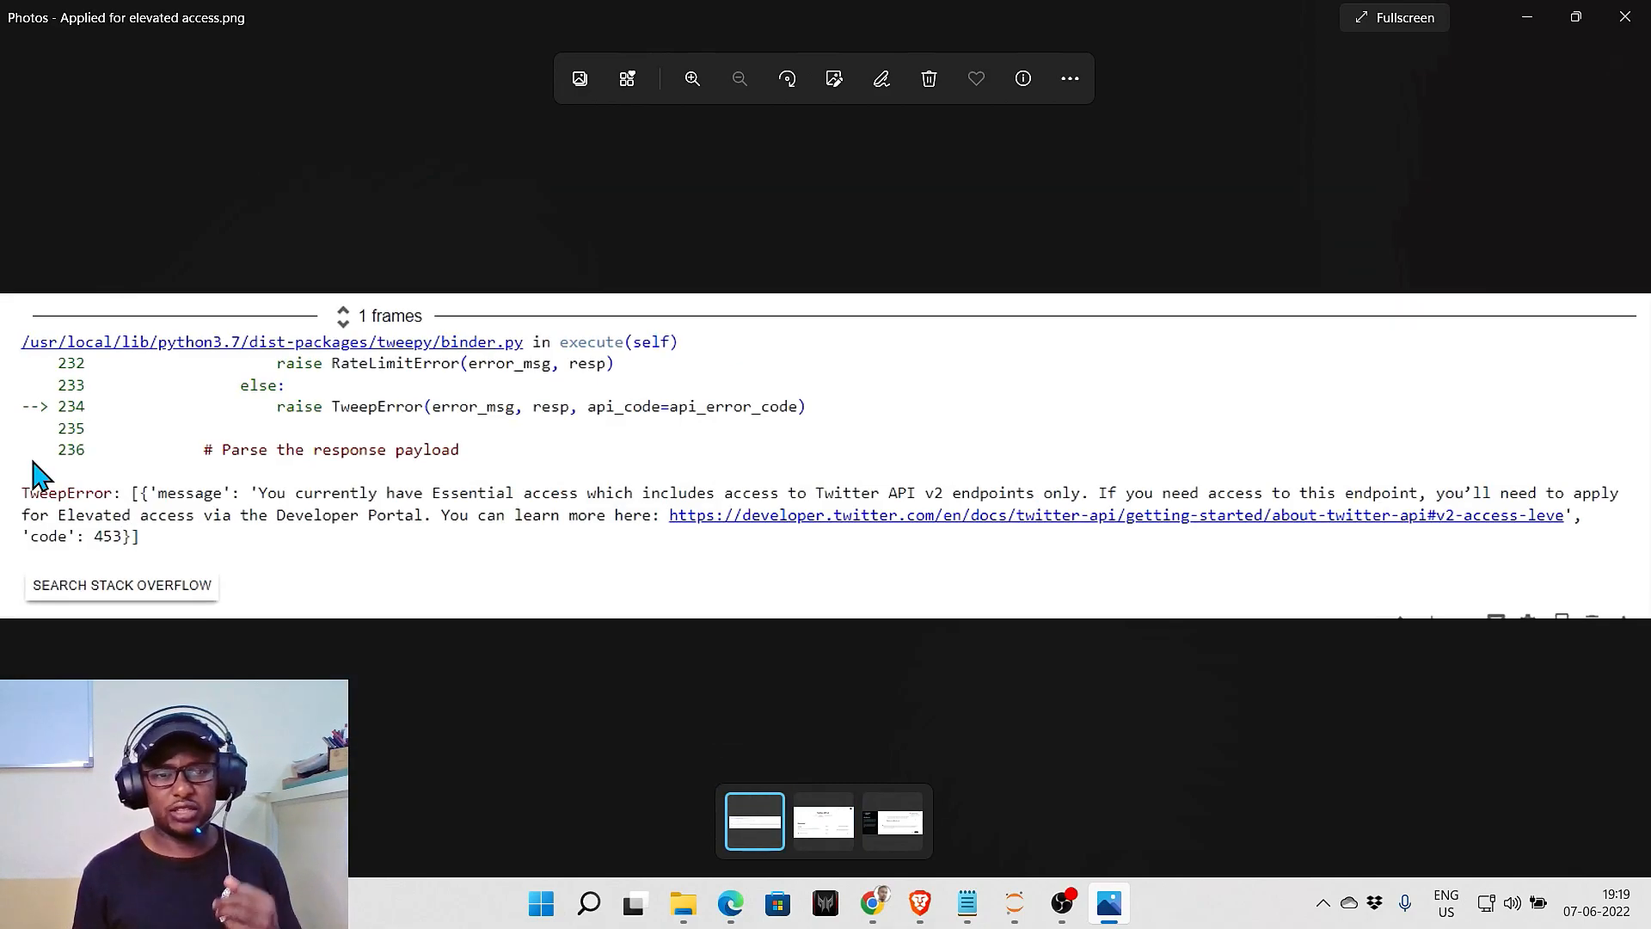
pyautogui.moveTo(509, 484)
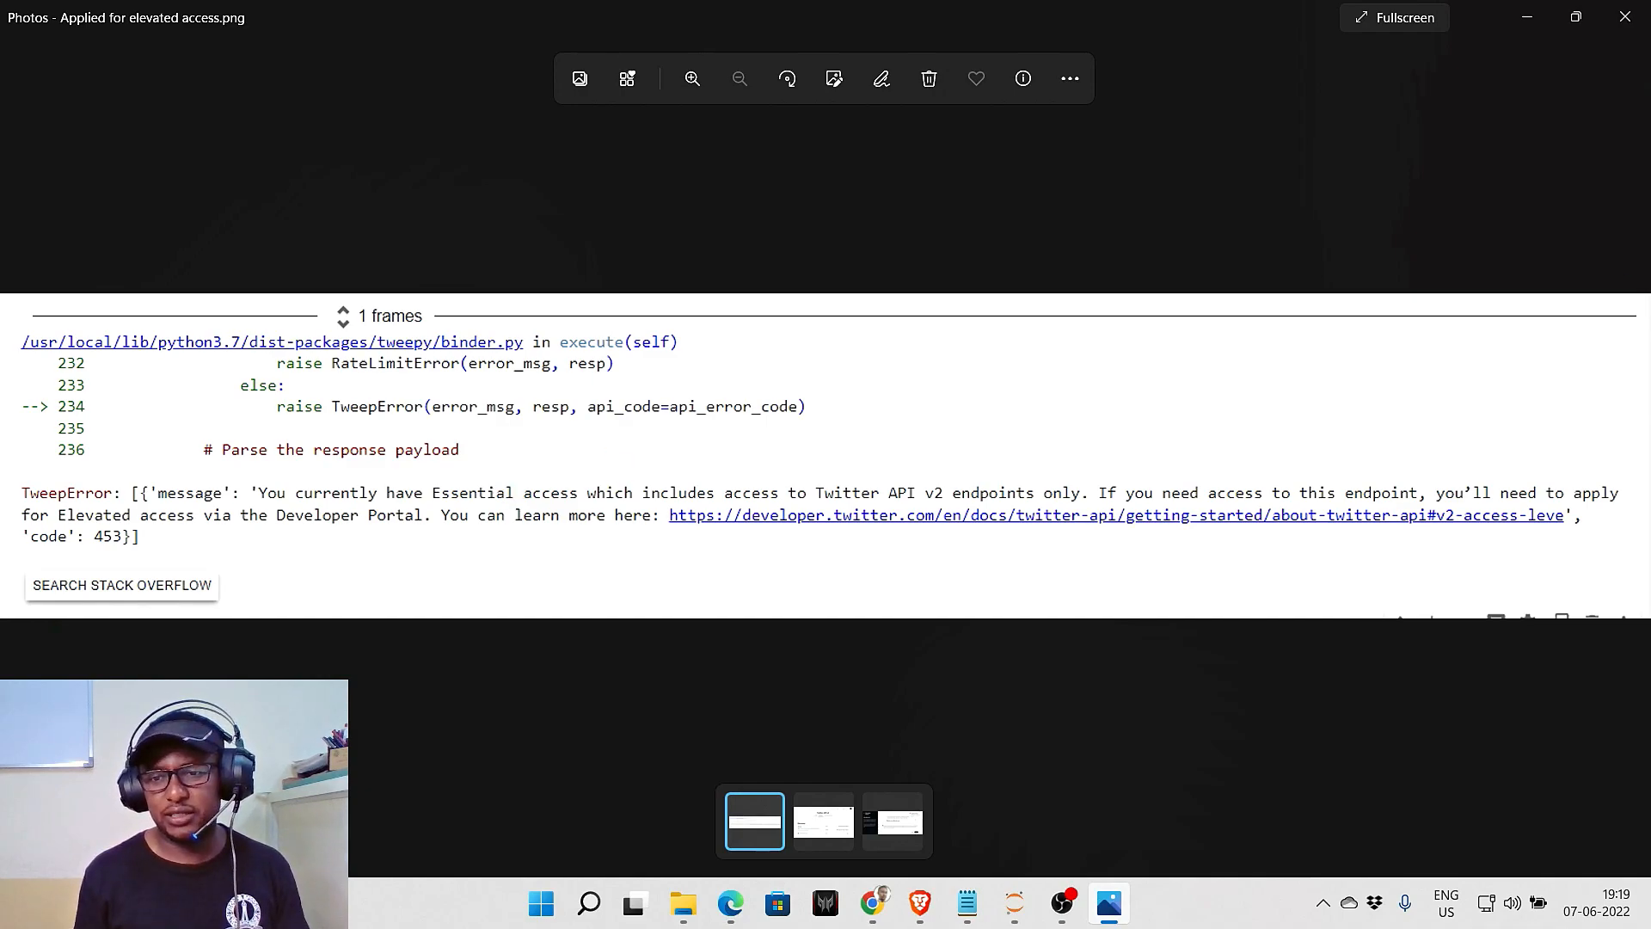
pyautogui.moveTo(421, 508)
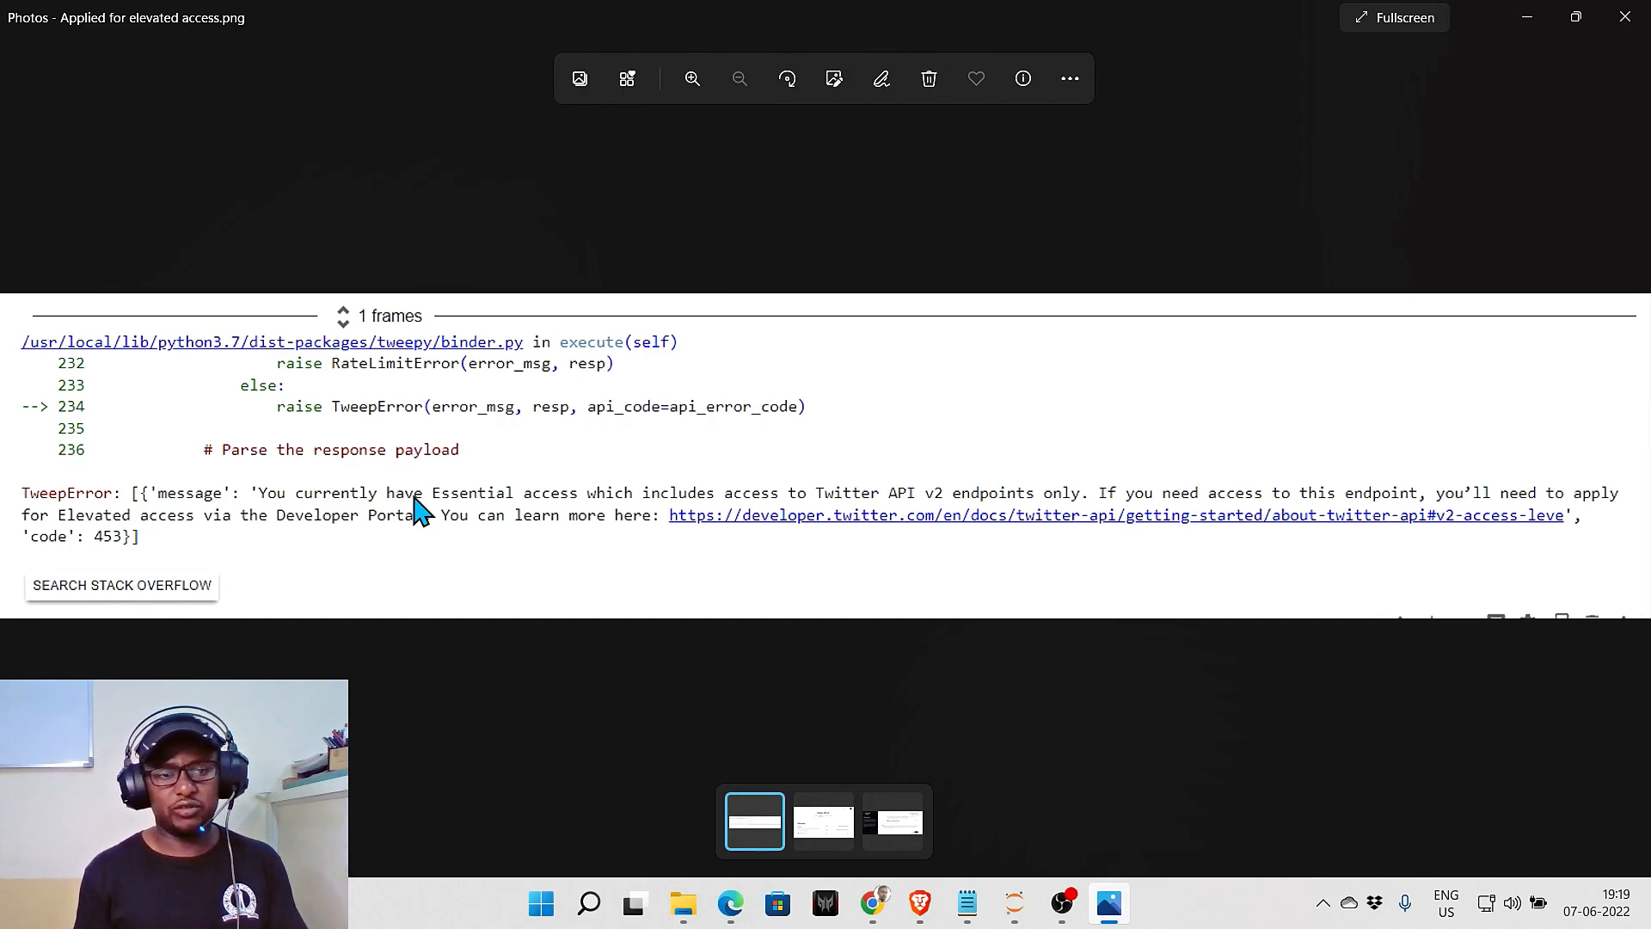
pyautogui.moveTo(13, 483)
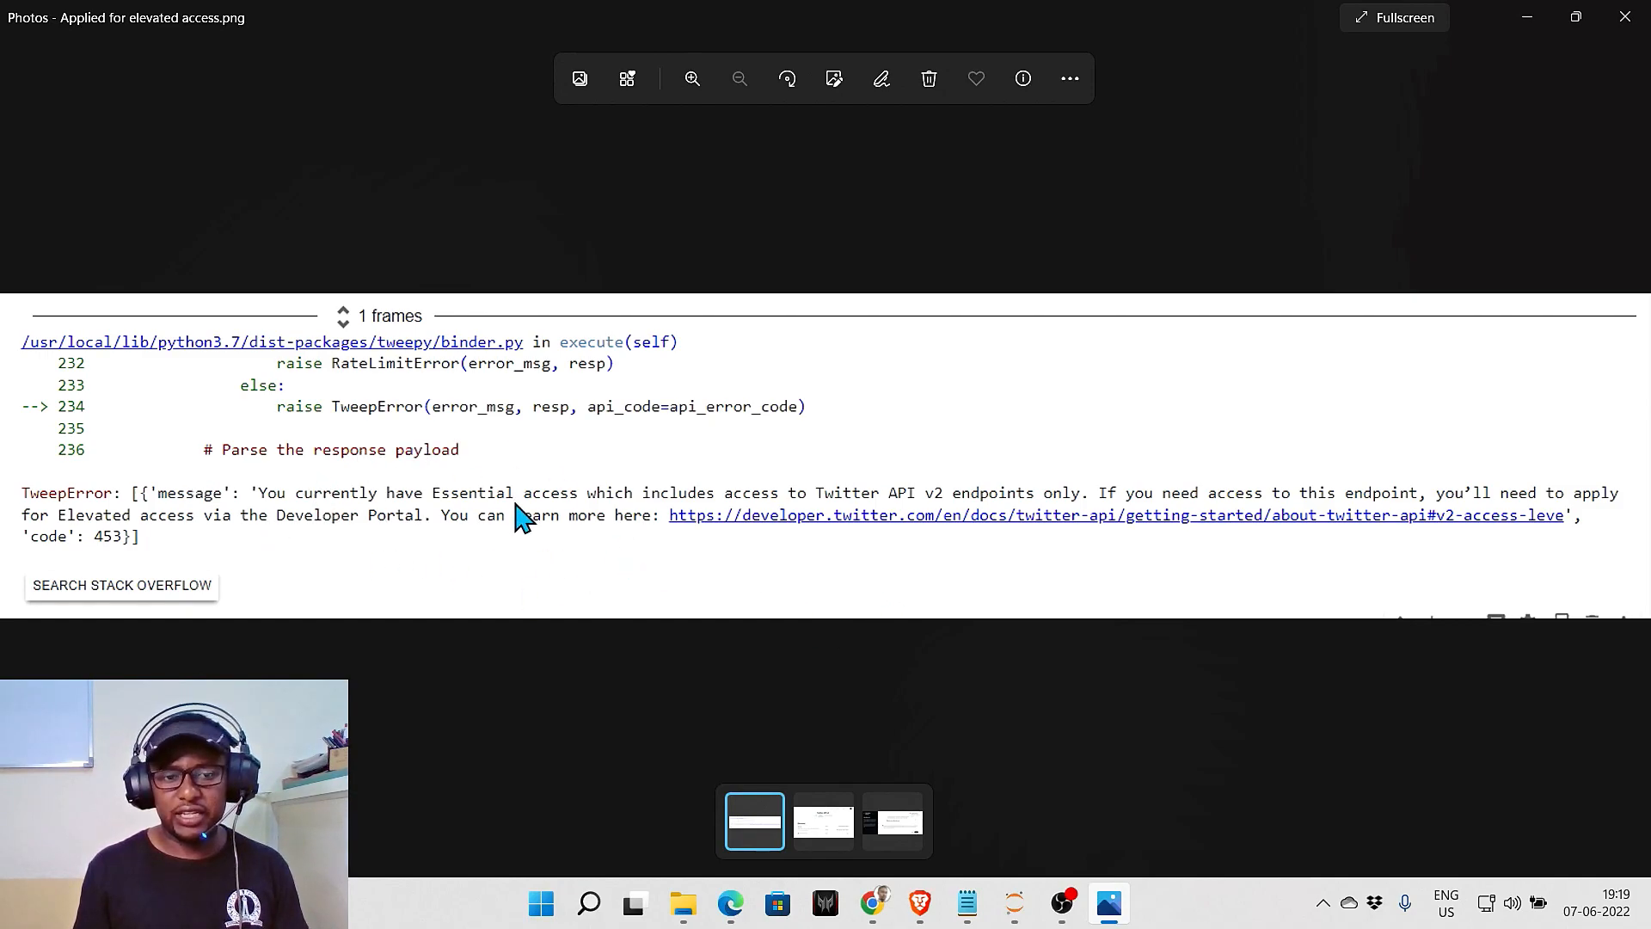
pyautogui.moveTo(388, 570)
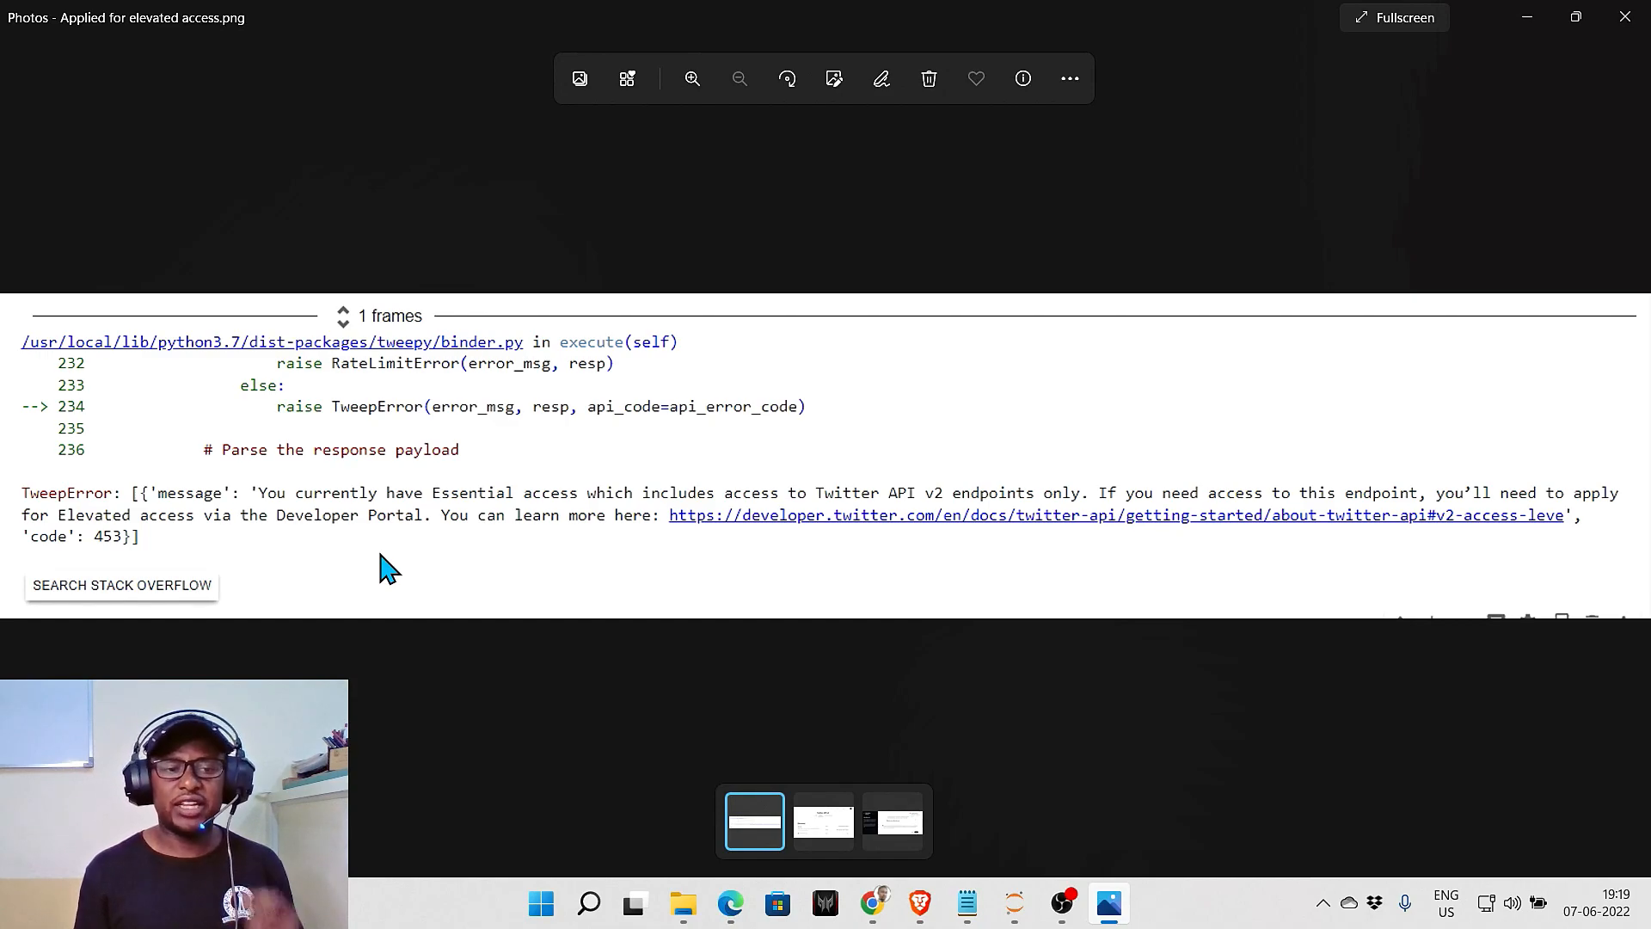
pyautogui.click(823, 821)
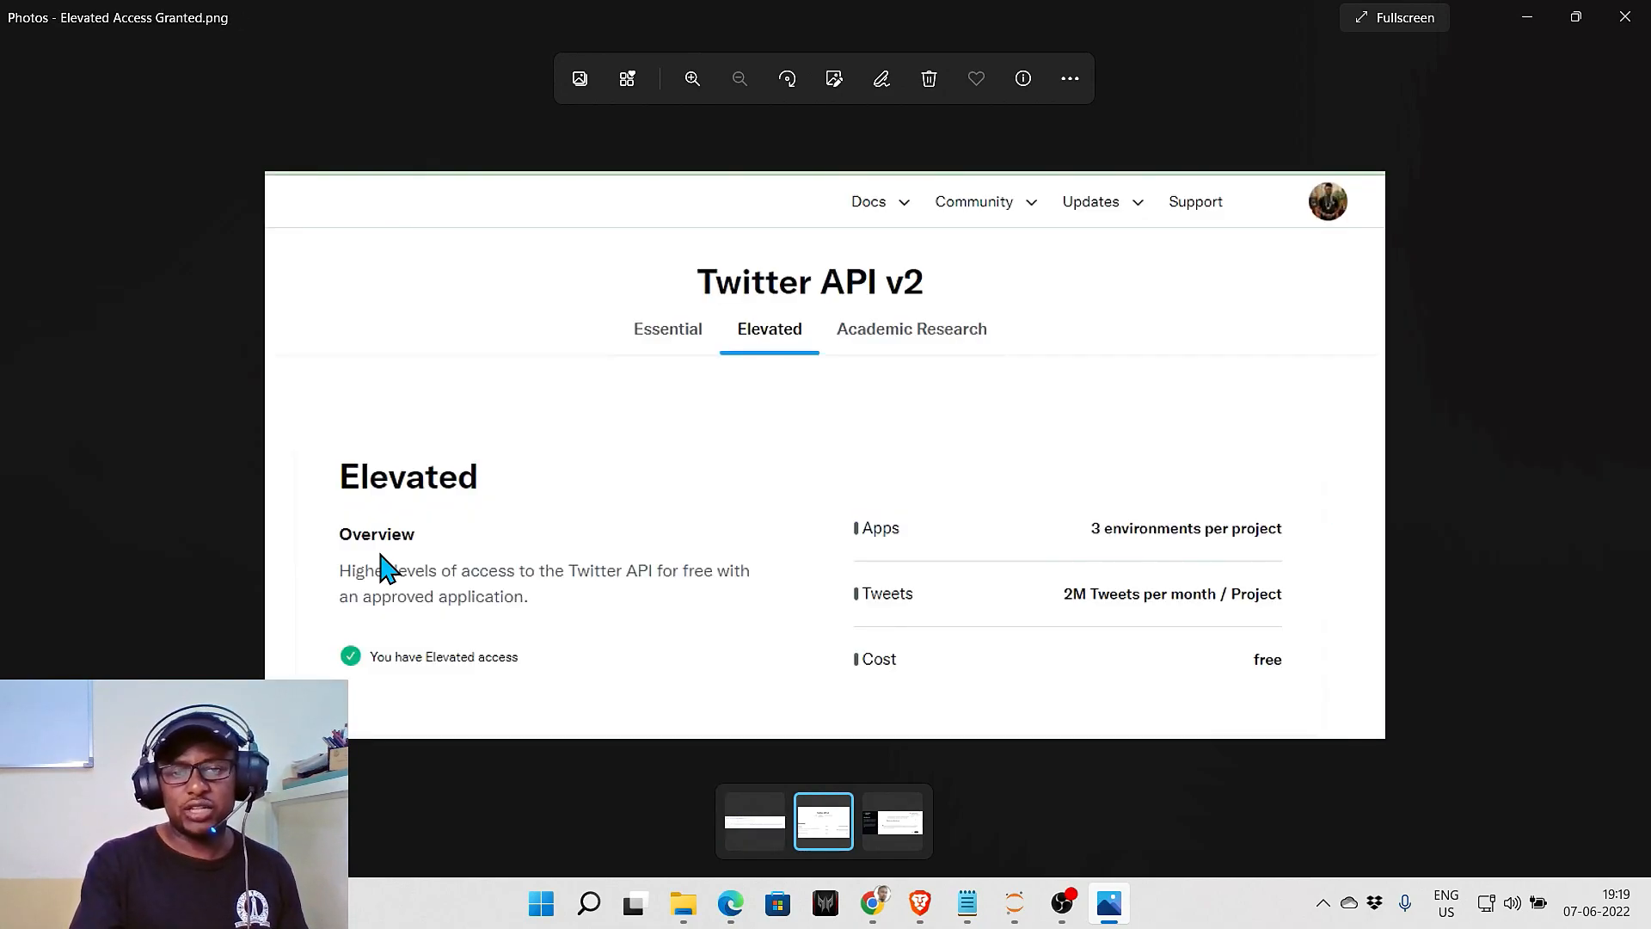
pyautogui.moveTo(914, 632)
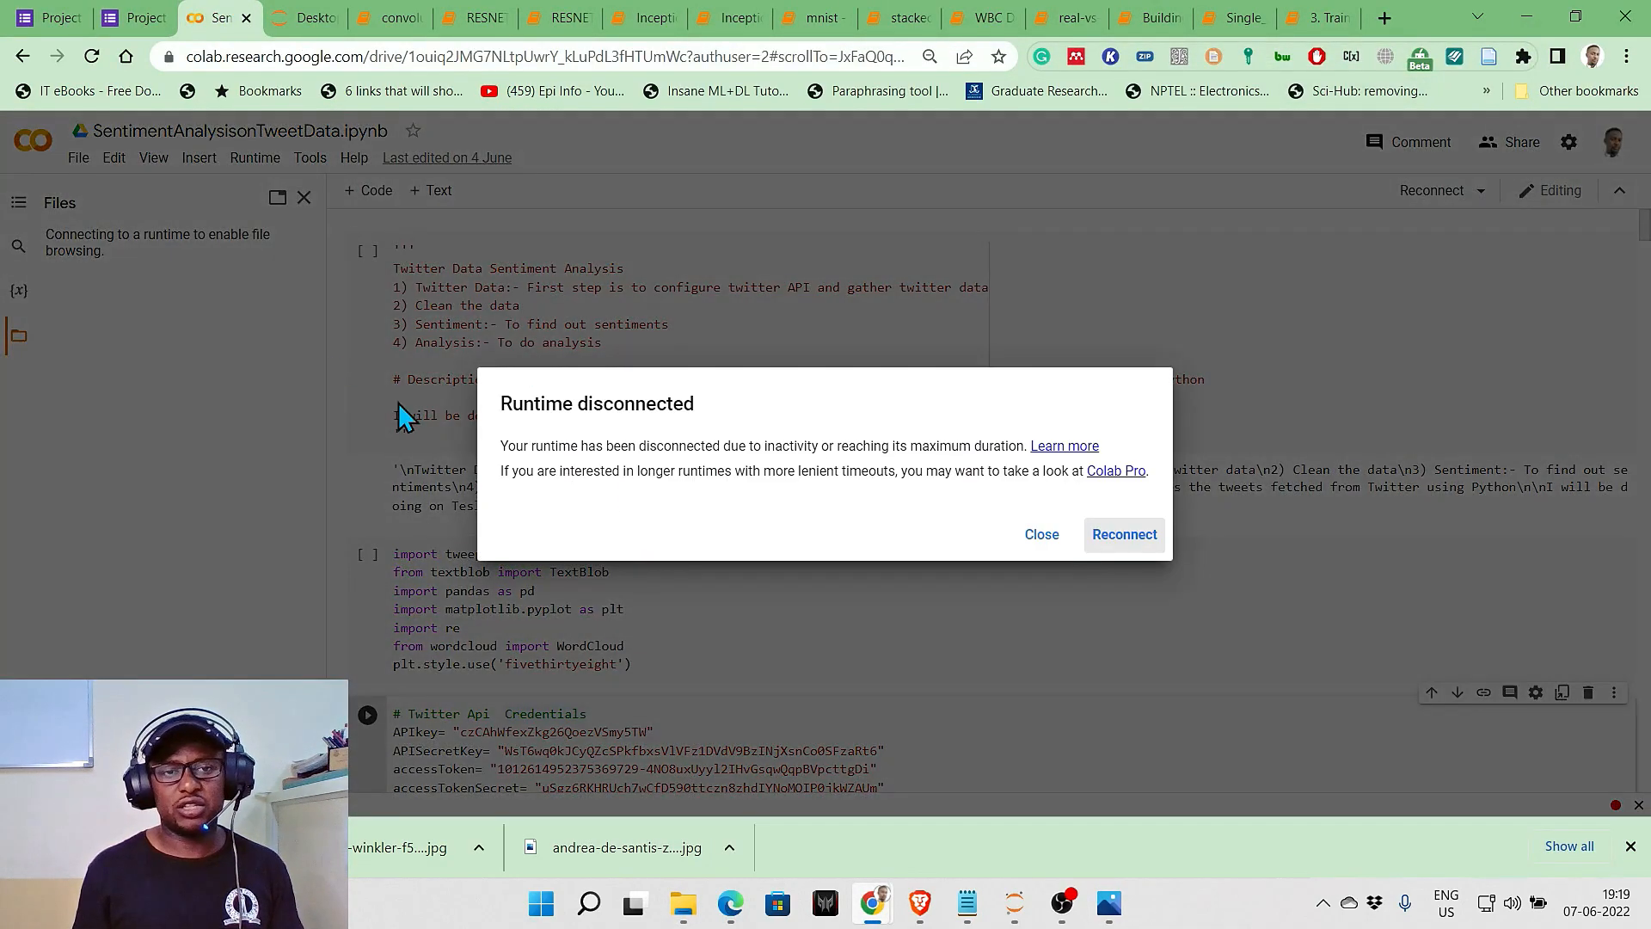
# Reconnect the sentiment notebook runtime, review its outputs, and move to the CNN notebook
pyautogui.click(1124, 534)
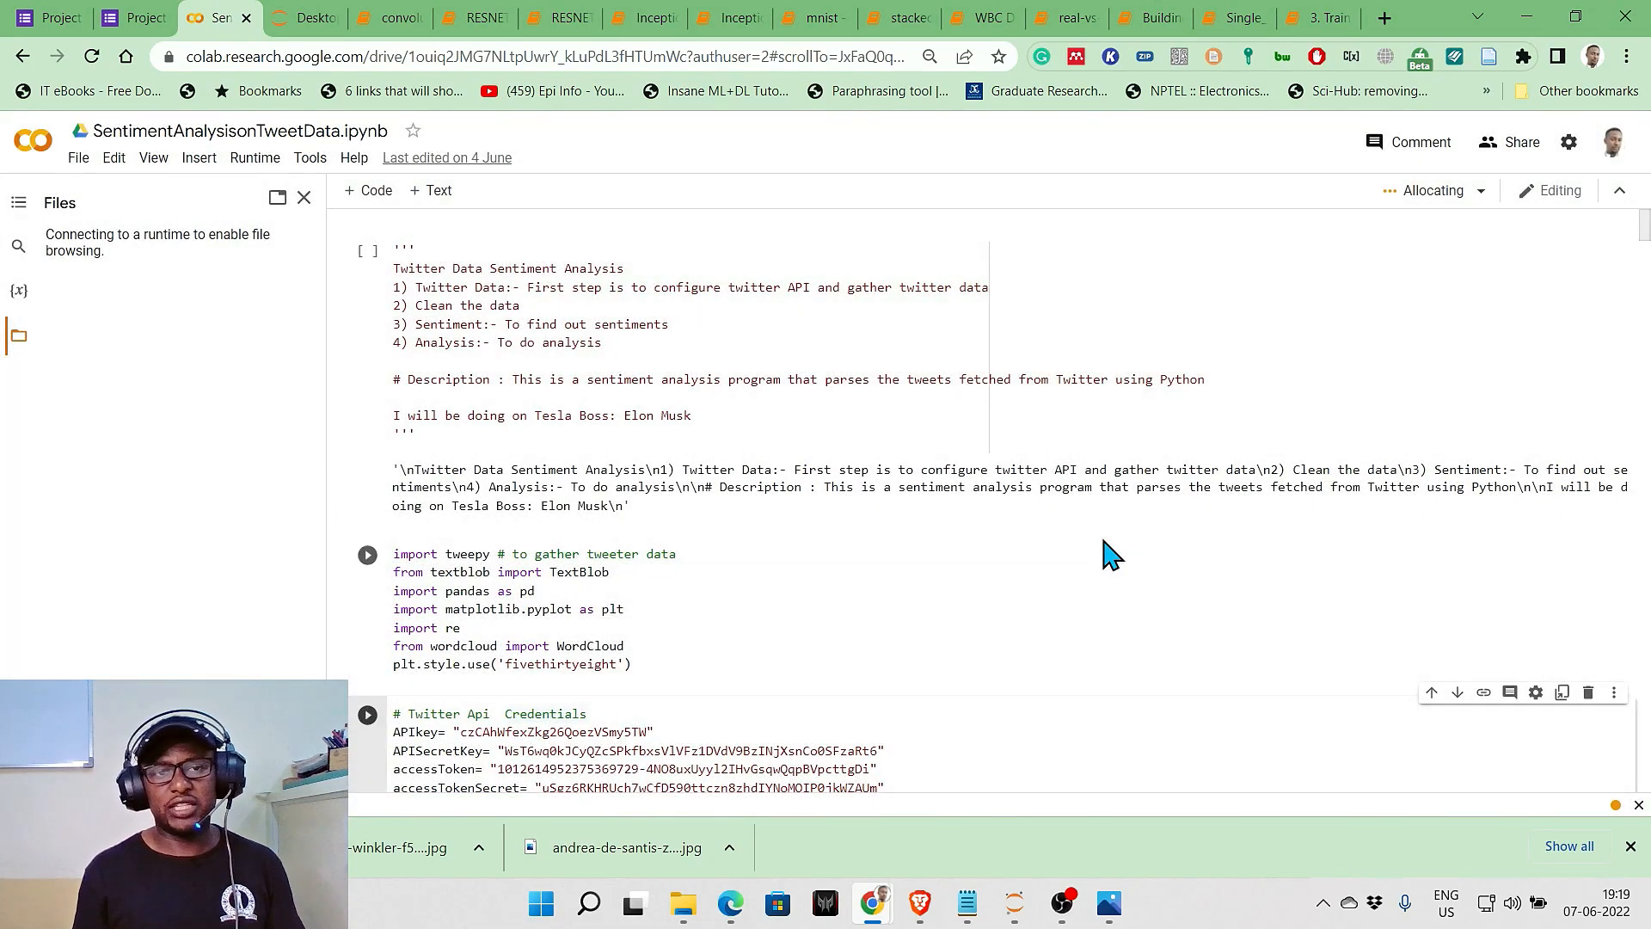
pyautogui.scroll(-3)
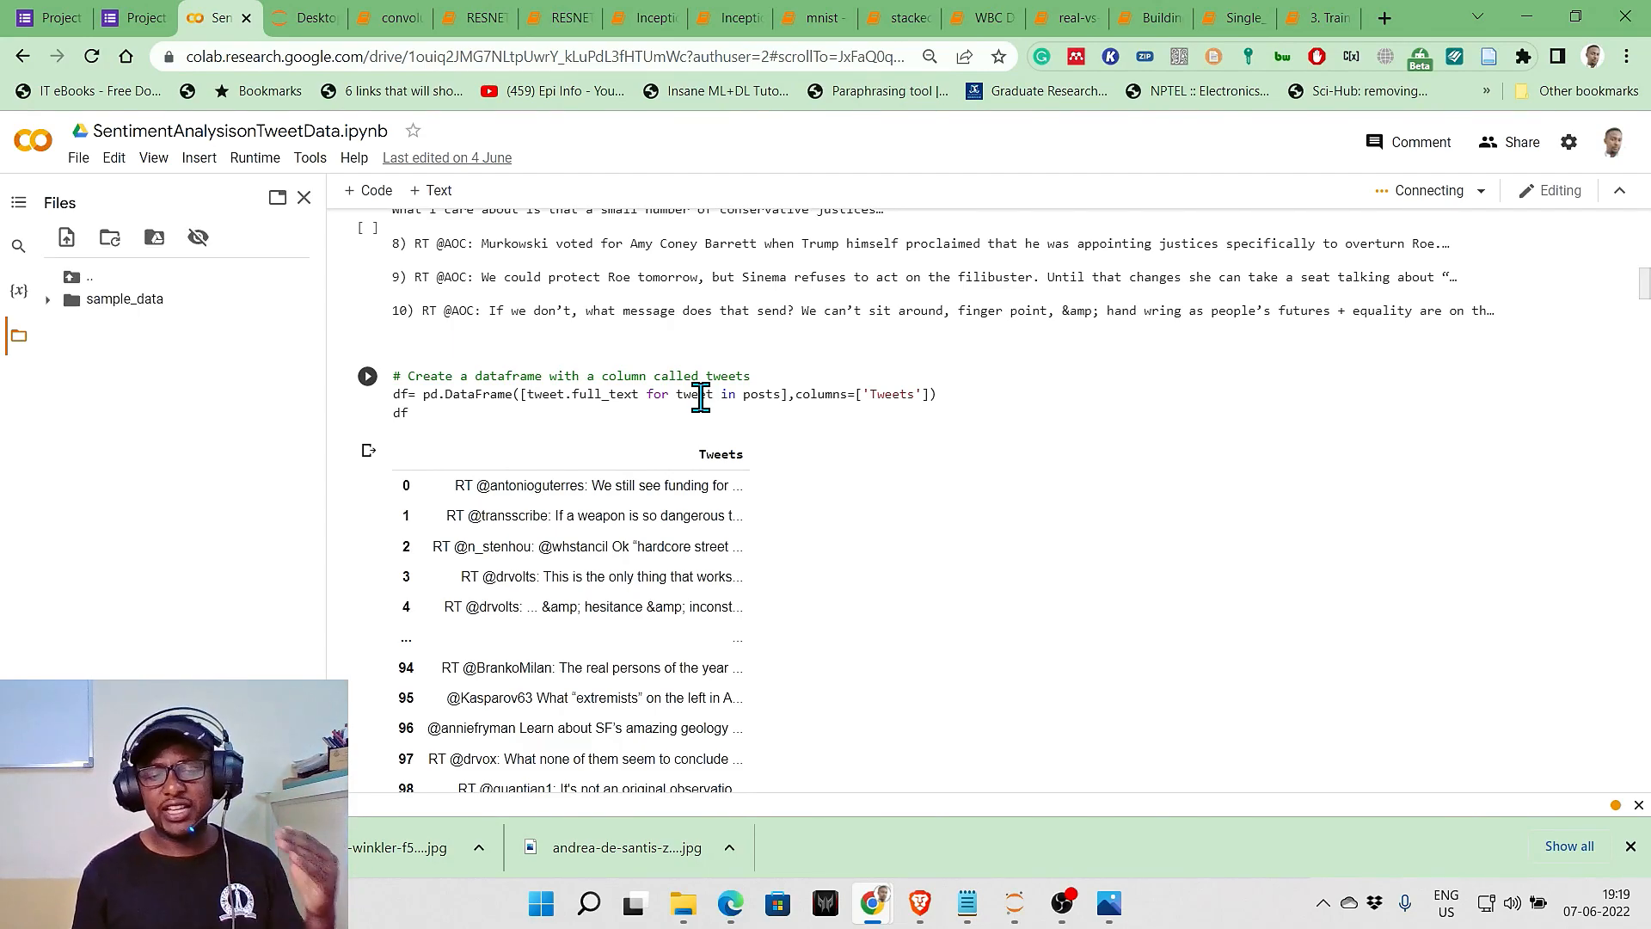
pyautogui.scroll(-3)
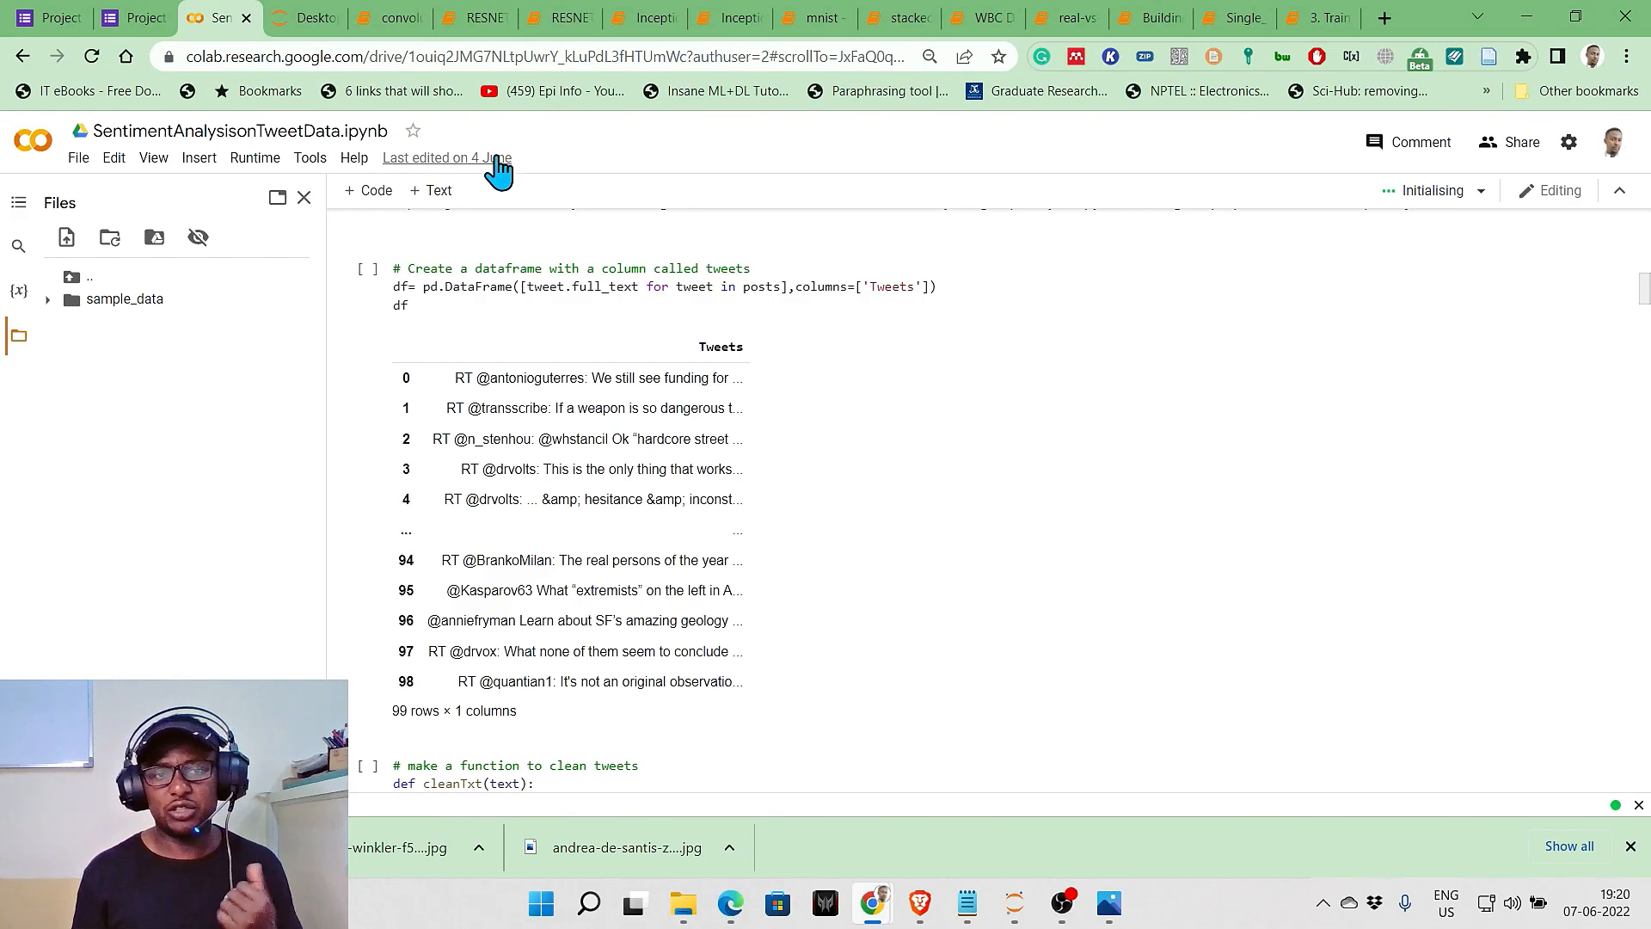
pyautogui.scroll(-3)
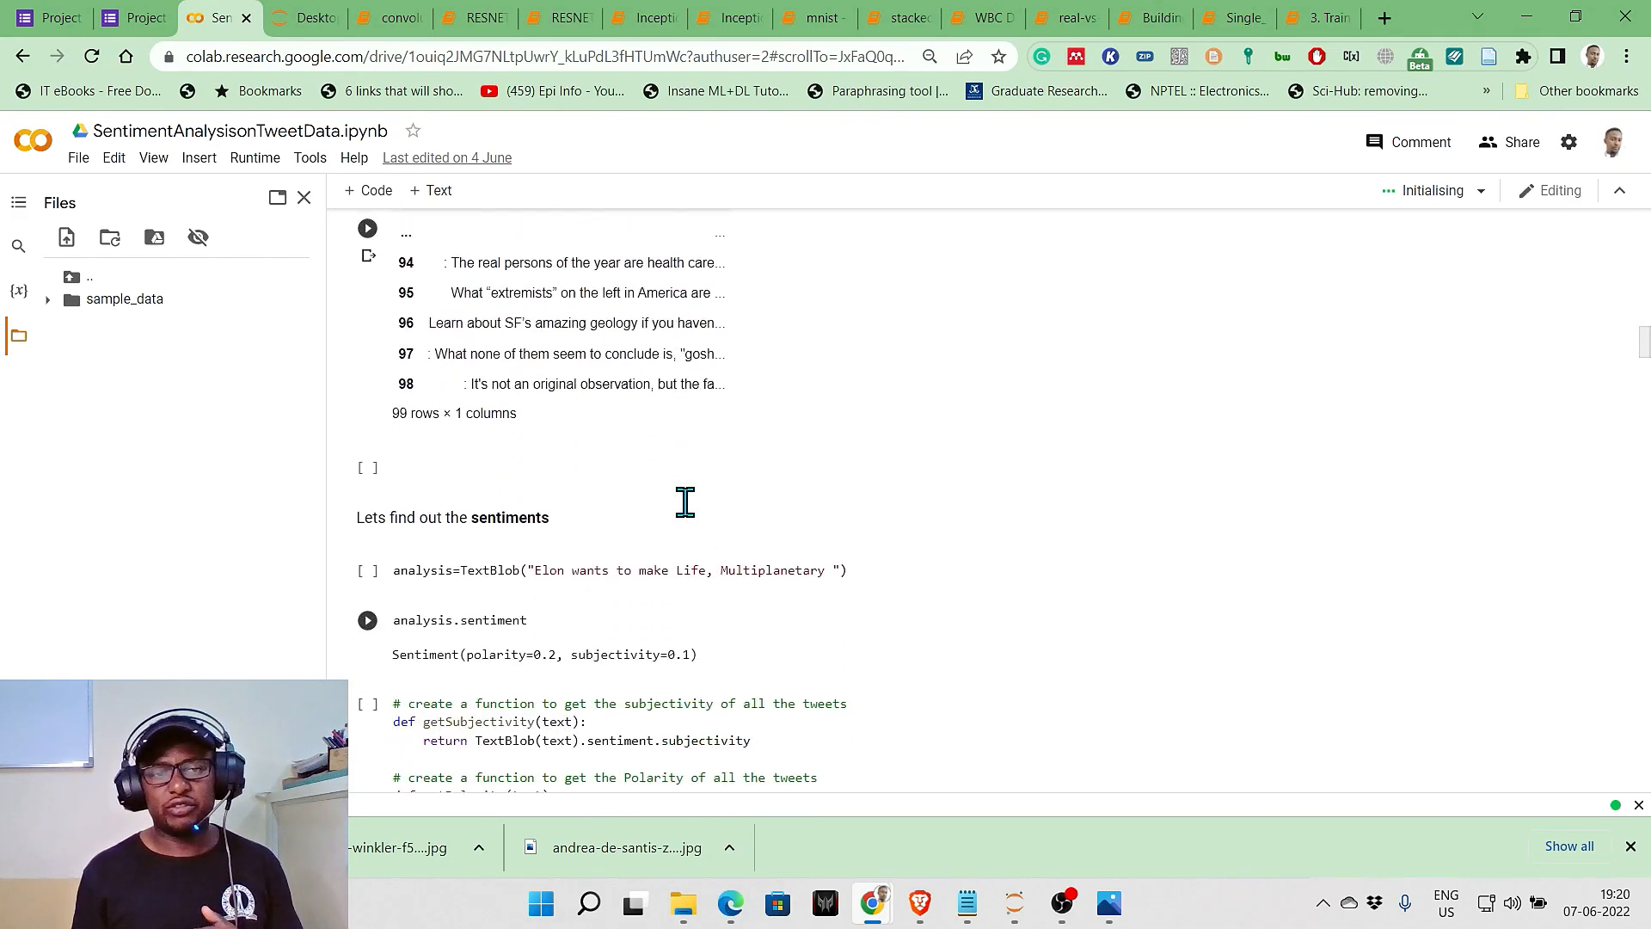
pyautogui.scroll(-3)
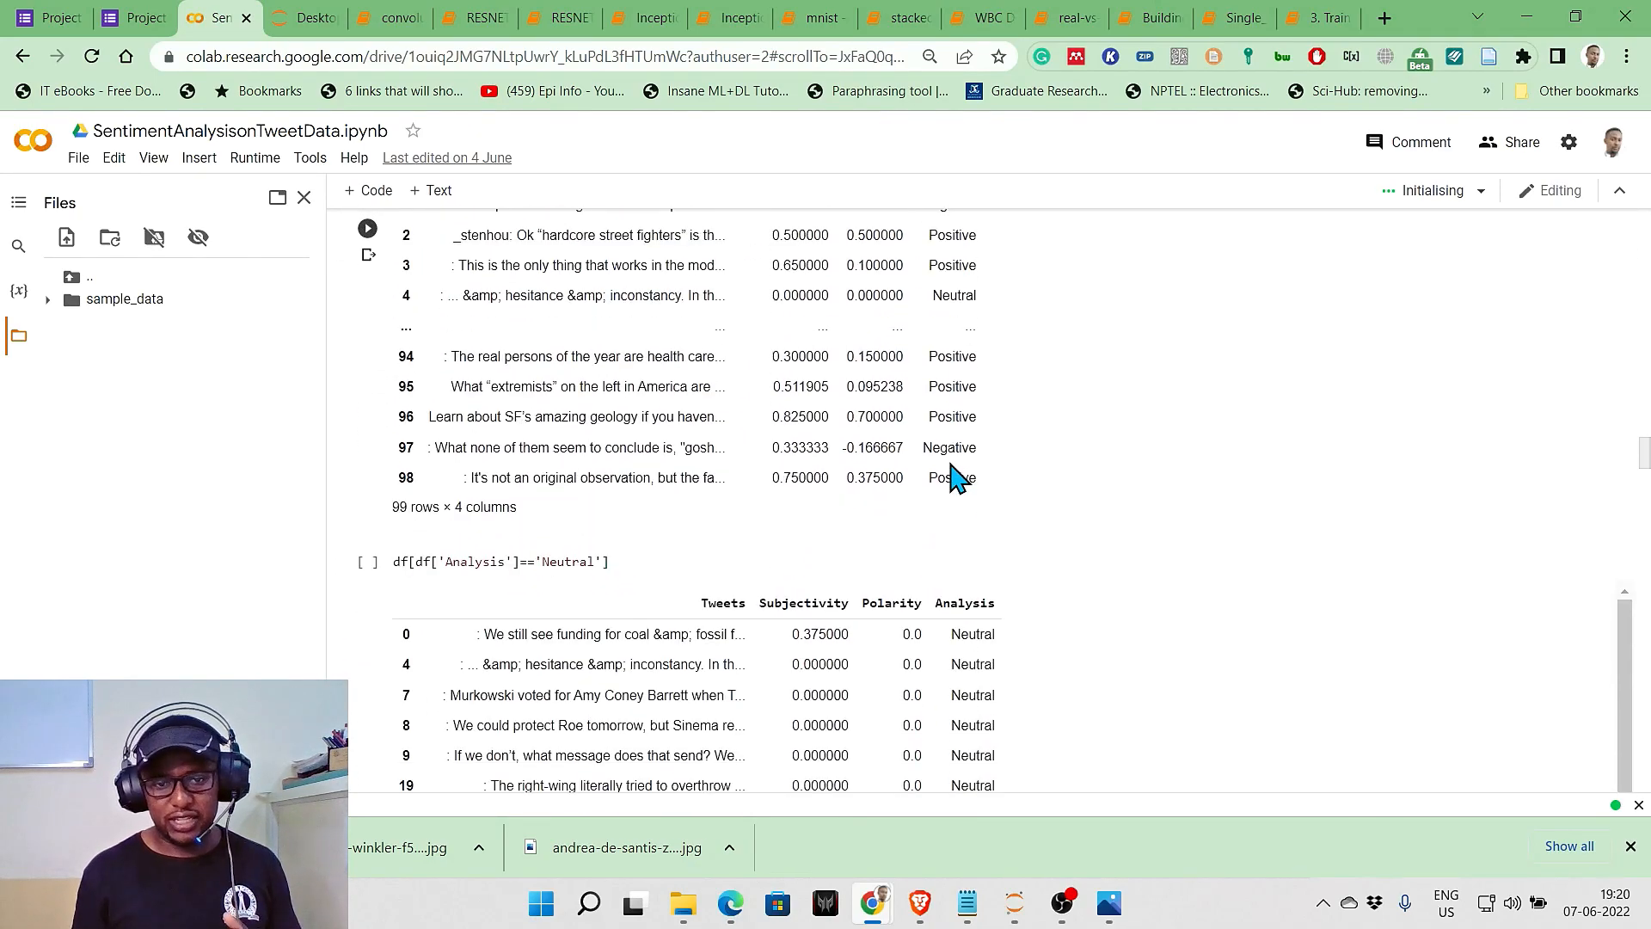
pyautogui.scroll(-3)
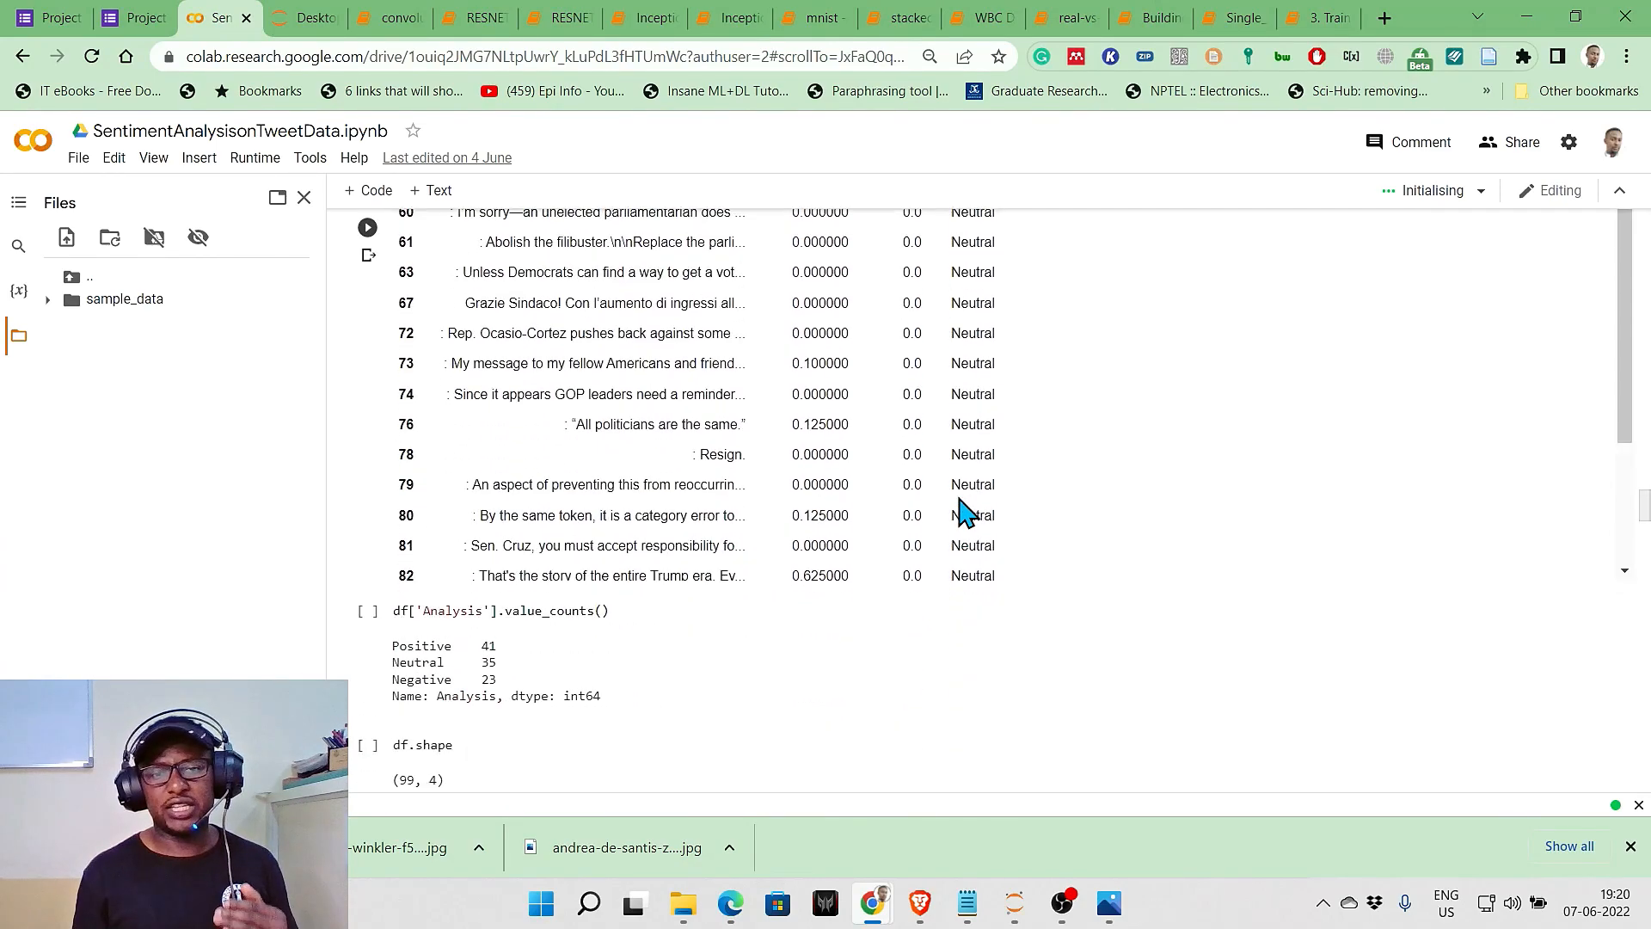
pyautogui.scroll(-3)
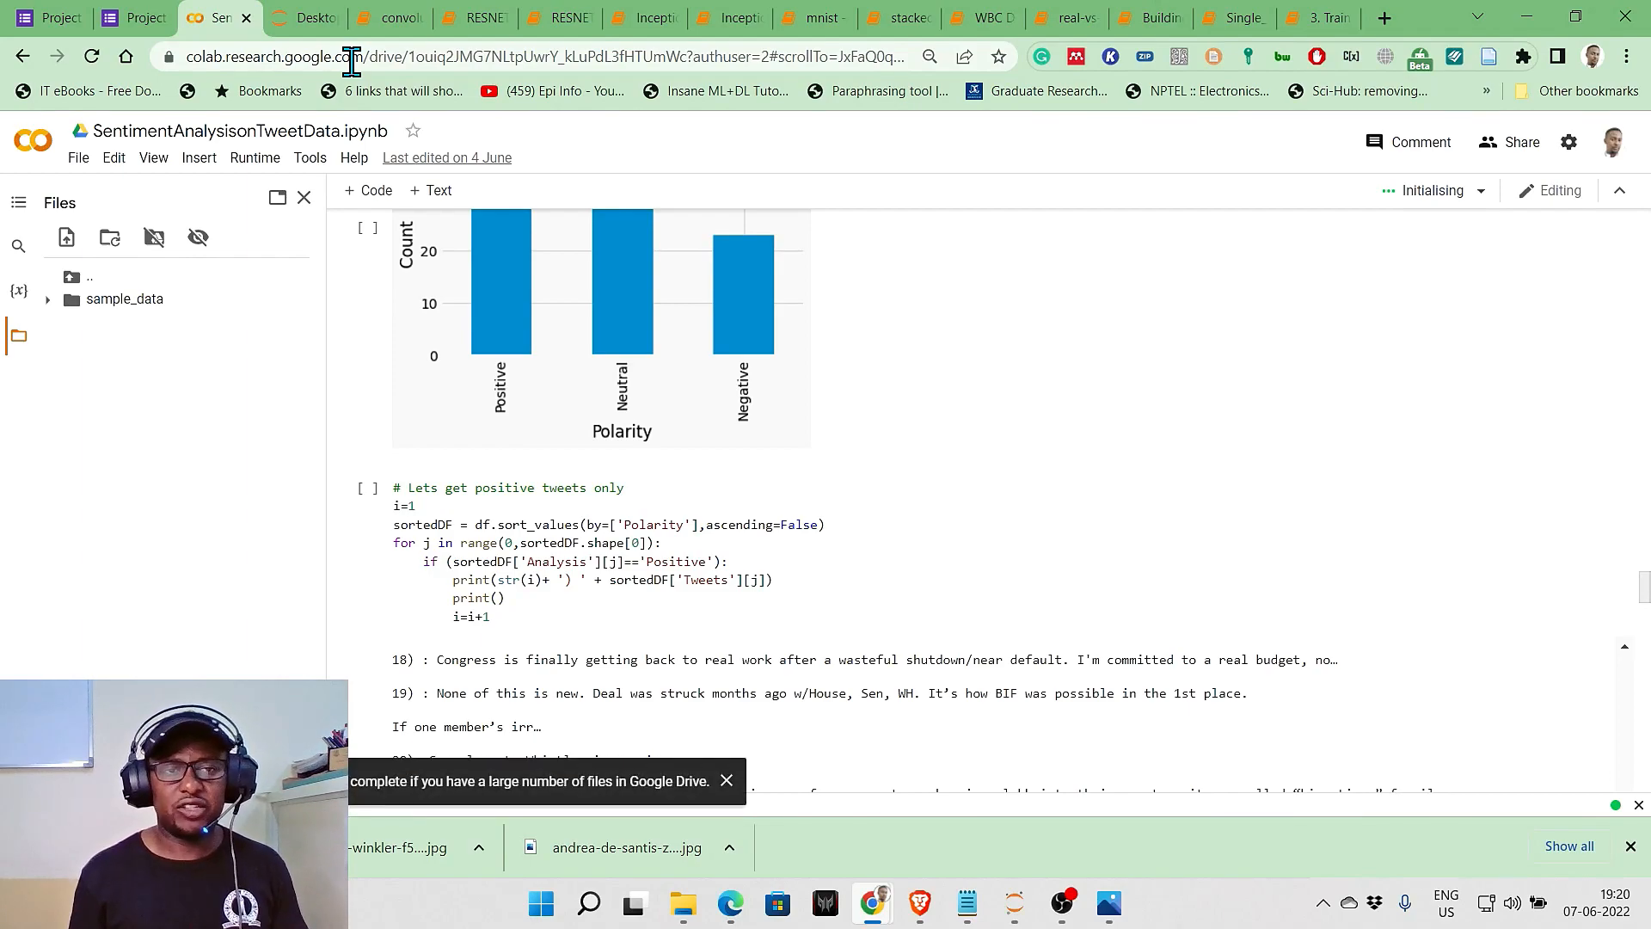
pyautogui.click(385, 18)
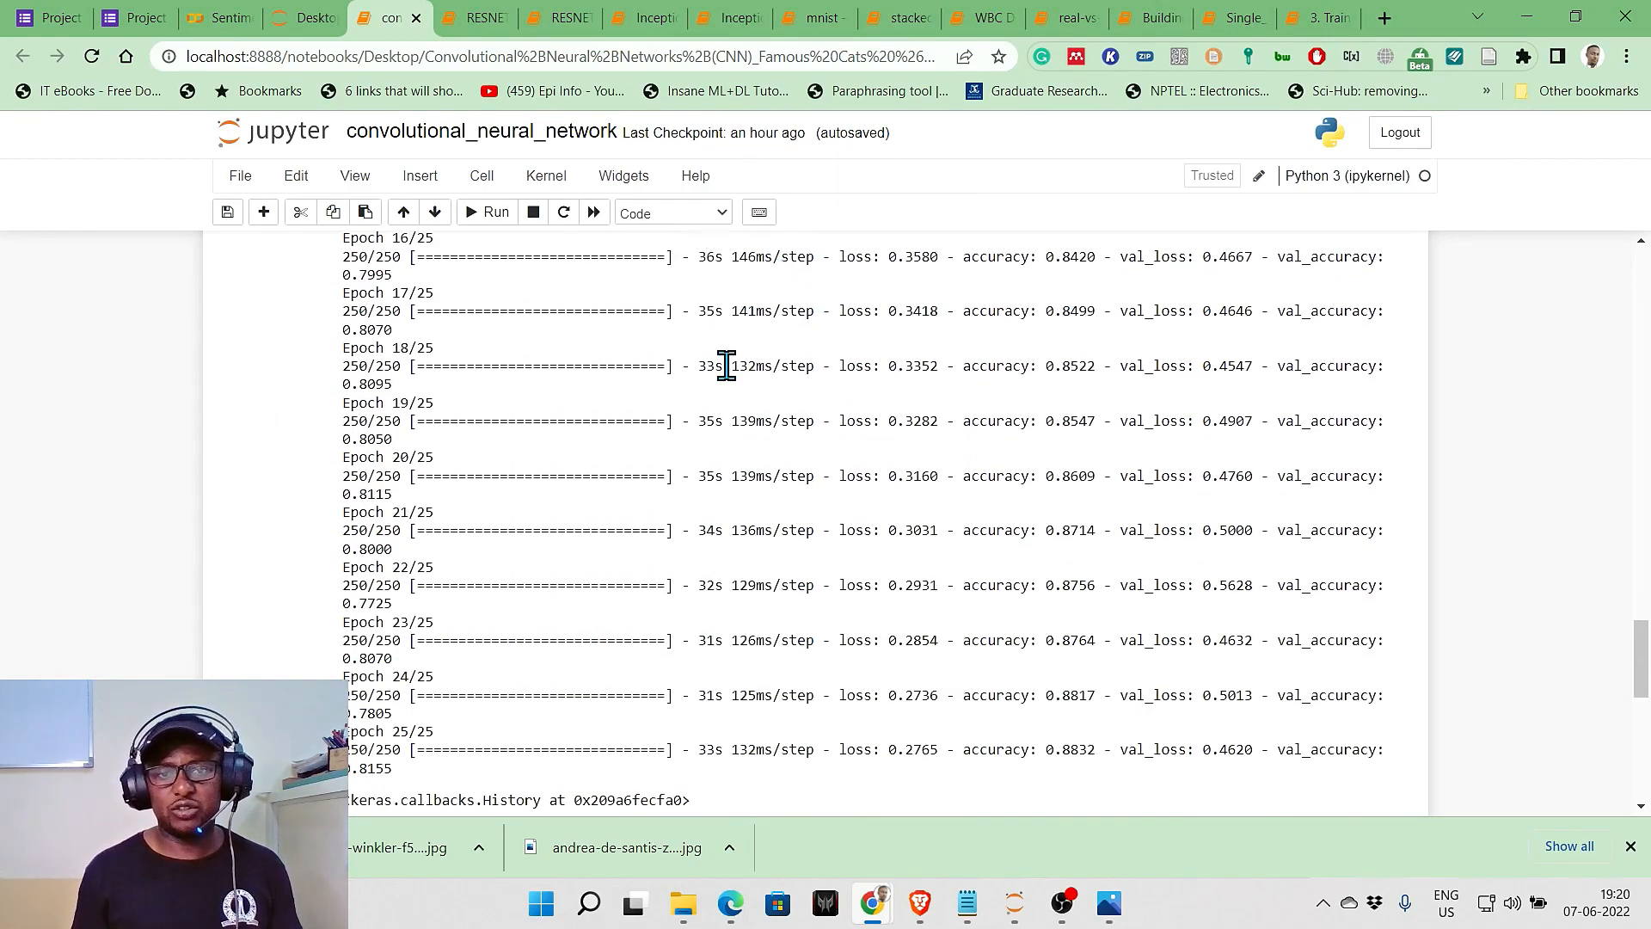
pyautogui.scroll(-3)
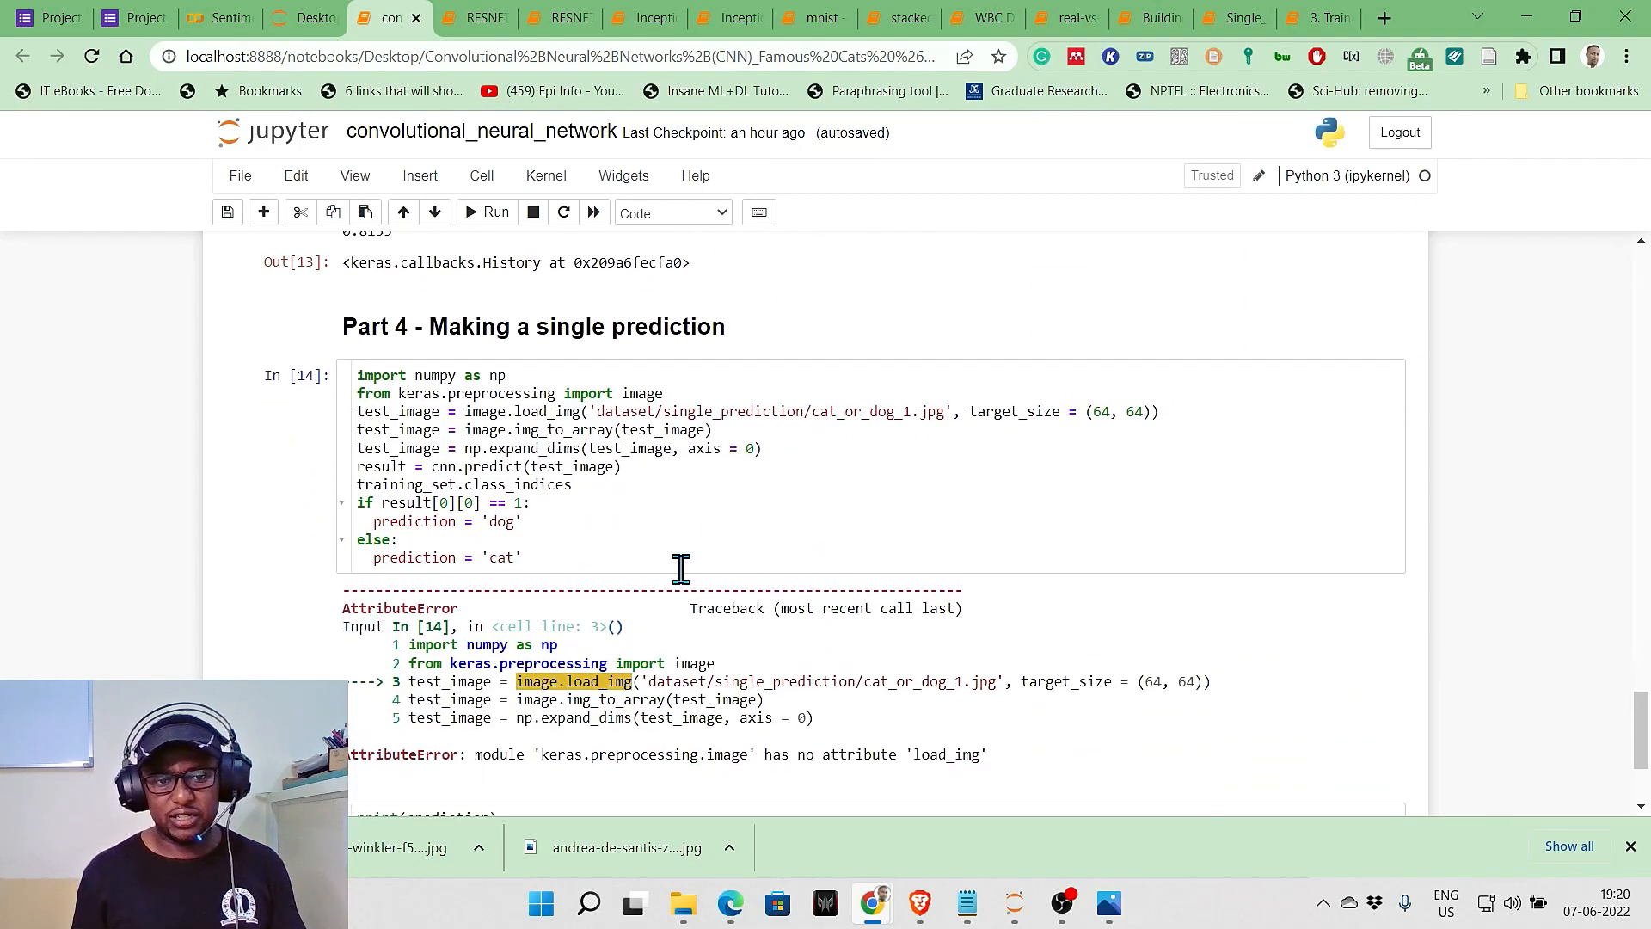
pyautogui.moveTo(953, 764)
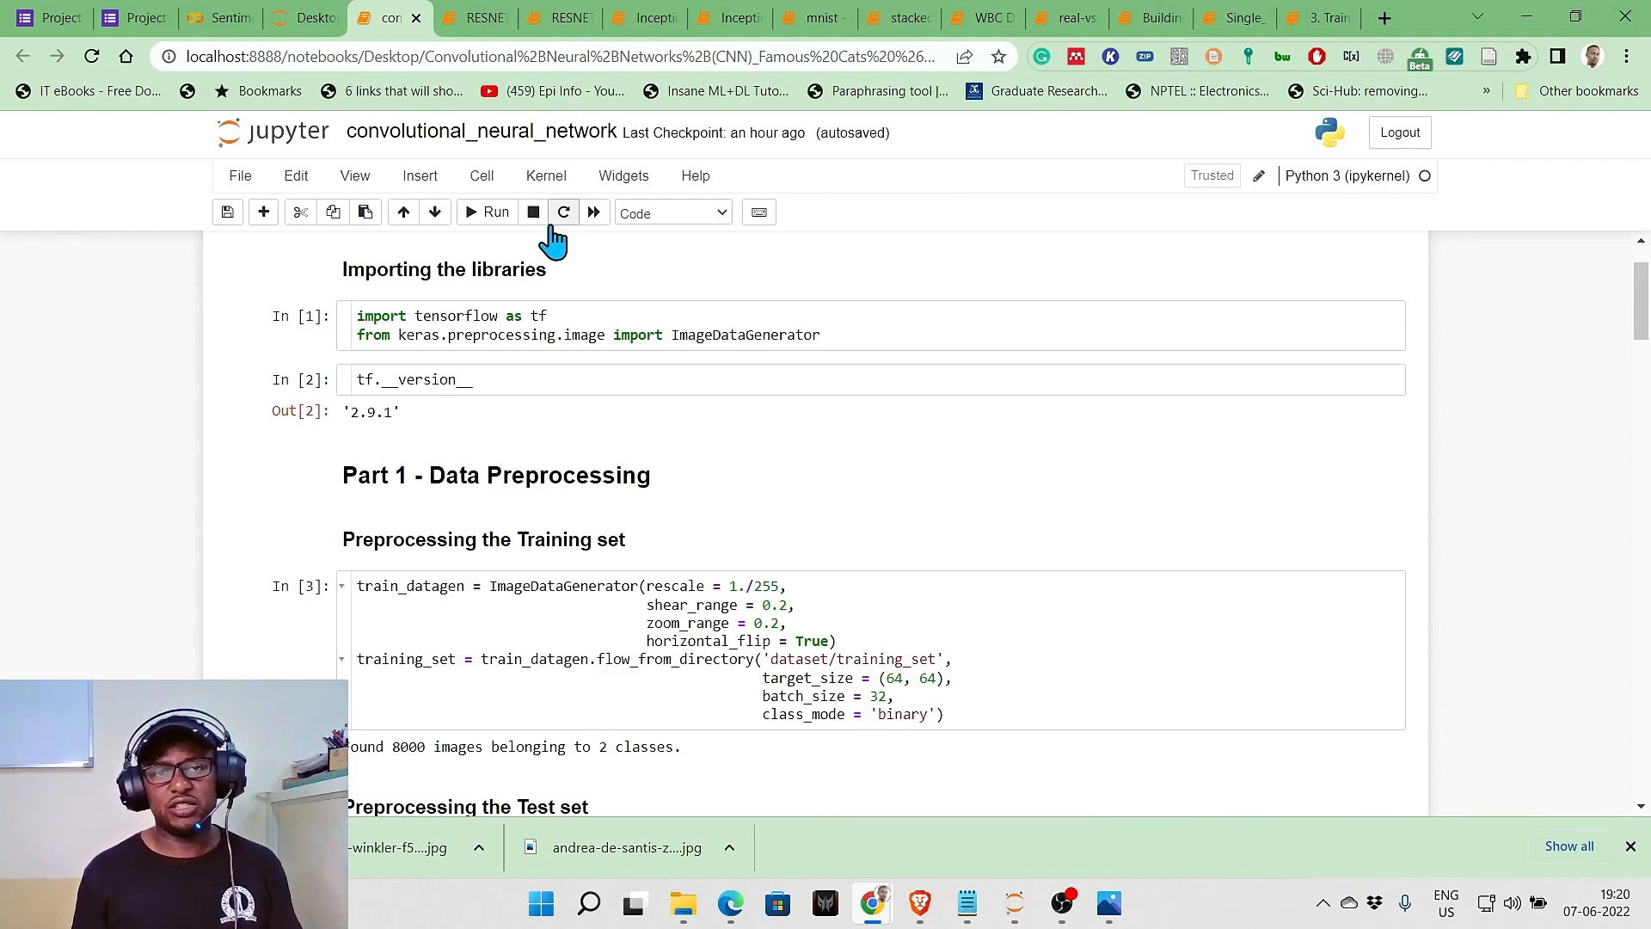
pyautogui.moveTo(489, 16)
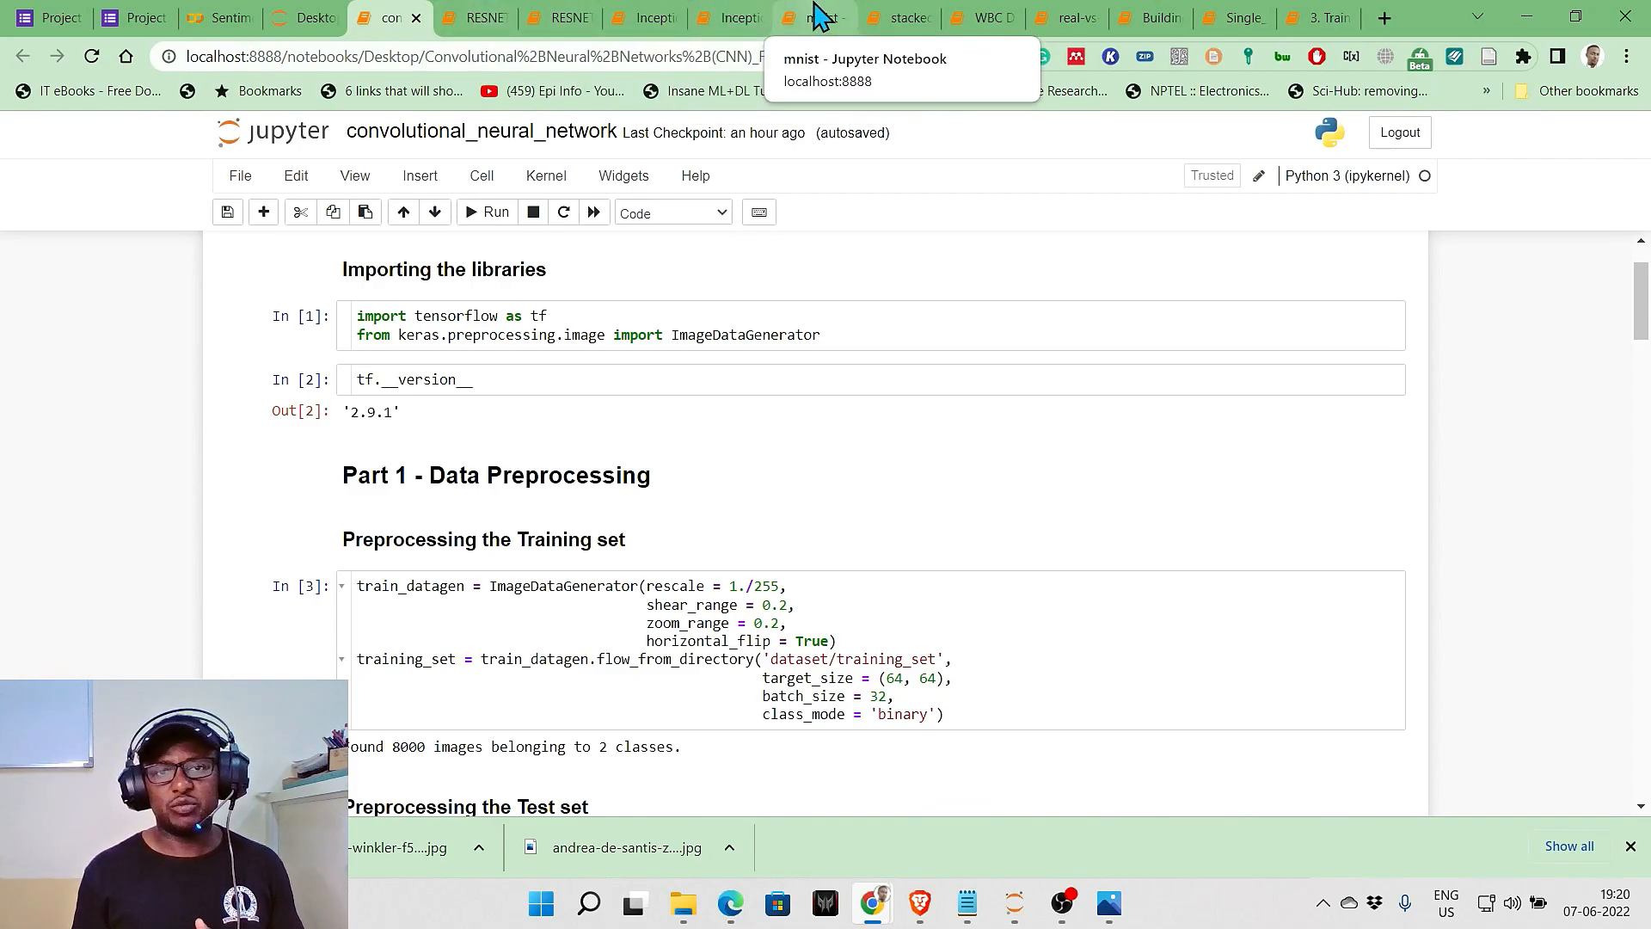
# Open the mnist notebook, briefly checking the tweet sentiment notebook on the way
pyautogui.click(812, 17)
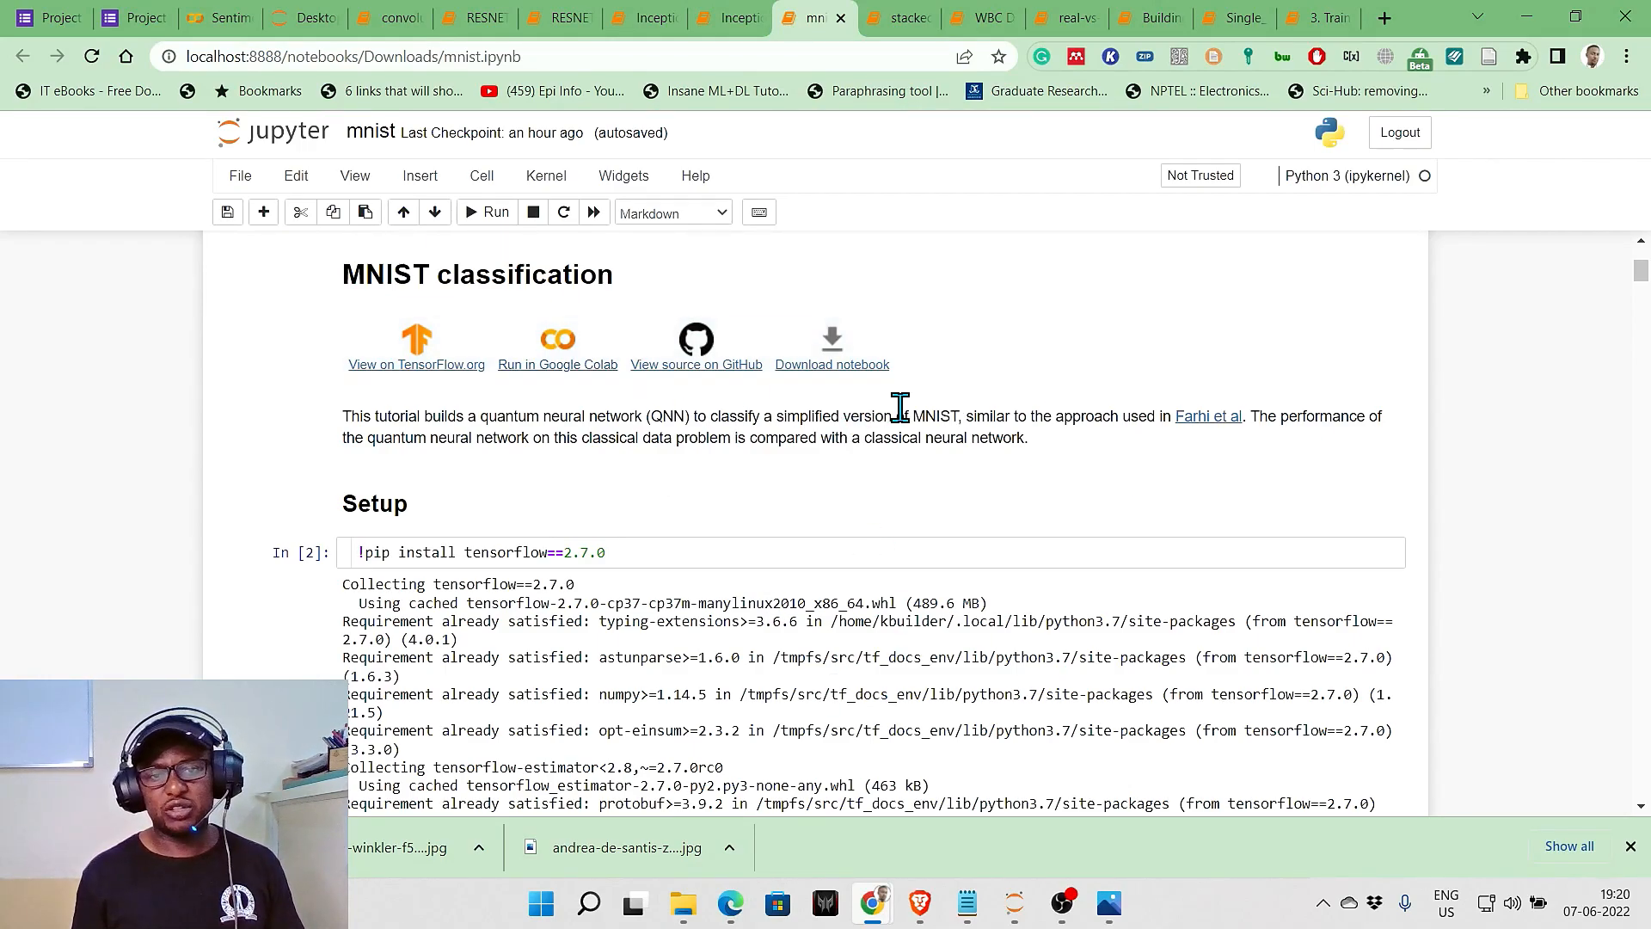
pyautogui.scroll(-3)
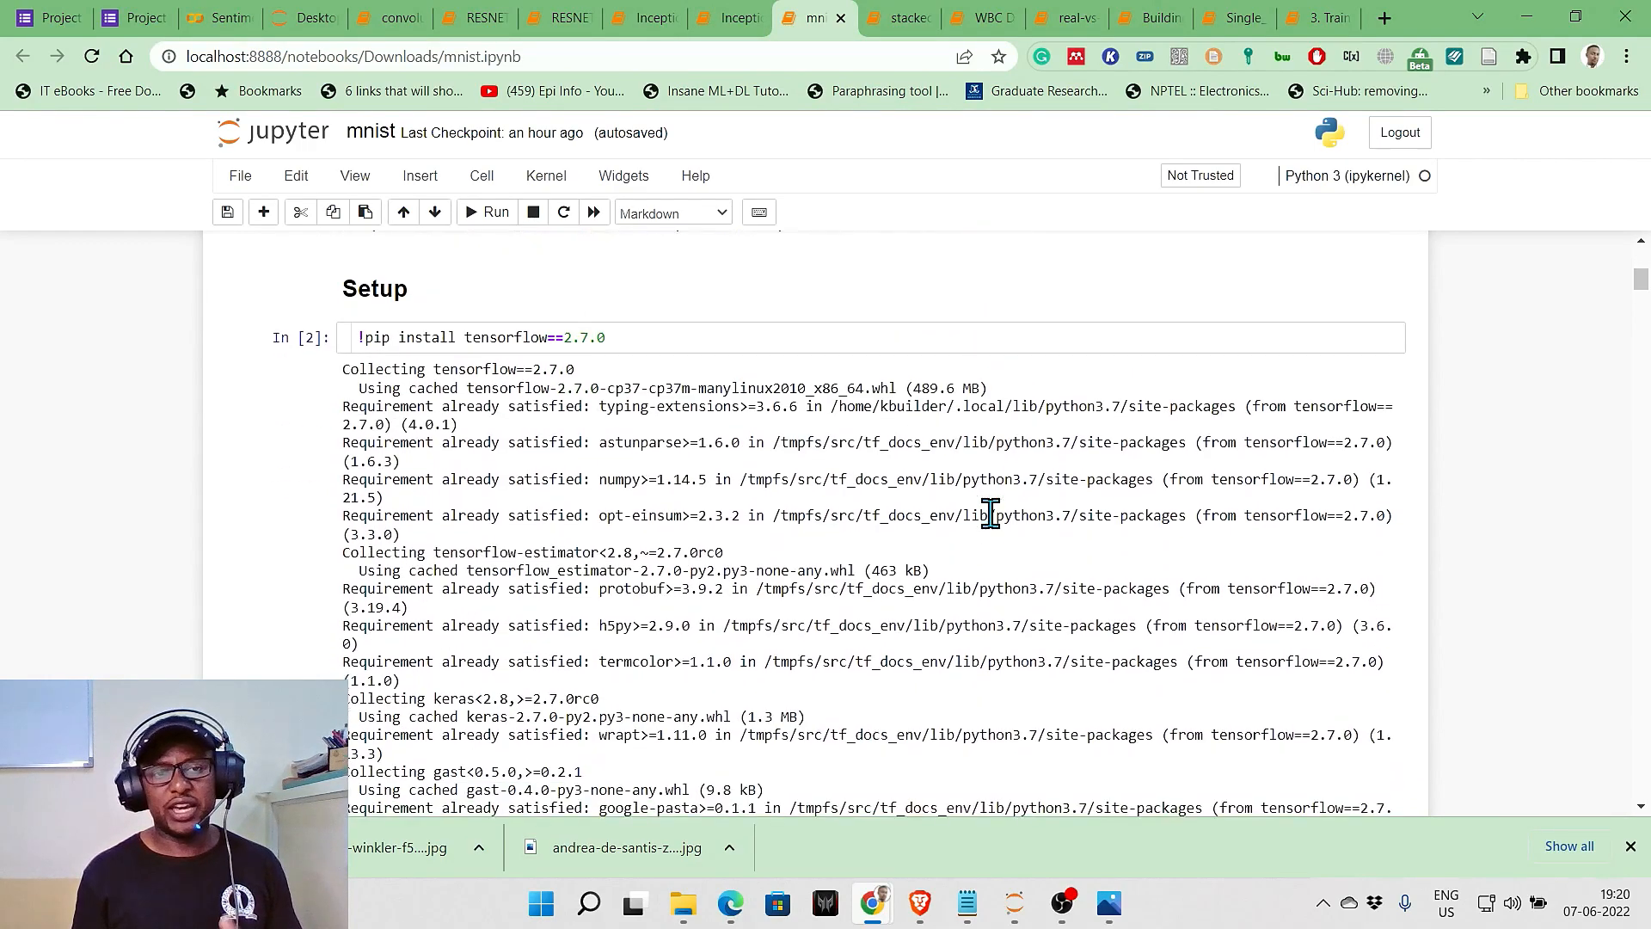
pyautogui.moveTo(391, 82)
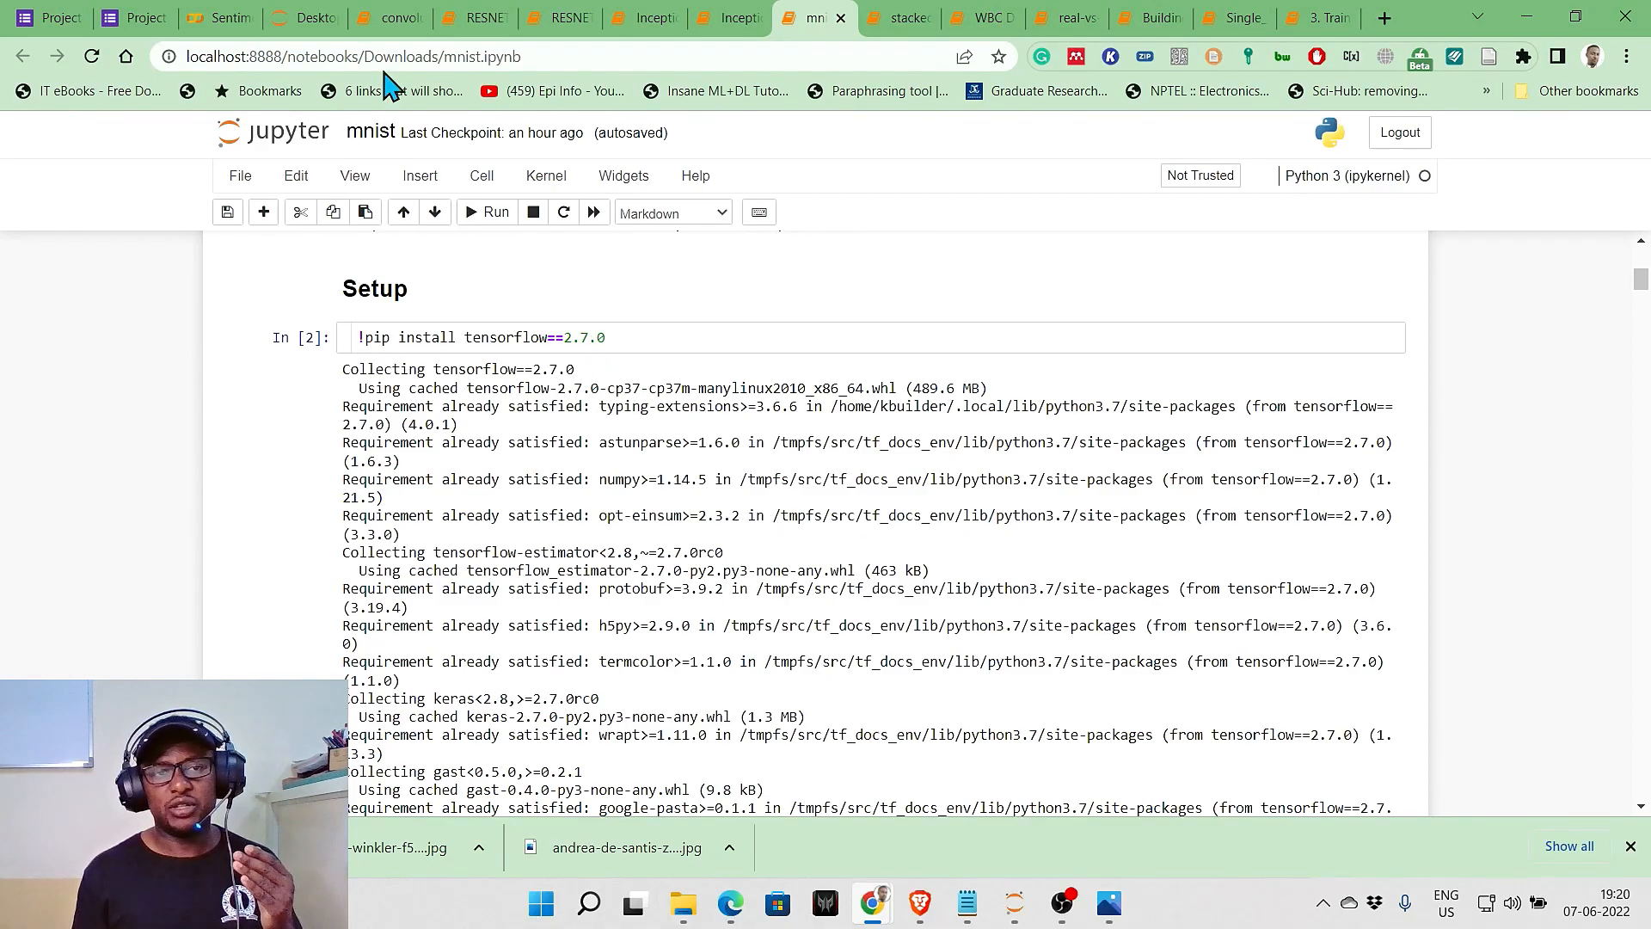
pyautogui.click(215, 17)
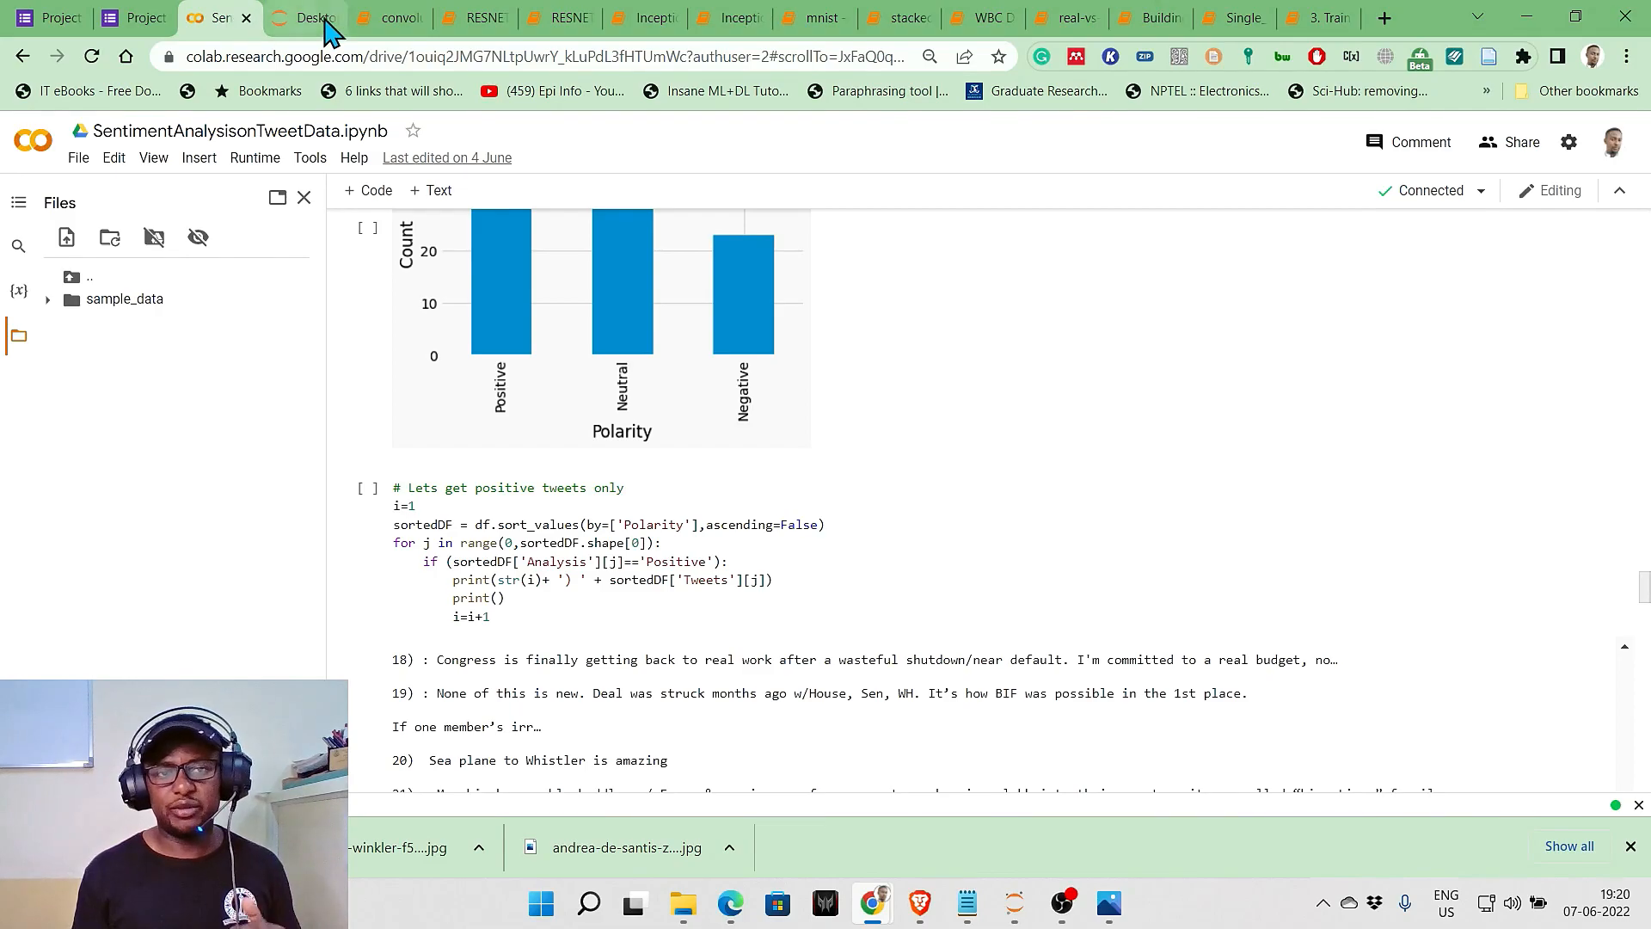
pyautogui.click(810, 18)
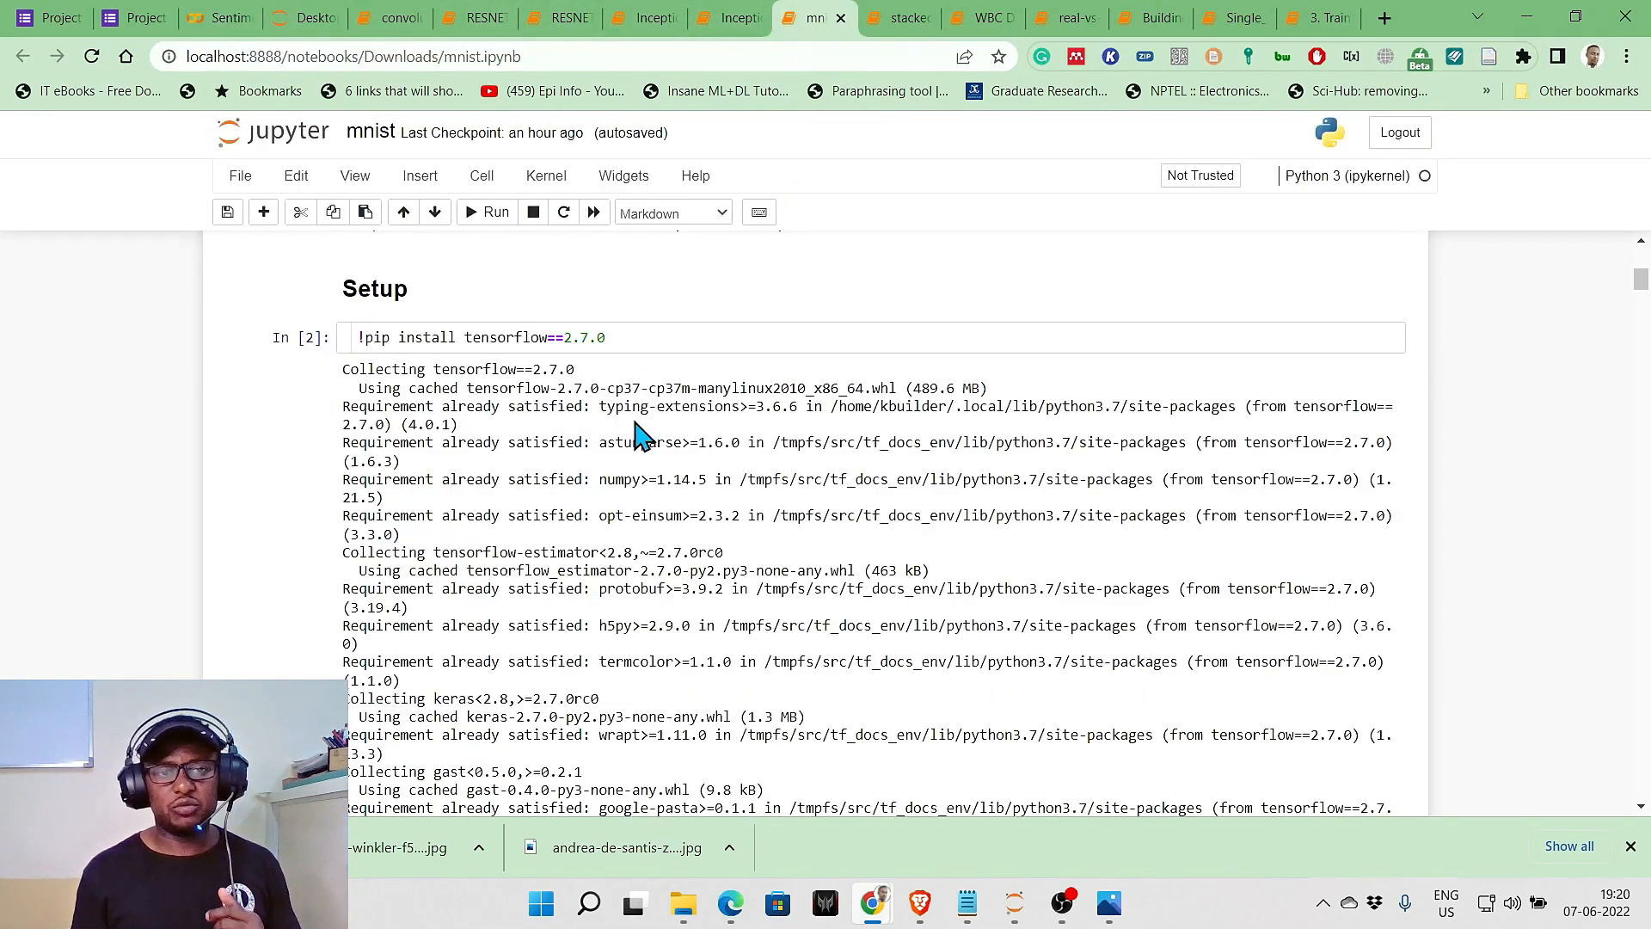
# Scroll down to the bar chart comparing Quantum, Classical full and Classical fair accuracies
pyautogui.scroll(-3)
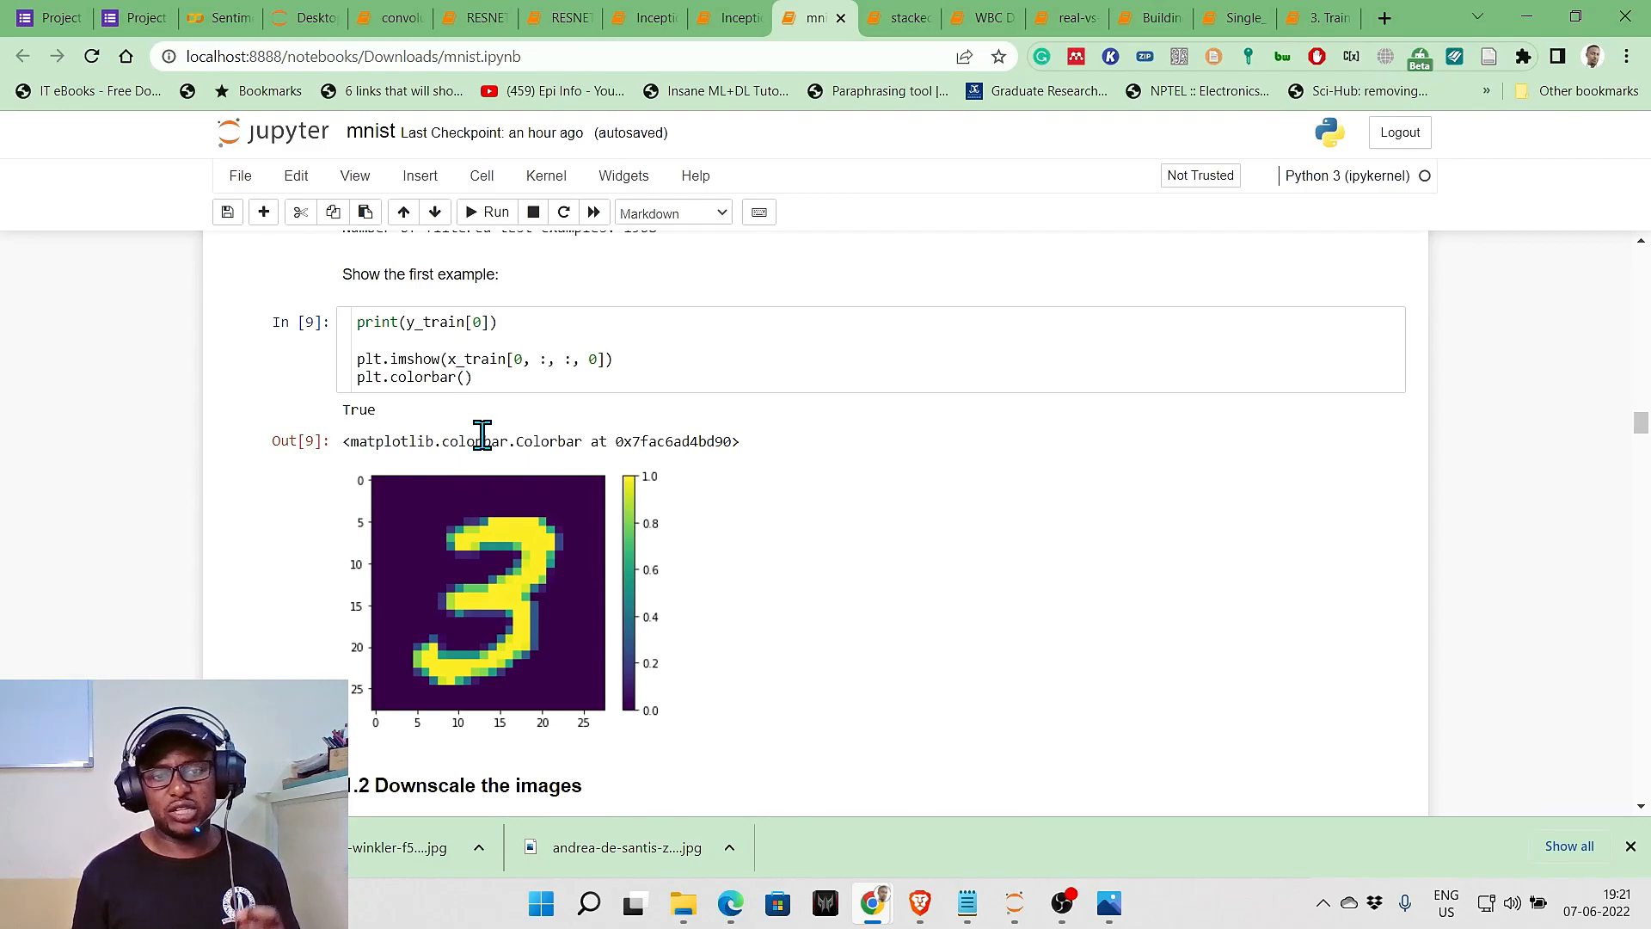
pyautogui.scroll(-3)
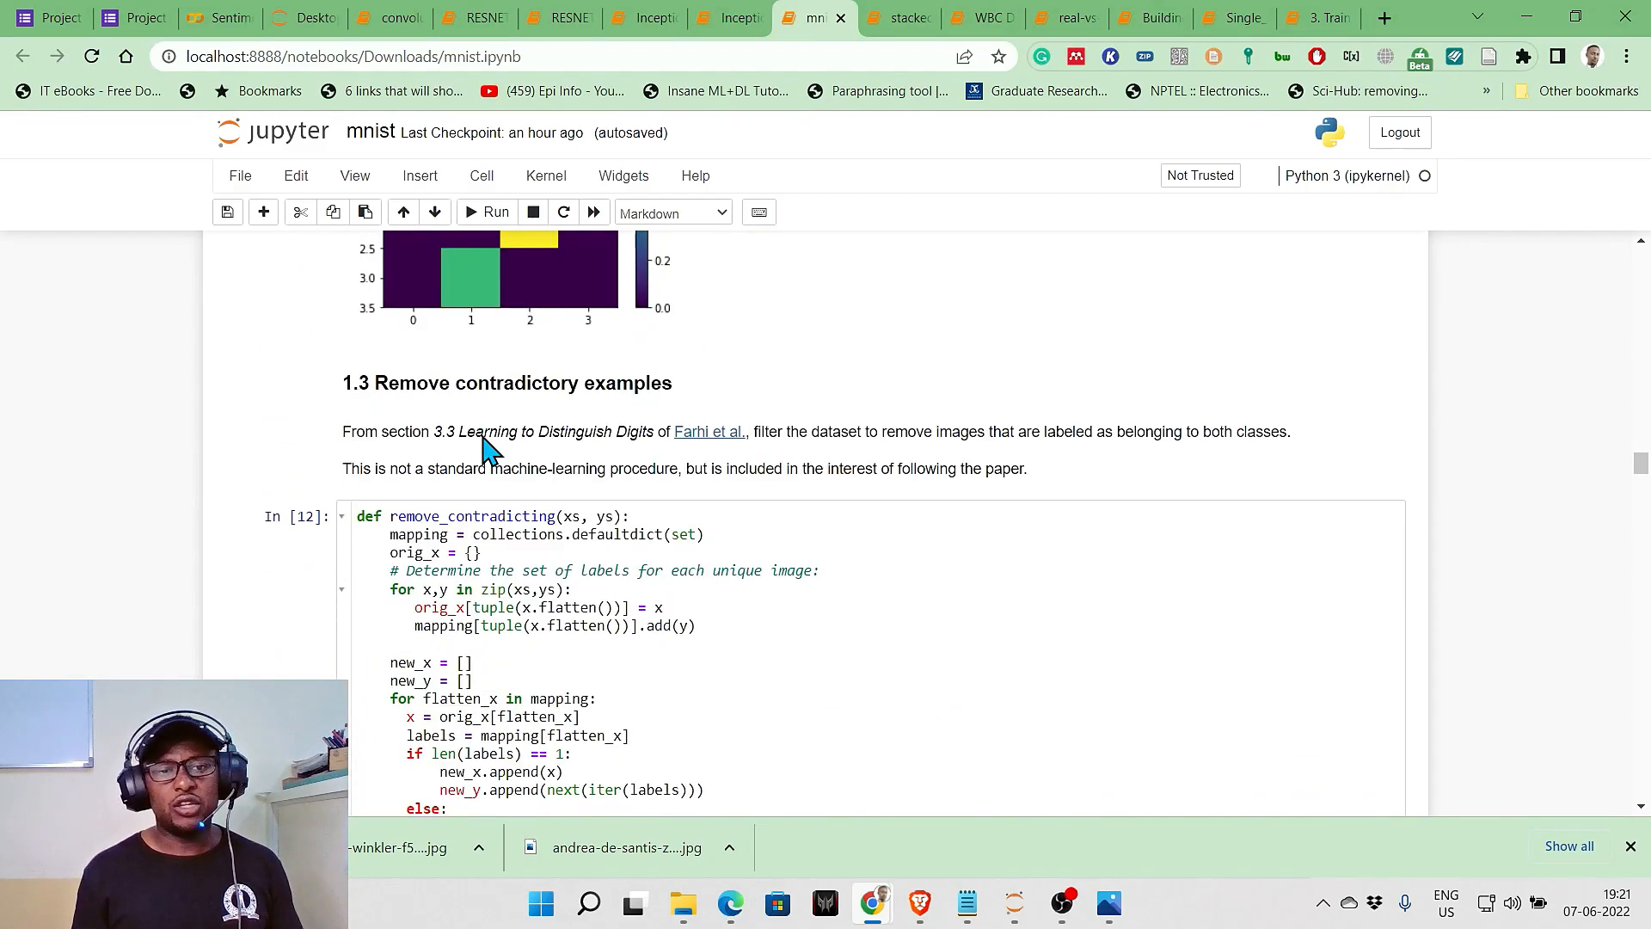
pyautogui.scroll(-3)
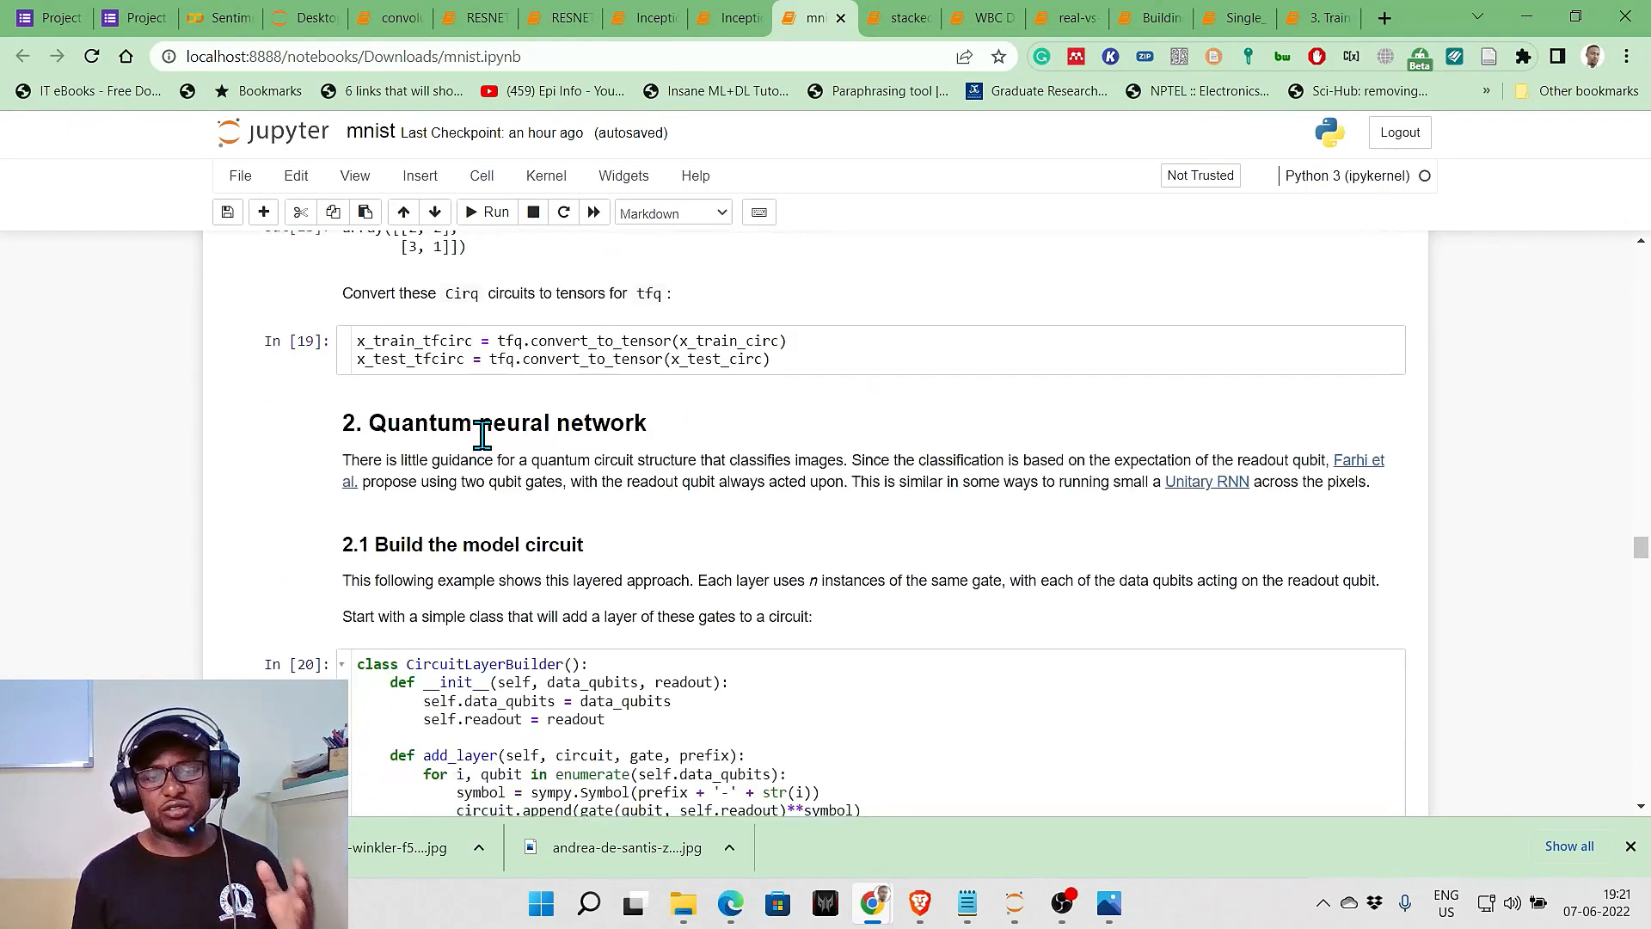
pyautogui.scroll(-3)
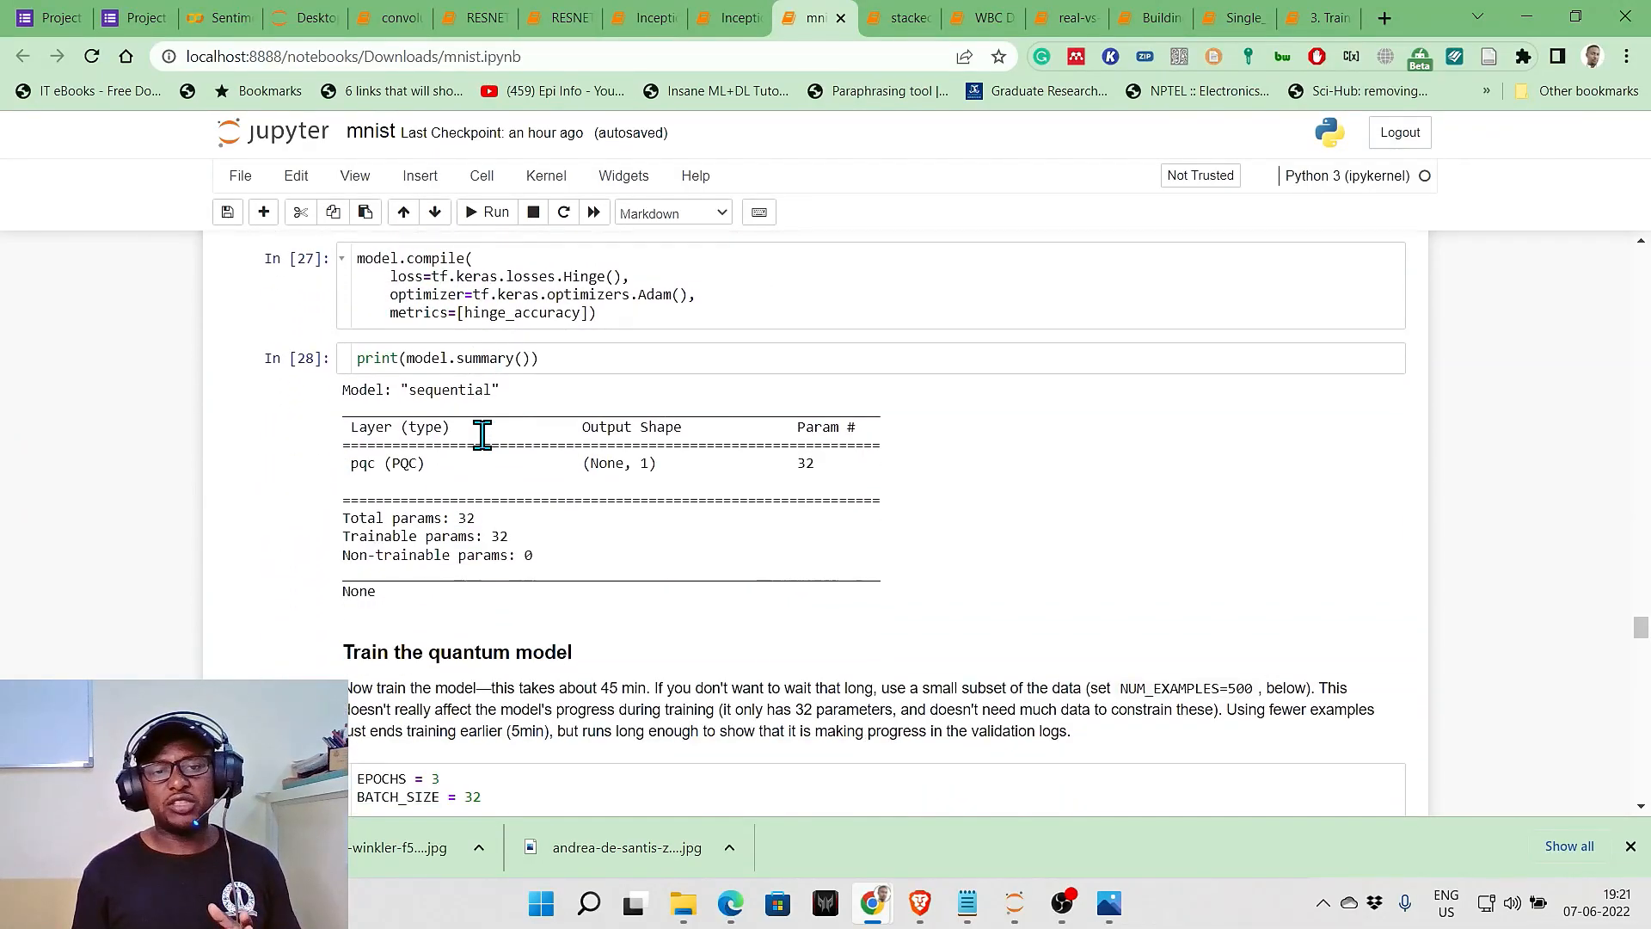
pyautogui.scroll(-3)
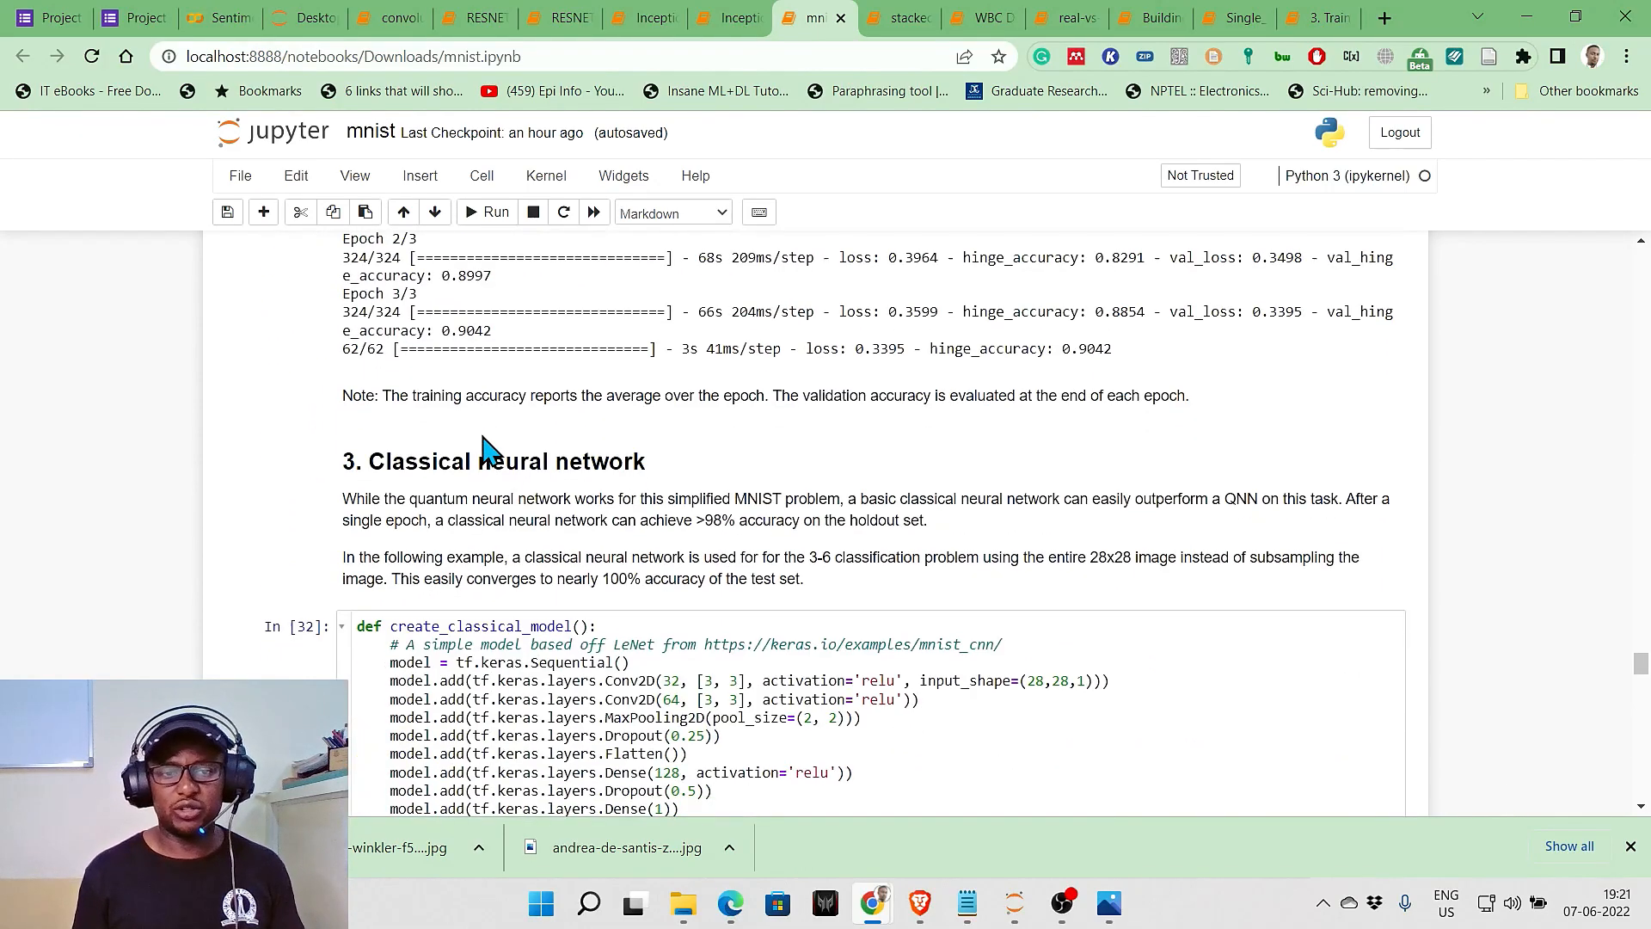
pyautogui.scroll(-3)
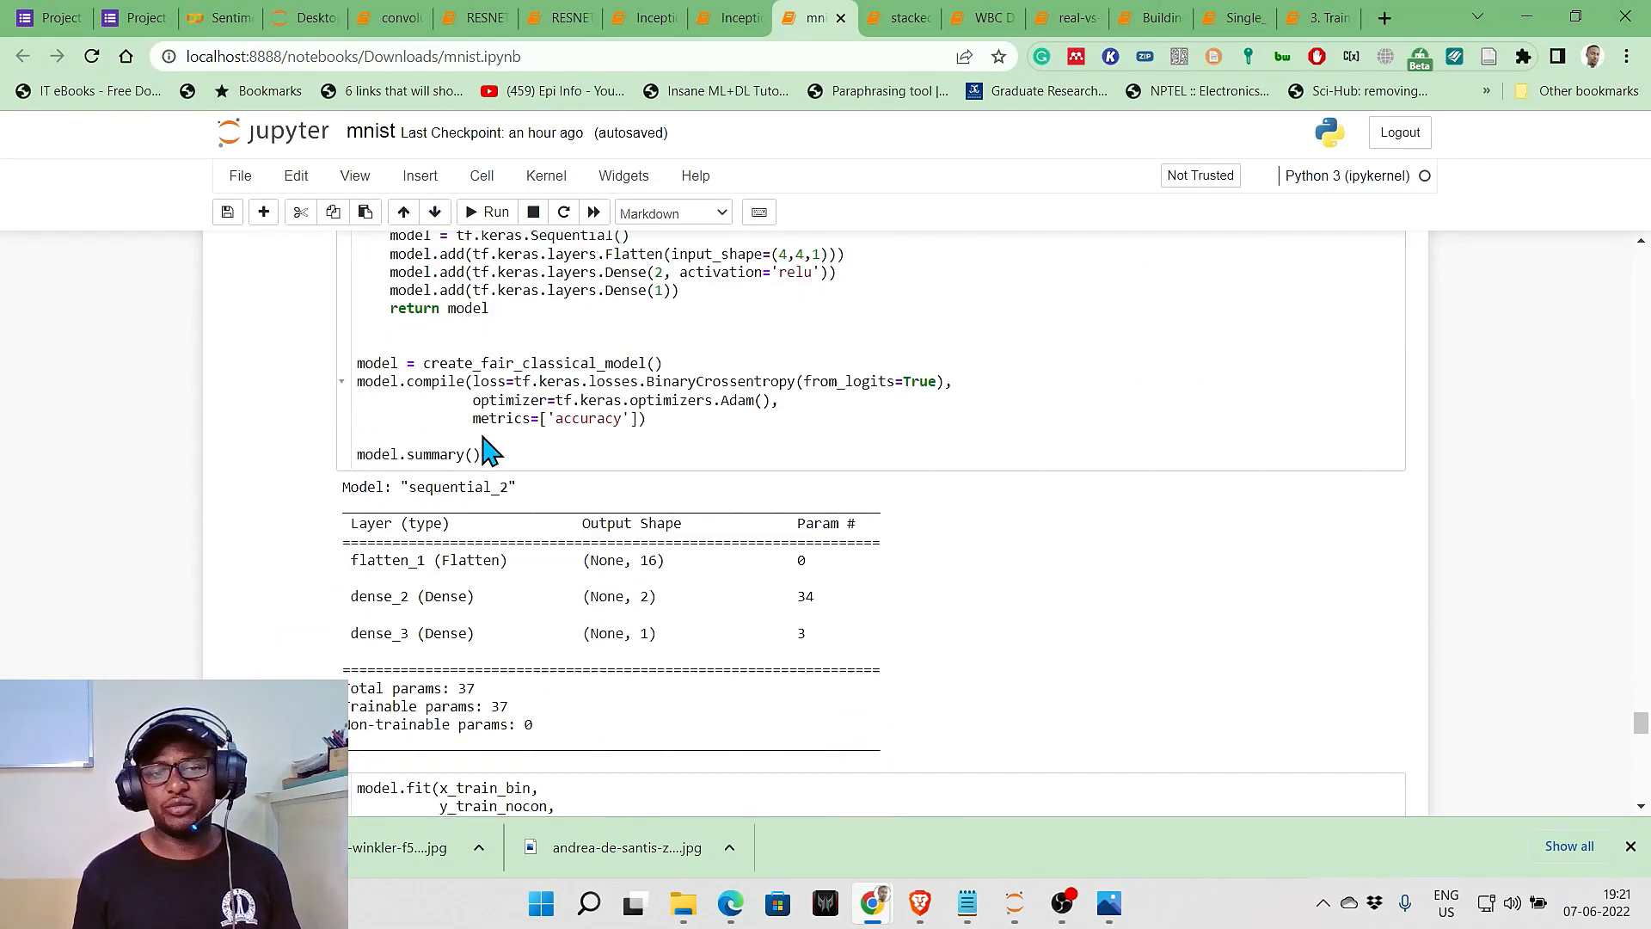
pyautogui.scroll(-3)
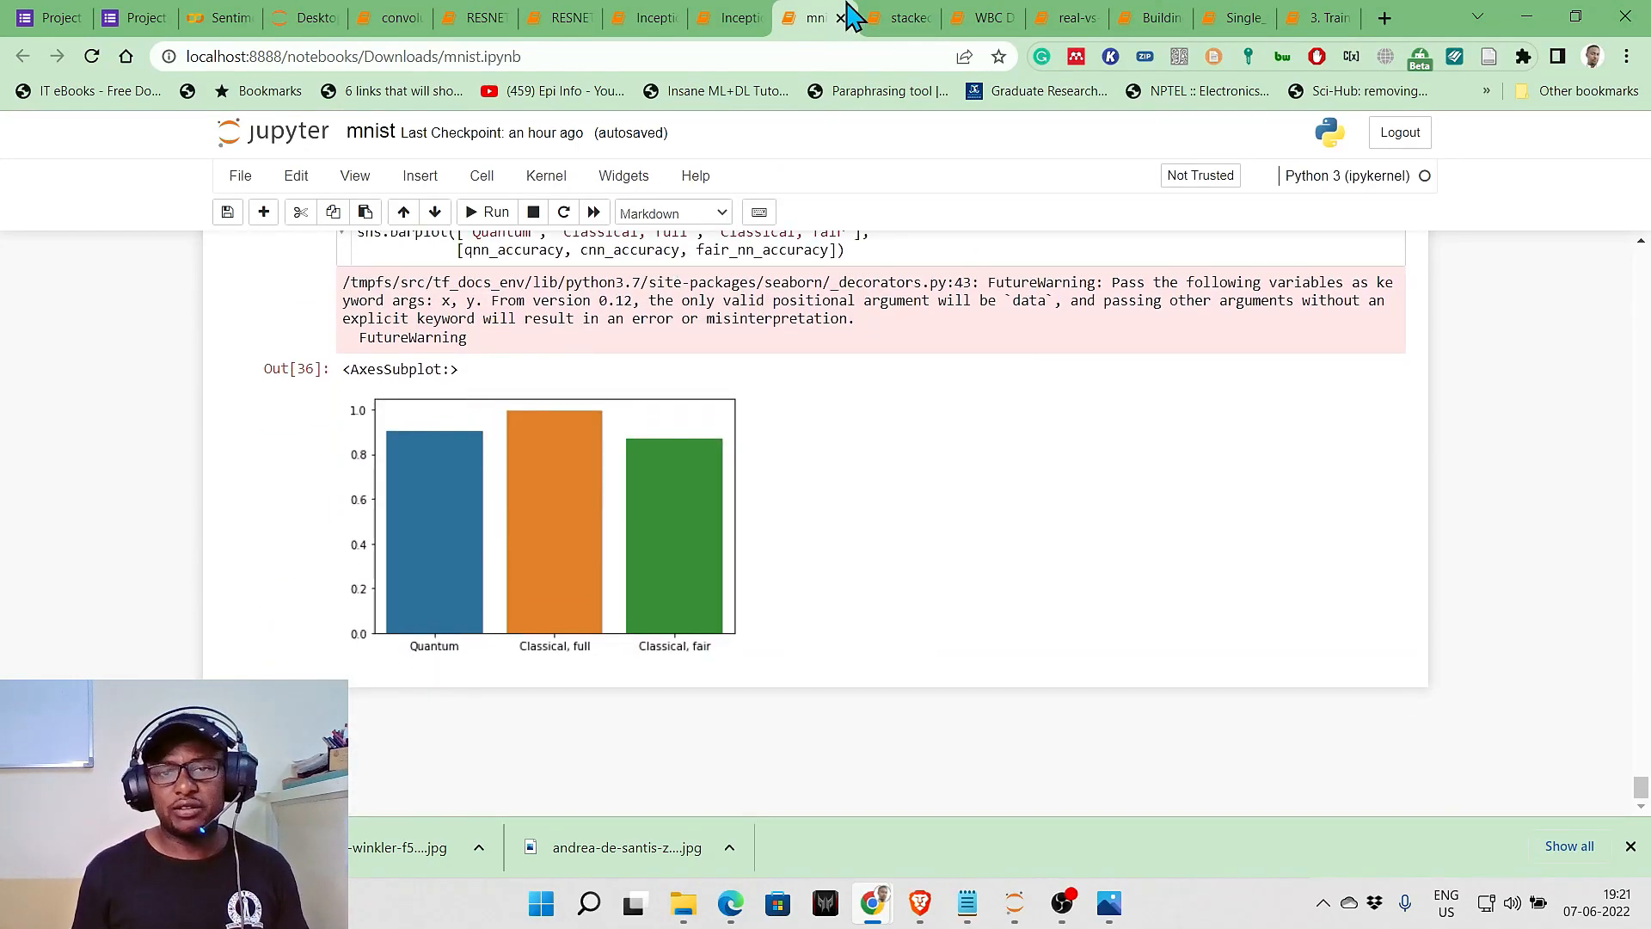
# Open the heart disease stacked ensemble notebook and scroll to the MinMax feature normalization cell
pyautogui.click(903, 18)
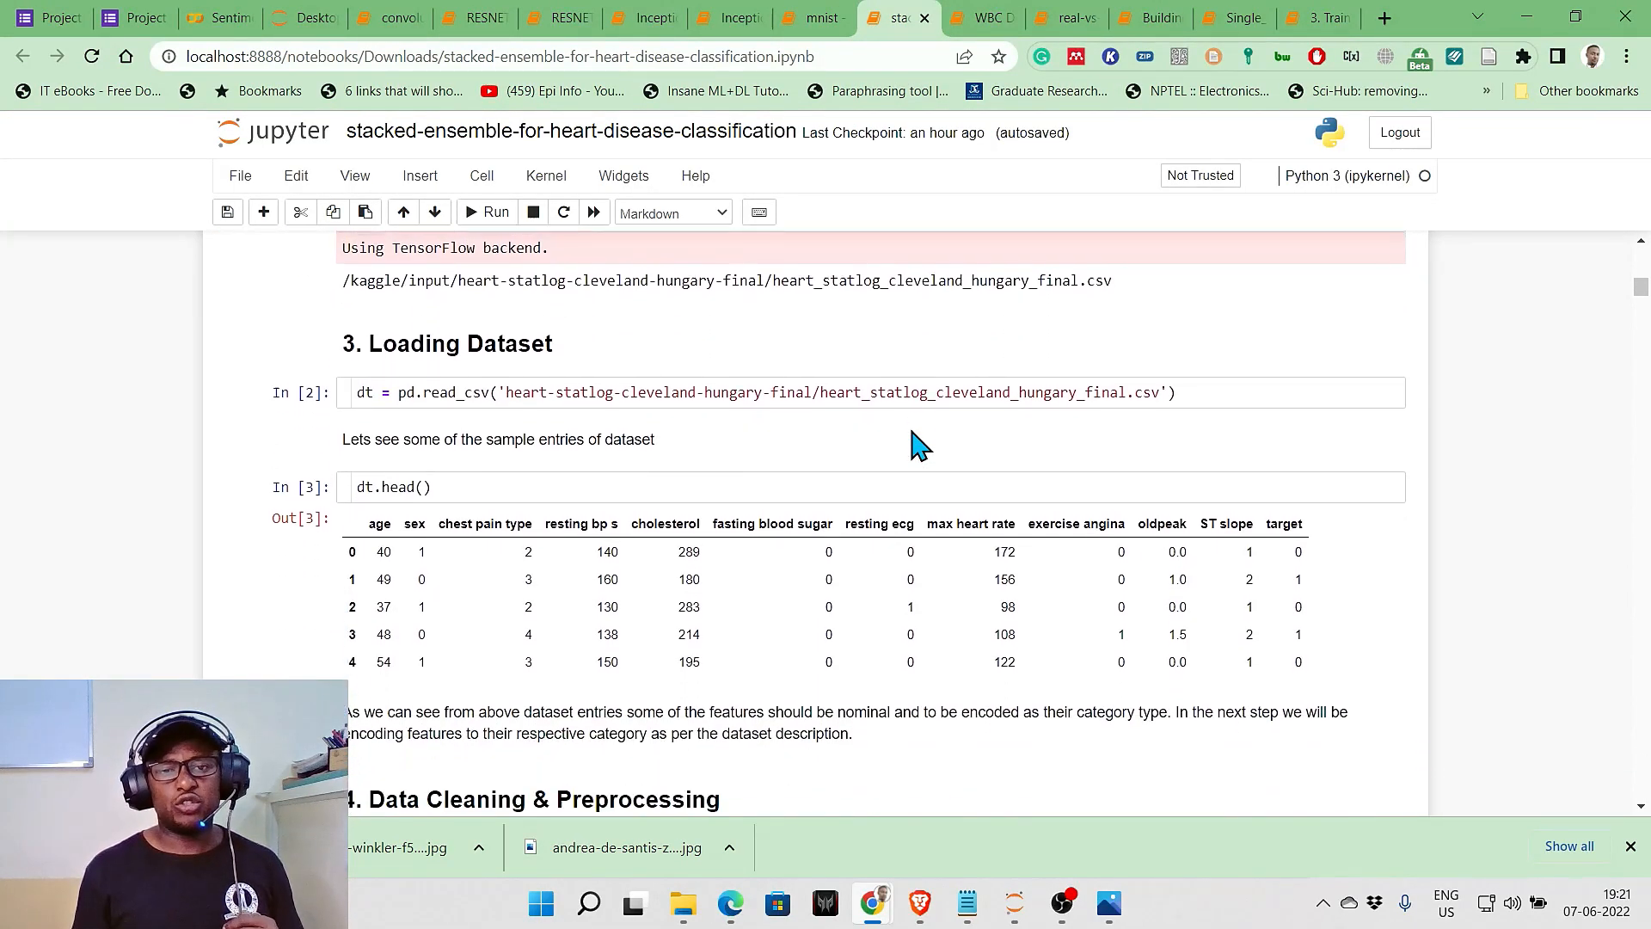
pyautogui.scroll(-3)
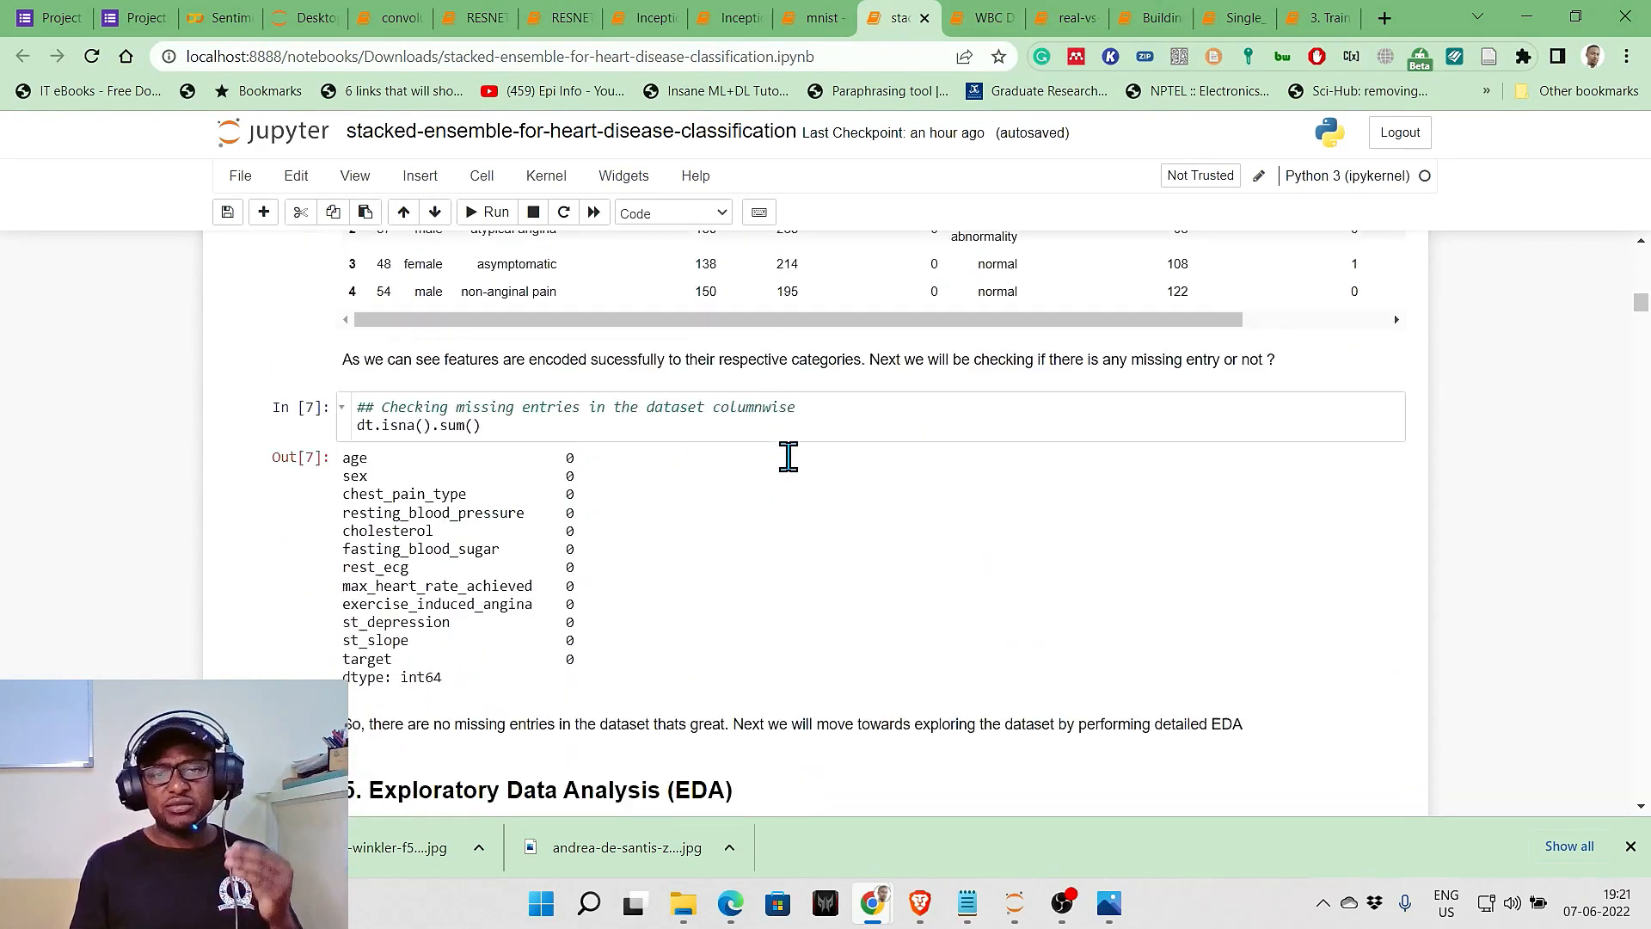
pyautogui.scroll(-3)
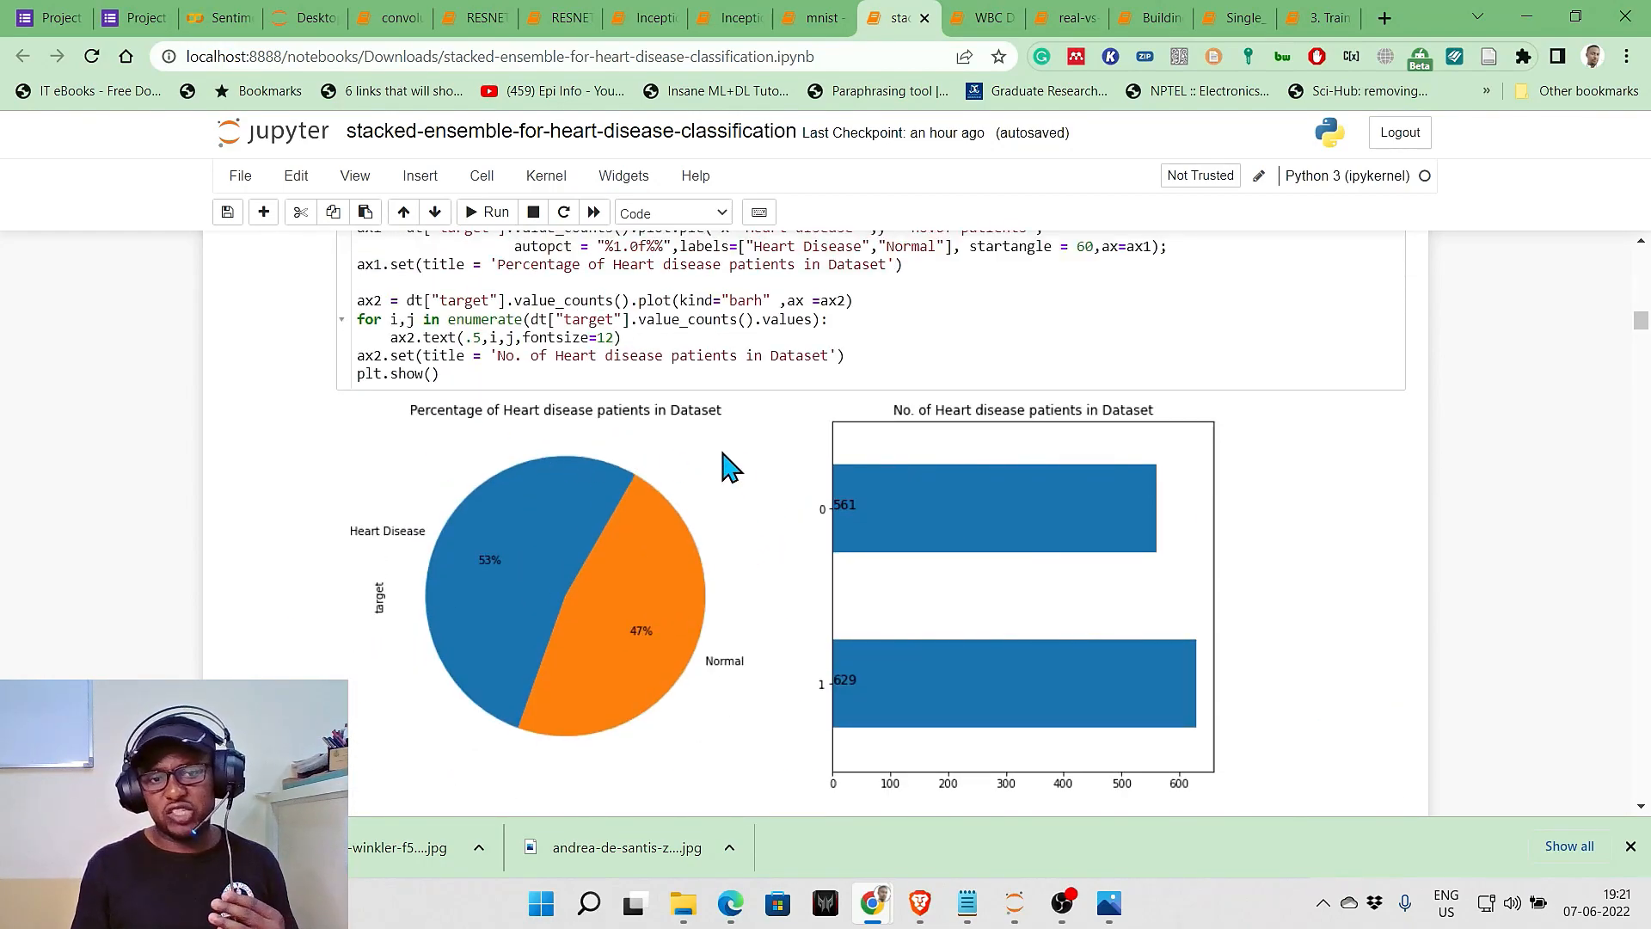
pyautogui.scroll(-3)
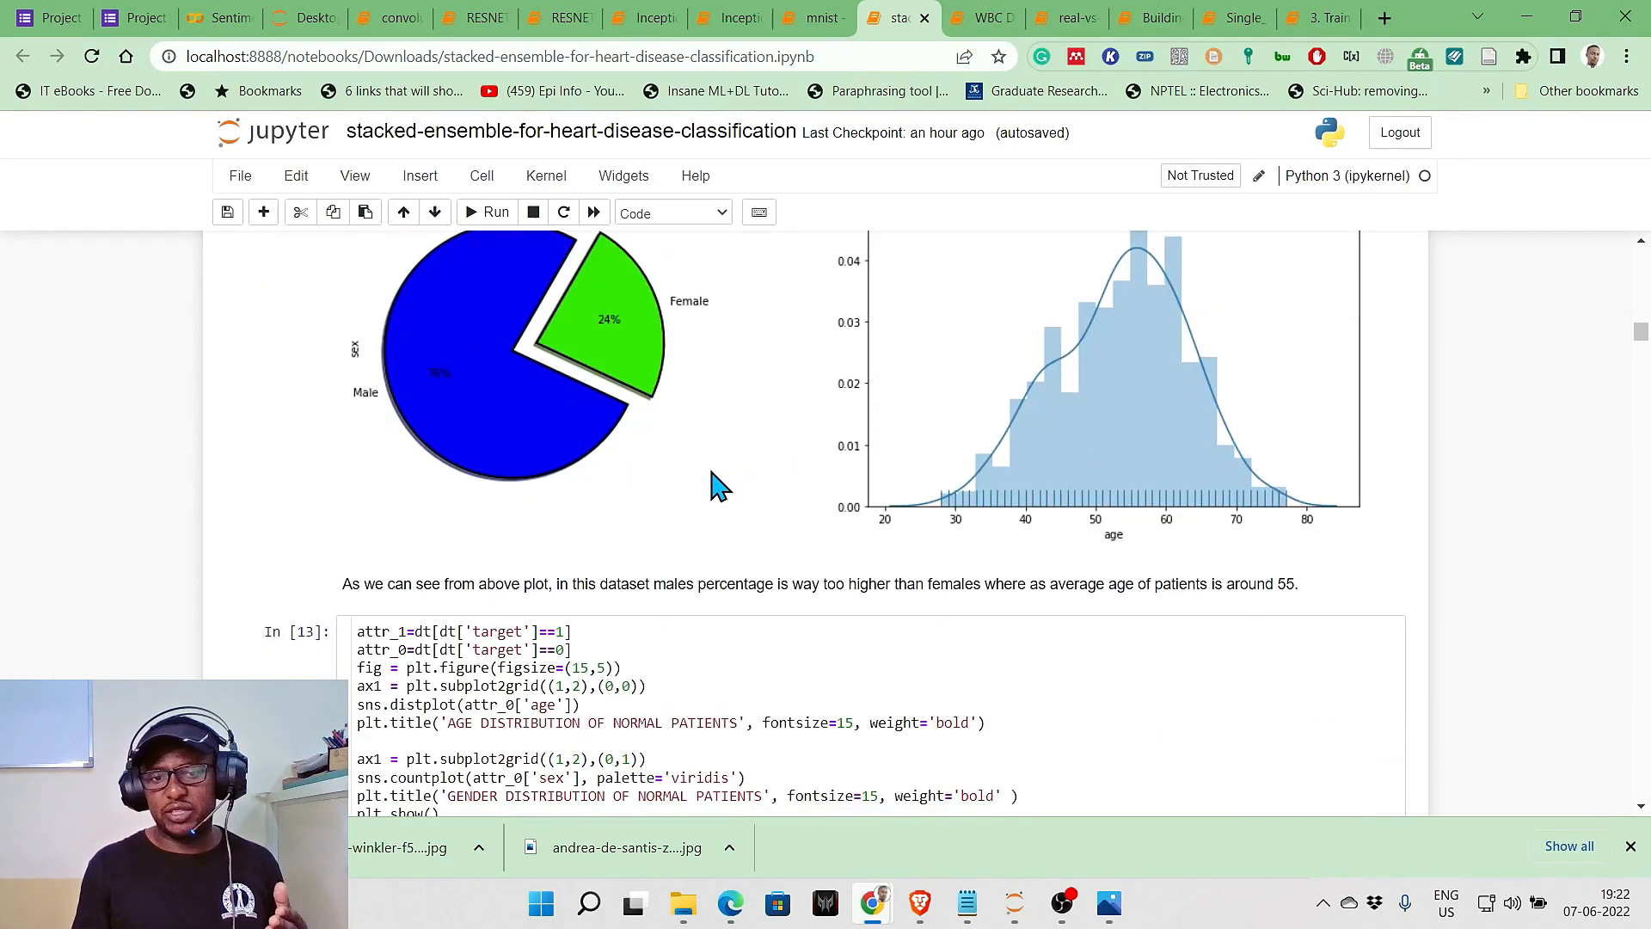
pyautogui.scroll(-3)
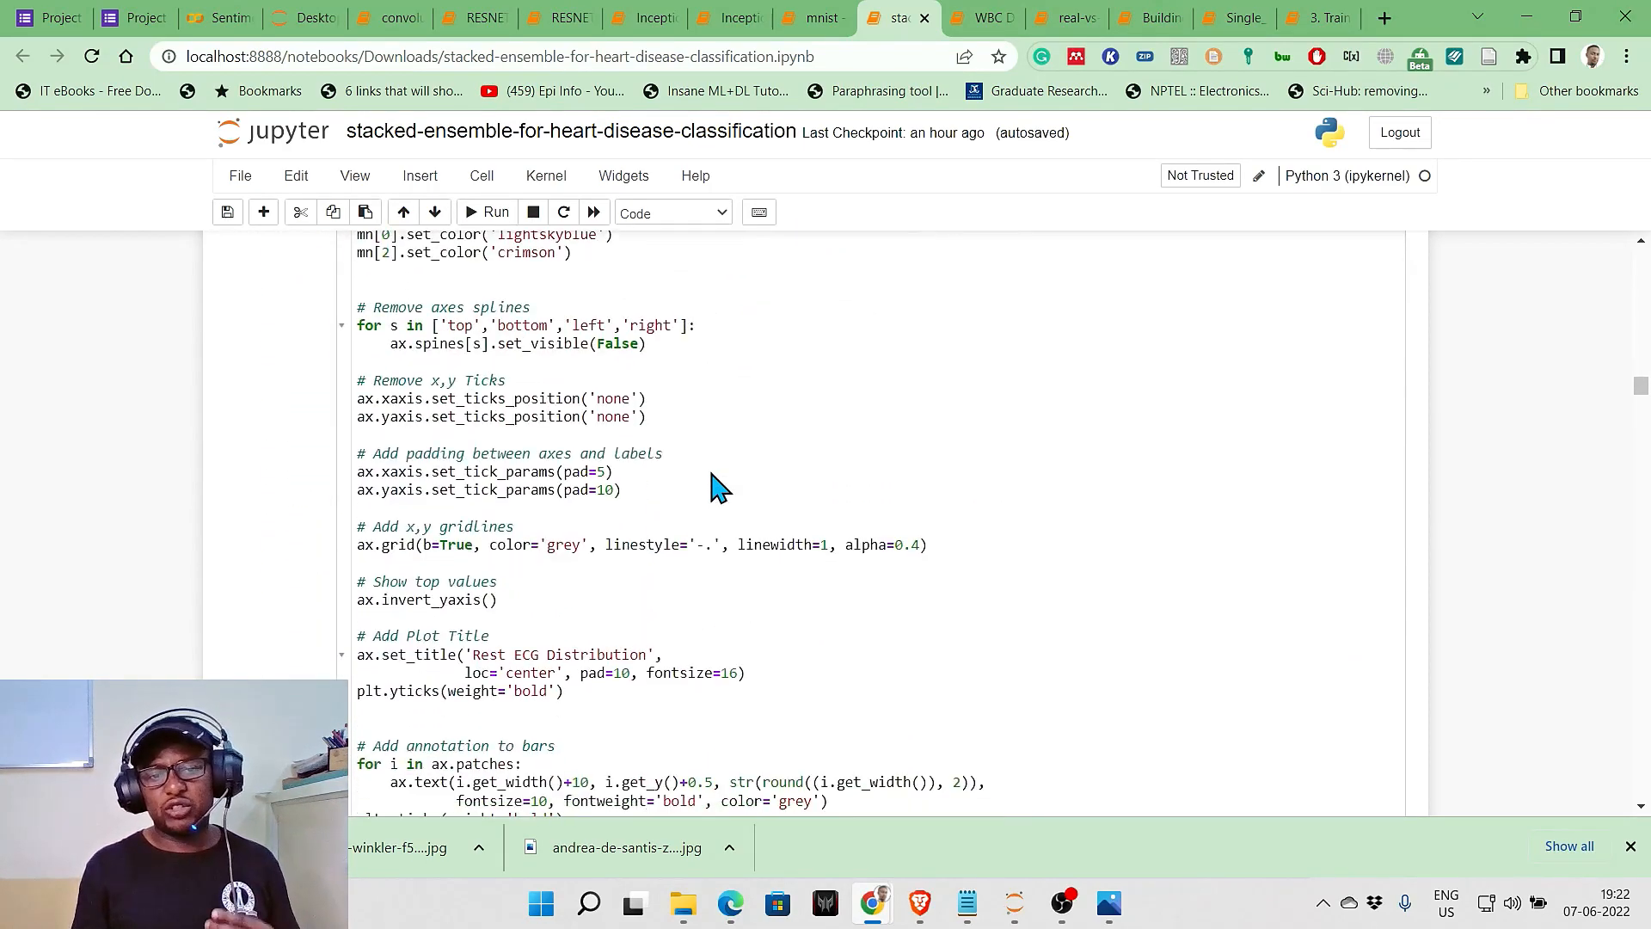
pyautogui.scroll(-3)
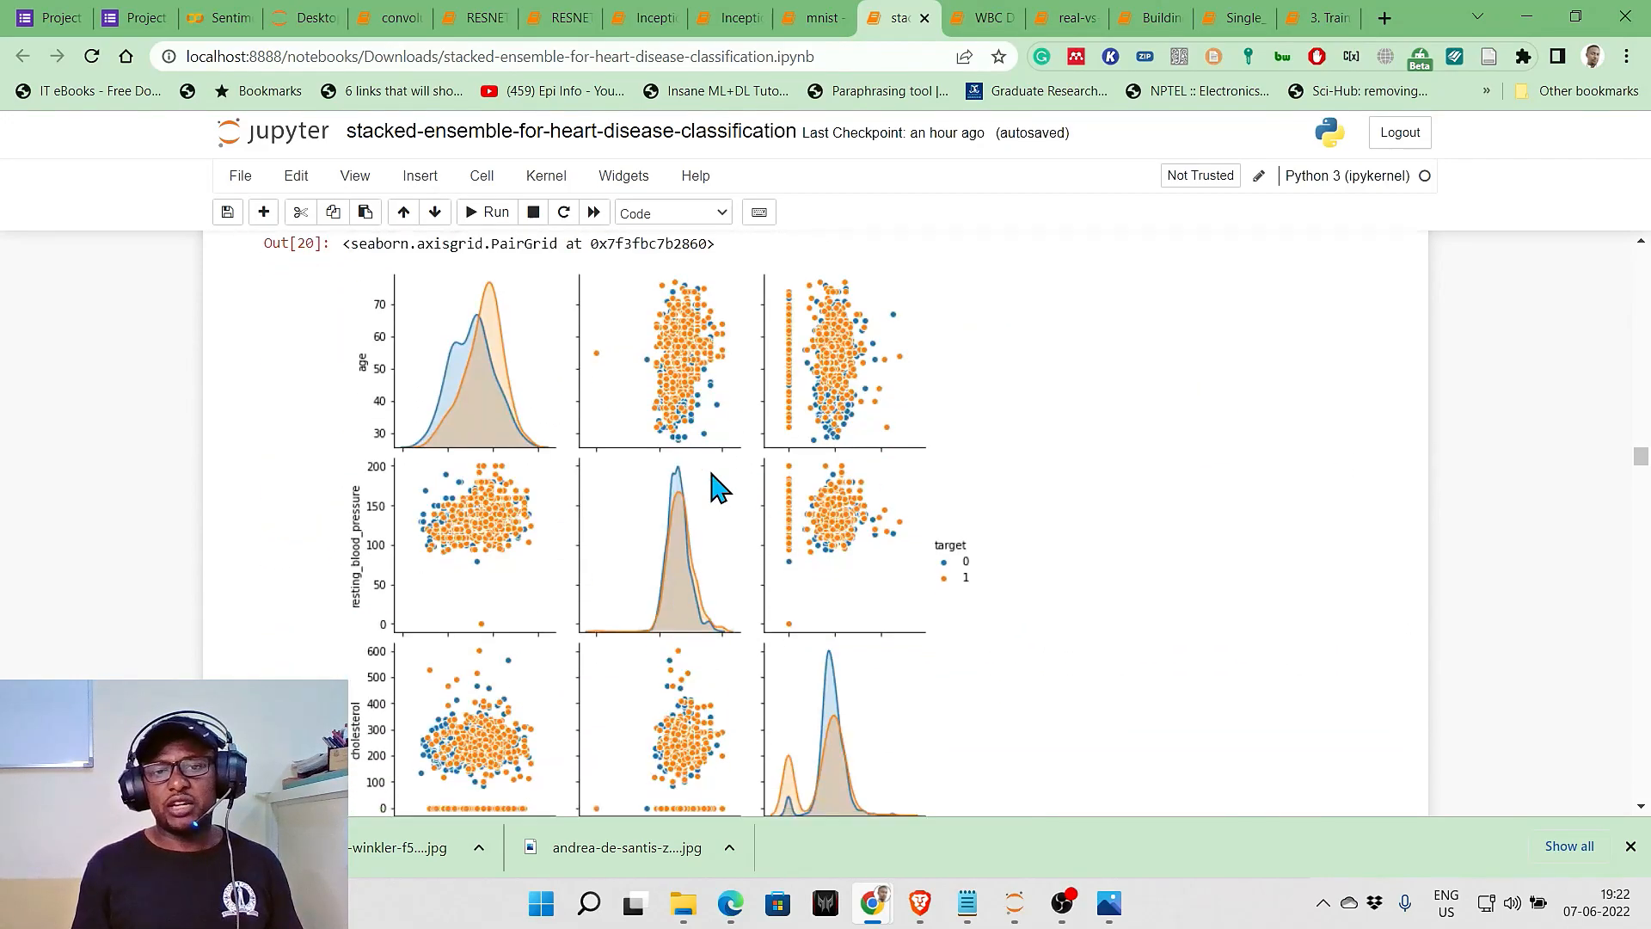
pyautogui.scroll(-3)
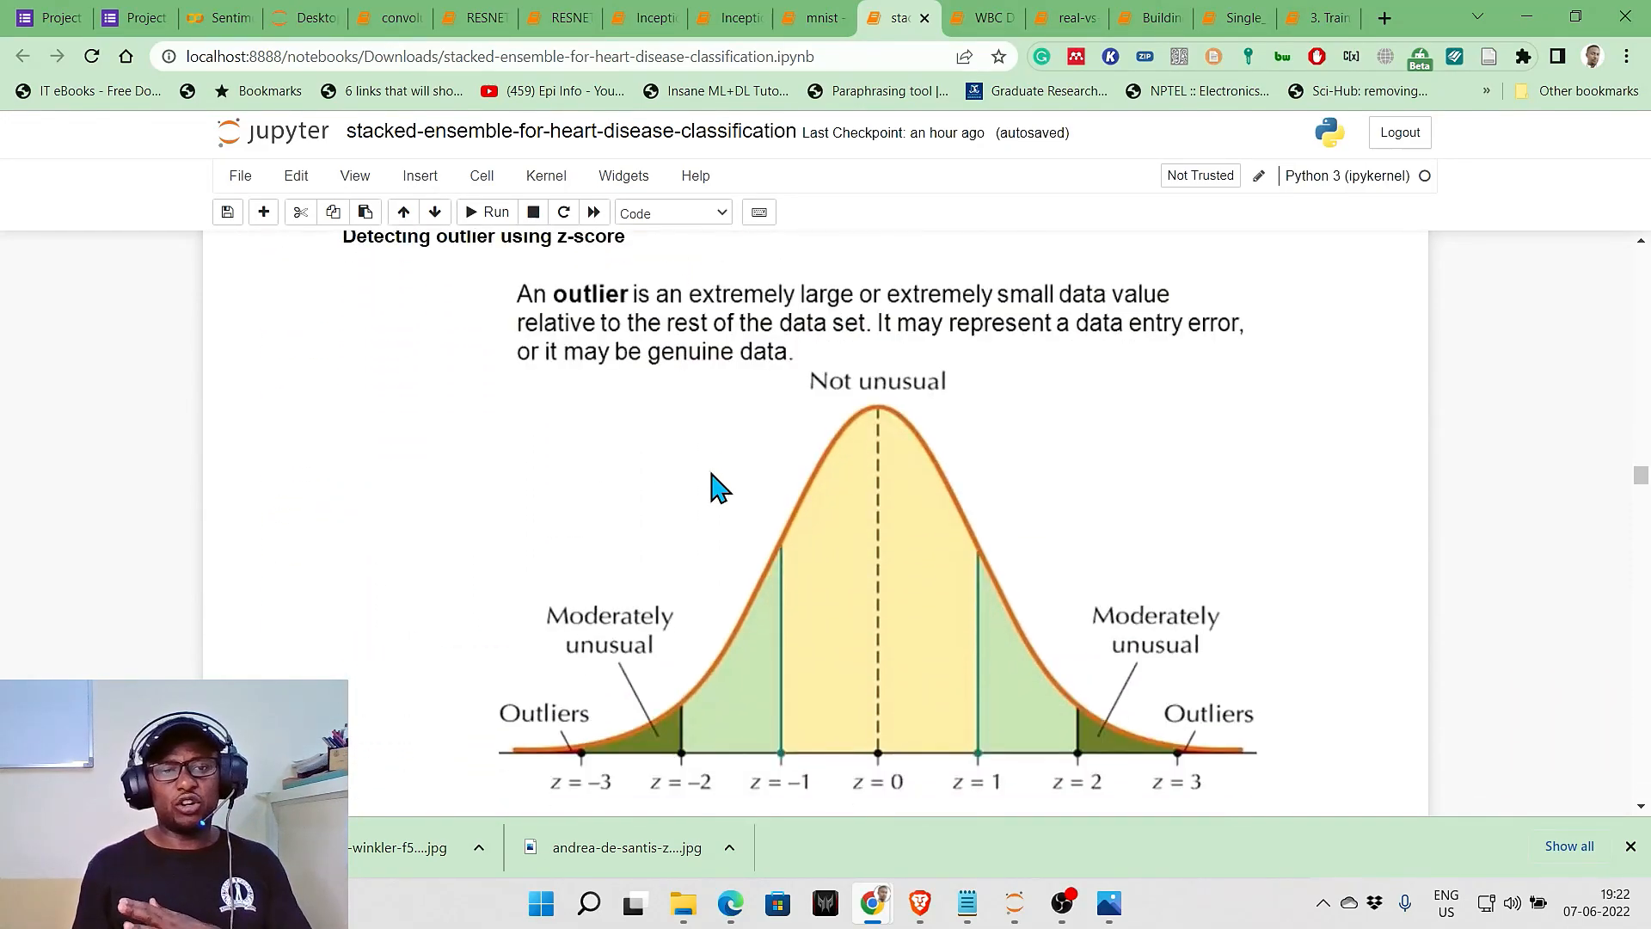
pyautogui.scroll(-3)
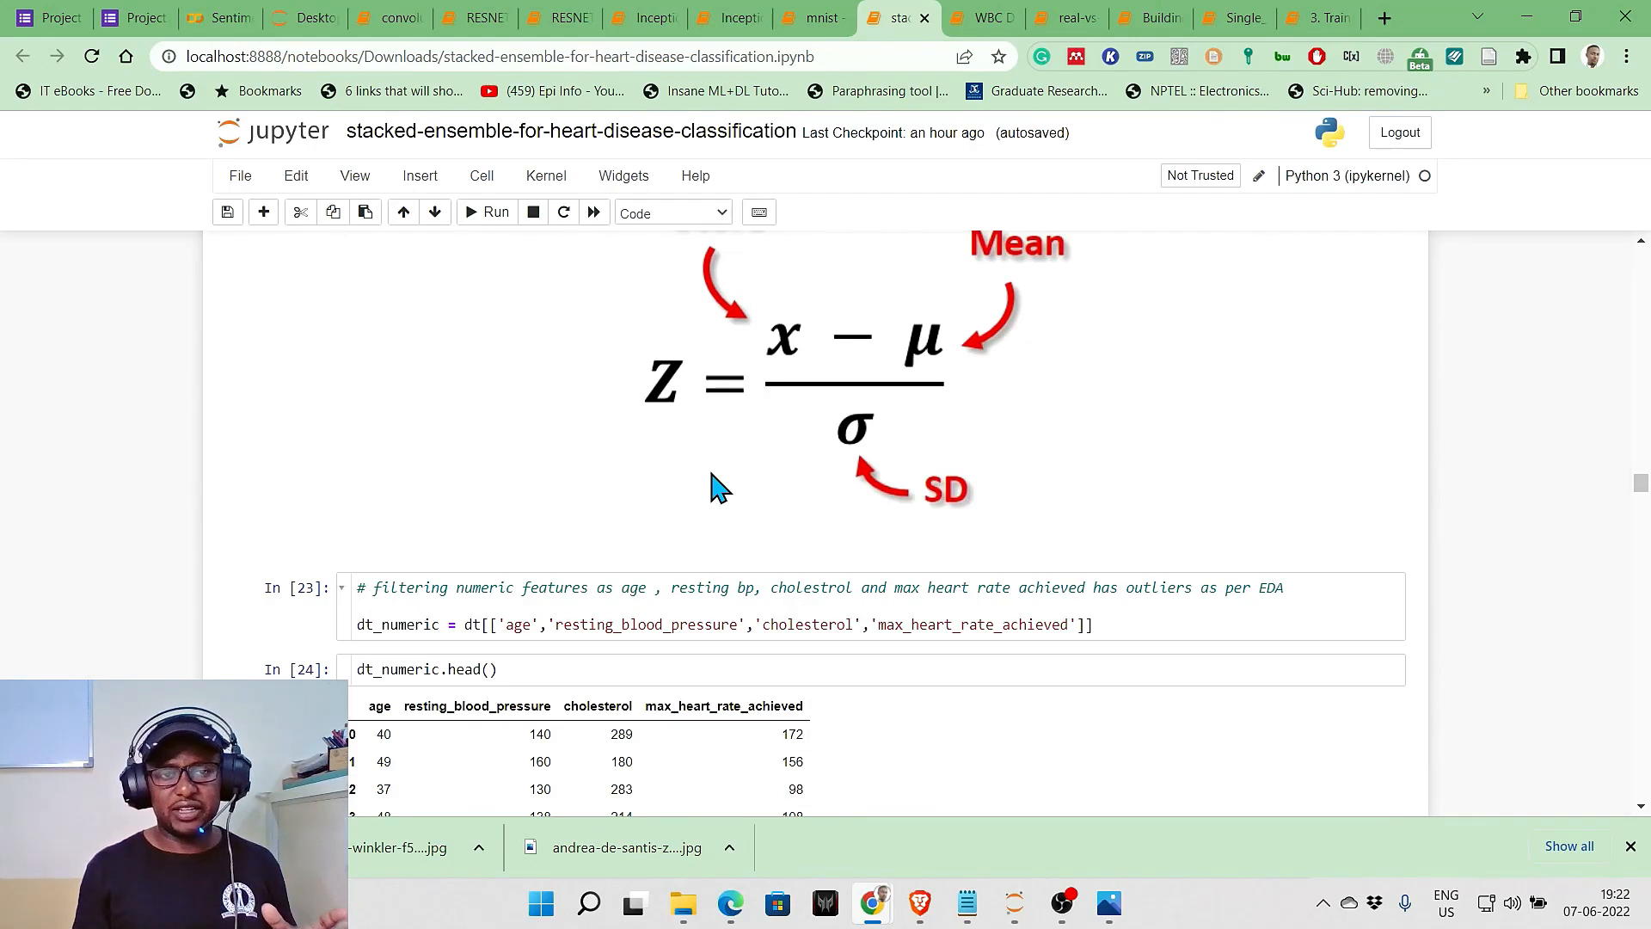
pyautogui.scroll(-3)
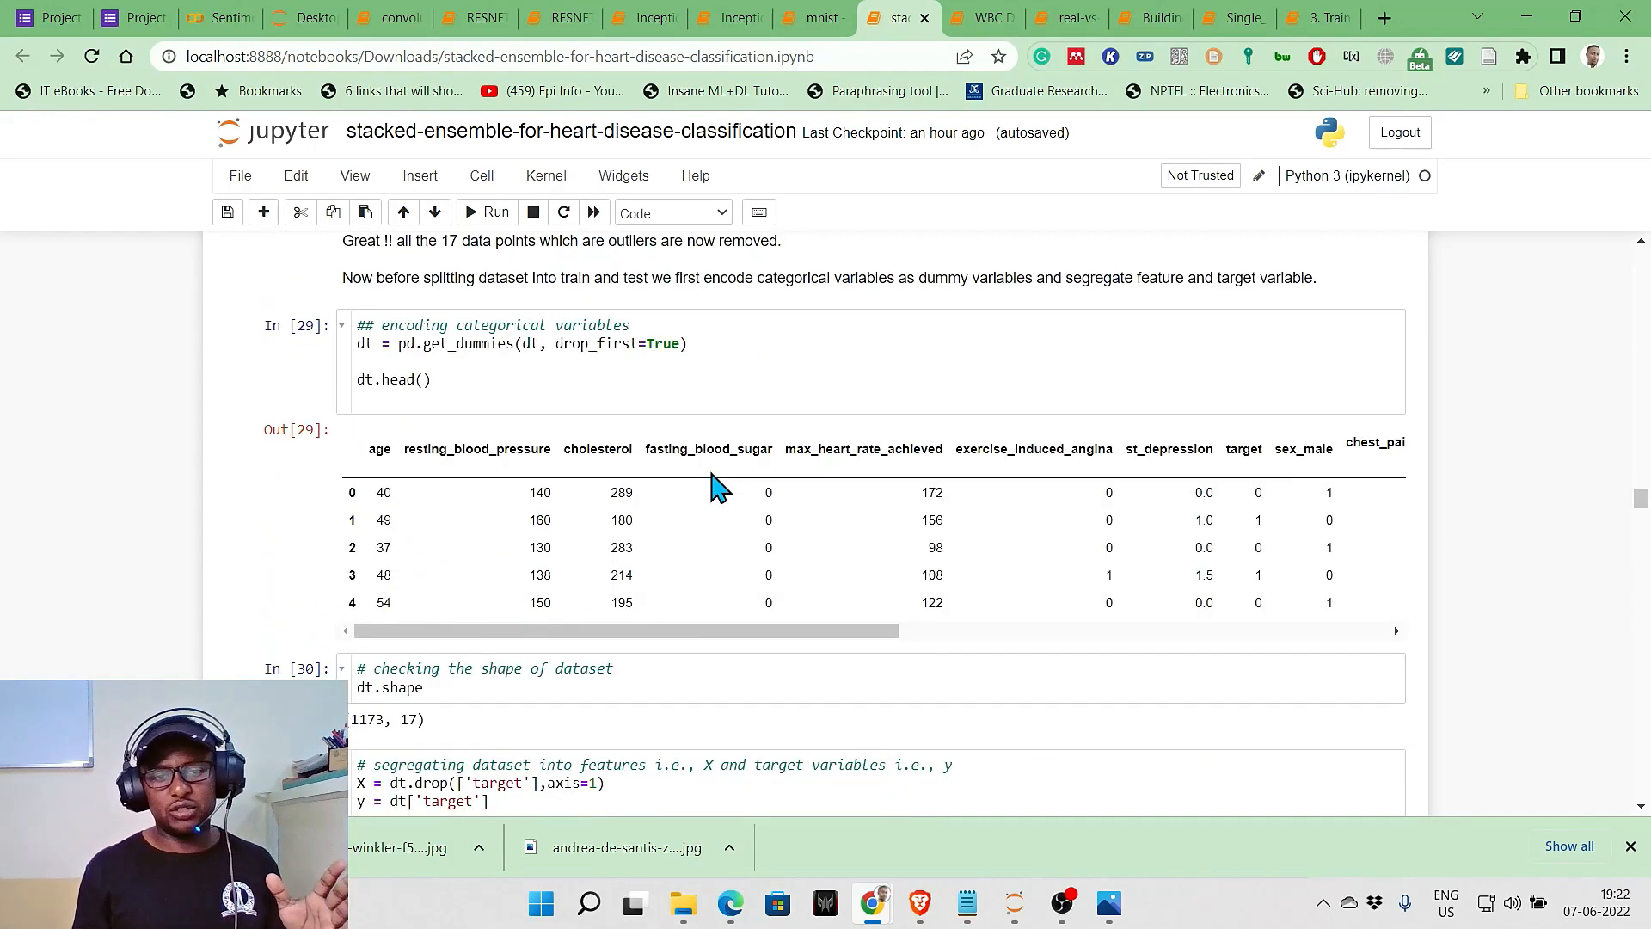
pyautogui.scroll(-3)
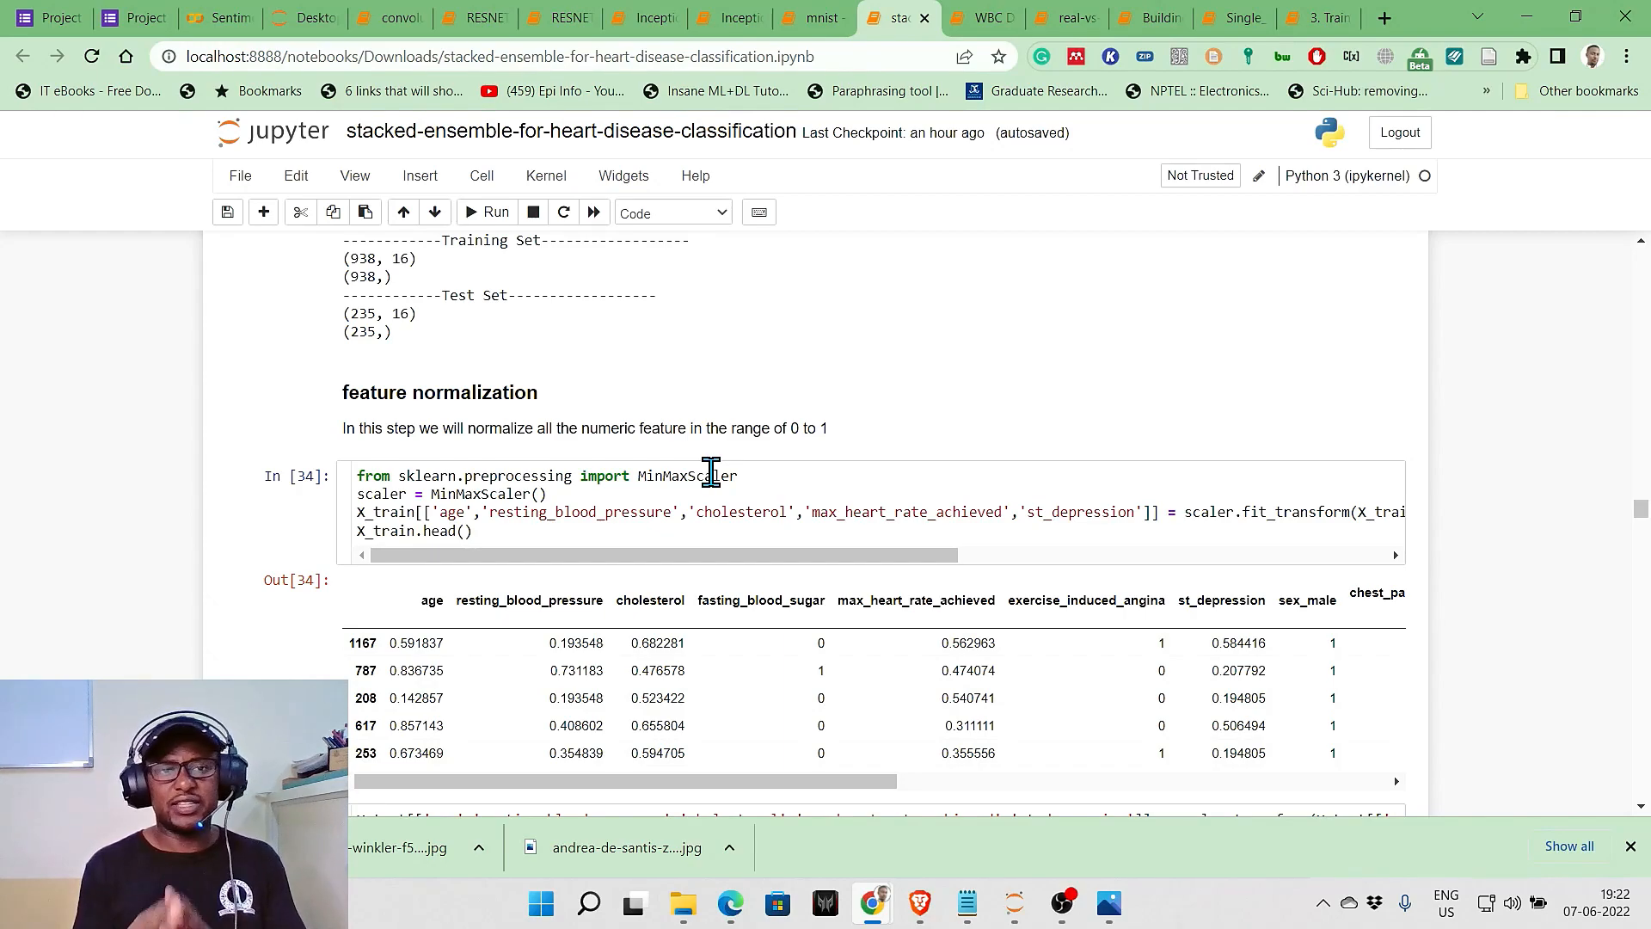
pyautogui.moveTo(394, 17)
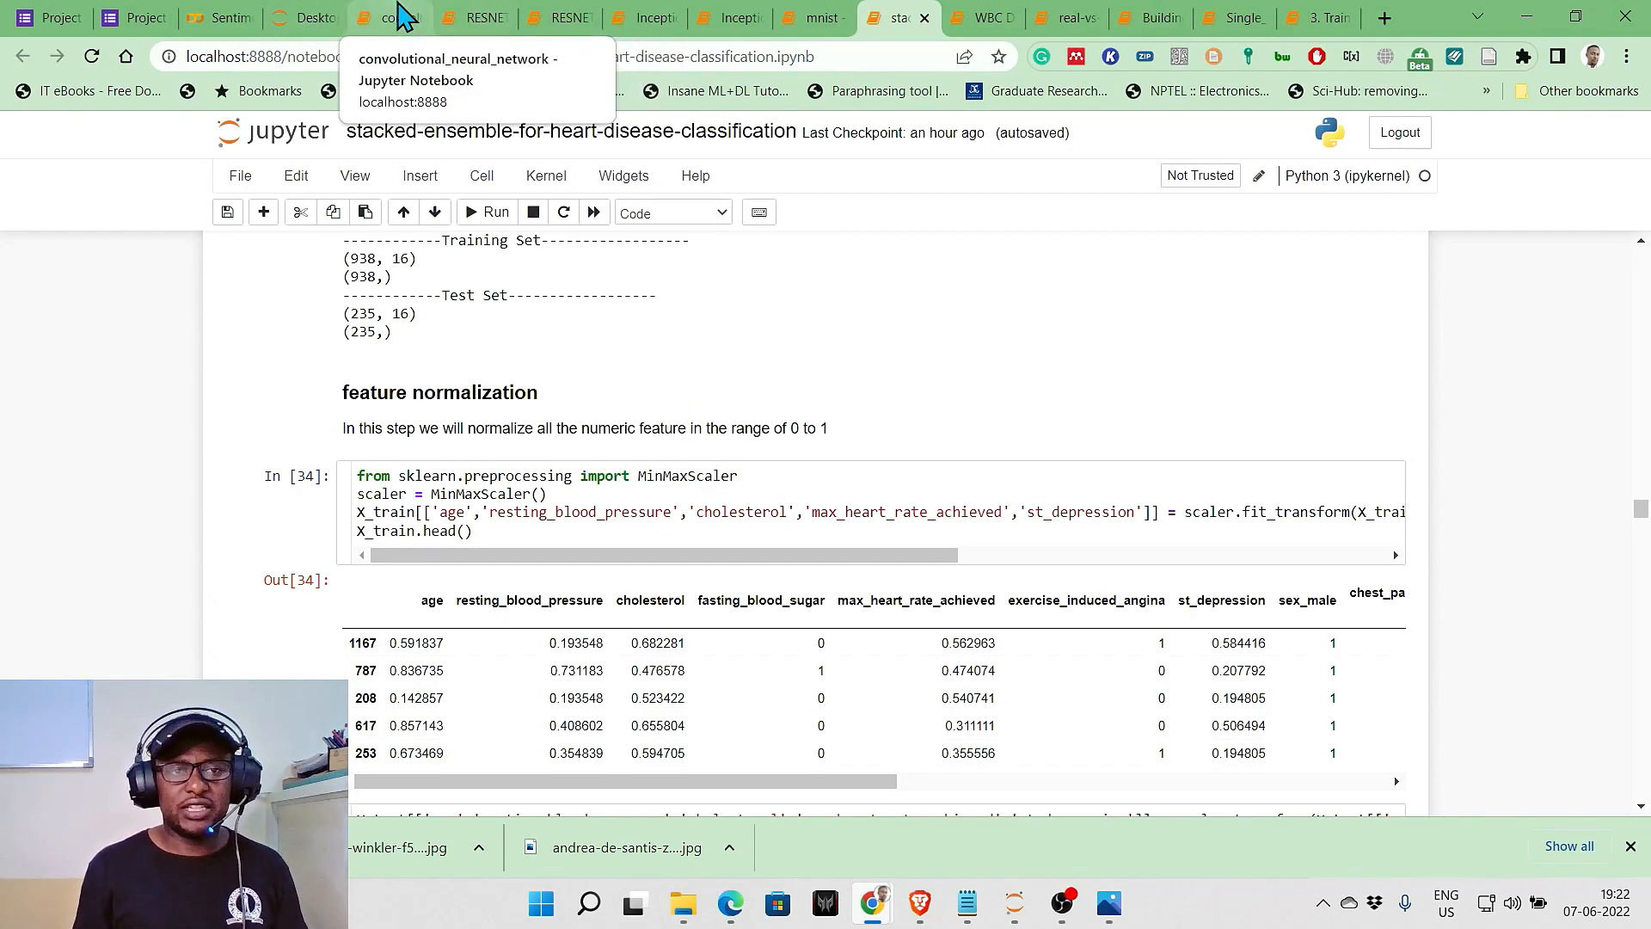
# Open the RESNET Chest notebook and scroll through its confusion matrices and classification report
pyautogui.click(467, 17)
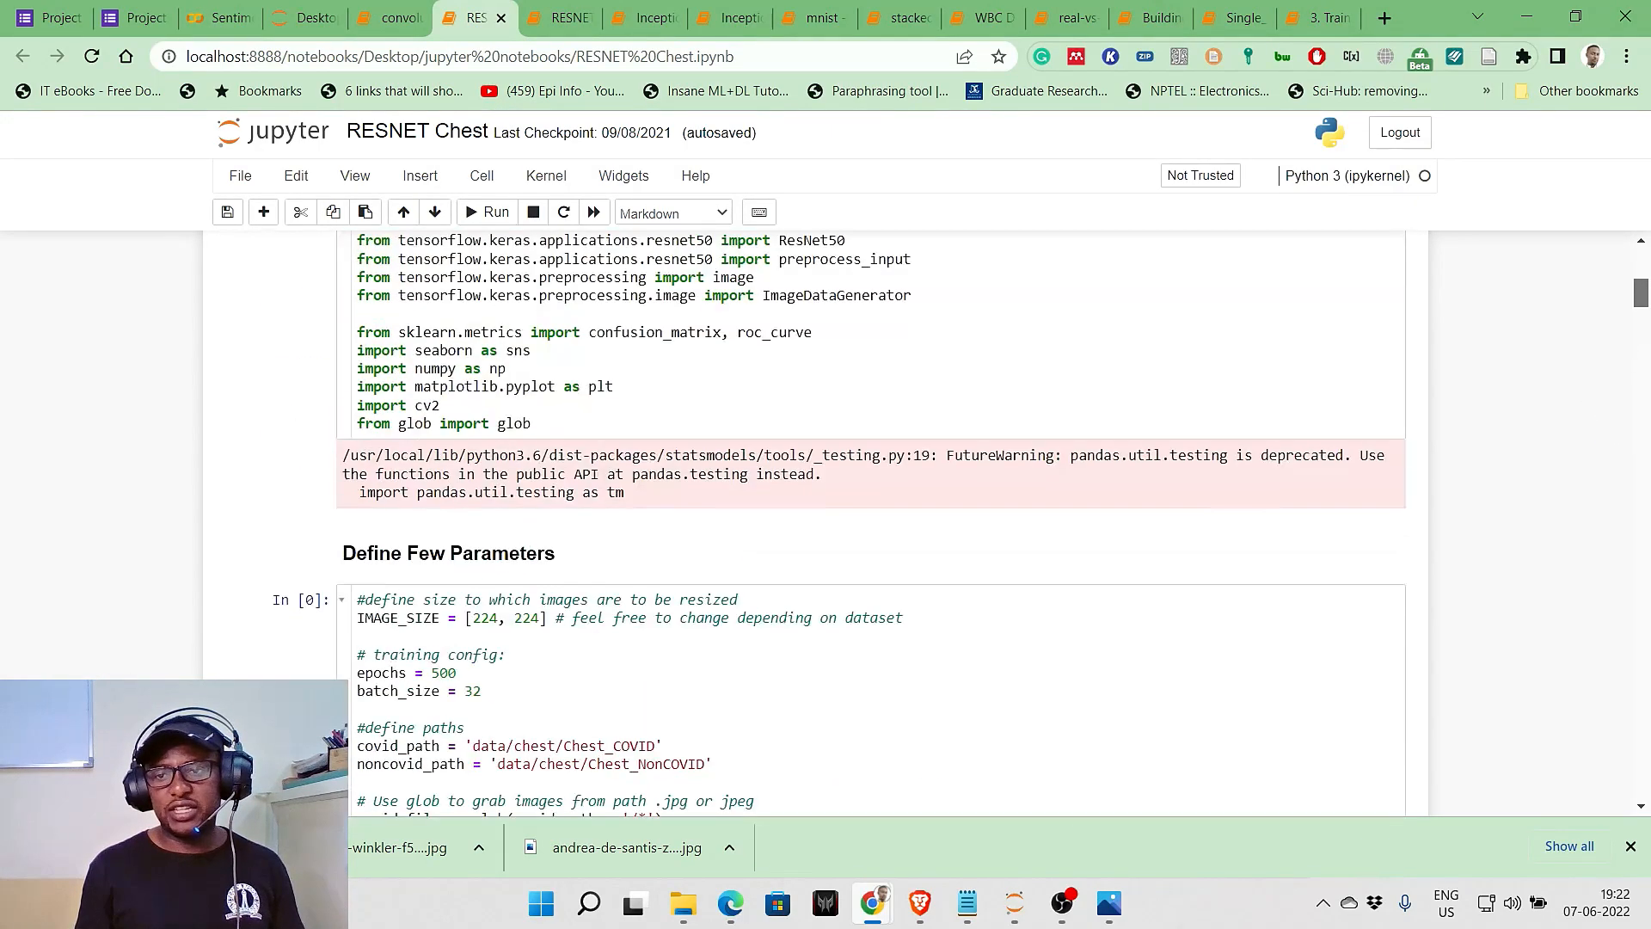
pyautogui.scroll(-3)
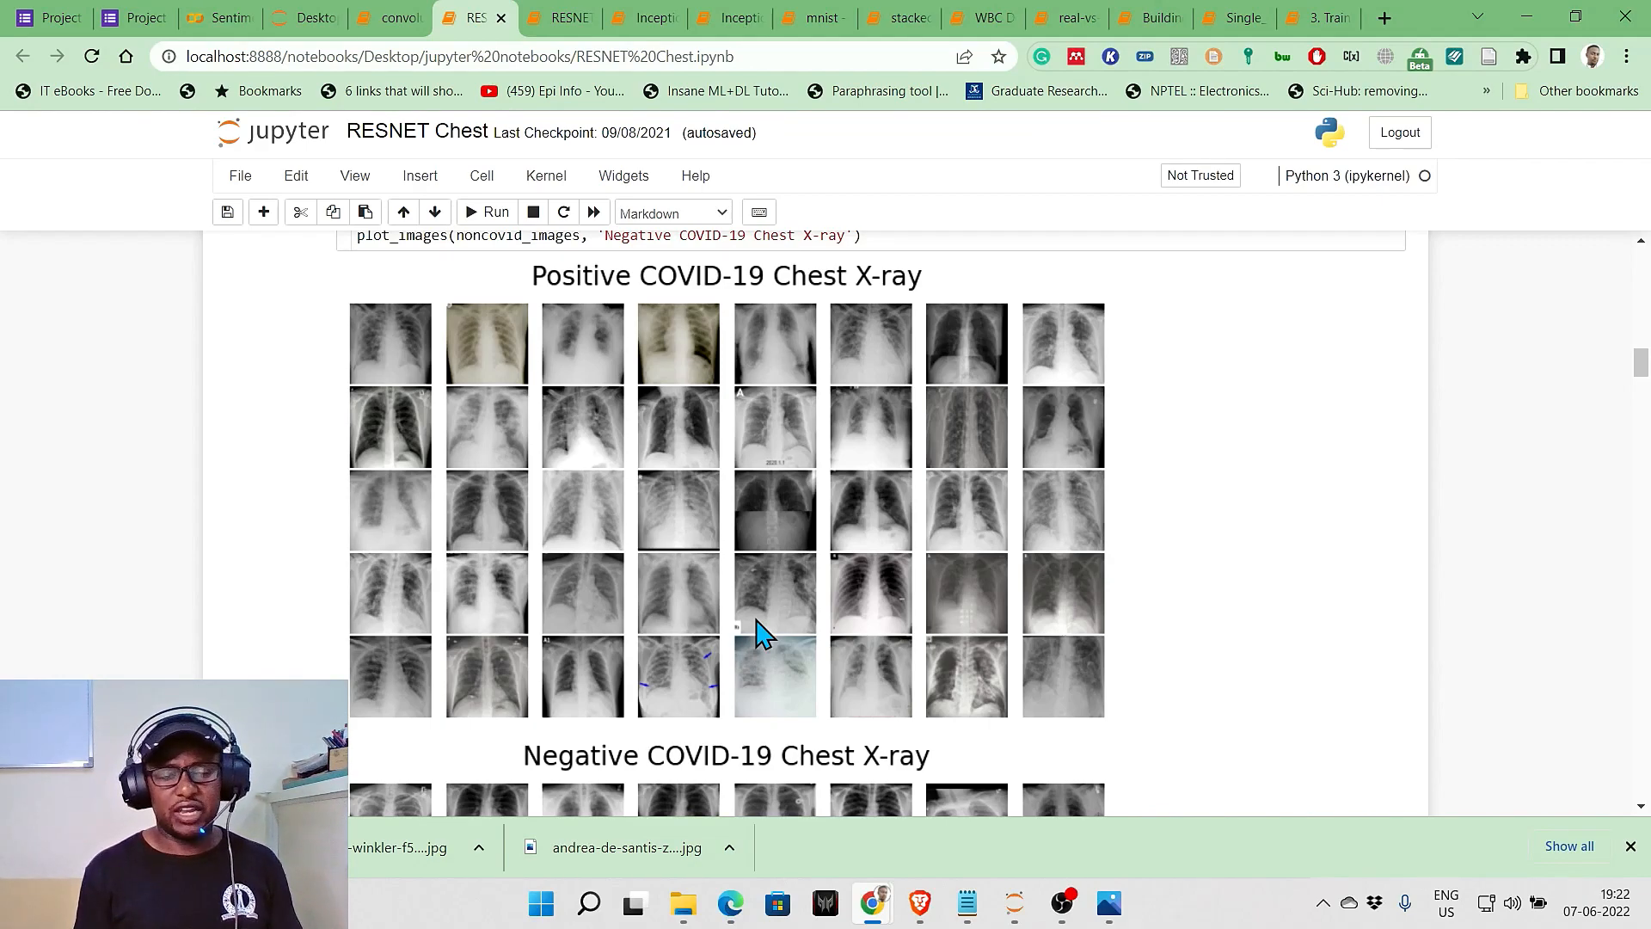
pyautogui.moveTo(590, 391)
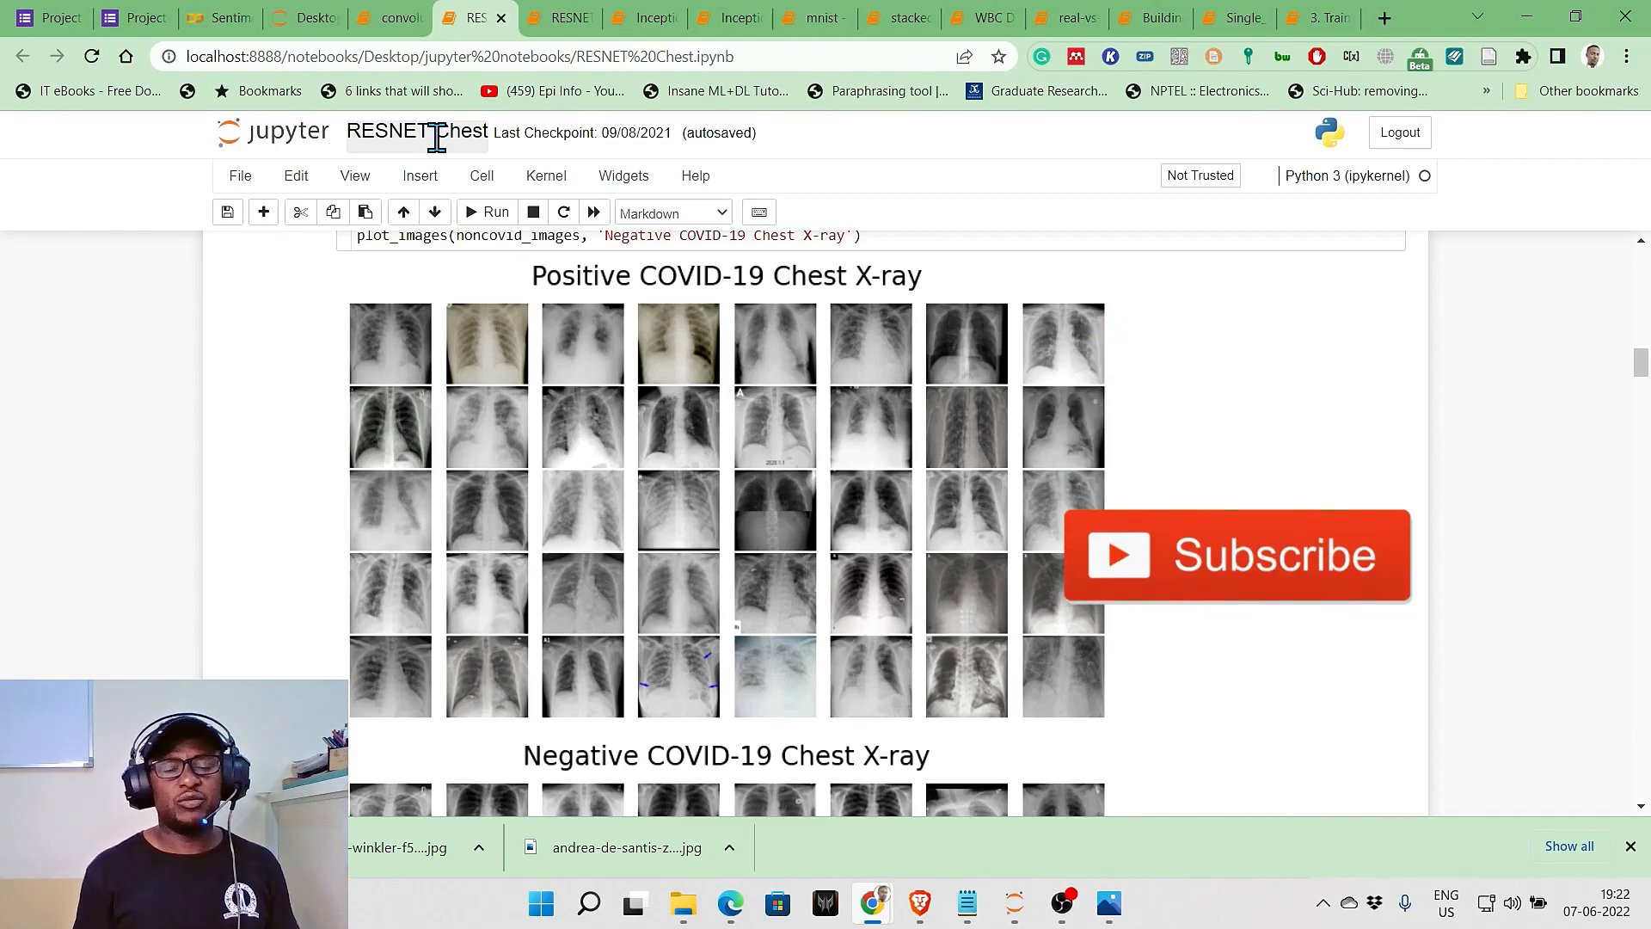
pyautogui.scroll(-3)
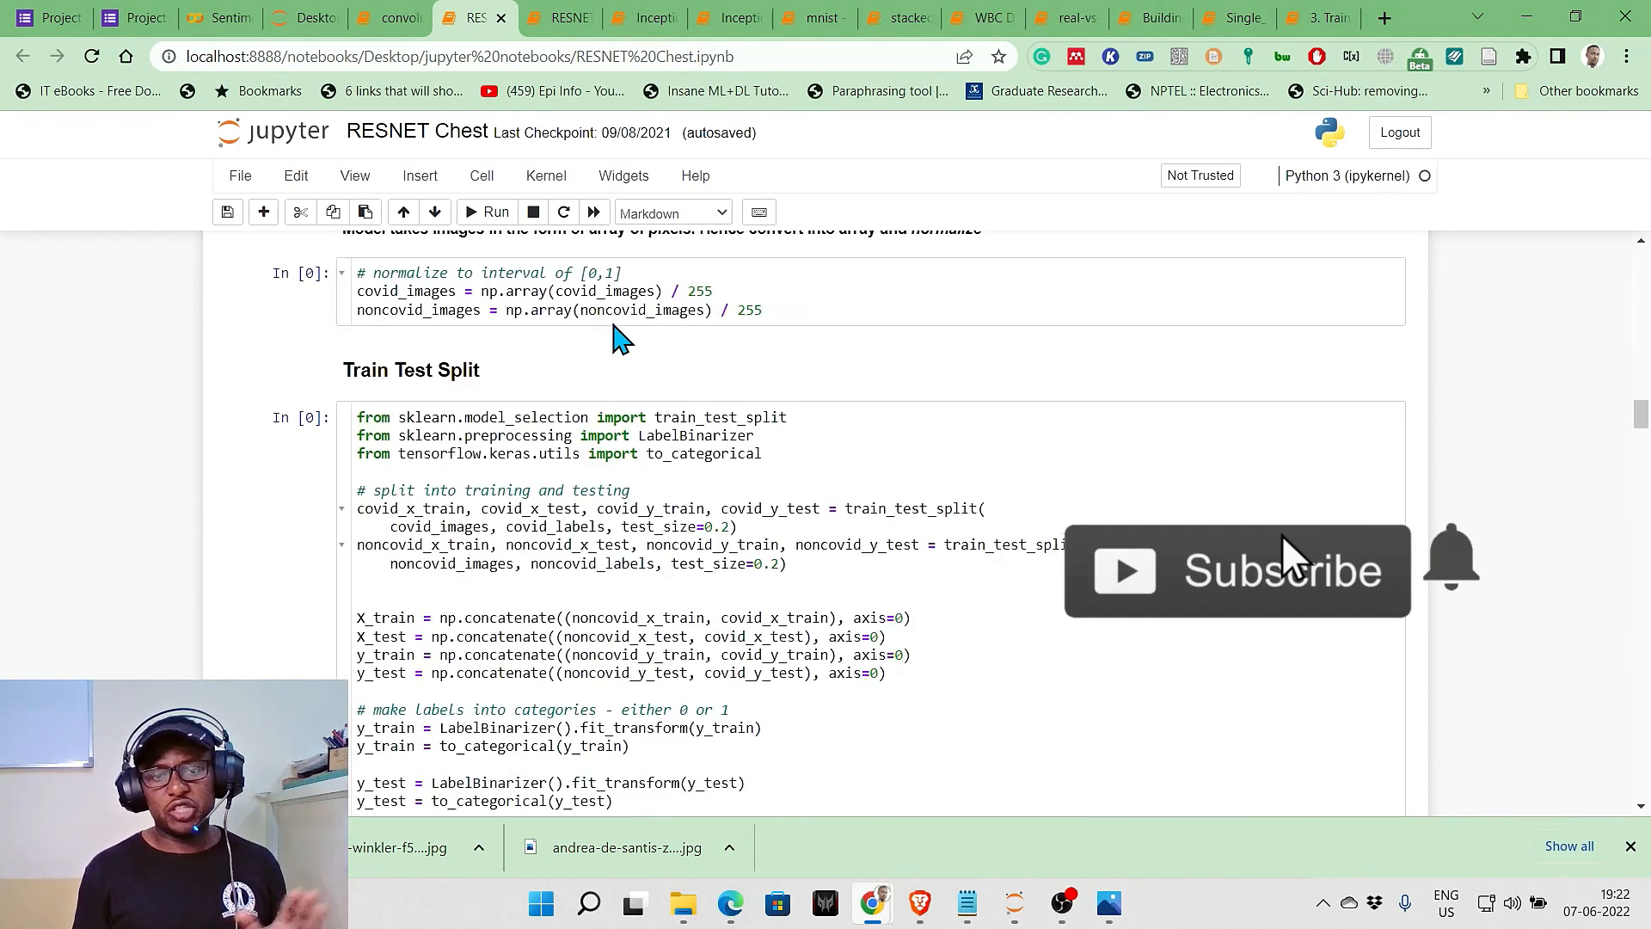
pyautogui.scroll(-3)
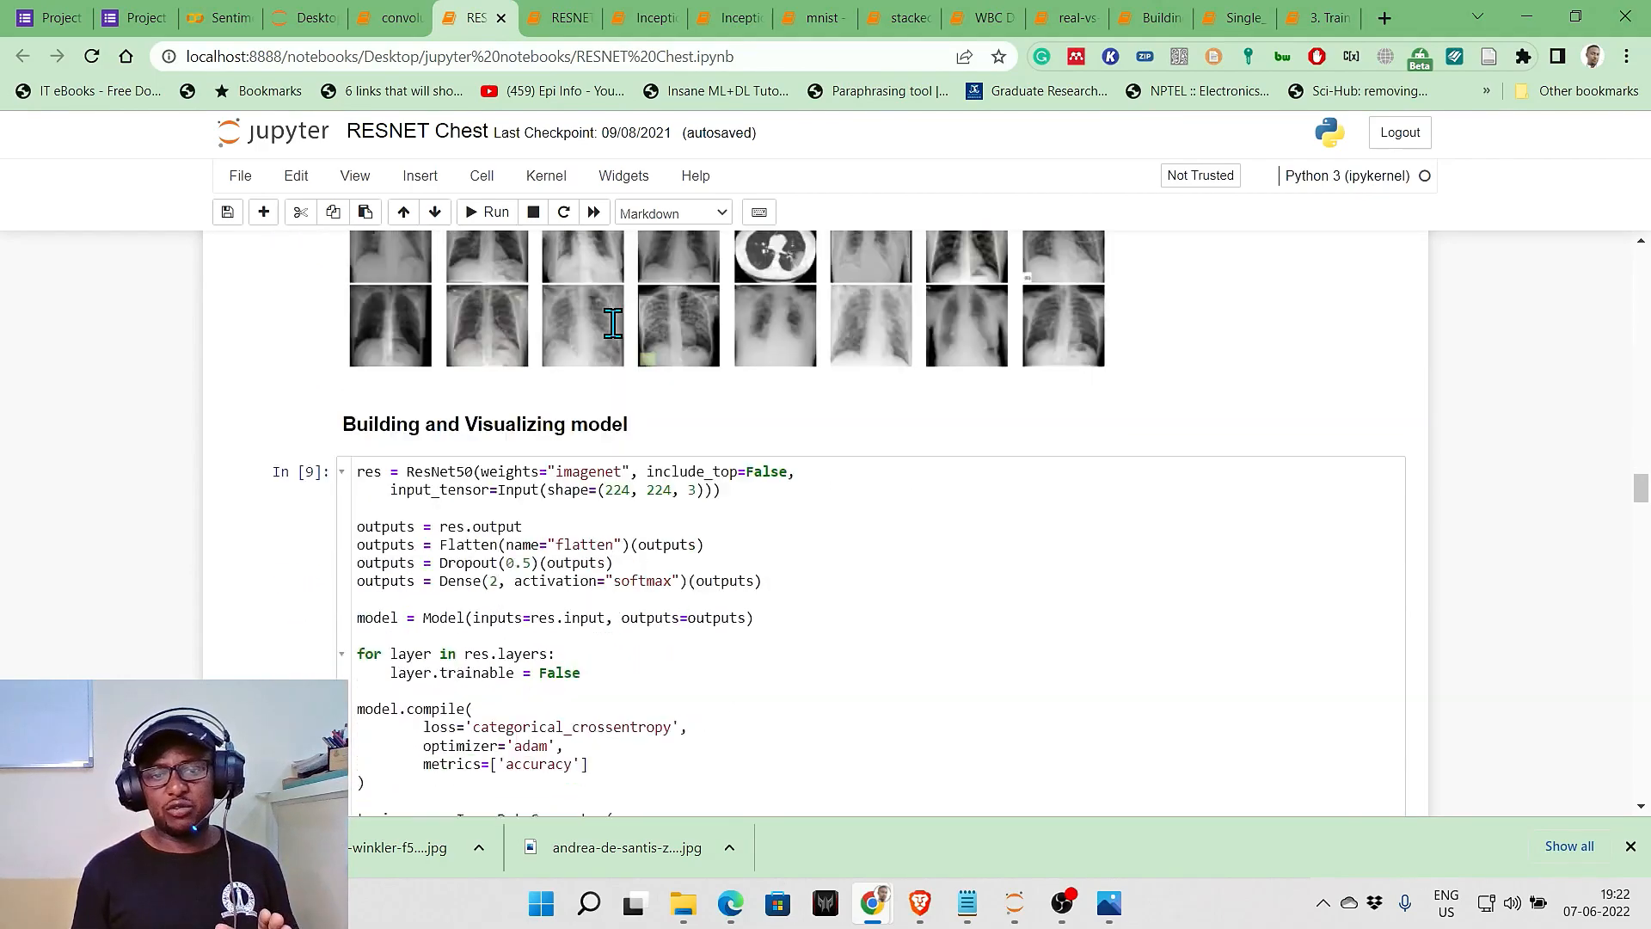
pyautogui.scroll(-3)
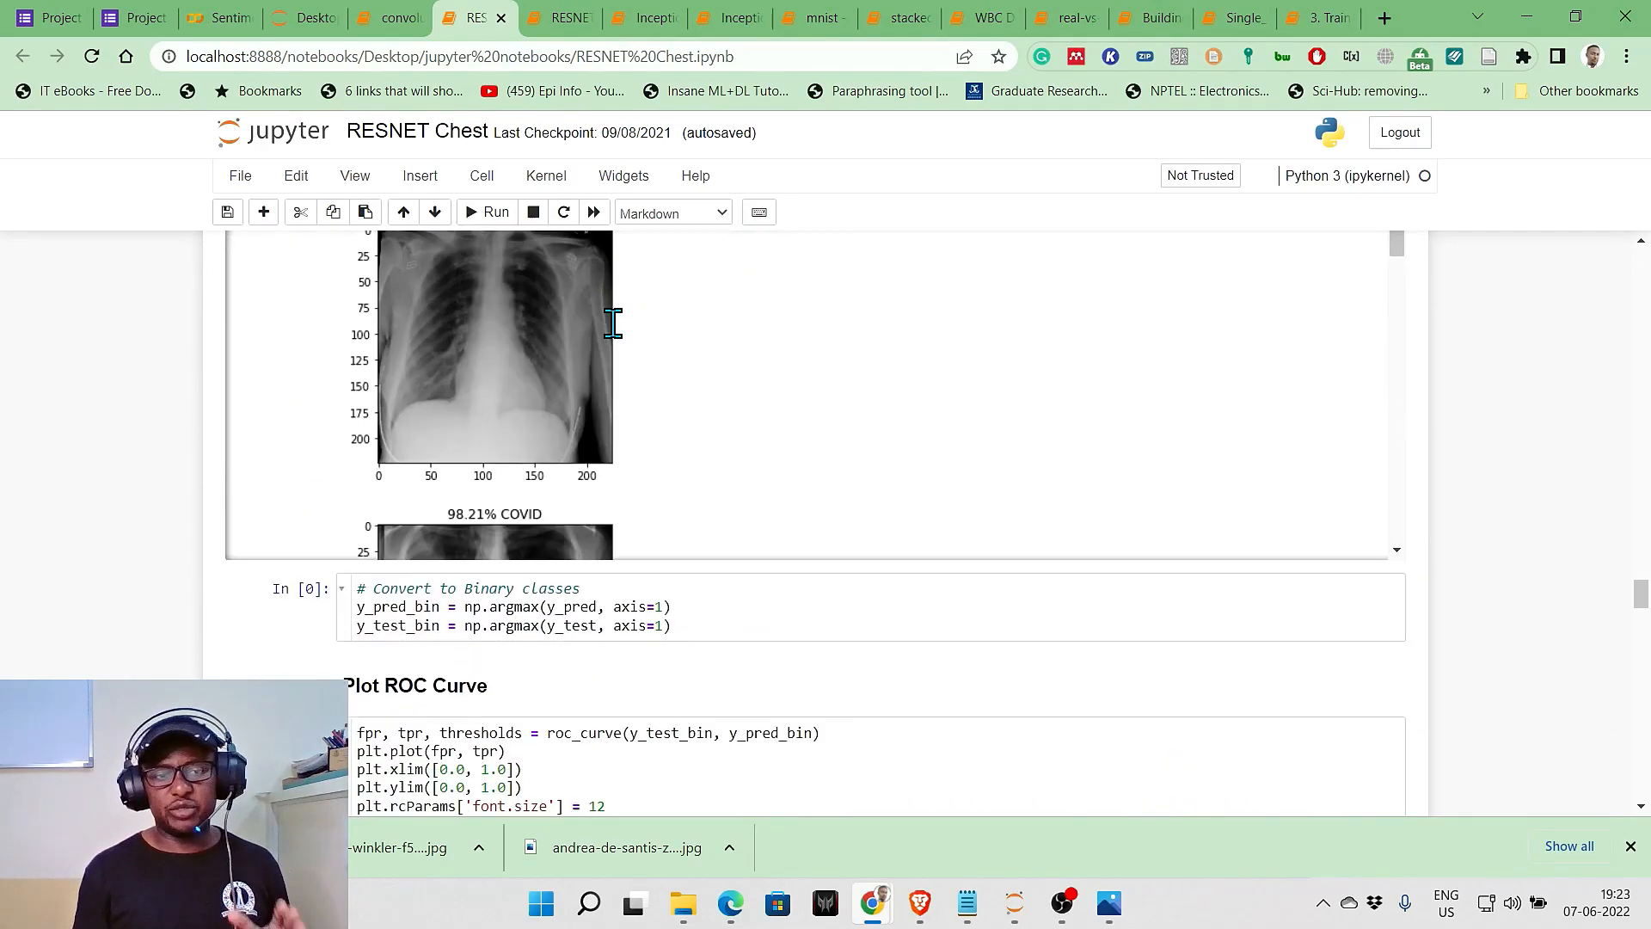
pyautogui.scroll(-3)
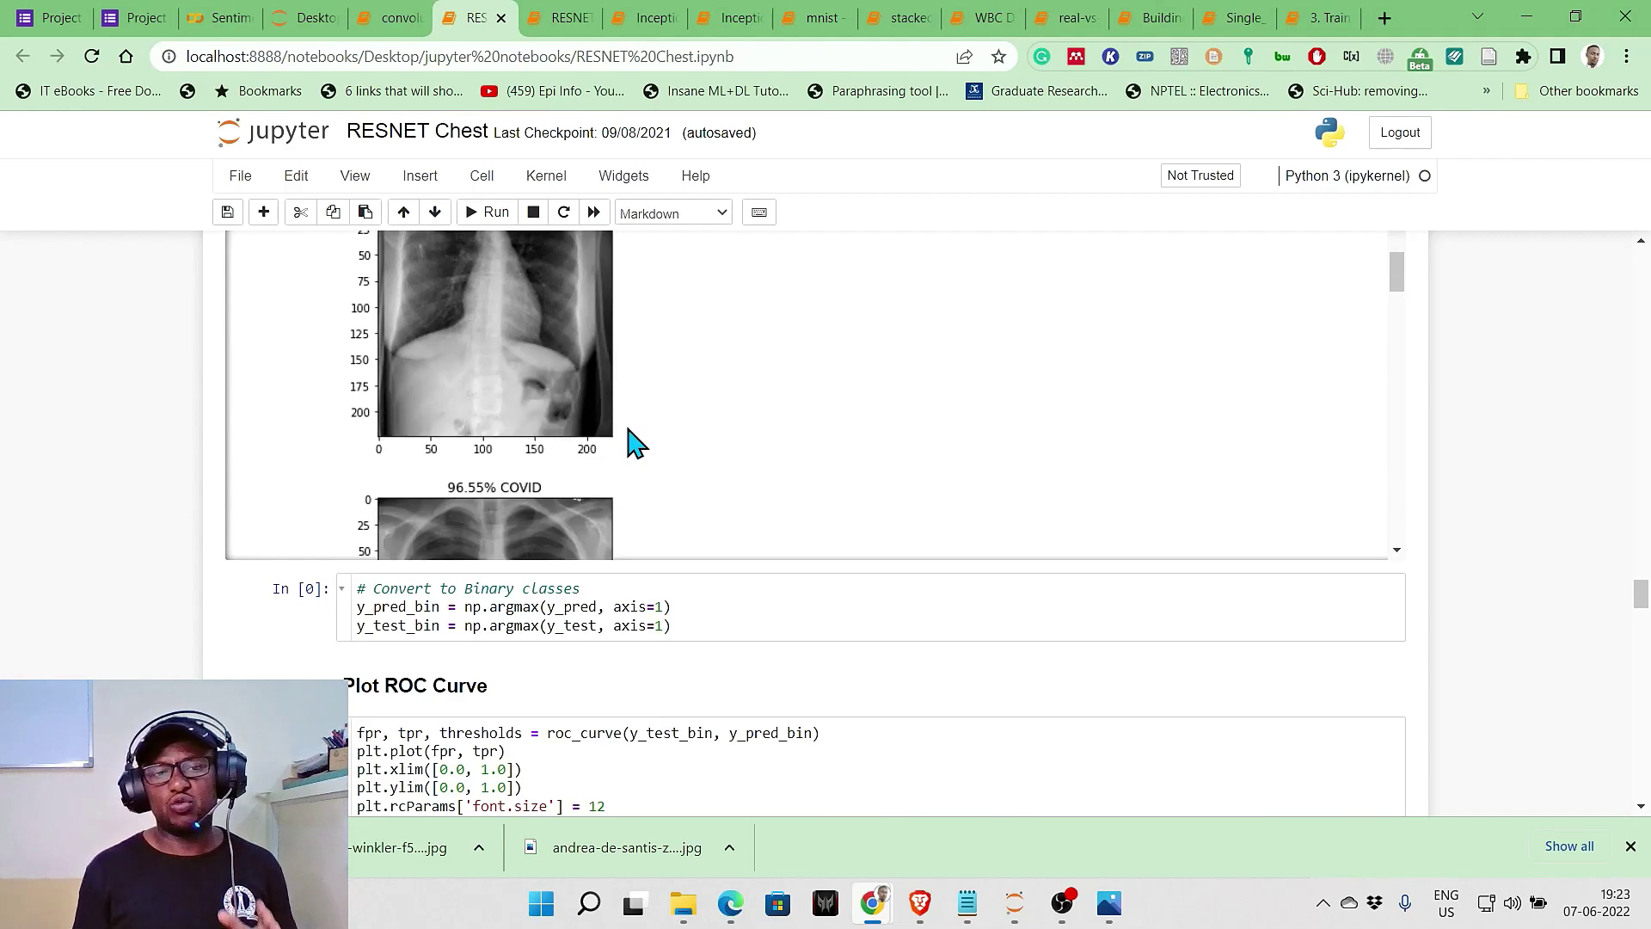
pyautogui.scroll(-3)
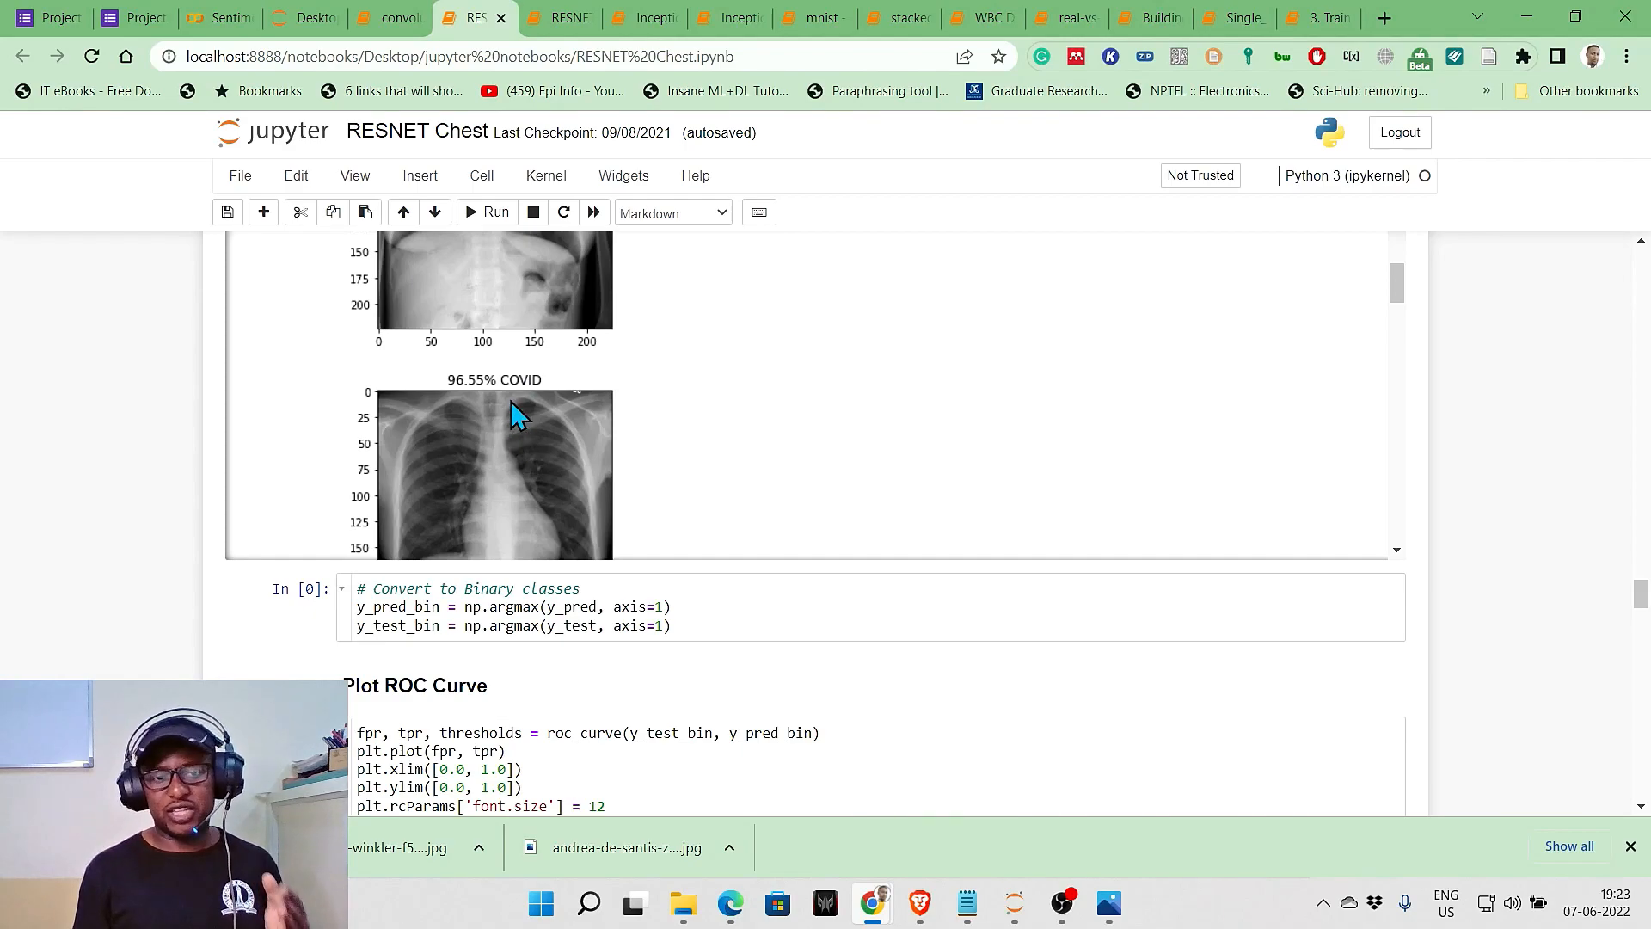
# Scroll past the accuracy and loss plots to the empty cells at the bottom
pyautogui.scroll(-3)
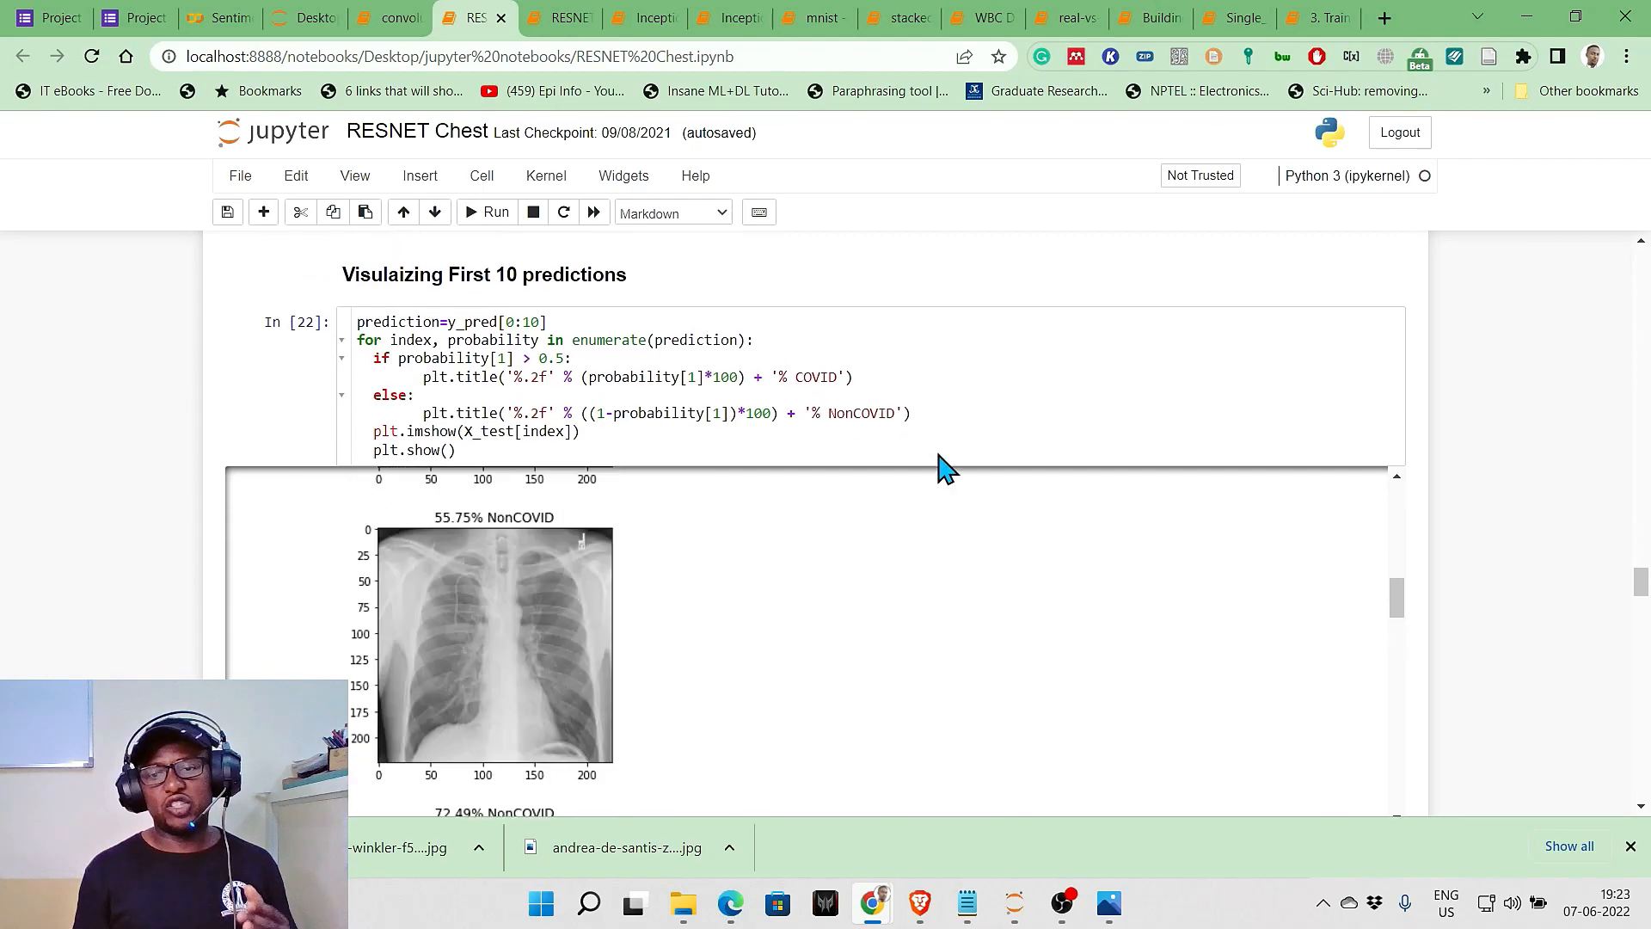
pyautogui.scroll(-3)
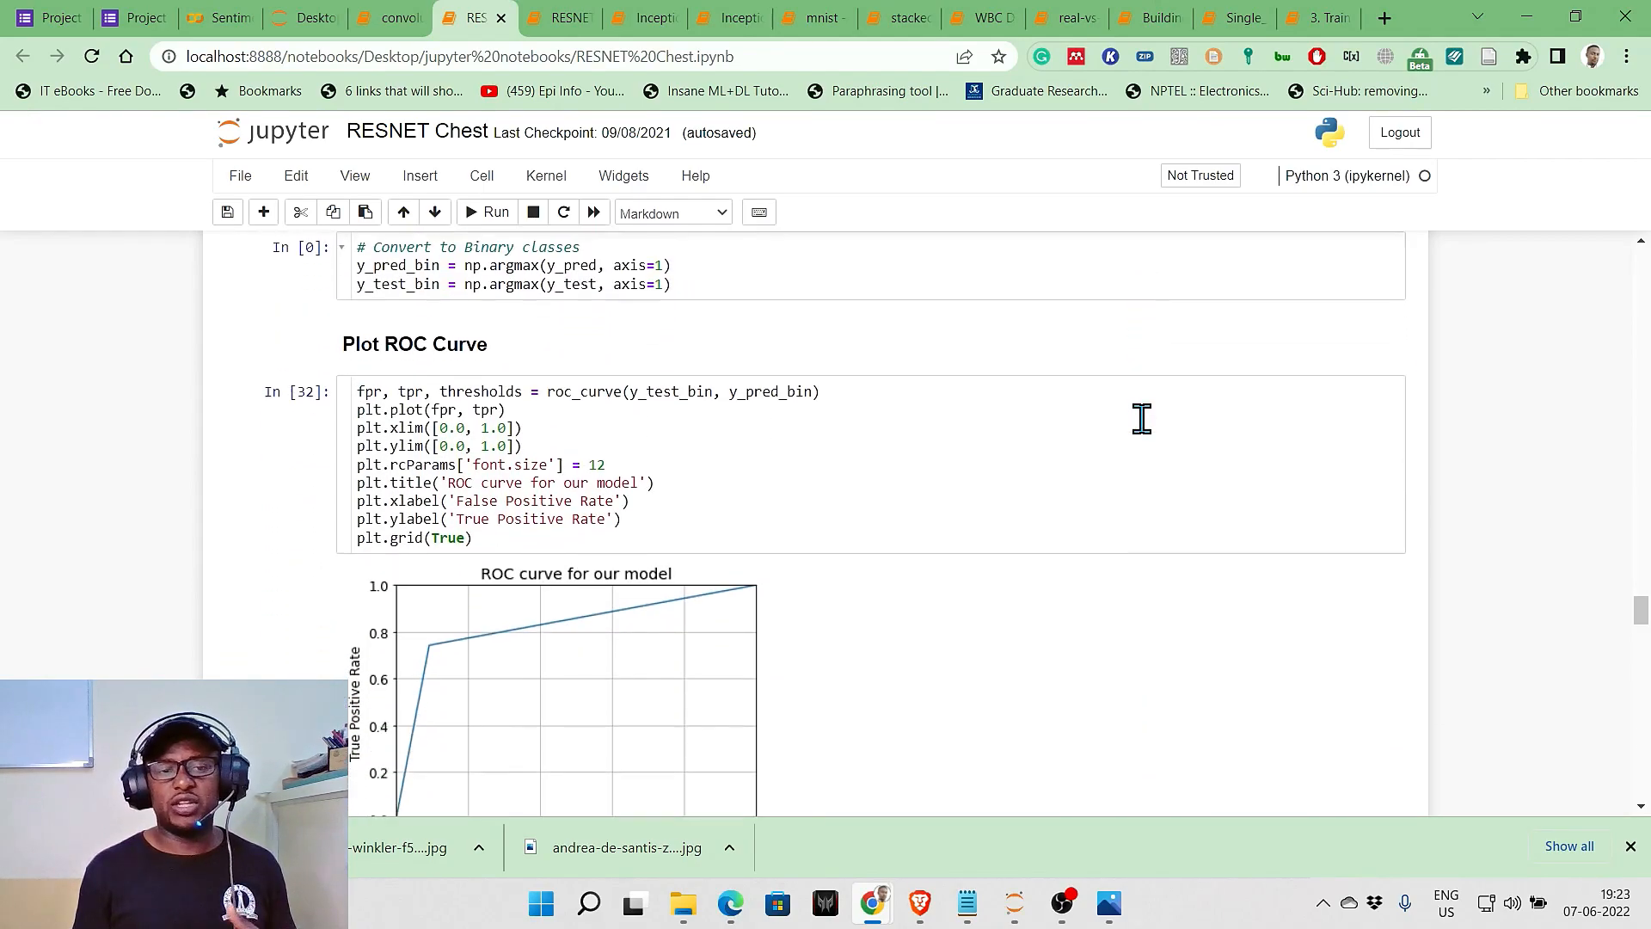
pyautogui.scroll(-3)
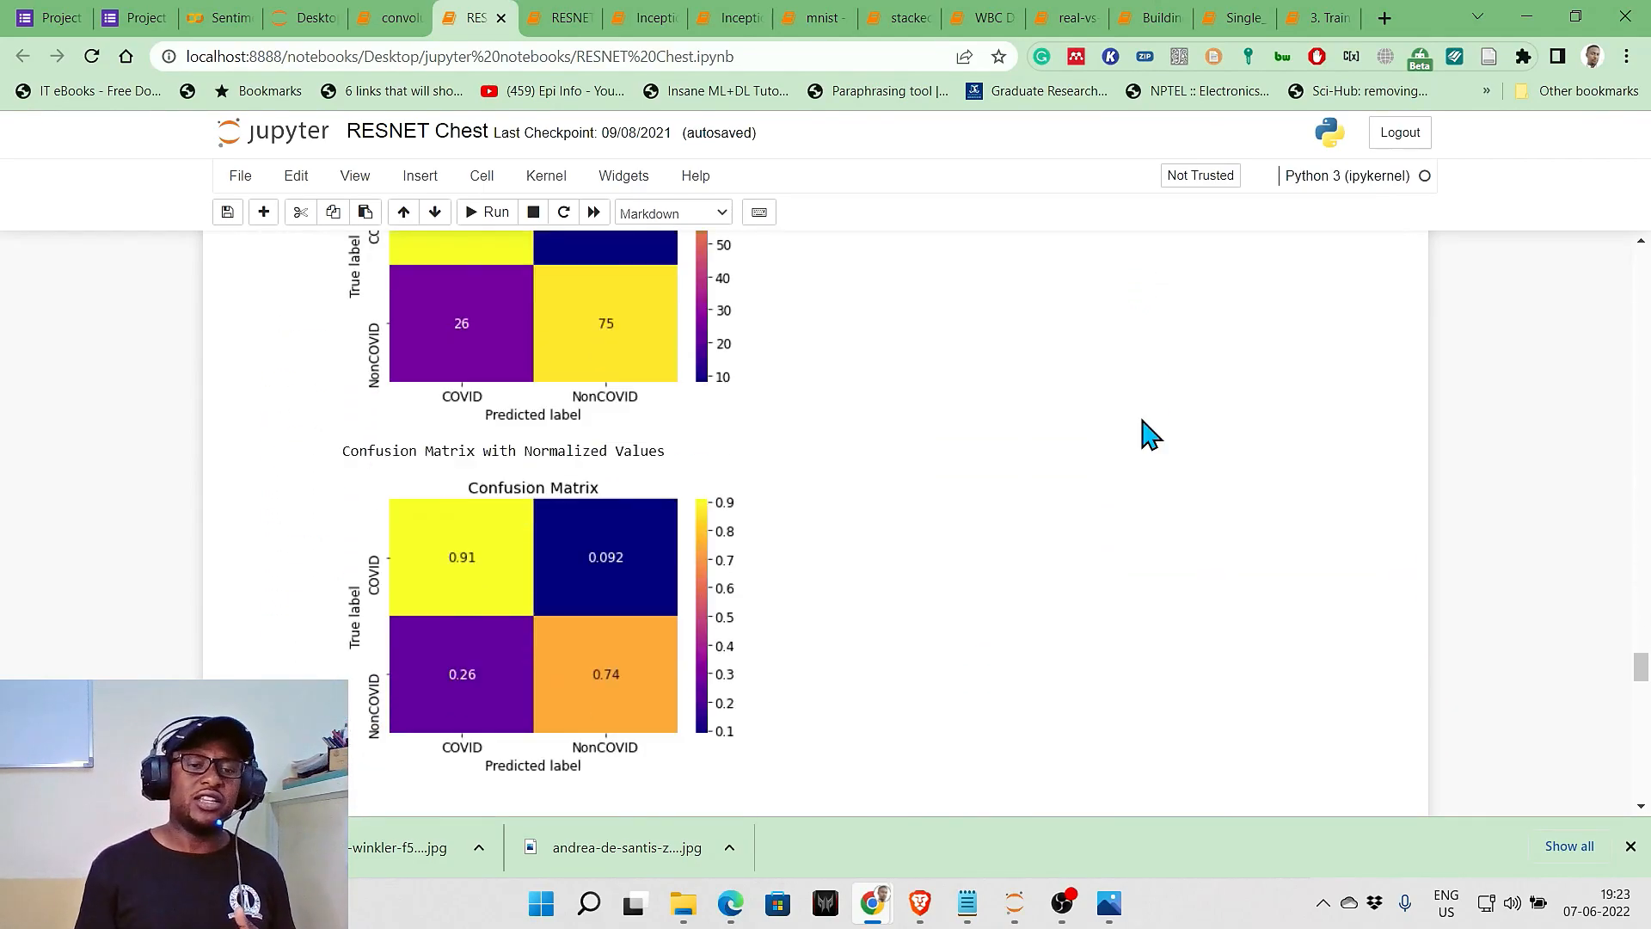
pyautogui.scroll(-3)
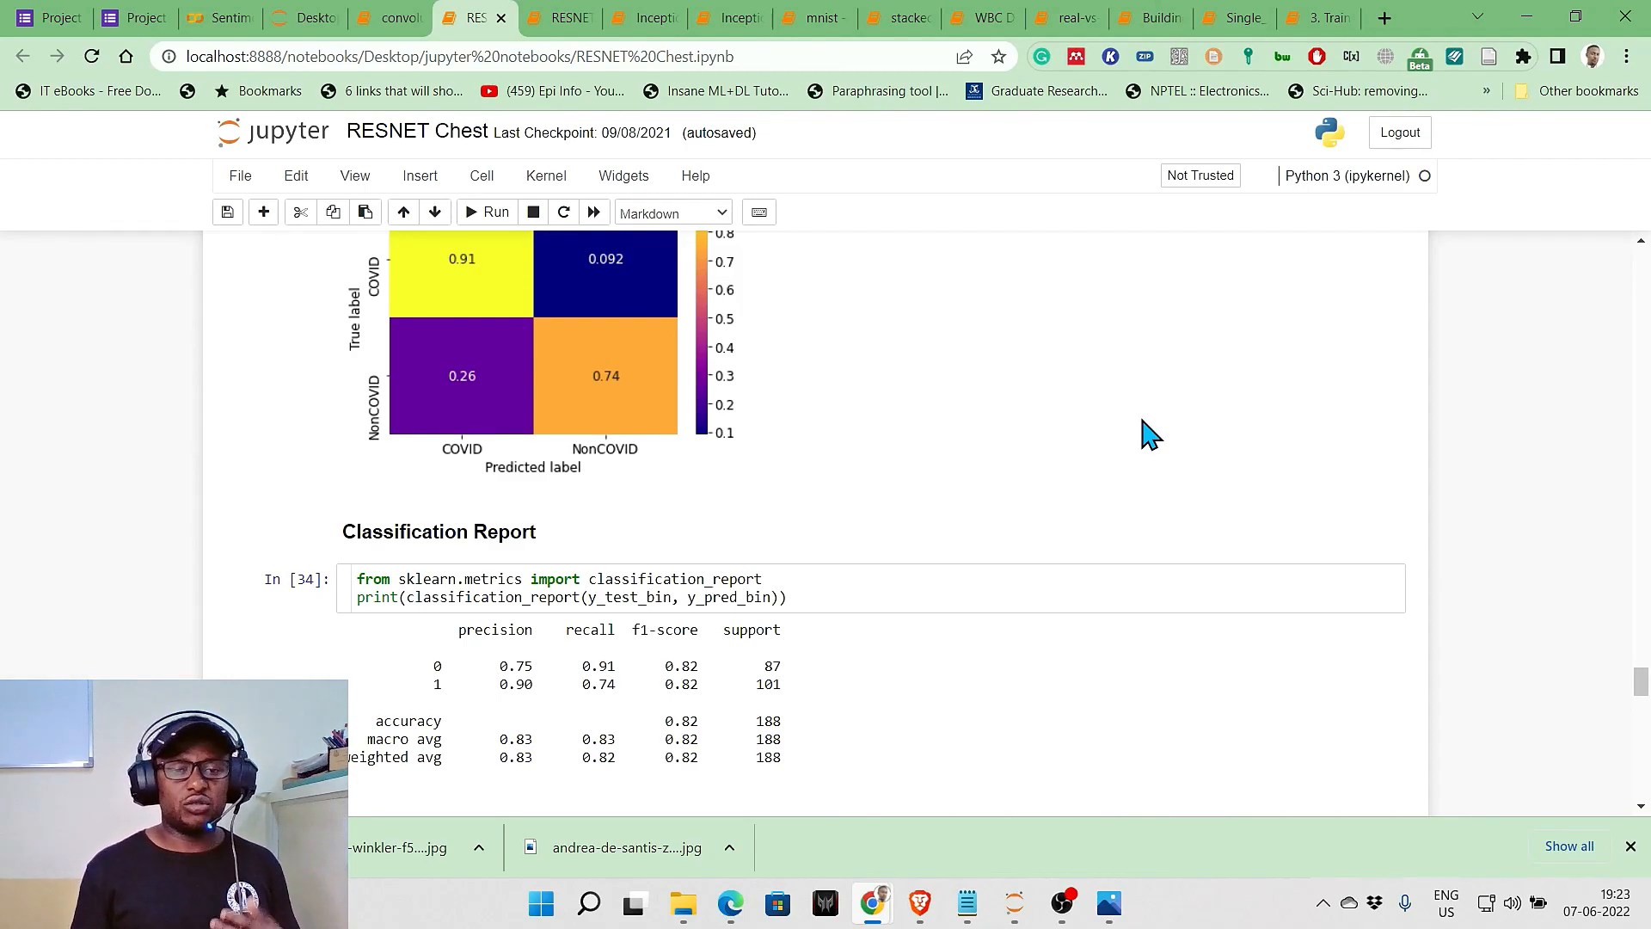
pyautogui.scroll(-3)
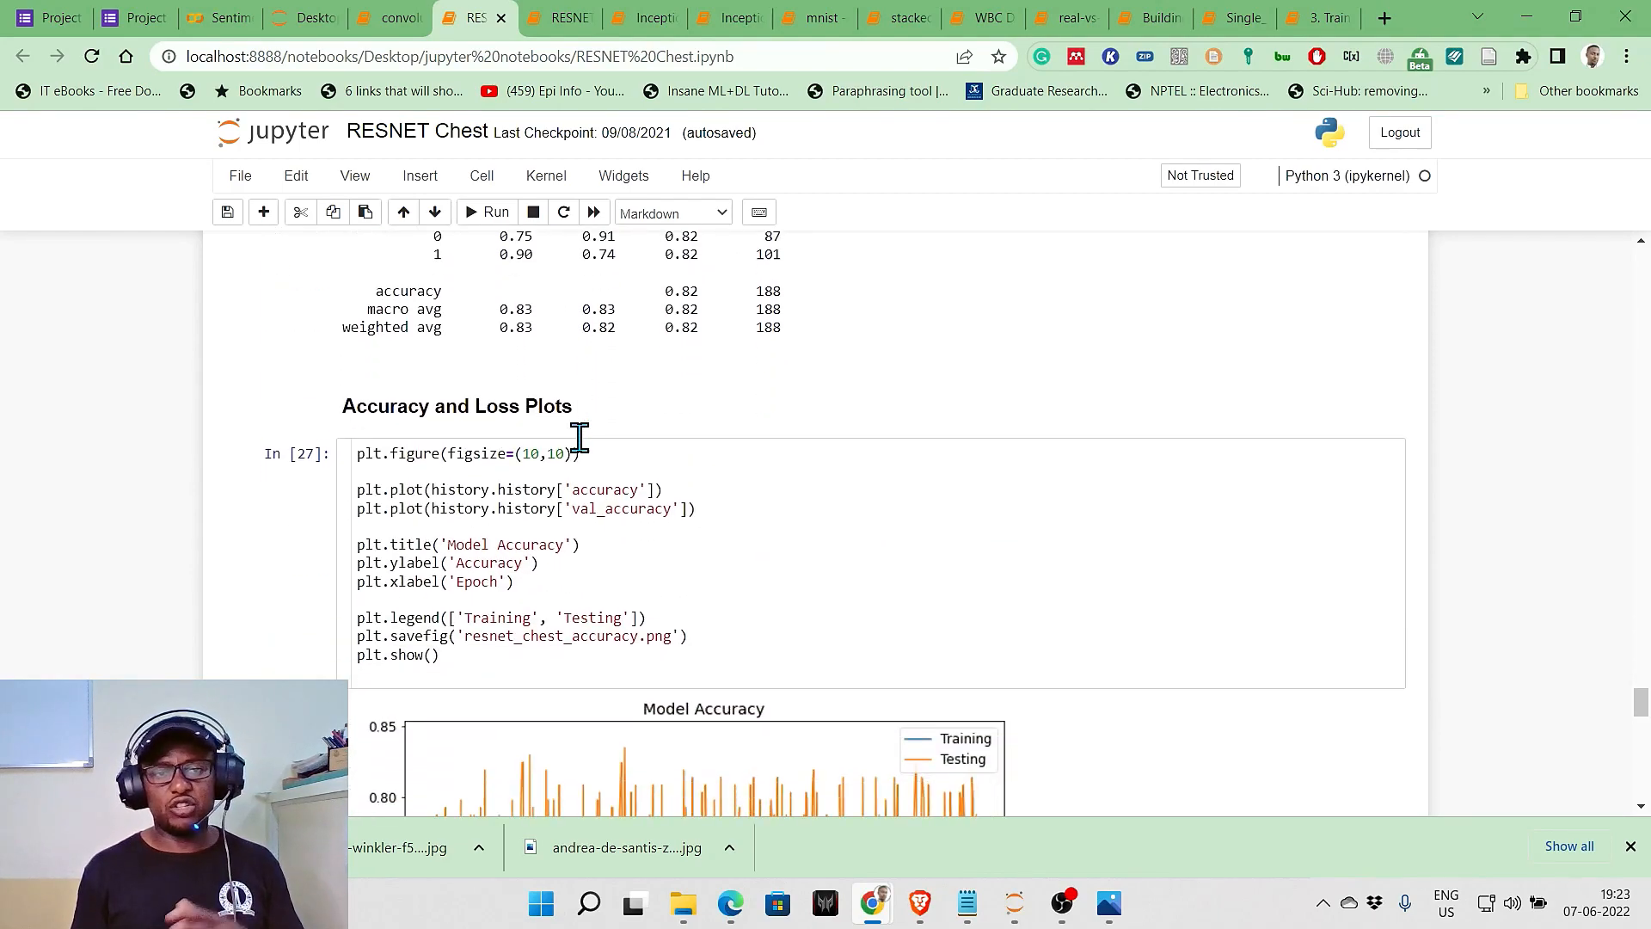
pyautogui.scroll(3)
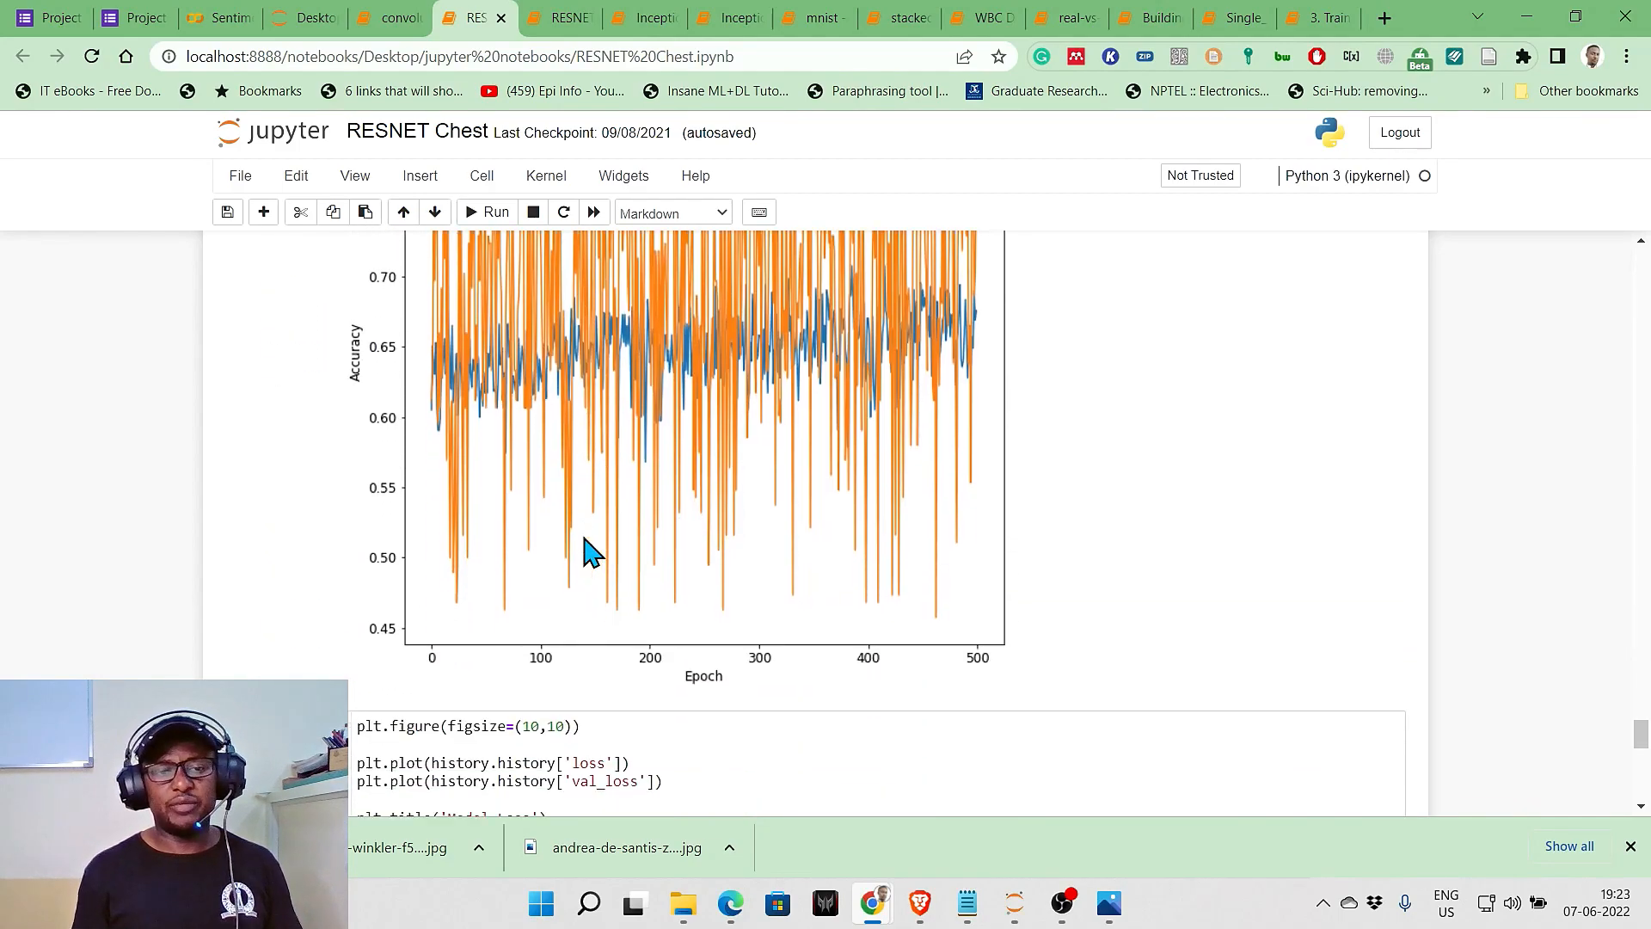
pyautogui.scroll(-3)
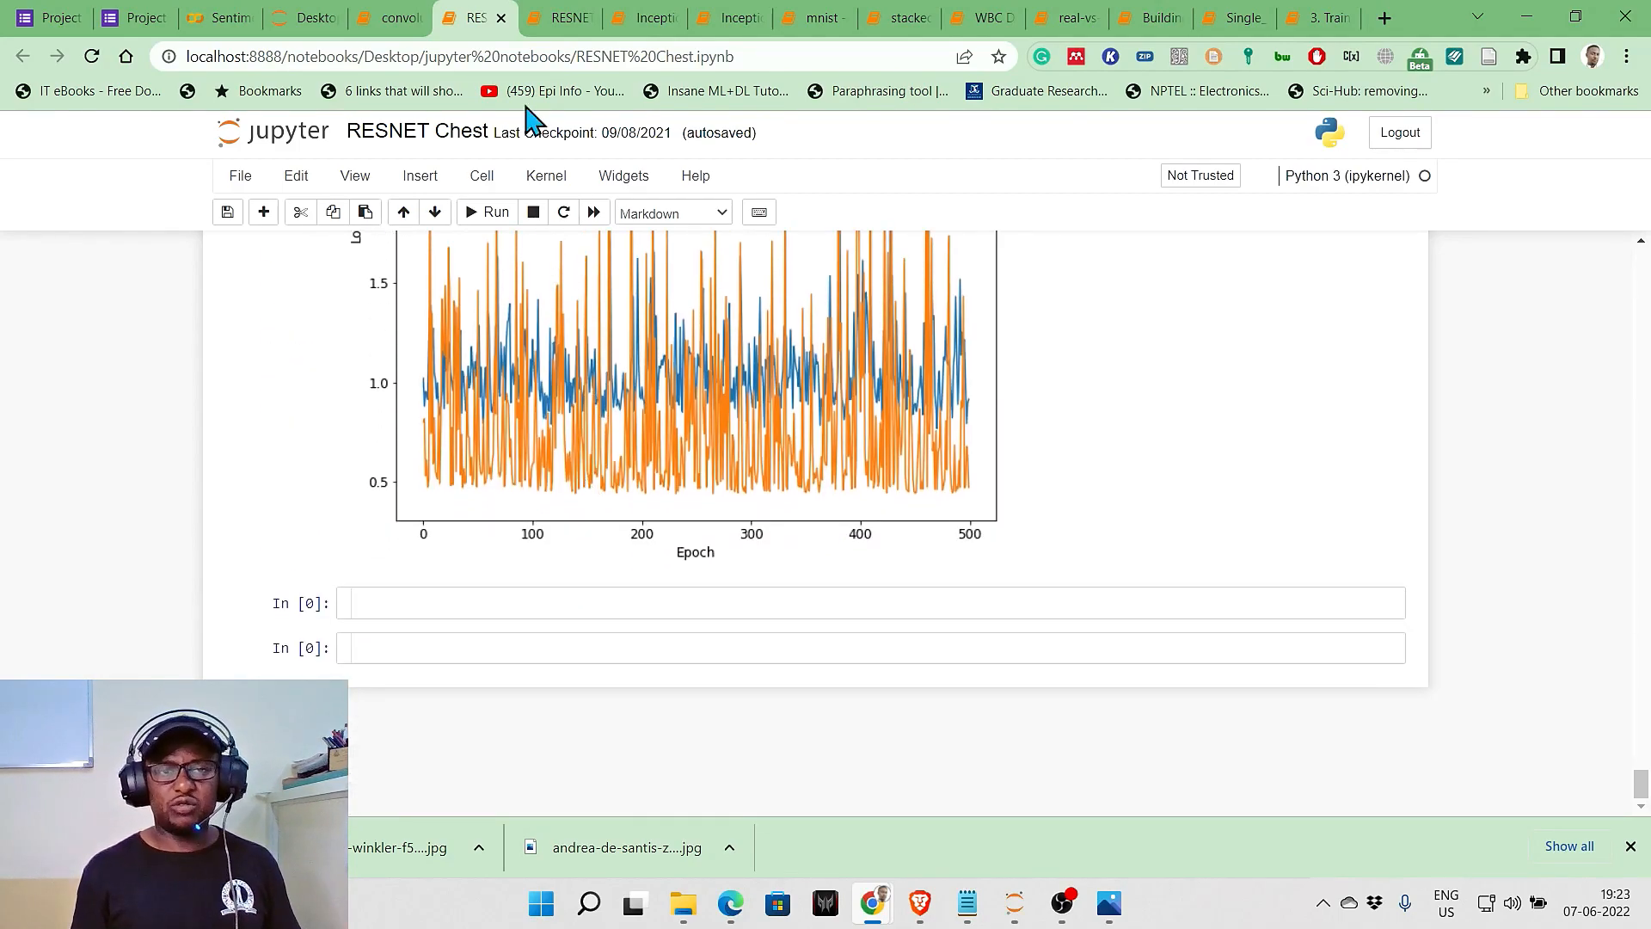
pyautogui.moveTo(545, 163)
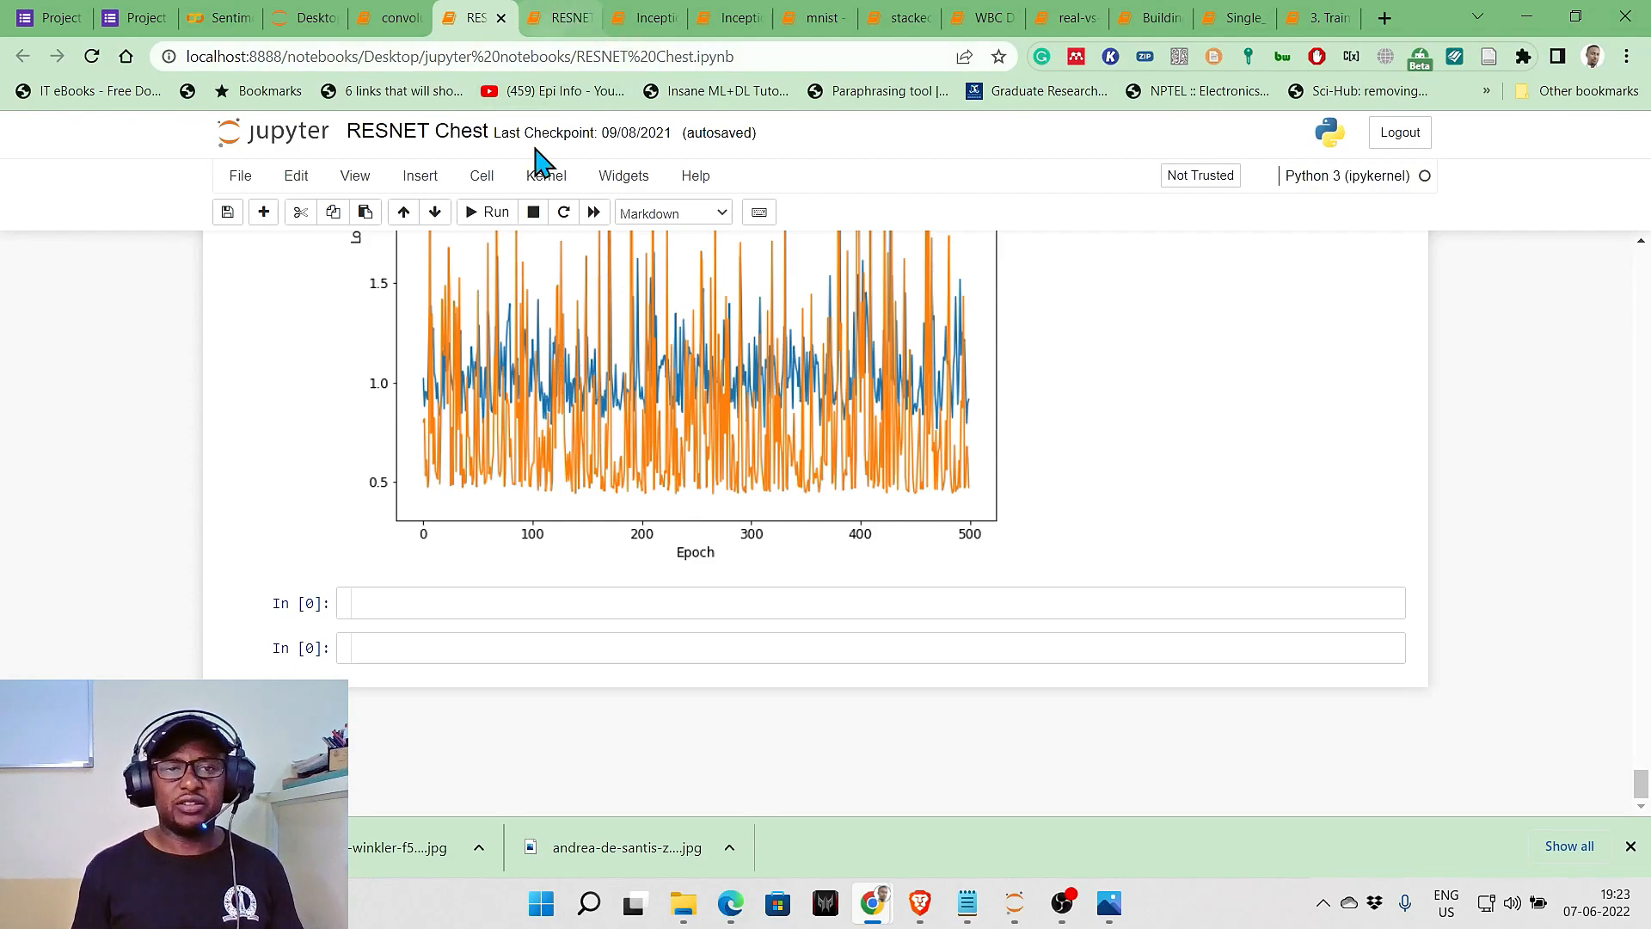
# Open RESNET_CT and scroll through CT predictions, ROC curve and normalized confusion matrices
pyautogui.click(557, 18)
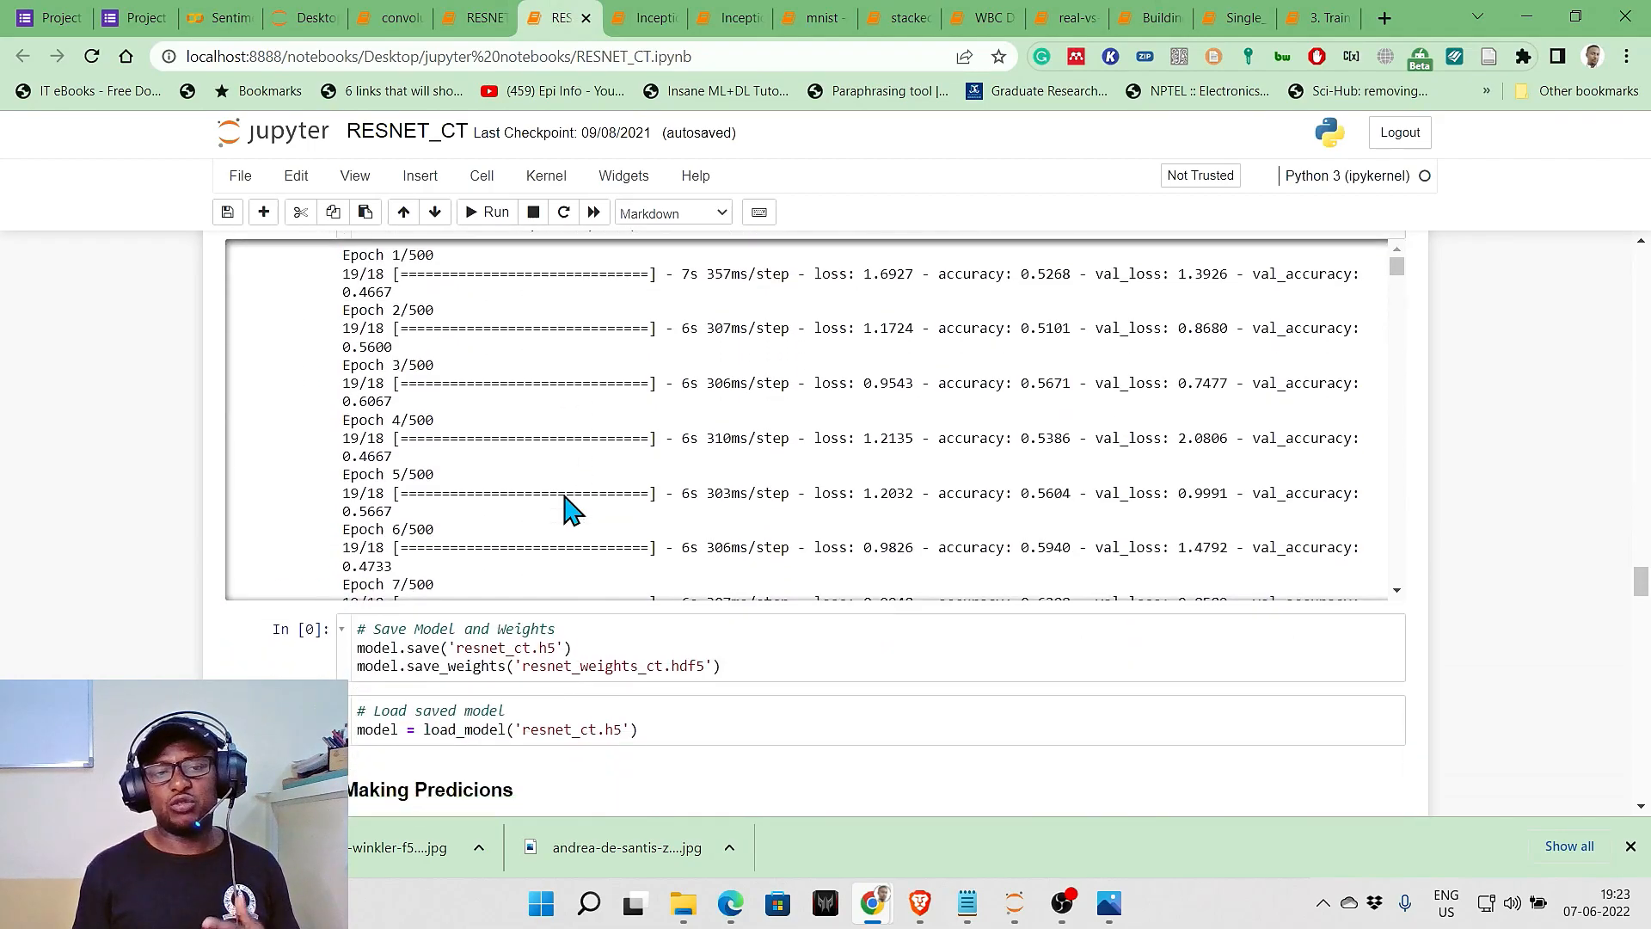
pyautogui.scroll(-3)
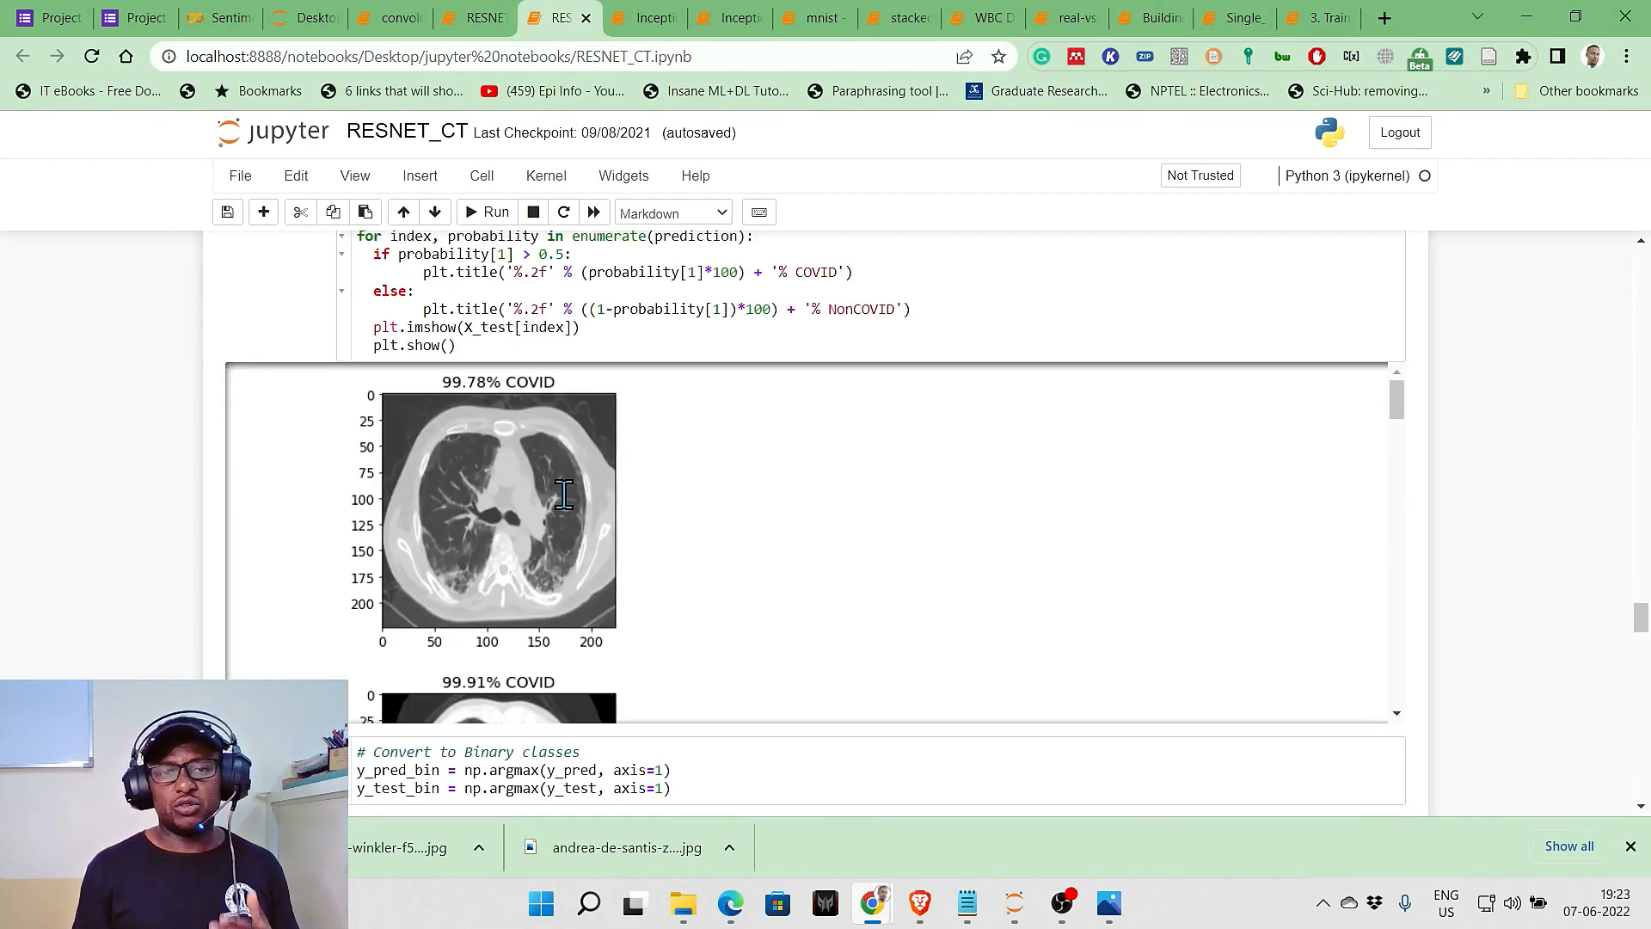
pyautogui.scroll(-3)
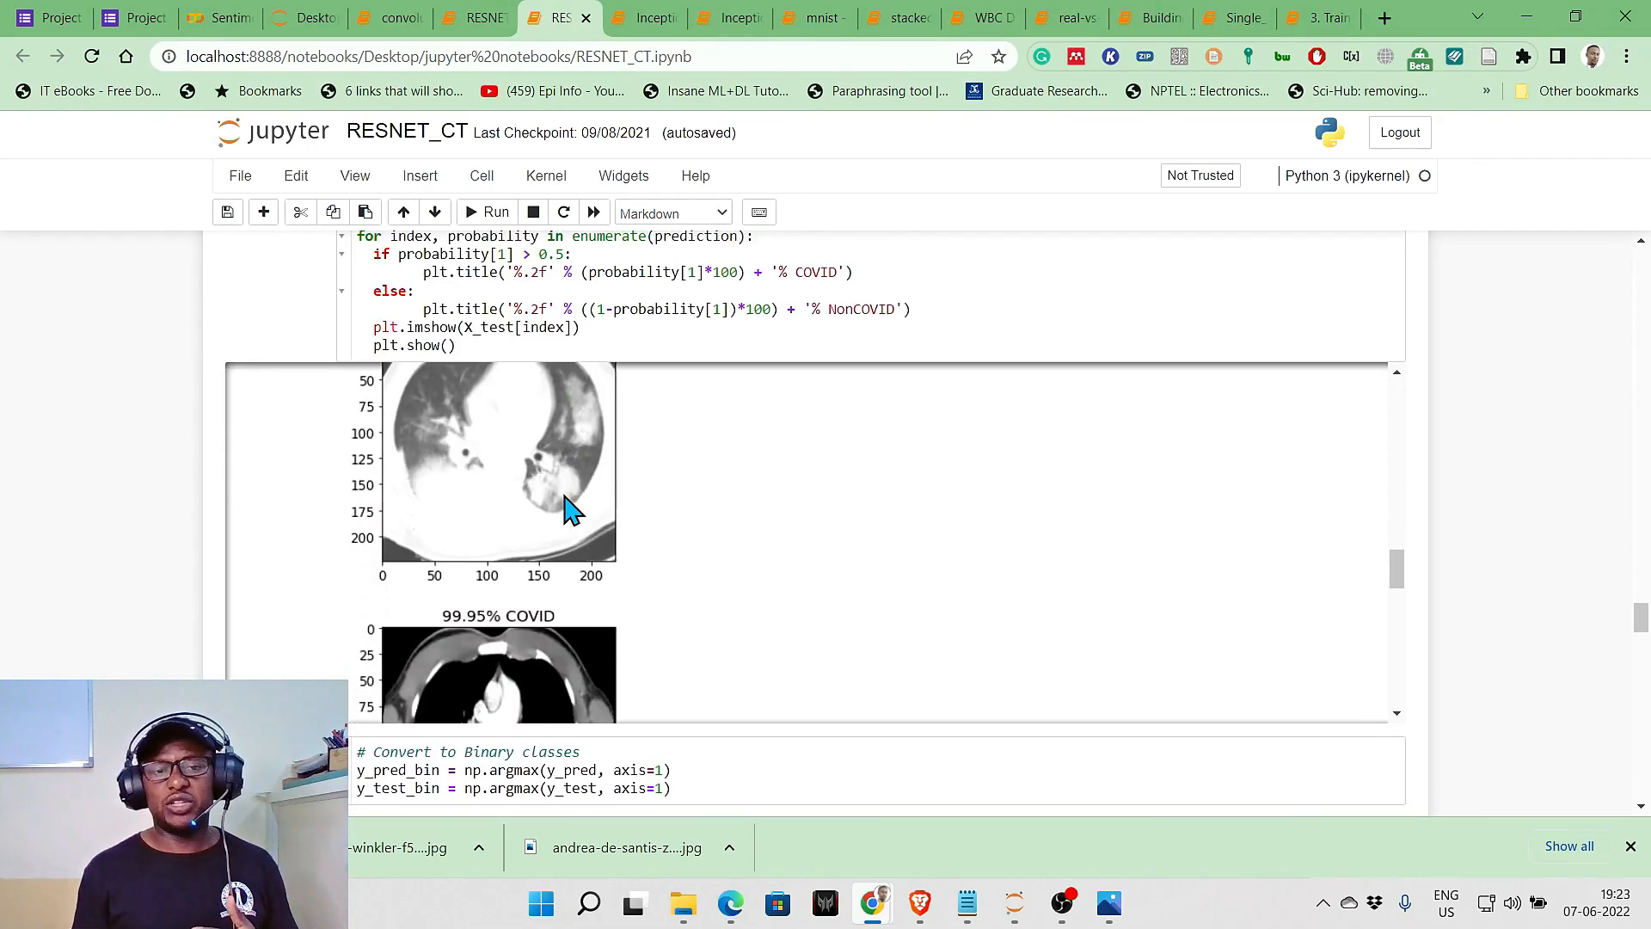
pyautogui.scroll(-3)
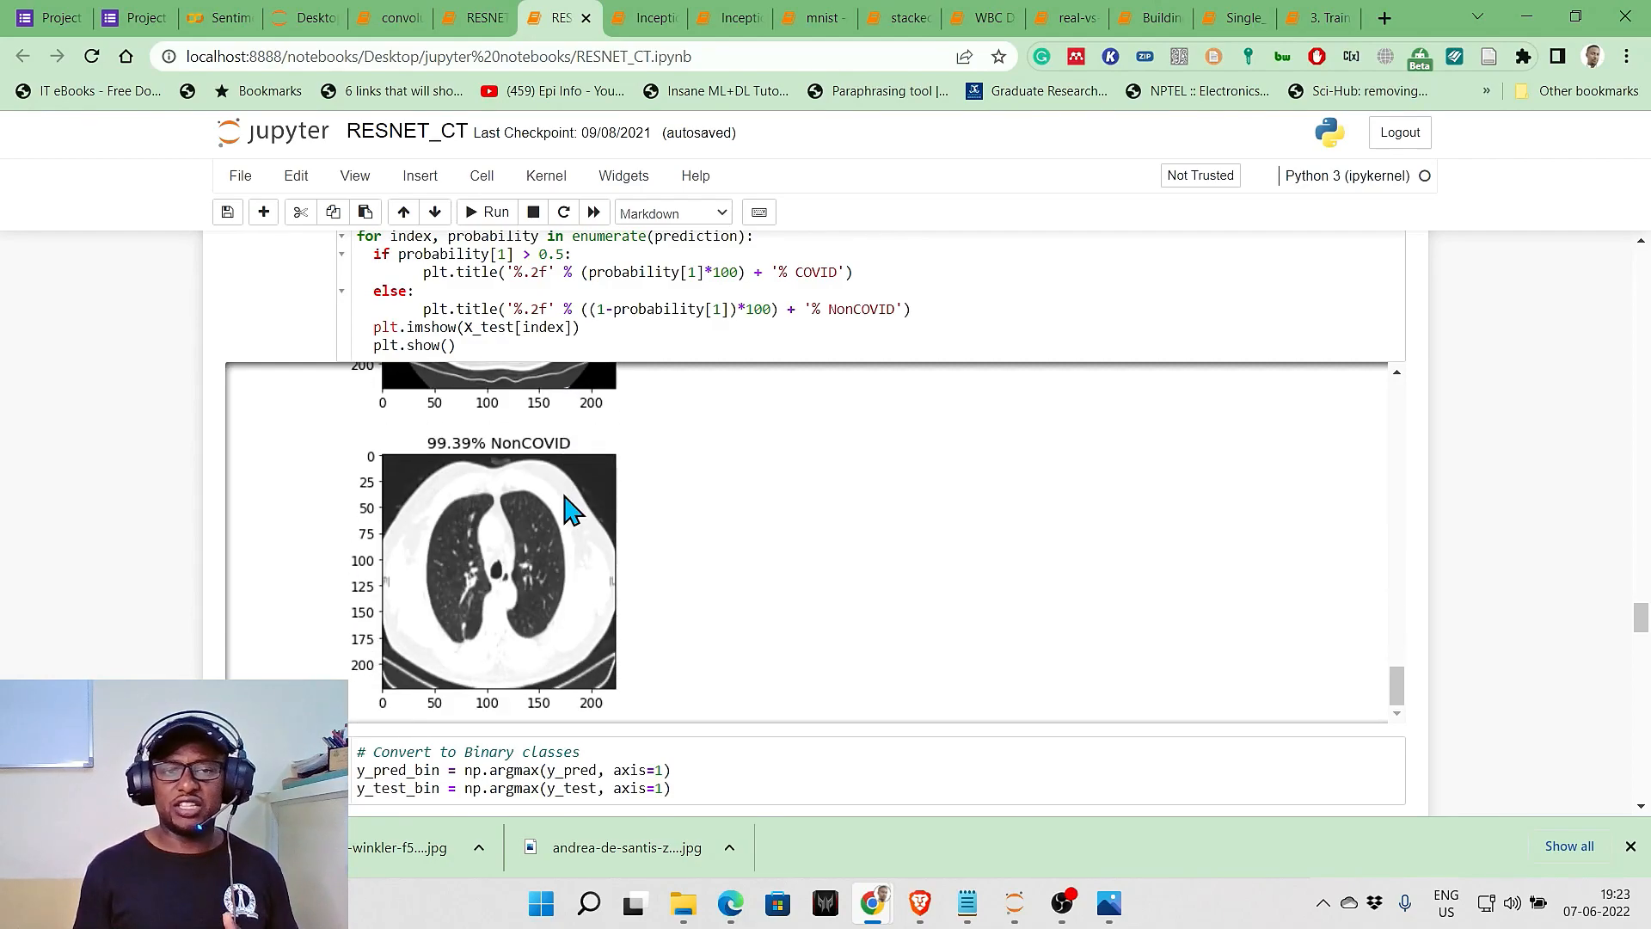
pyautogui.scroll(-3)
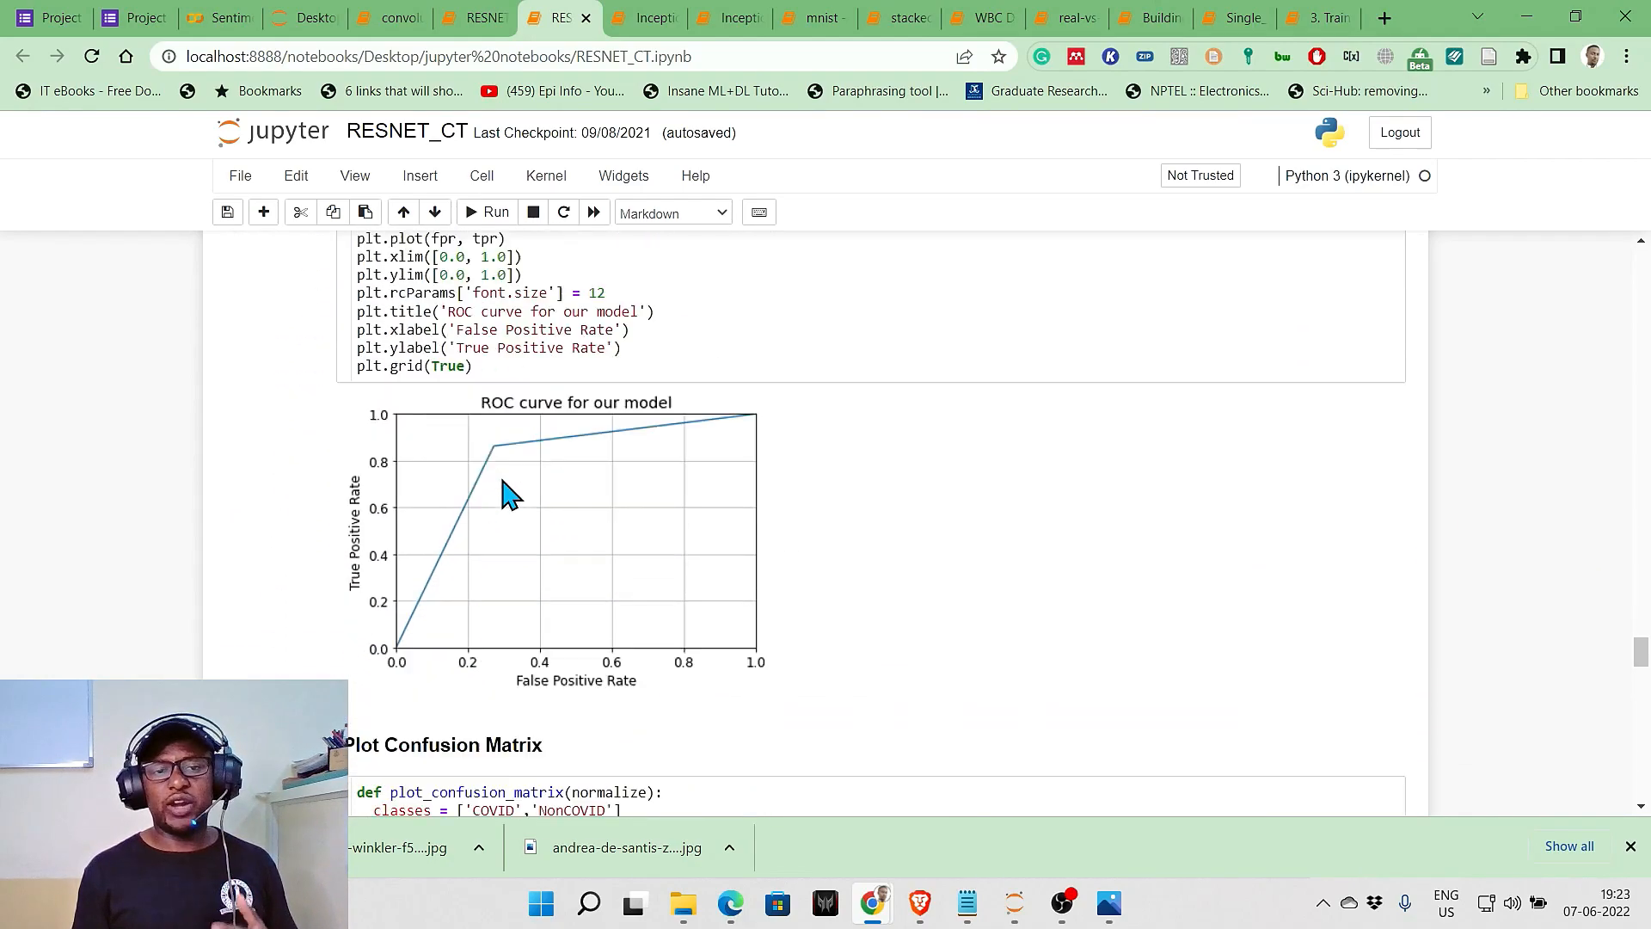
pyautogui.scroll(-3)
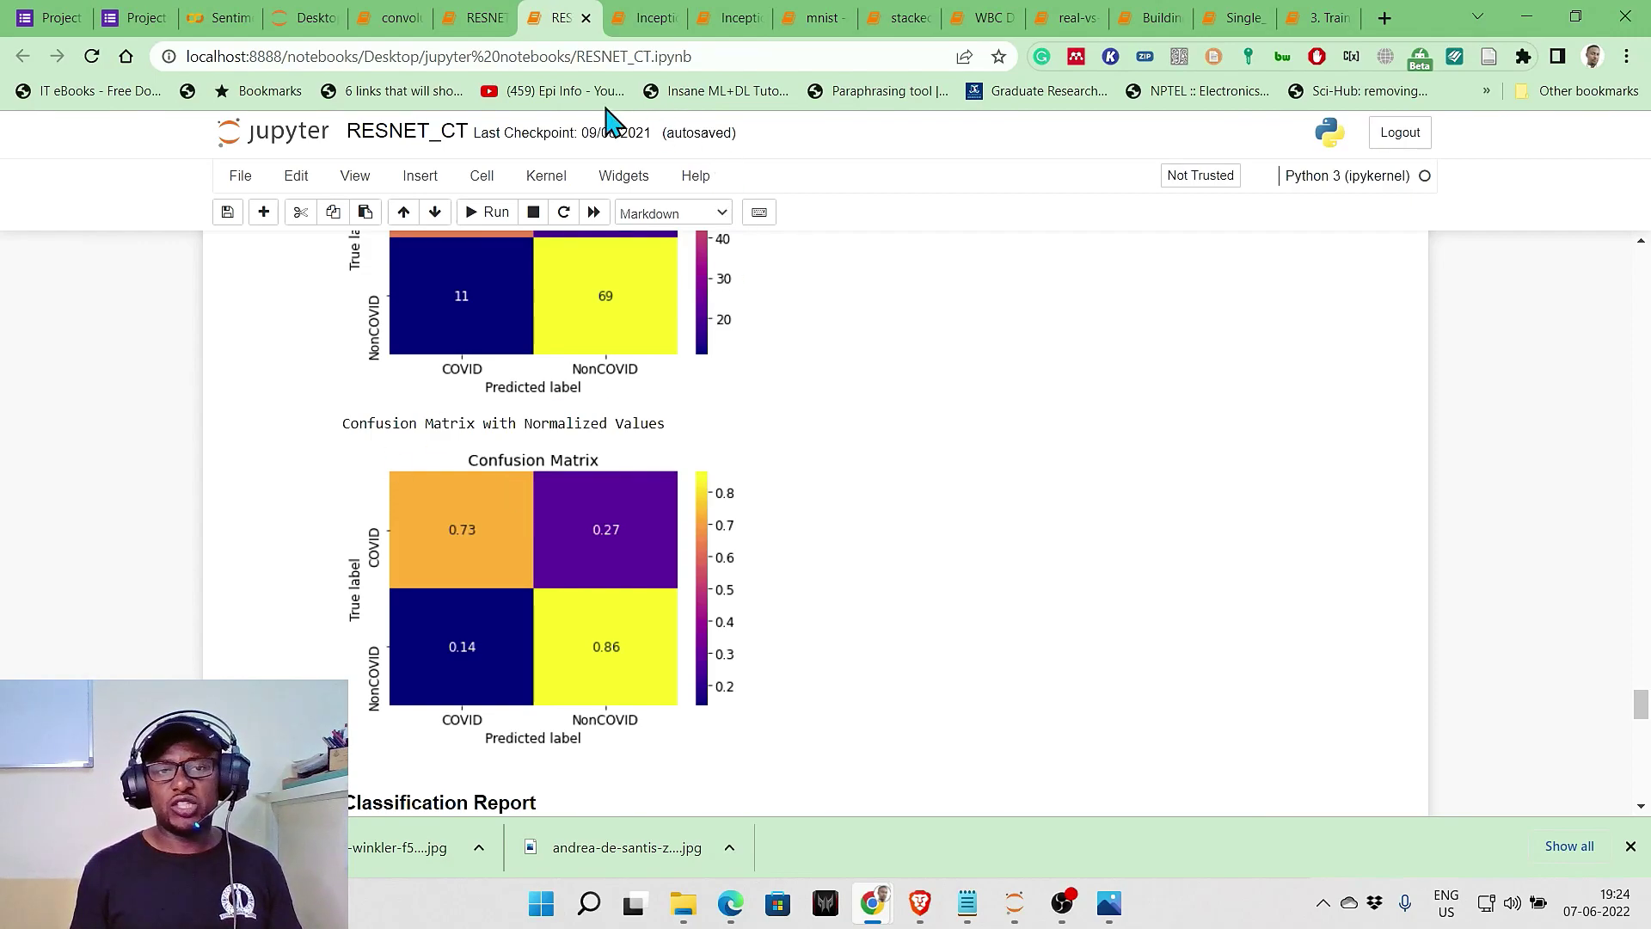
# Cycle through InceptionV3_CT, InceptionV3_Chest and mnist, ending on the stacked-ensemble notebook
pyautogui.click(644, 17)
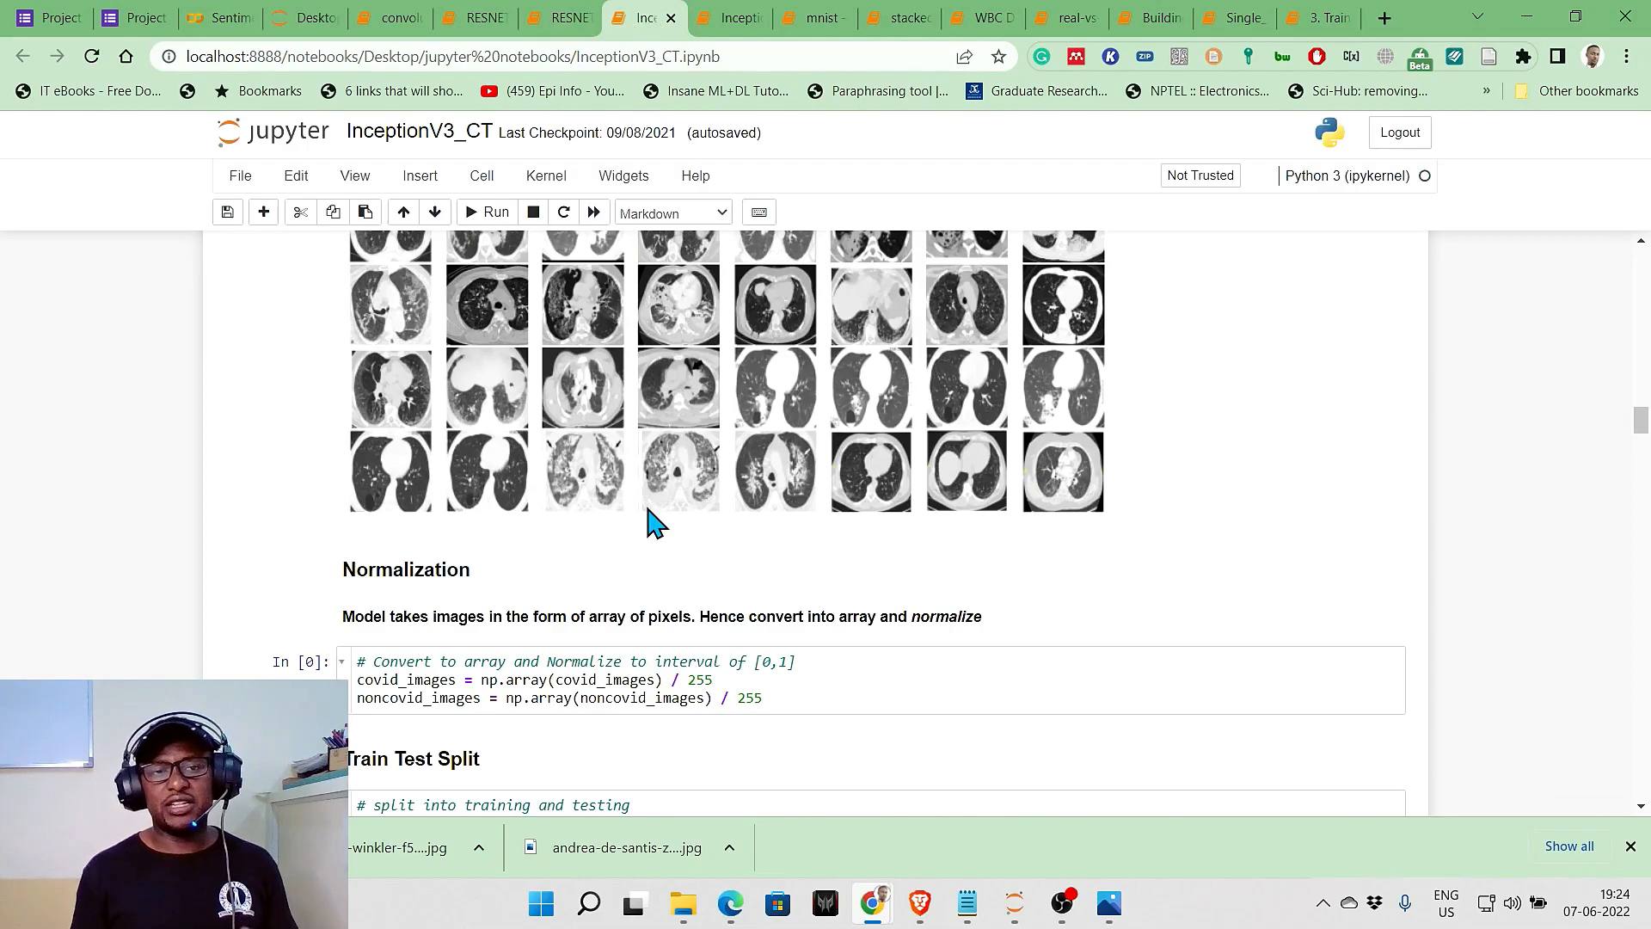
pyautogui.scroll(3)
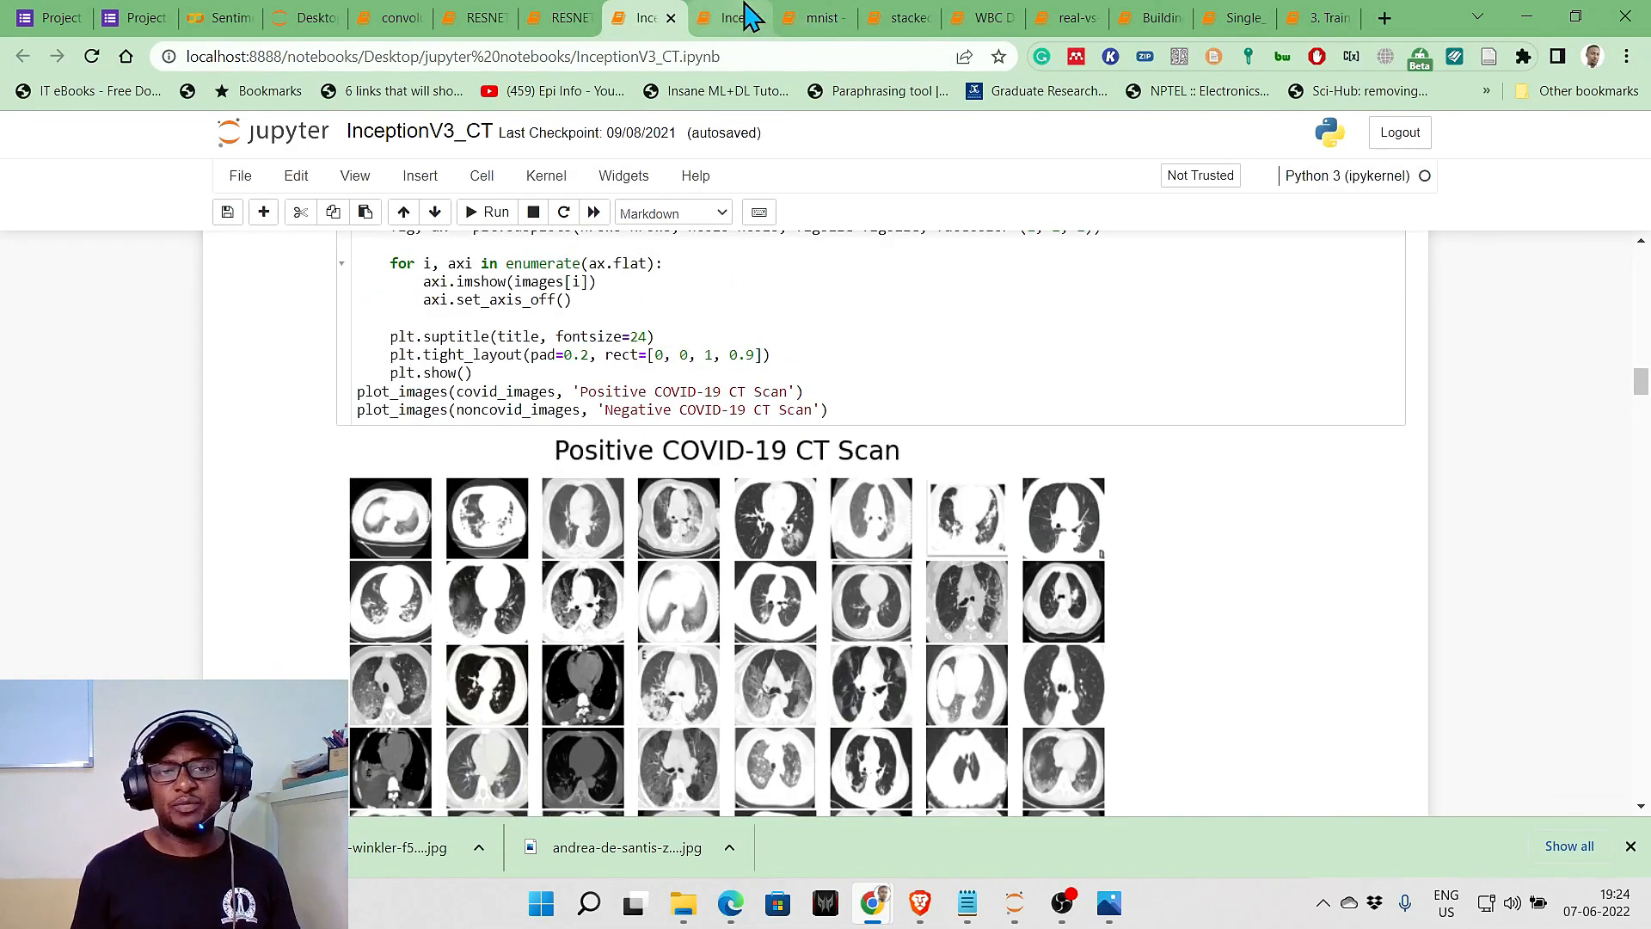
pyautogui.click(708, 18)
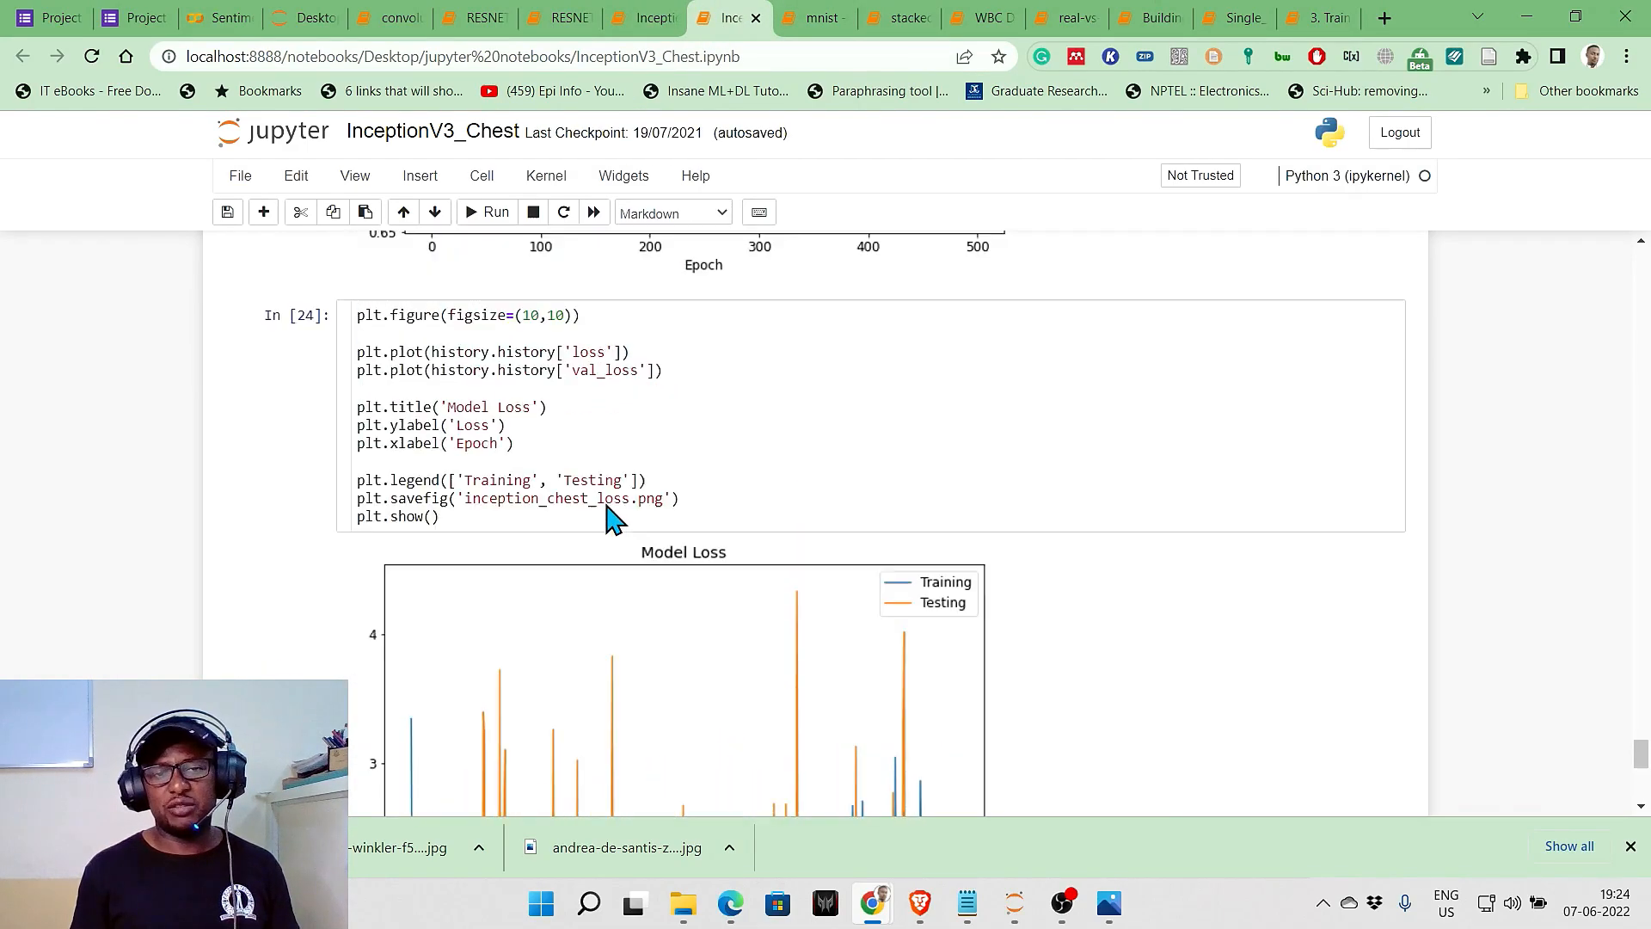
pyautogui.scroll(-3)
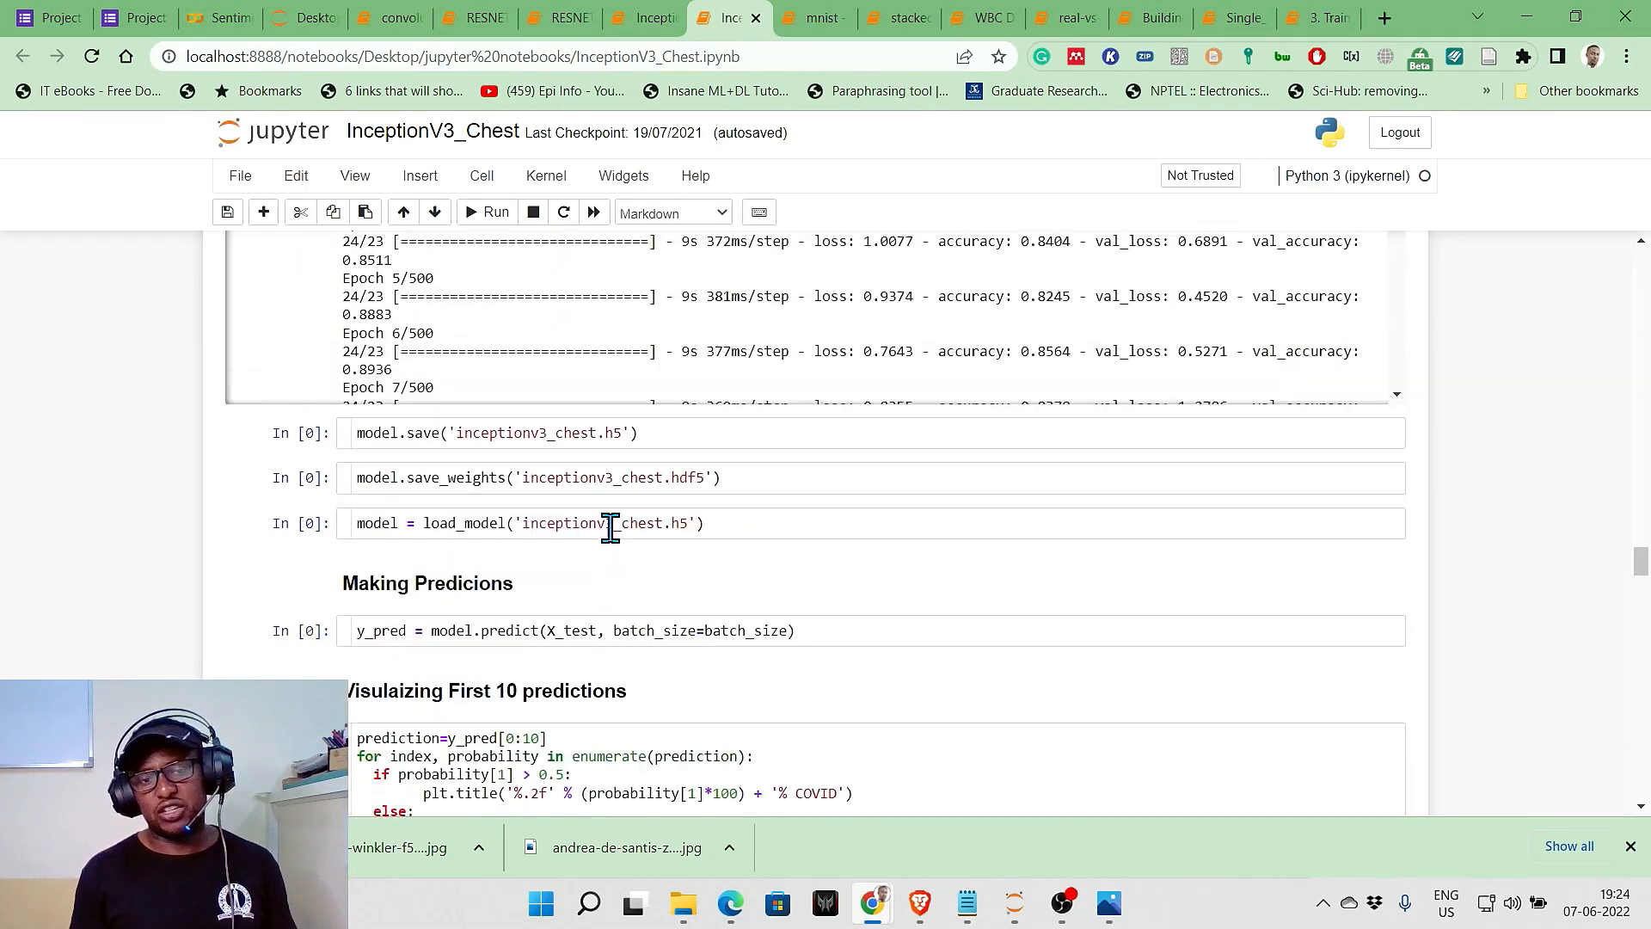
pyautogui.click(813, 18)
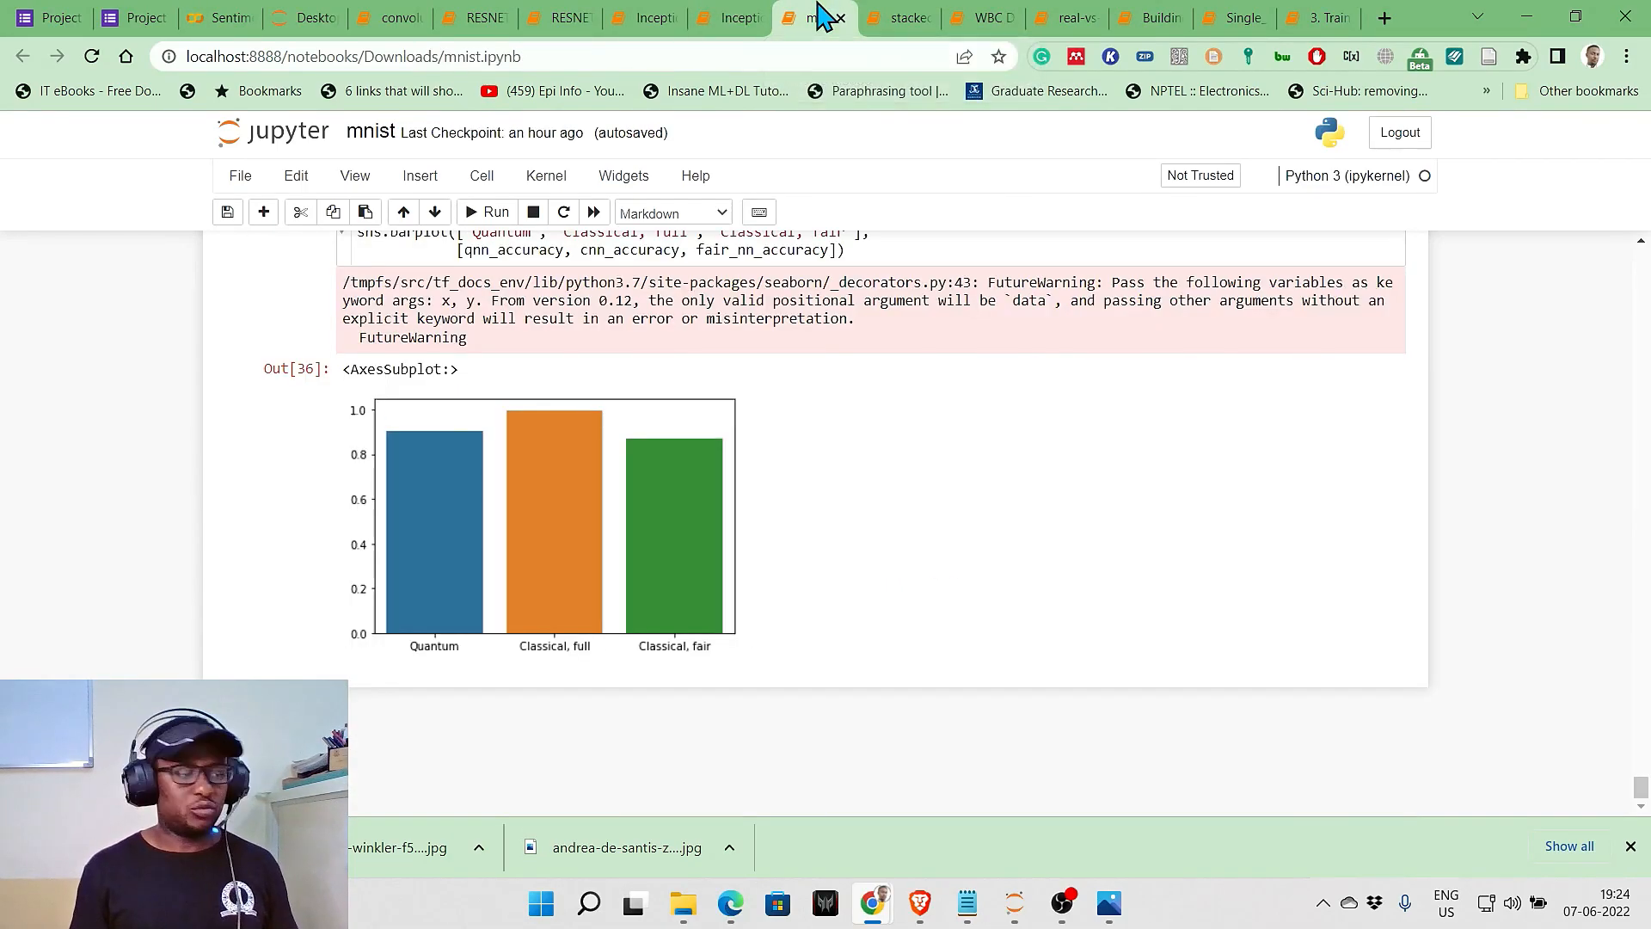
pyautogui.click(896, 17)
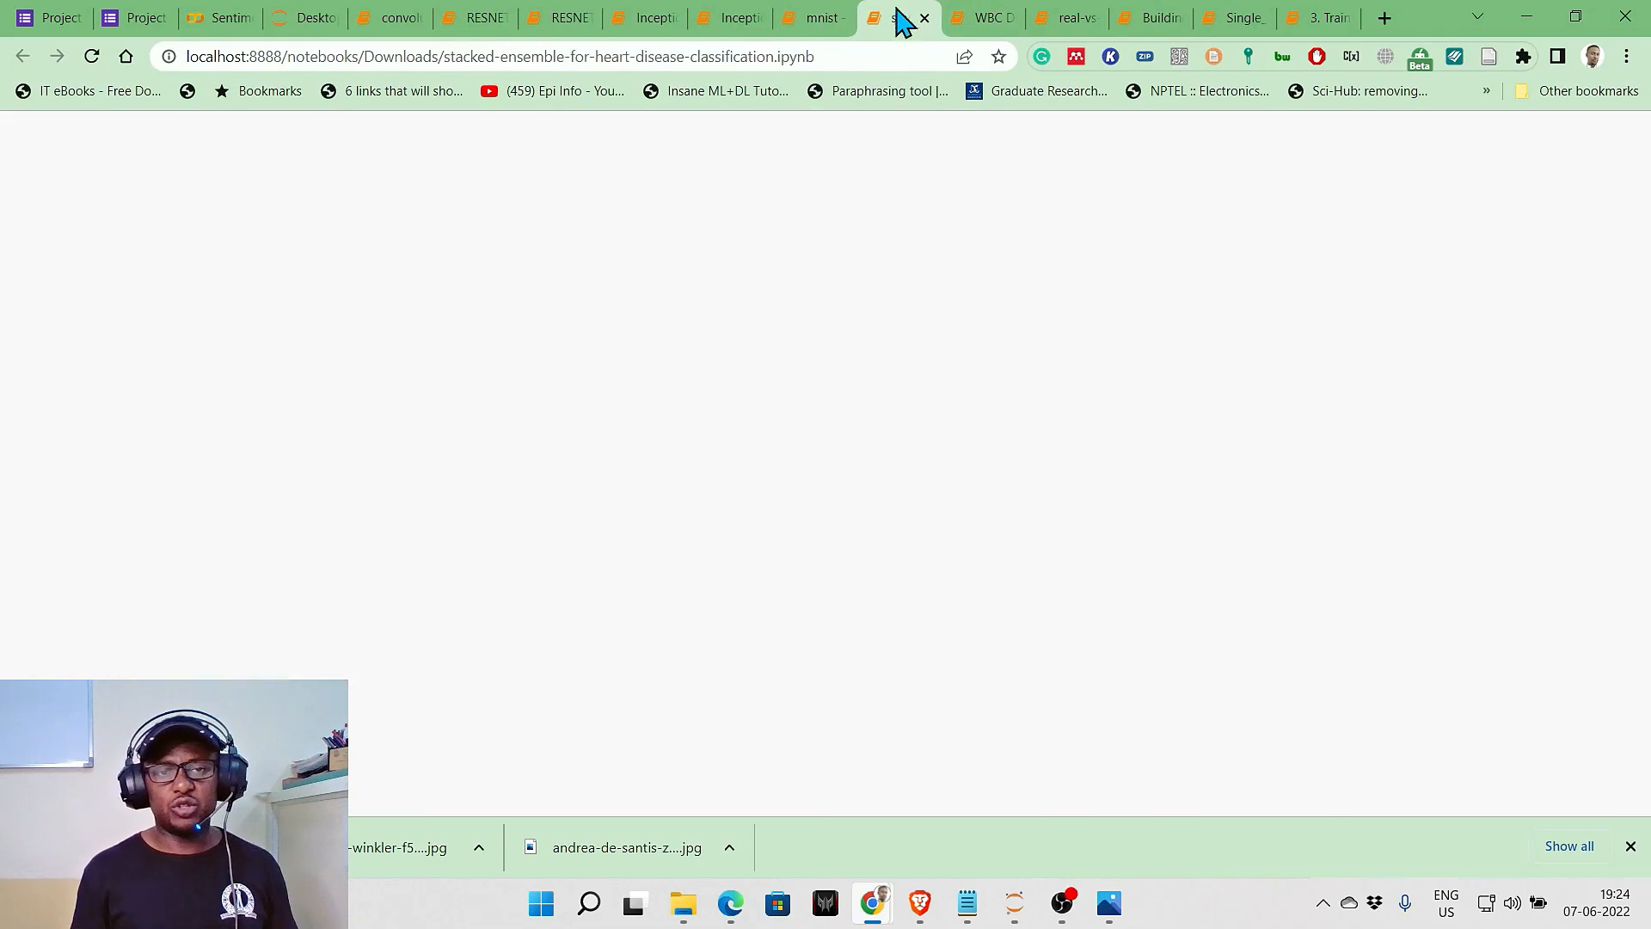
# Switch to the WBC Detector notebook and scroll through its model summary, accuracy plot, predictions and zip download
pyautogui.click(987, 17)
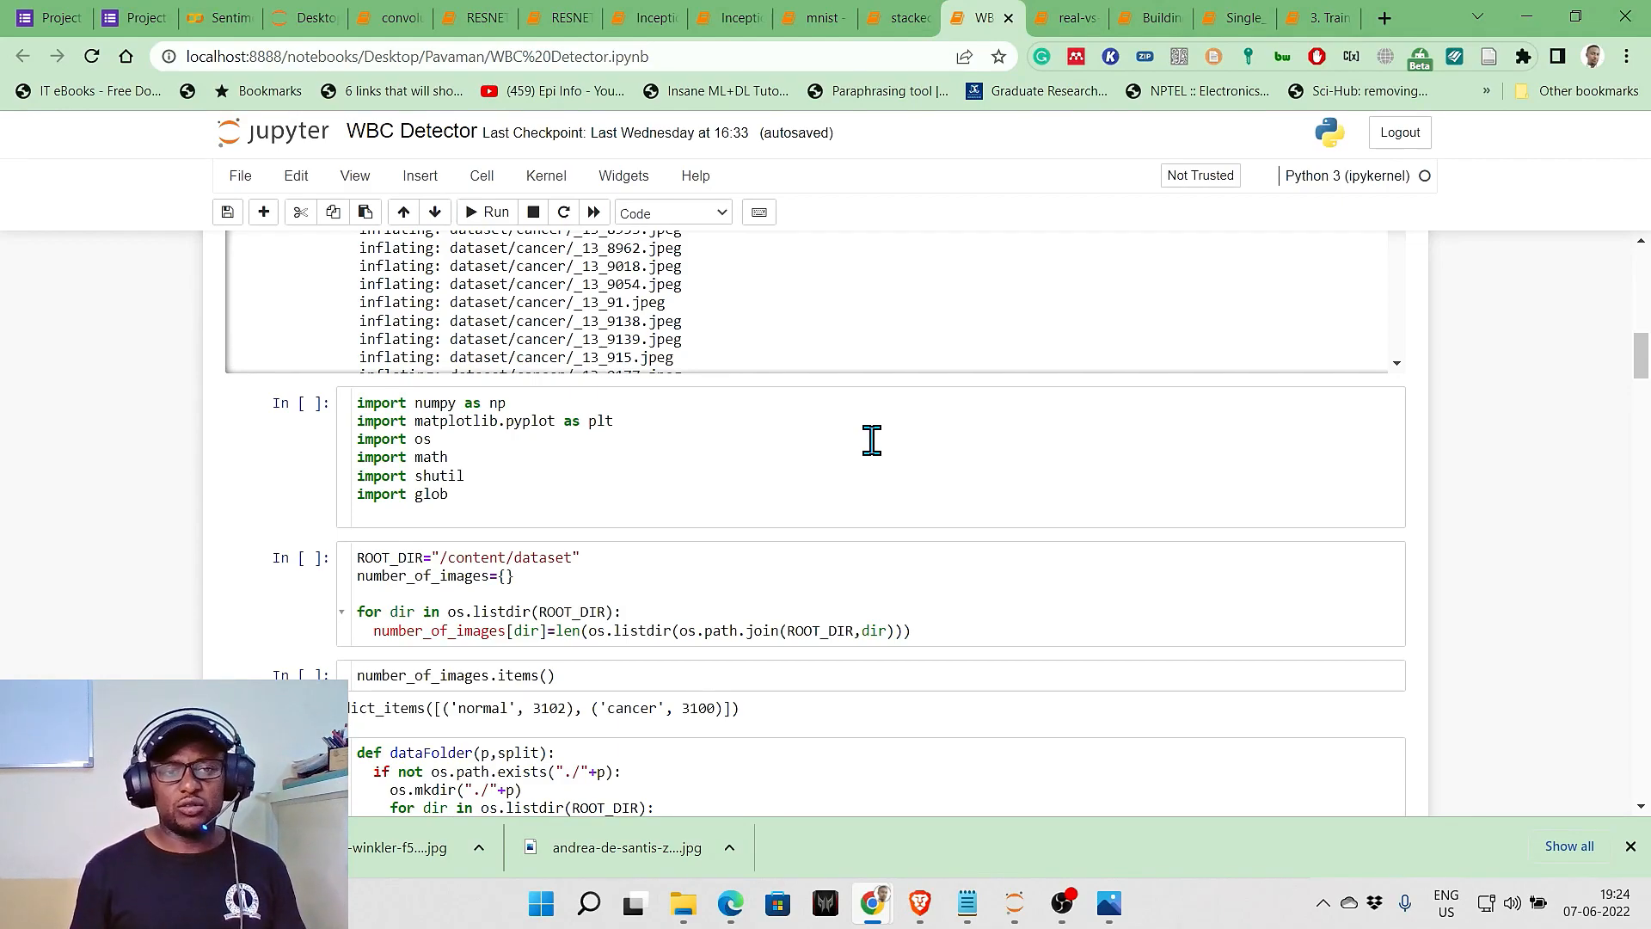
pyautogui.scroll(-3)
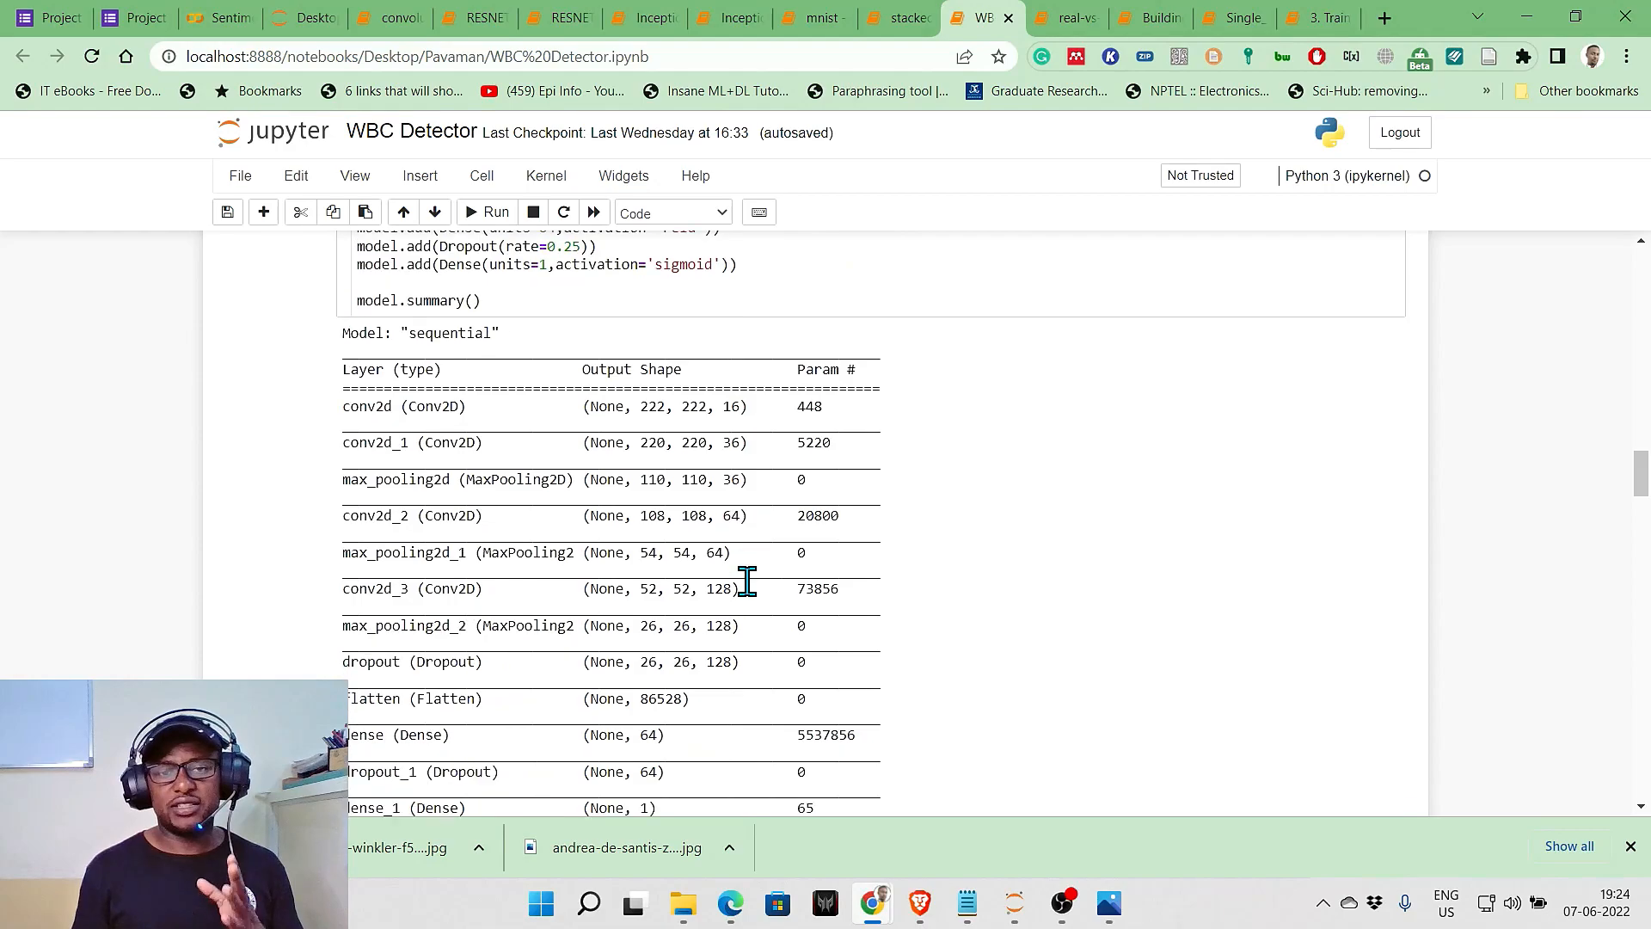
pyautogui.scroll(-3)
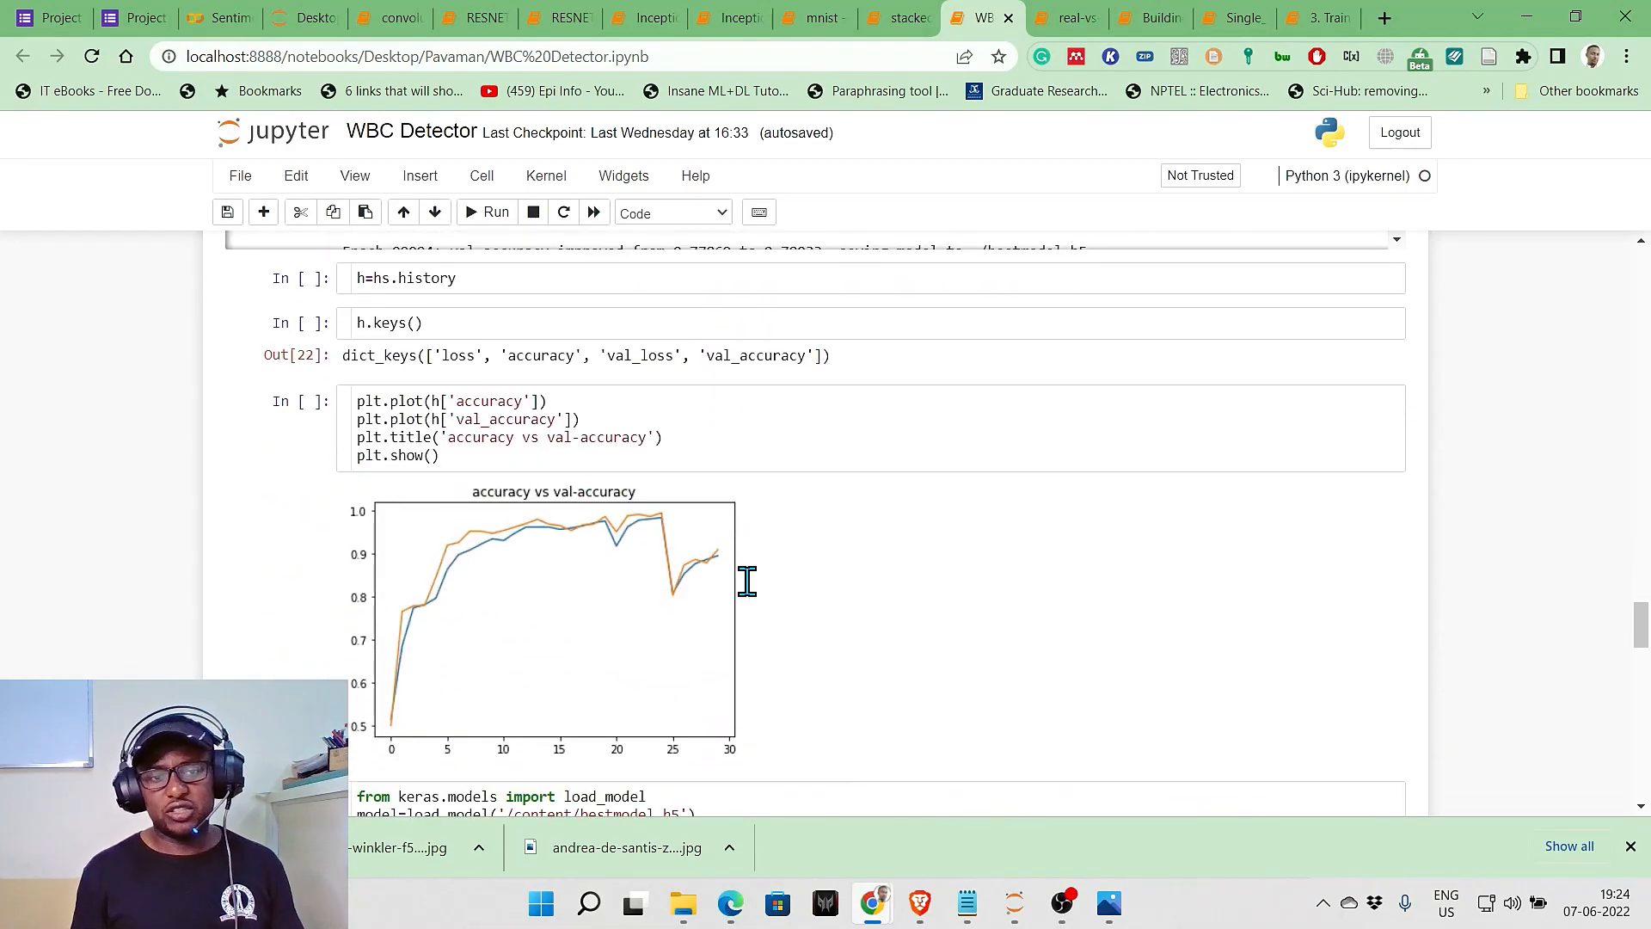
pyautogui.scroll(-3)
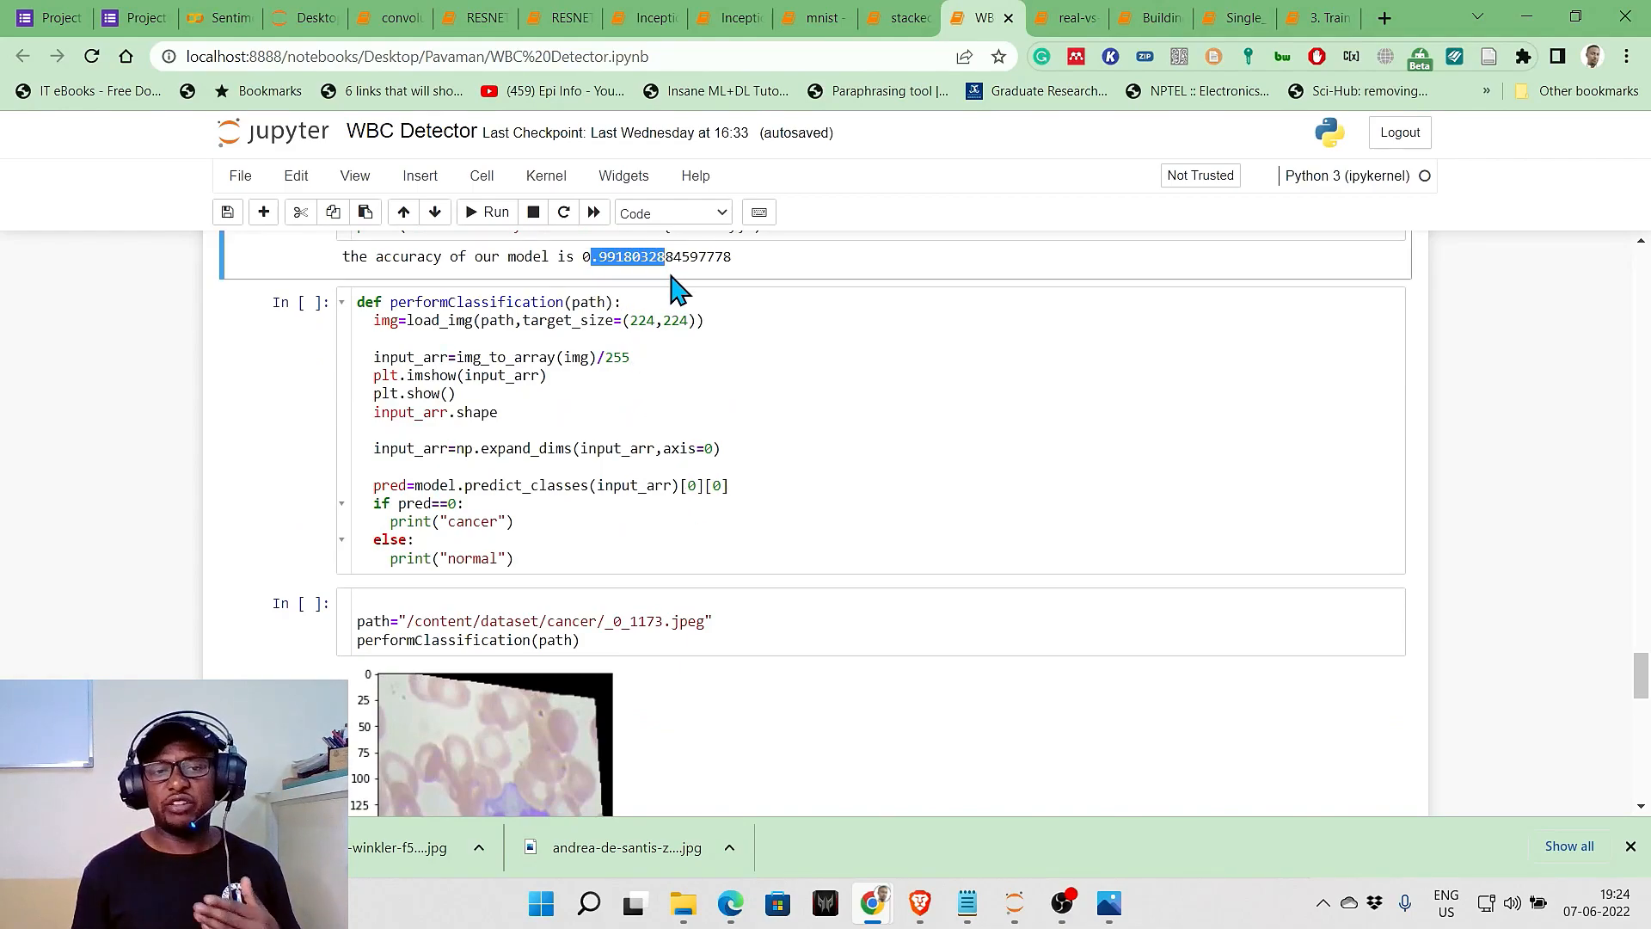
pyautogui.scroll(-3)
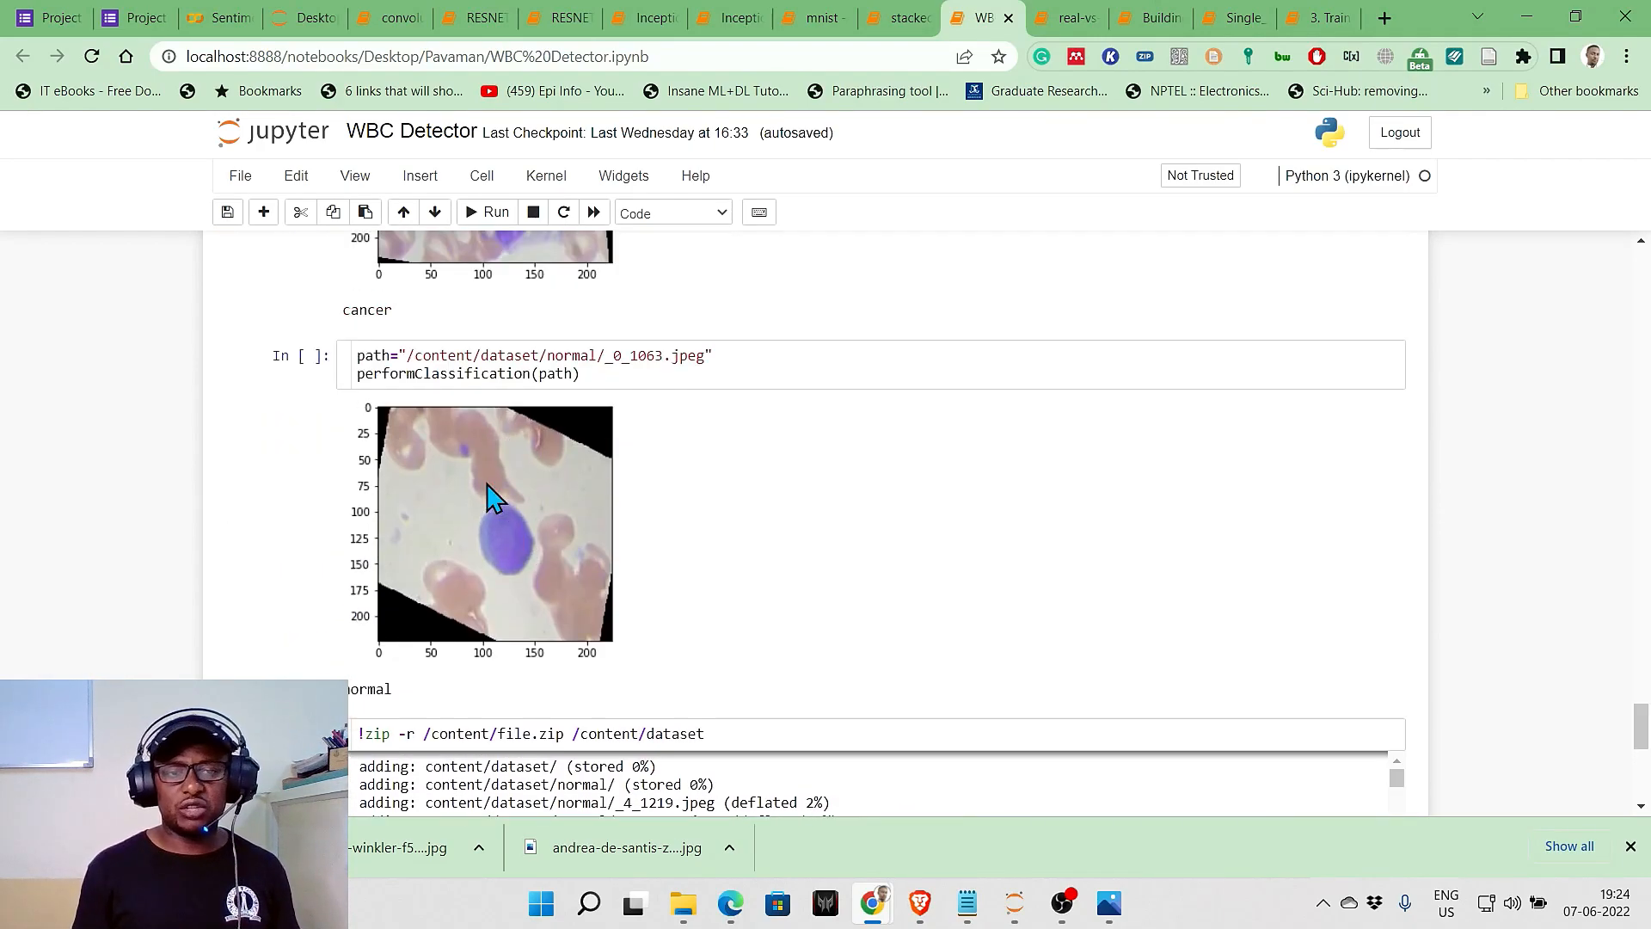
pyautogui.scroll(-3)
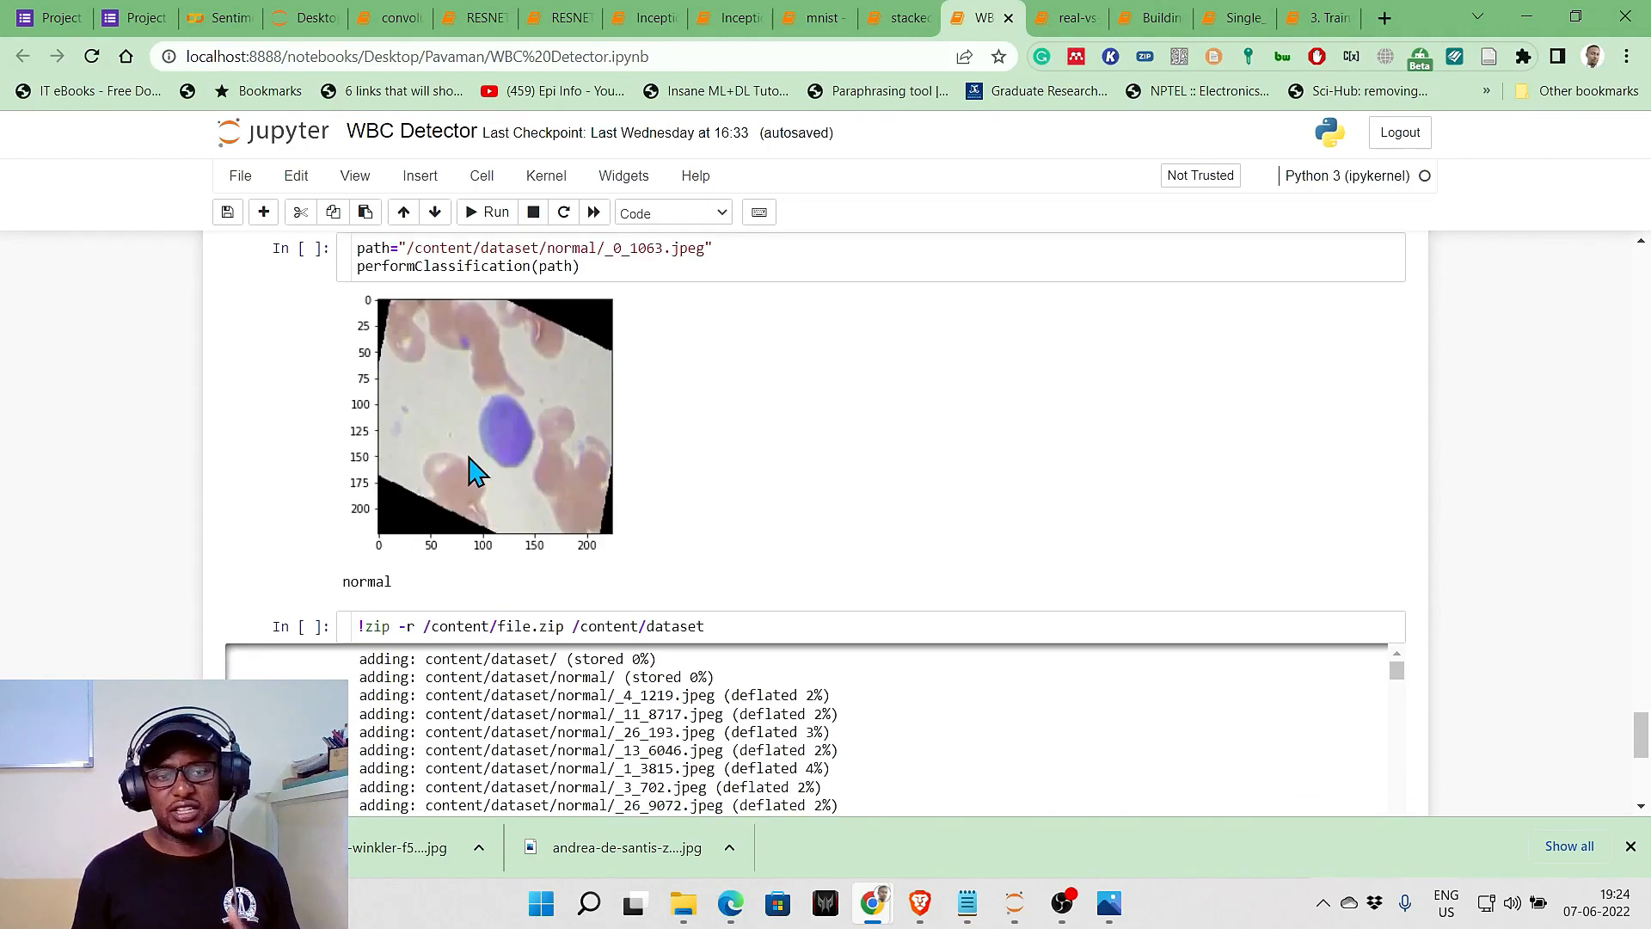
pyautogui.scroll(-3)
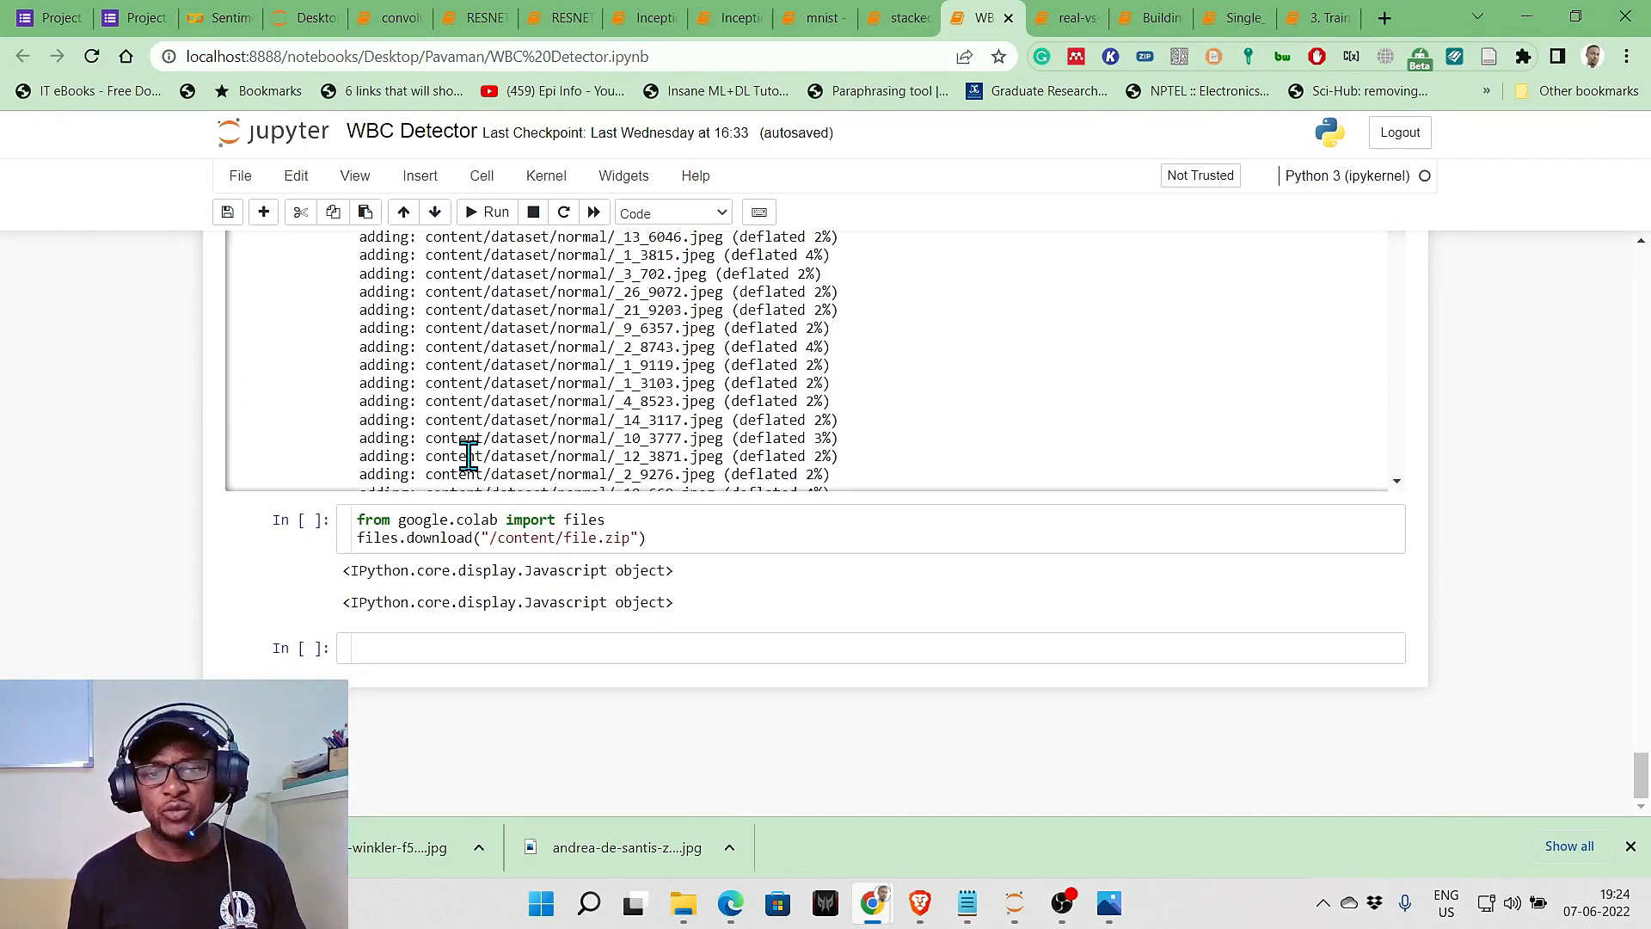
# Switch to the real-vs-fake-face-detection notebook and scroll past the face grids to the data augmentation cells
pyautogui.click(1063, 18)
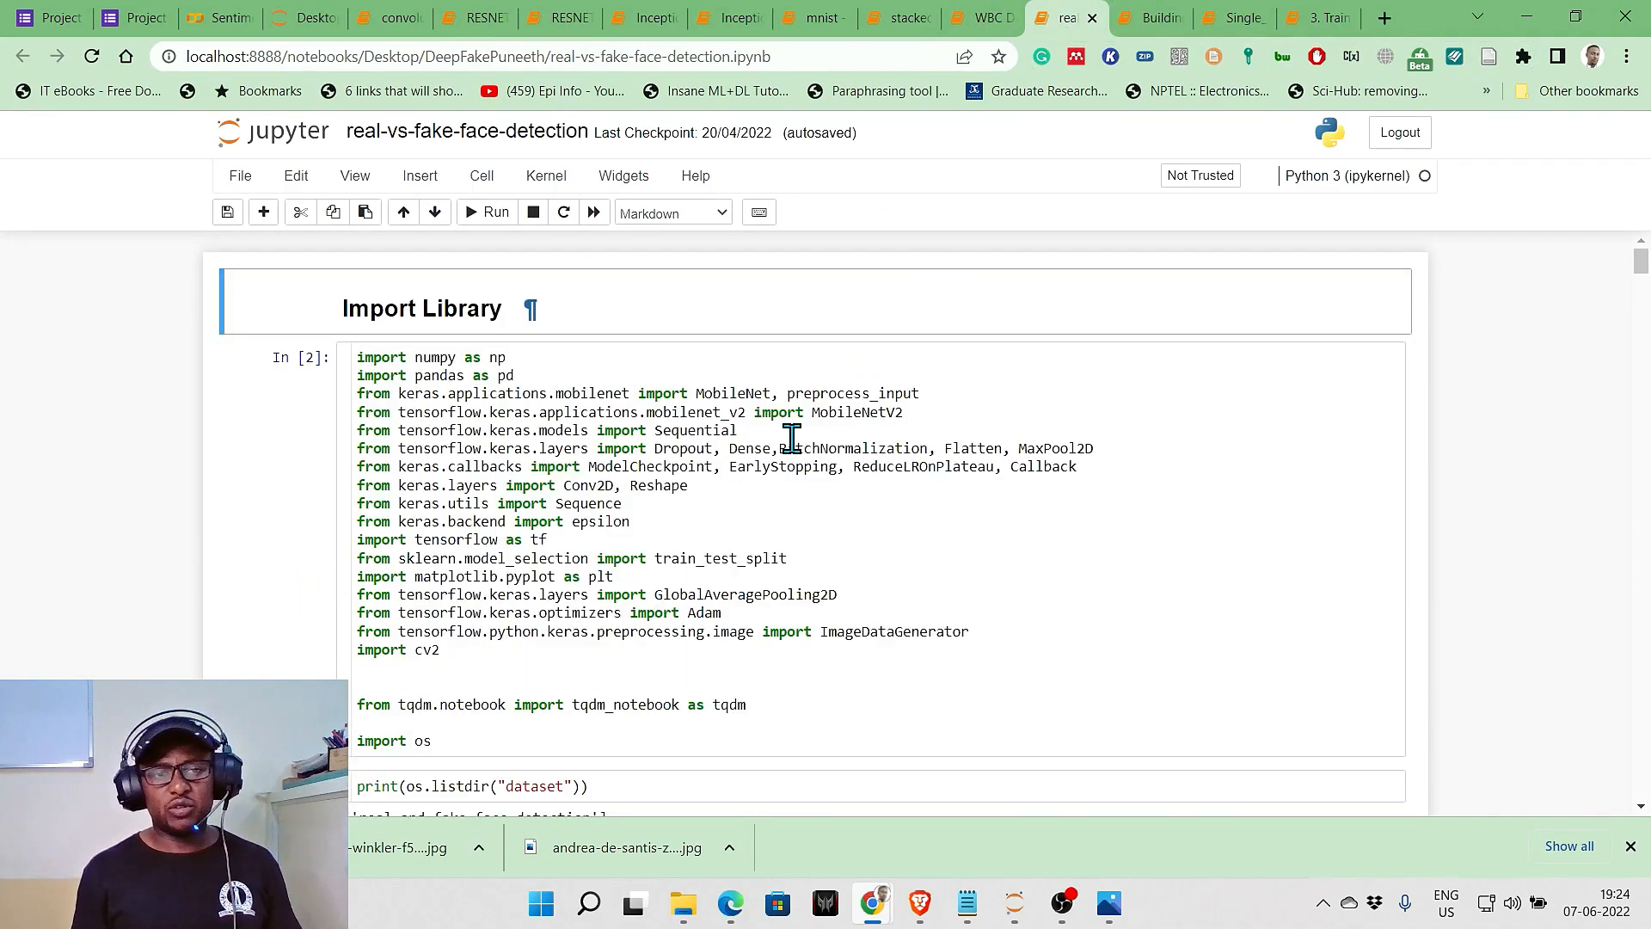
pyautogui.scroll(-3)
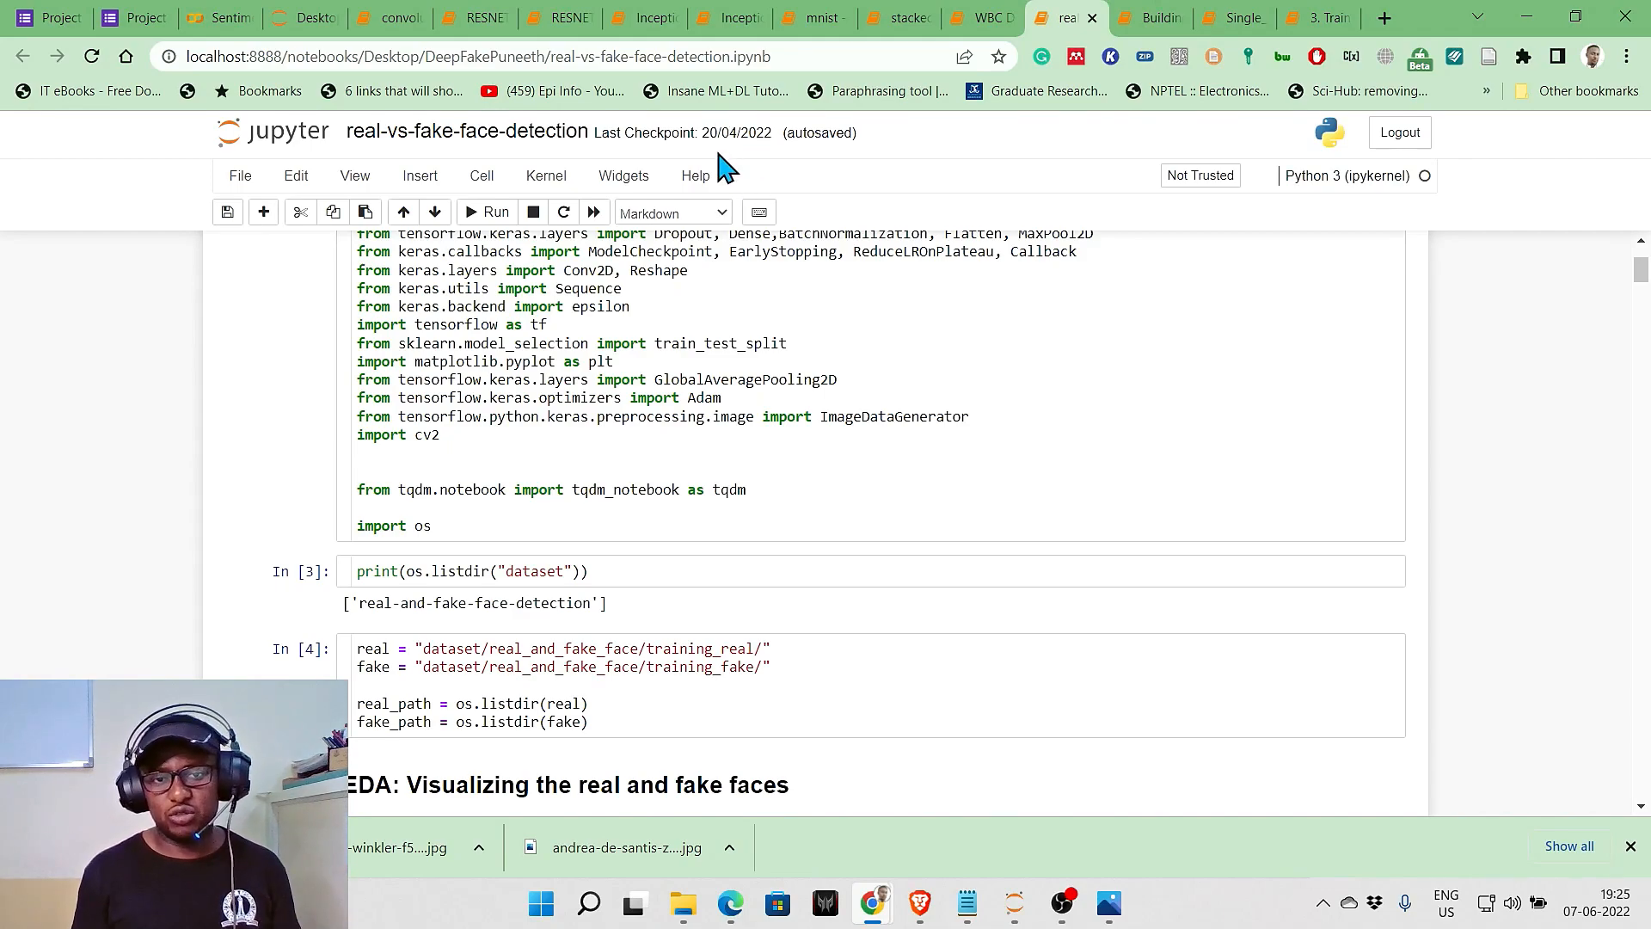
pyautogui.moveTo(753, 159)
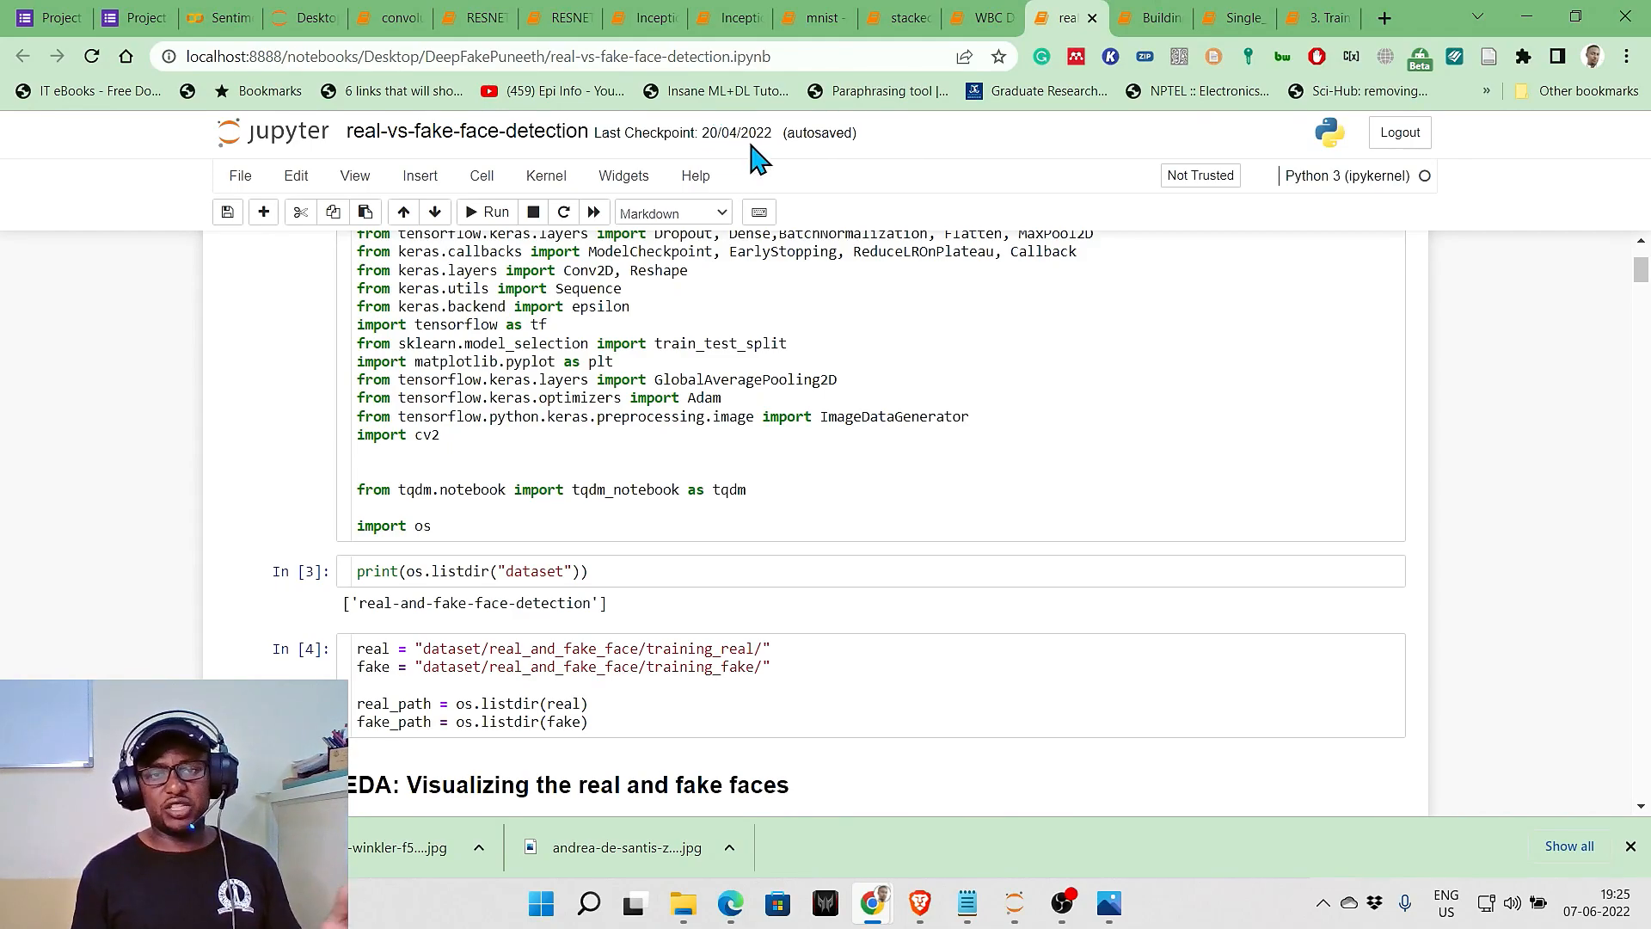
pyautogui.scroll(-3)
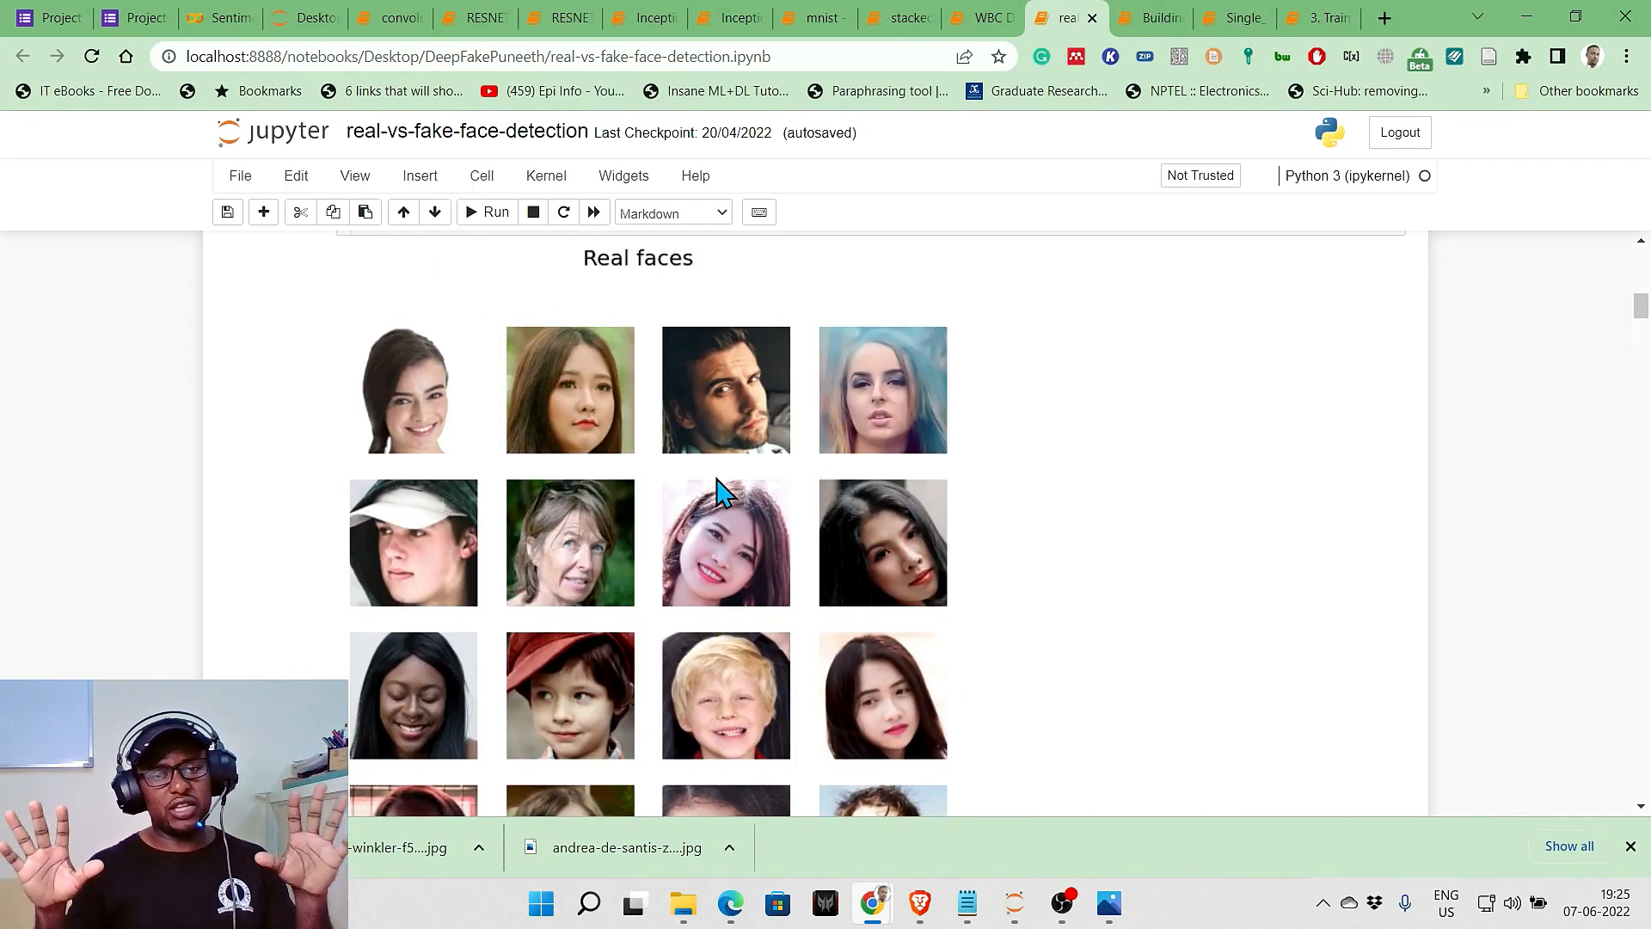
pyautogui.scroll(-3)
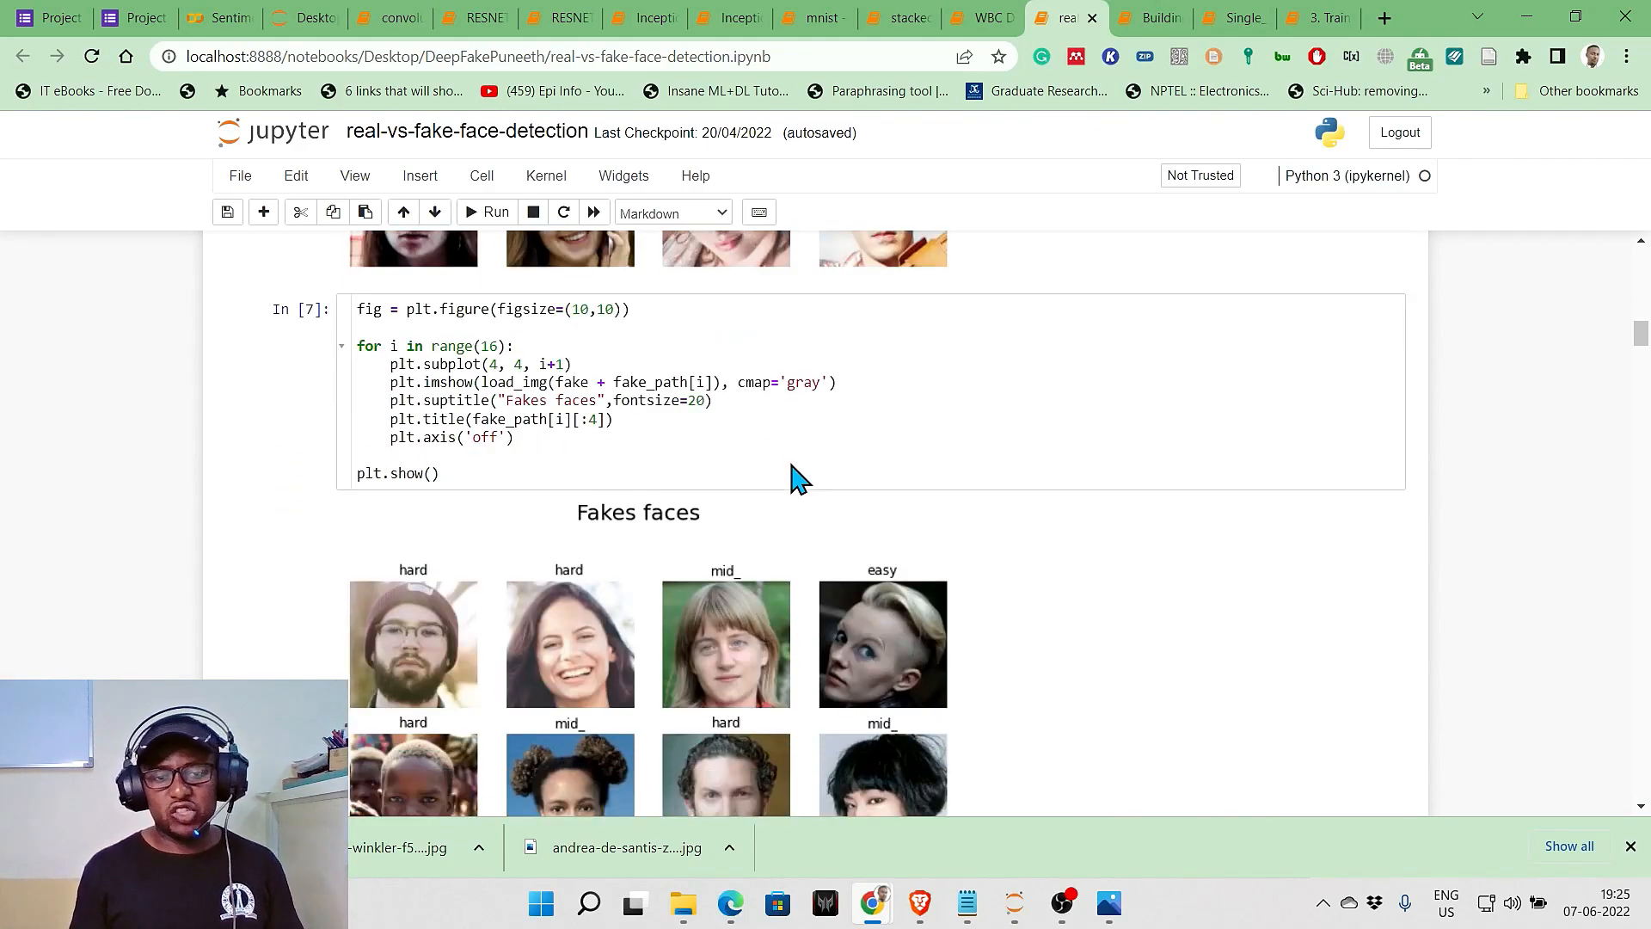
pyautogui.scroll(-3)
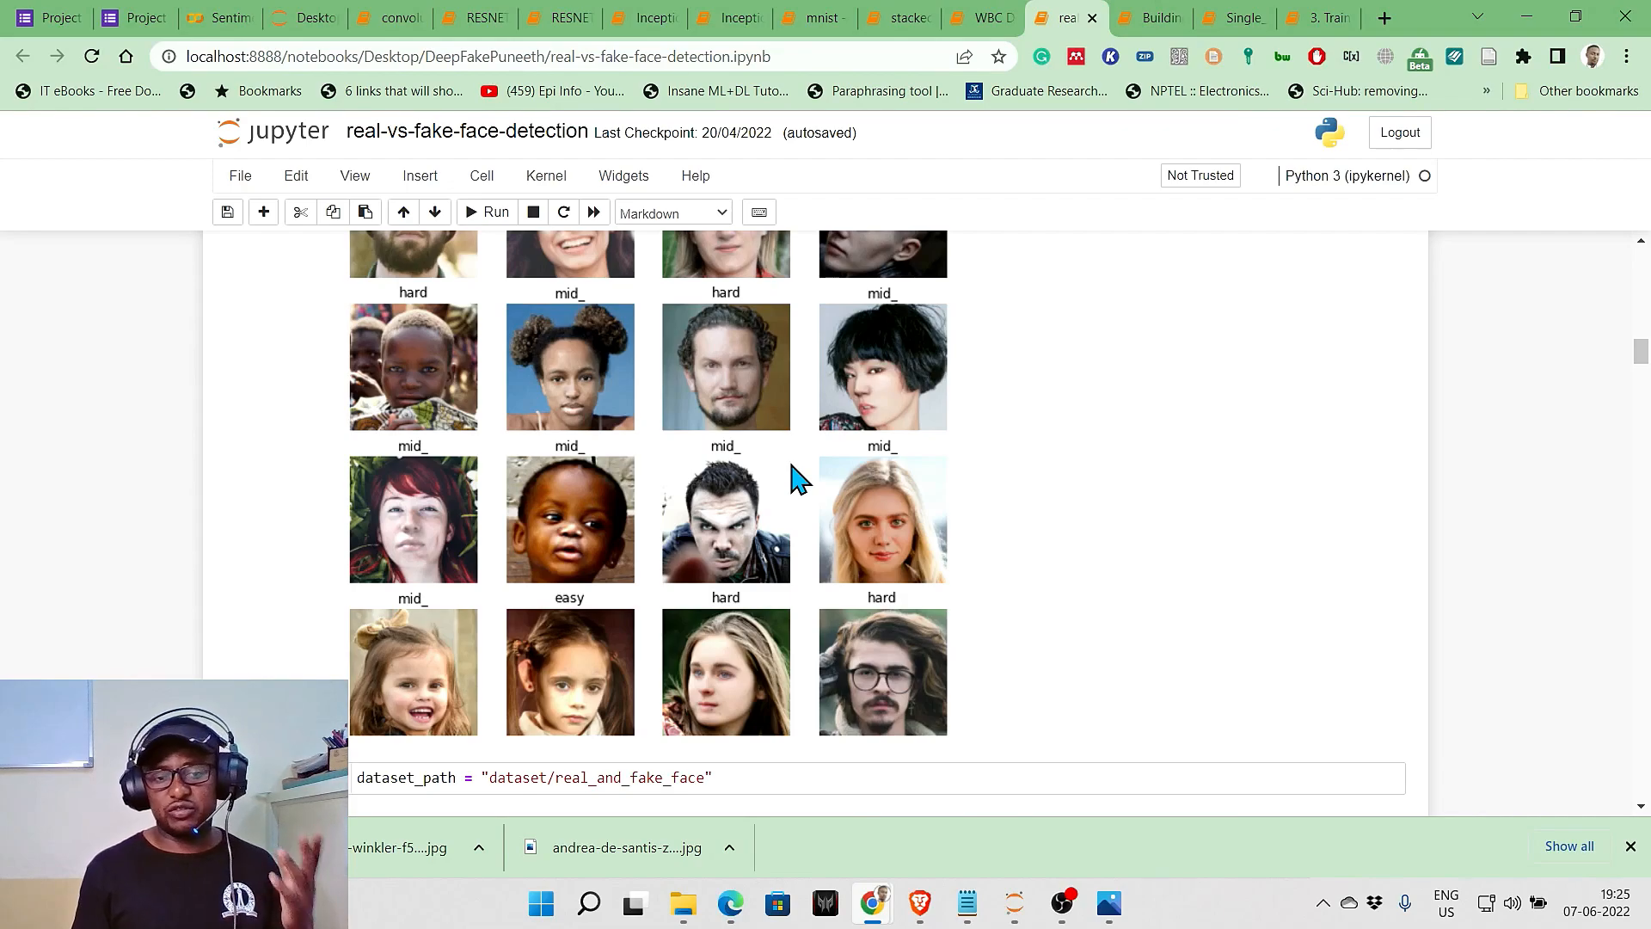
pyautogui.scroll(-3)
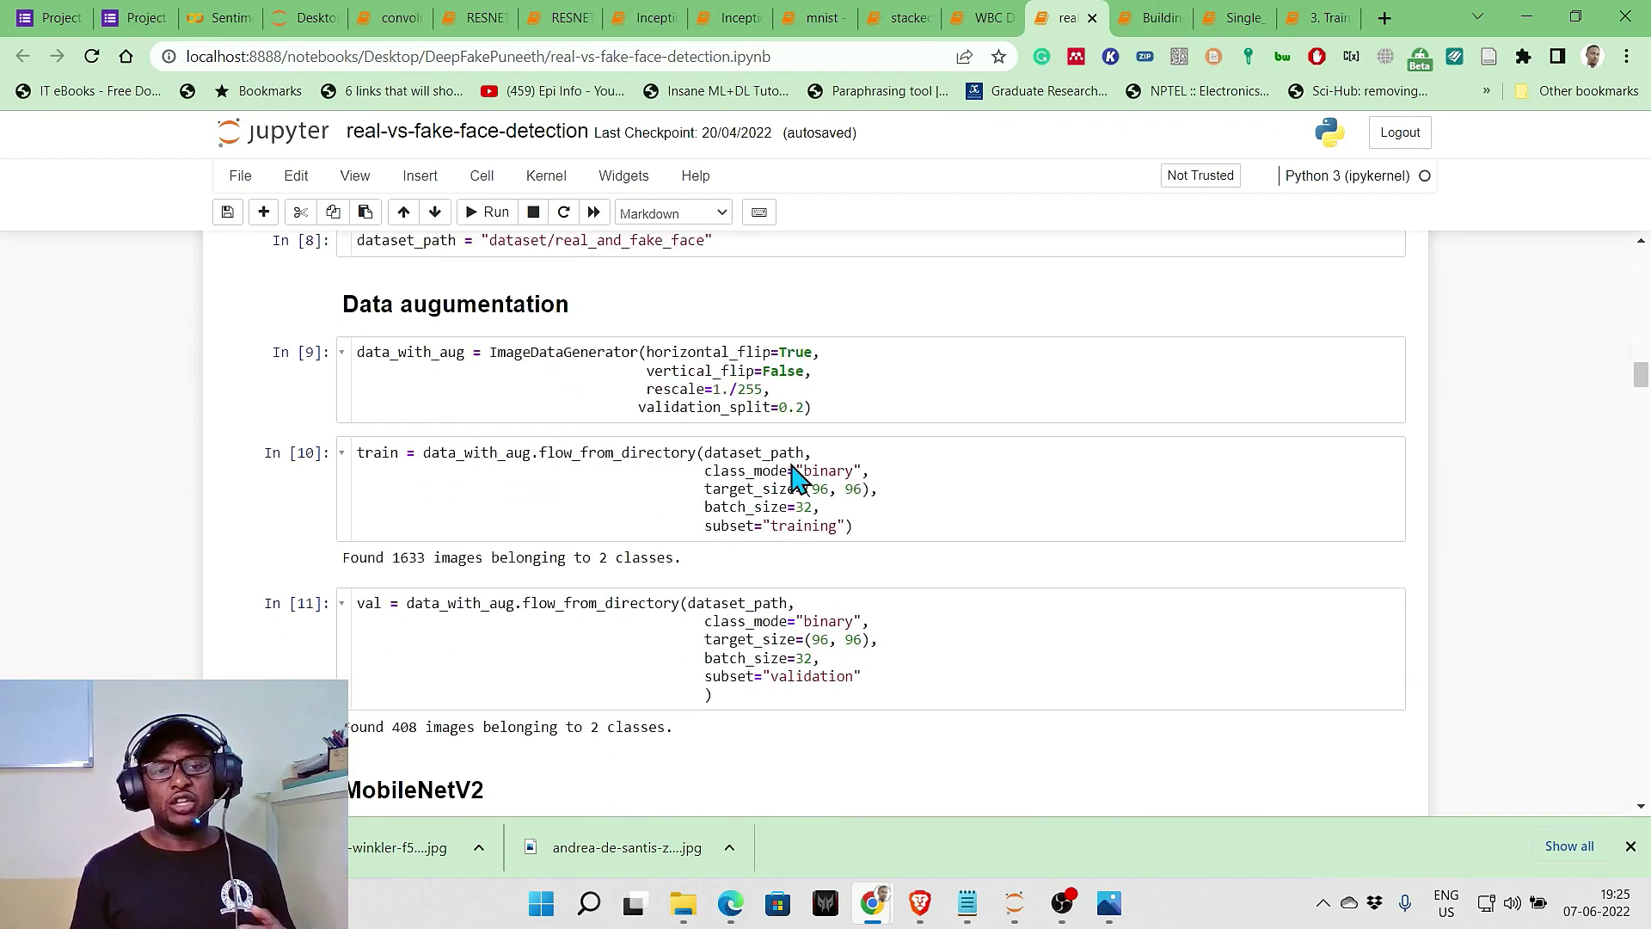
# Scroll through the MobileNetV2 and VGG16 training epochs and accuracy plots to the Predictions image grid
pyautogui.scroll(-3)
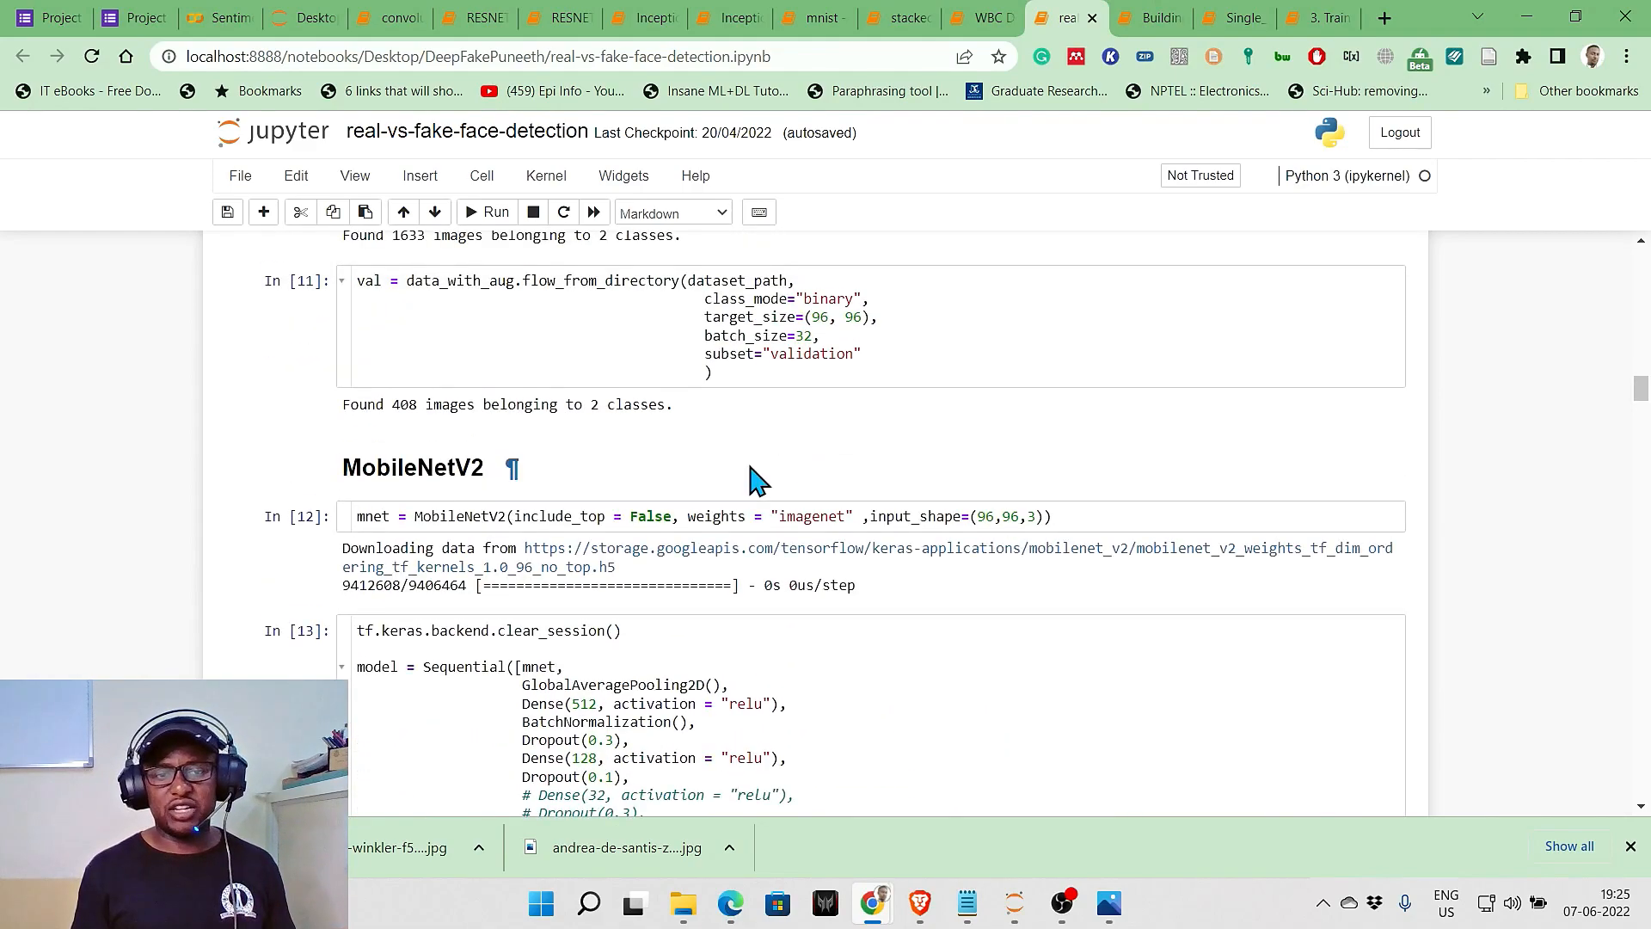
pyautogui.moveTo(458, 502)
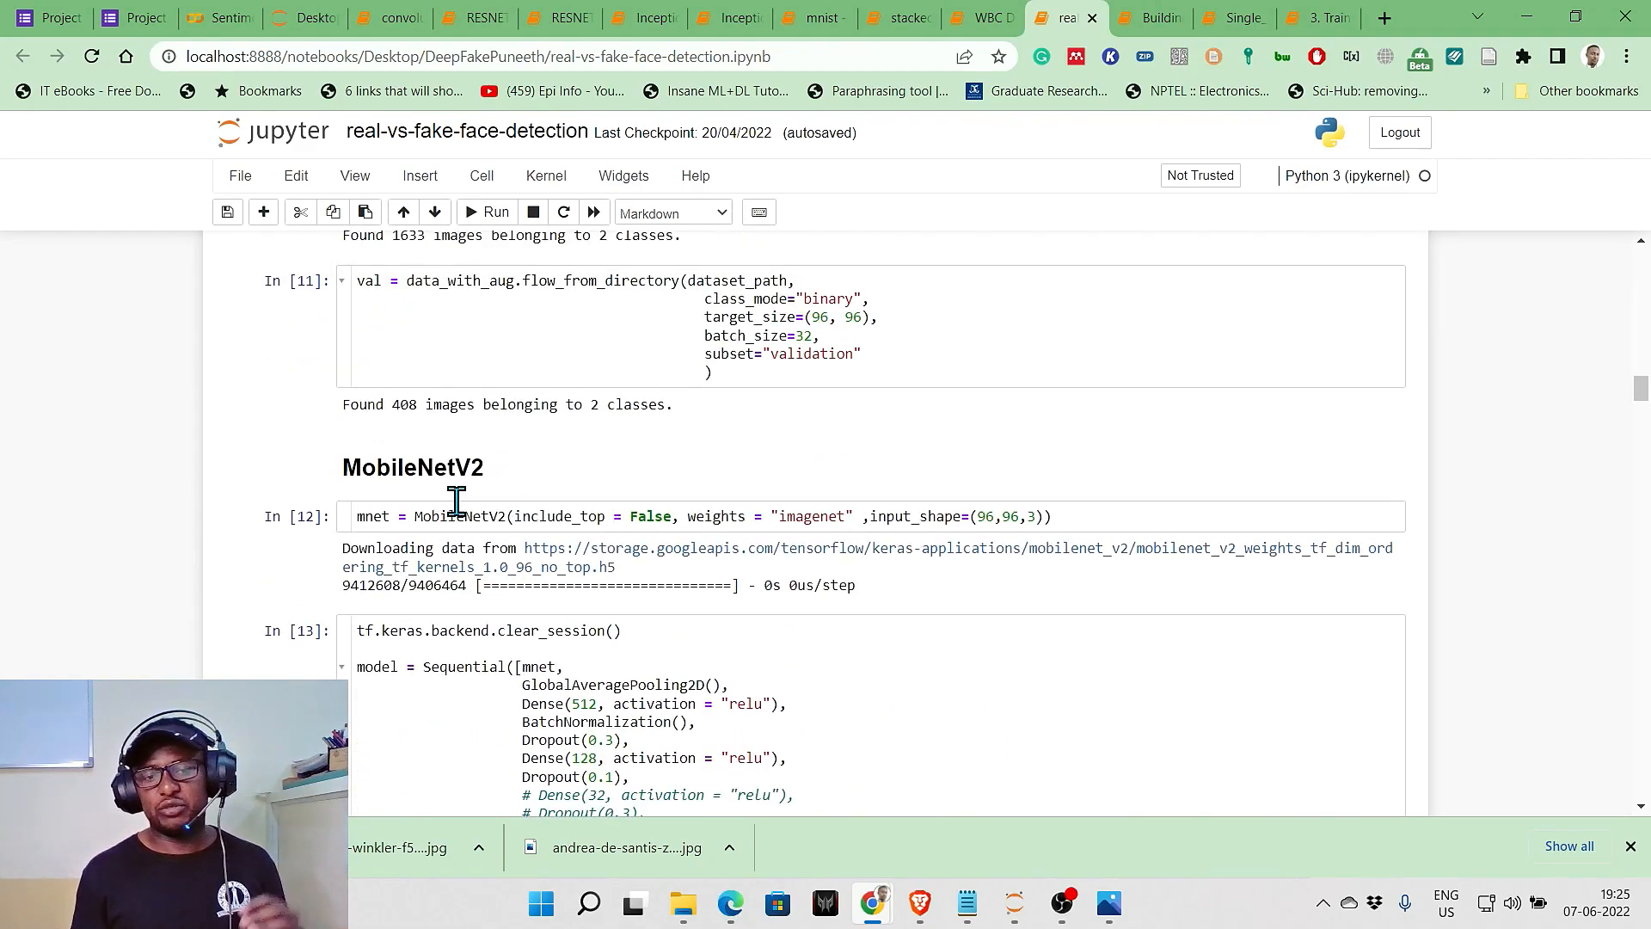
pyautogui.scroll(-3)
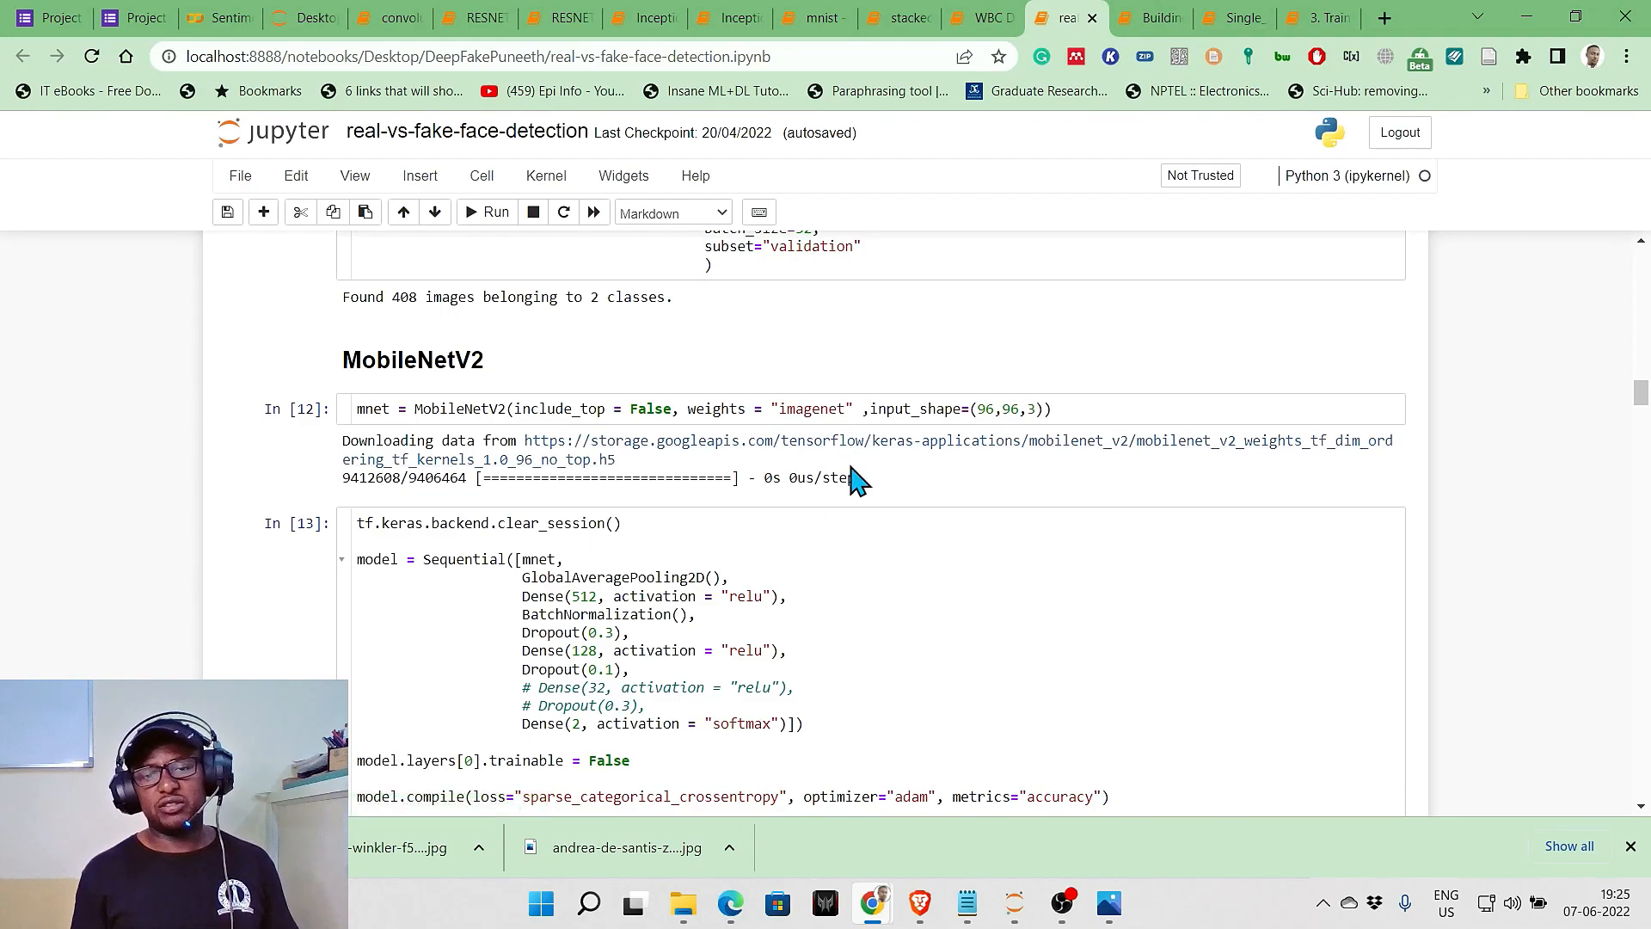
pyautogui.scroll(-3)
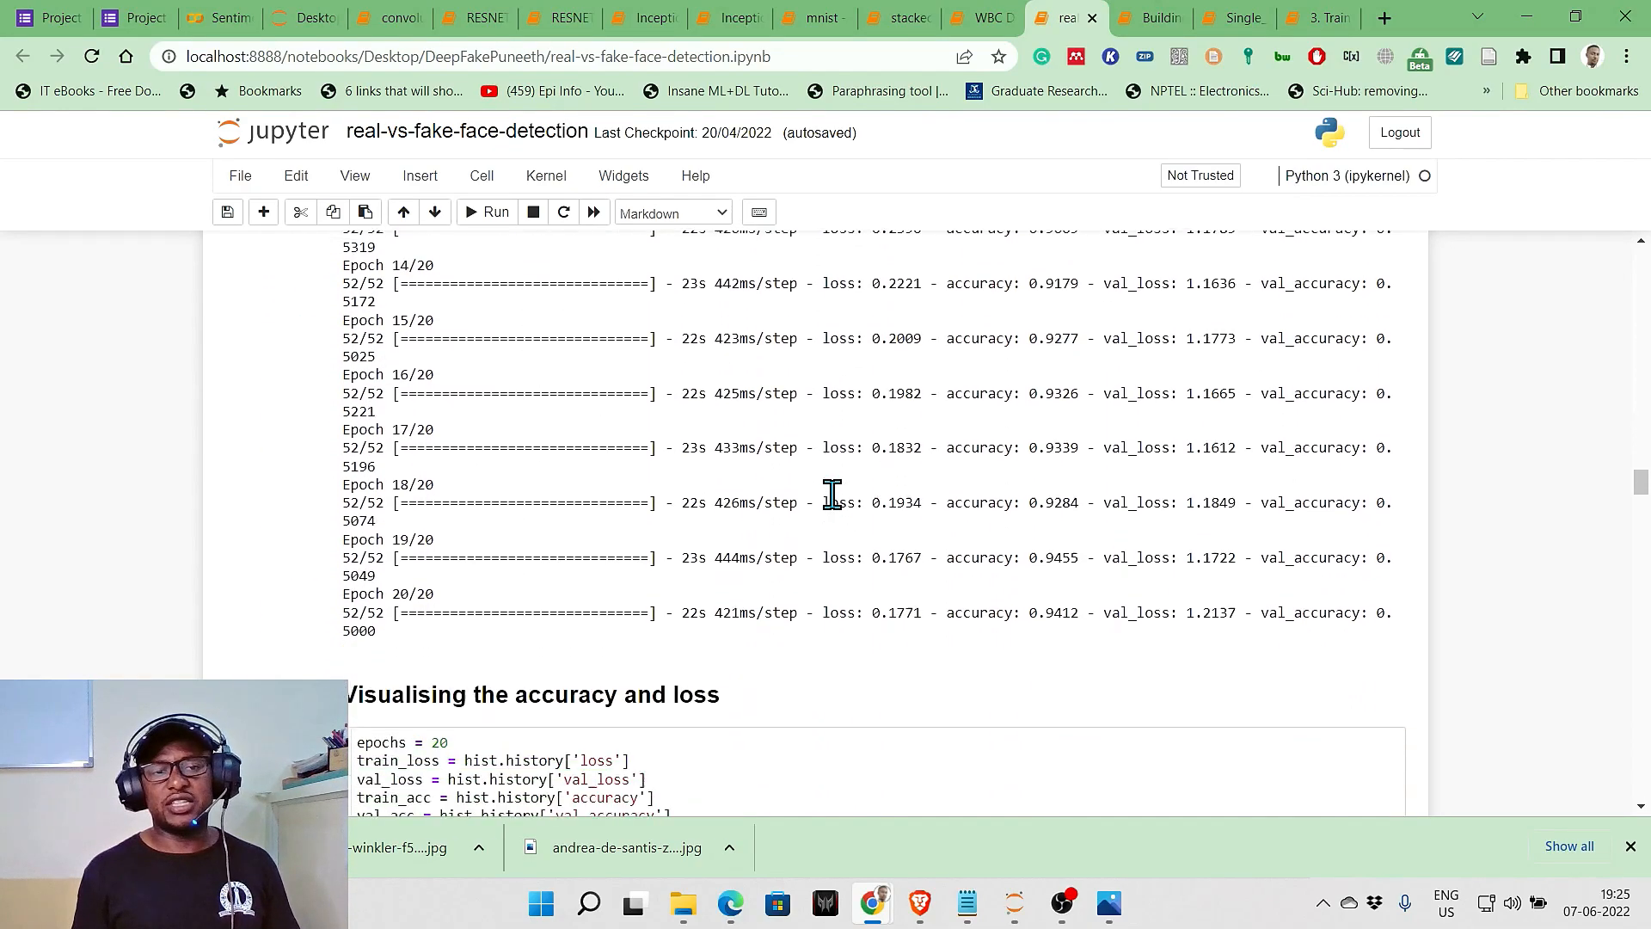
pyautogui.scroll(-3)
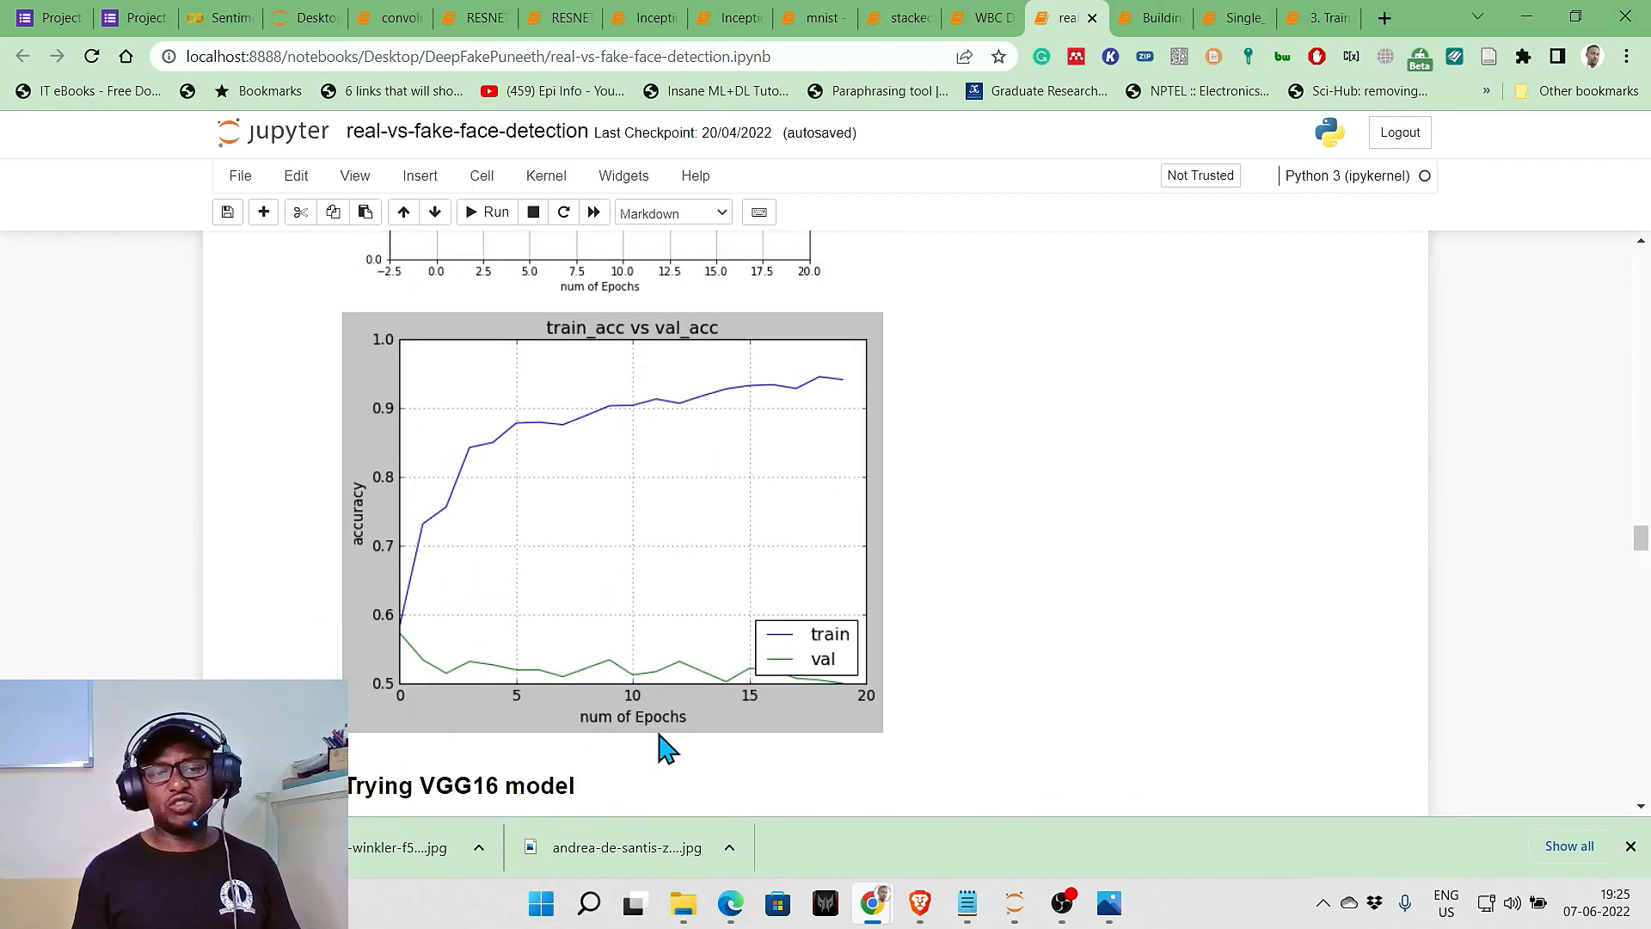
pyautogui.moveTo(600, 711)
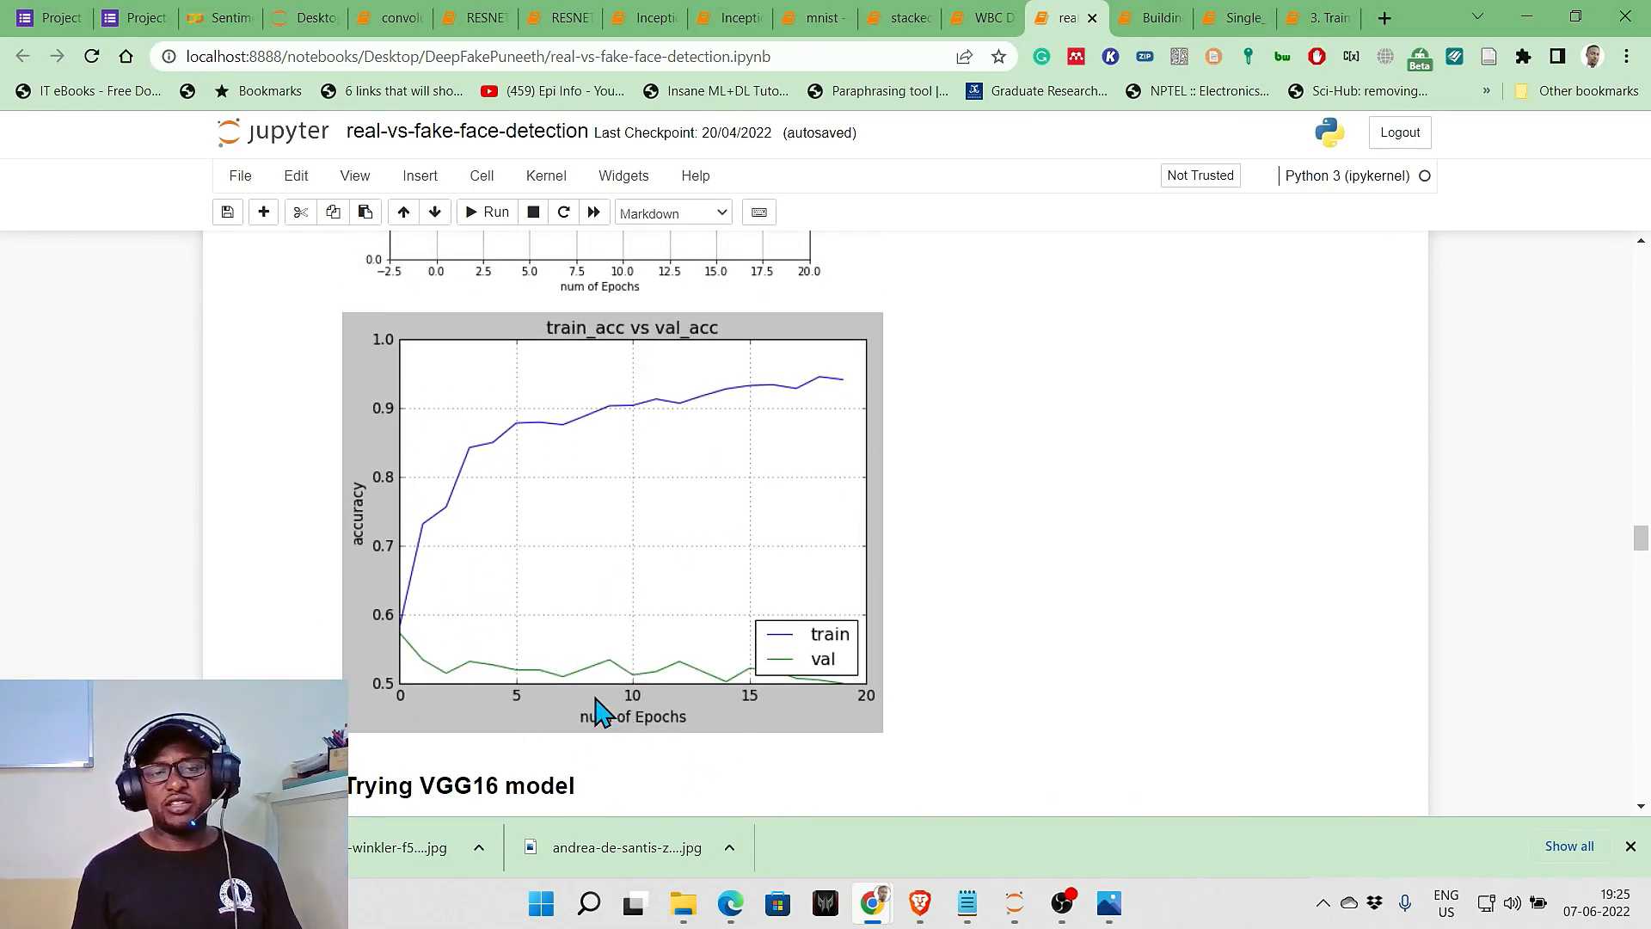
pyautogui.moveTo(779, 713)
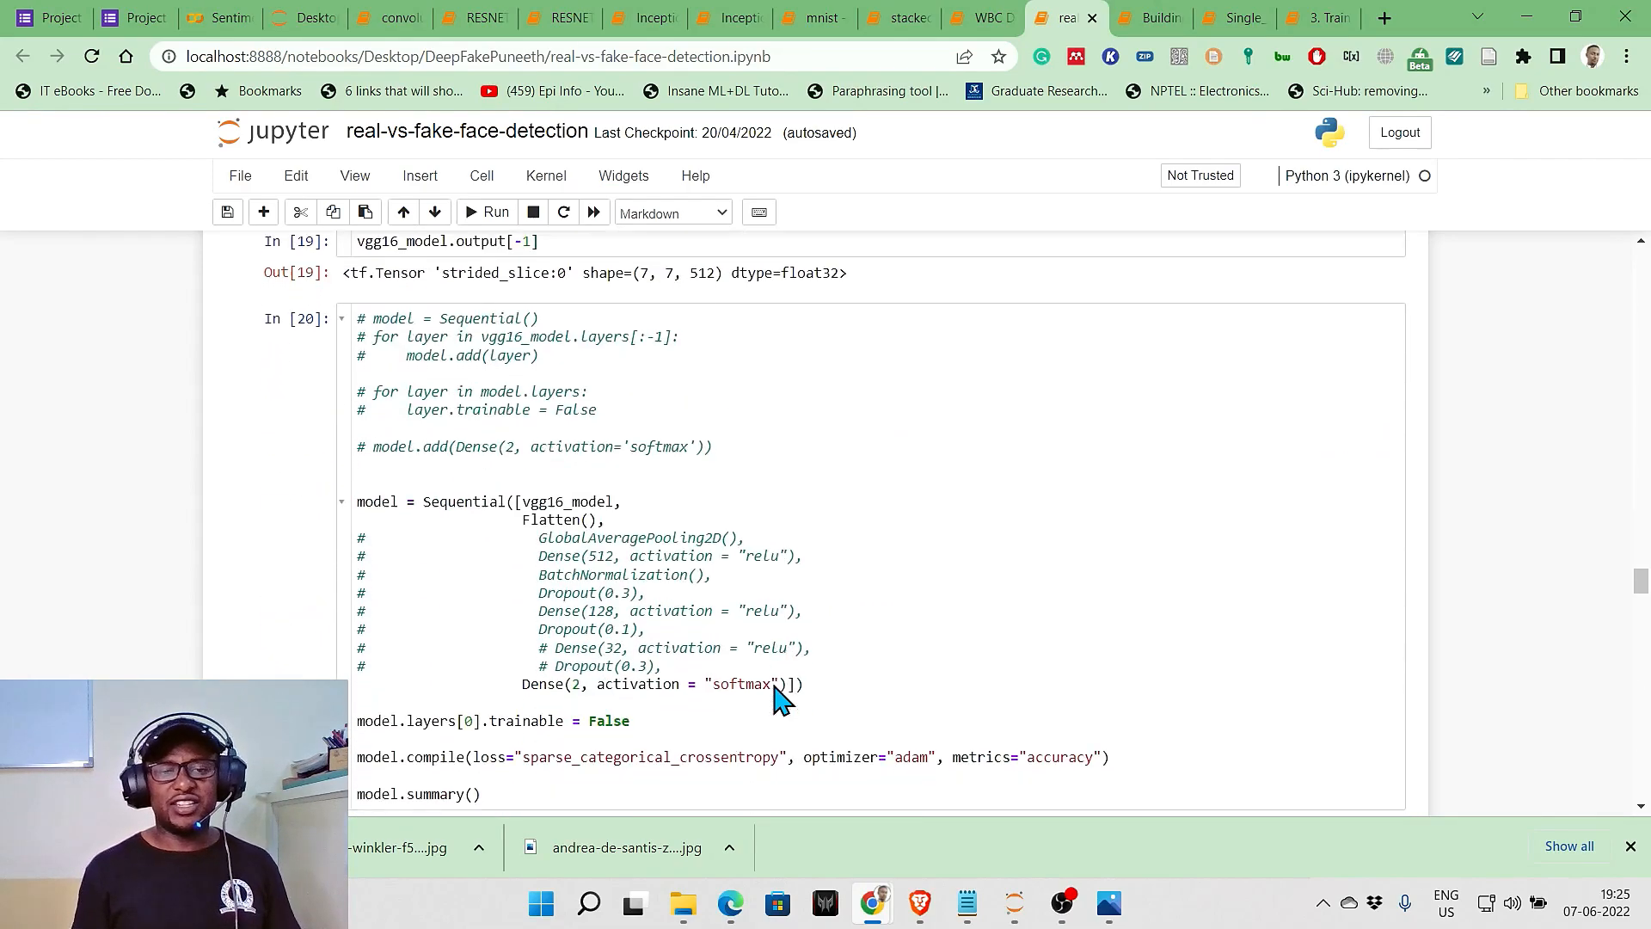
pyautogui.scroll(-3)
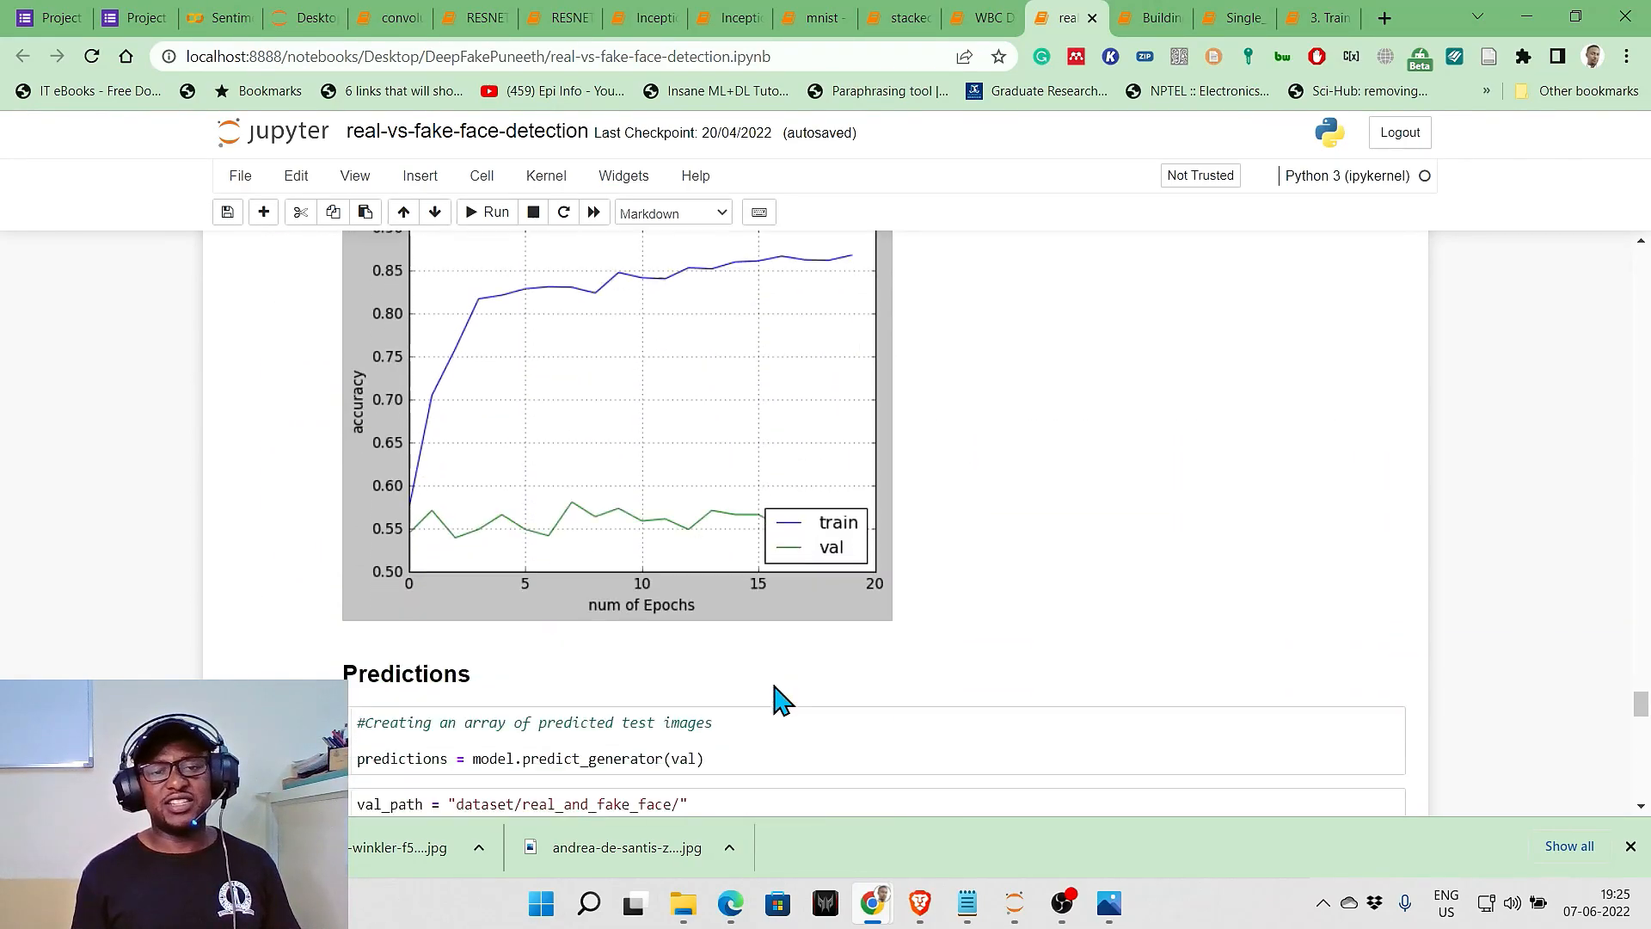
pyautogui.scroll(-3)
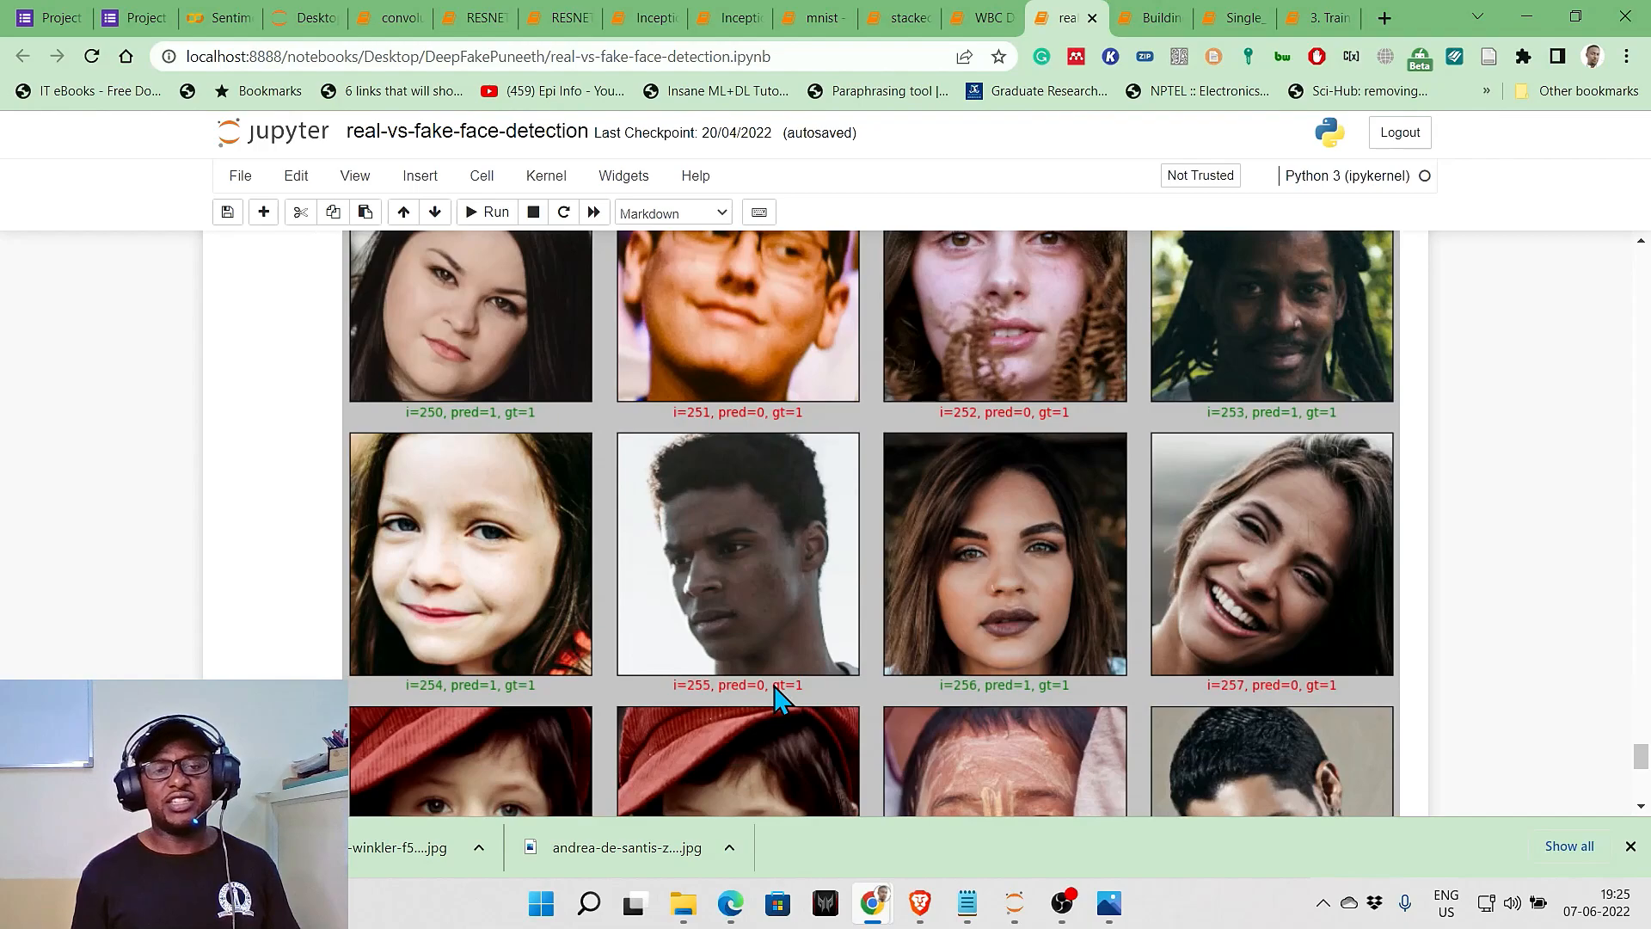
pyautogui.moveTo(664, 578)
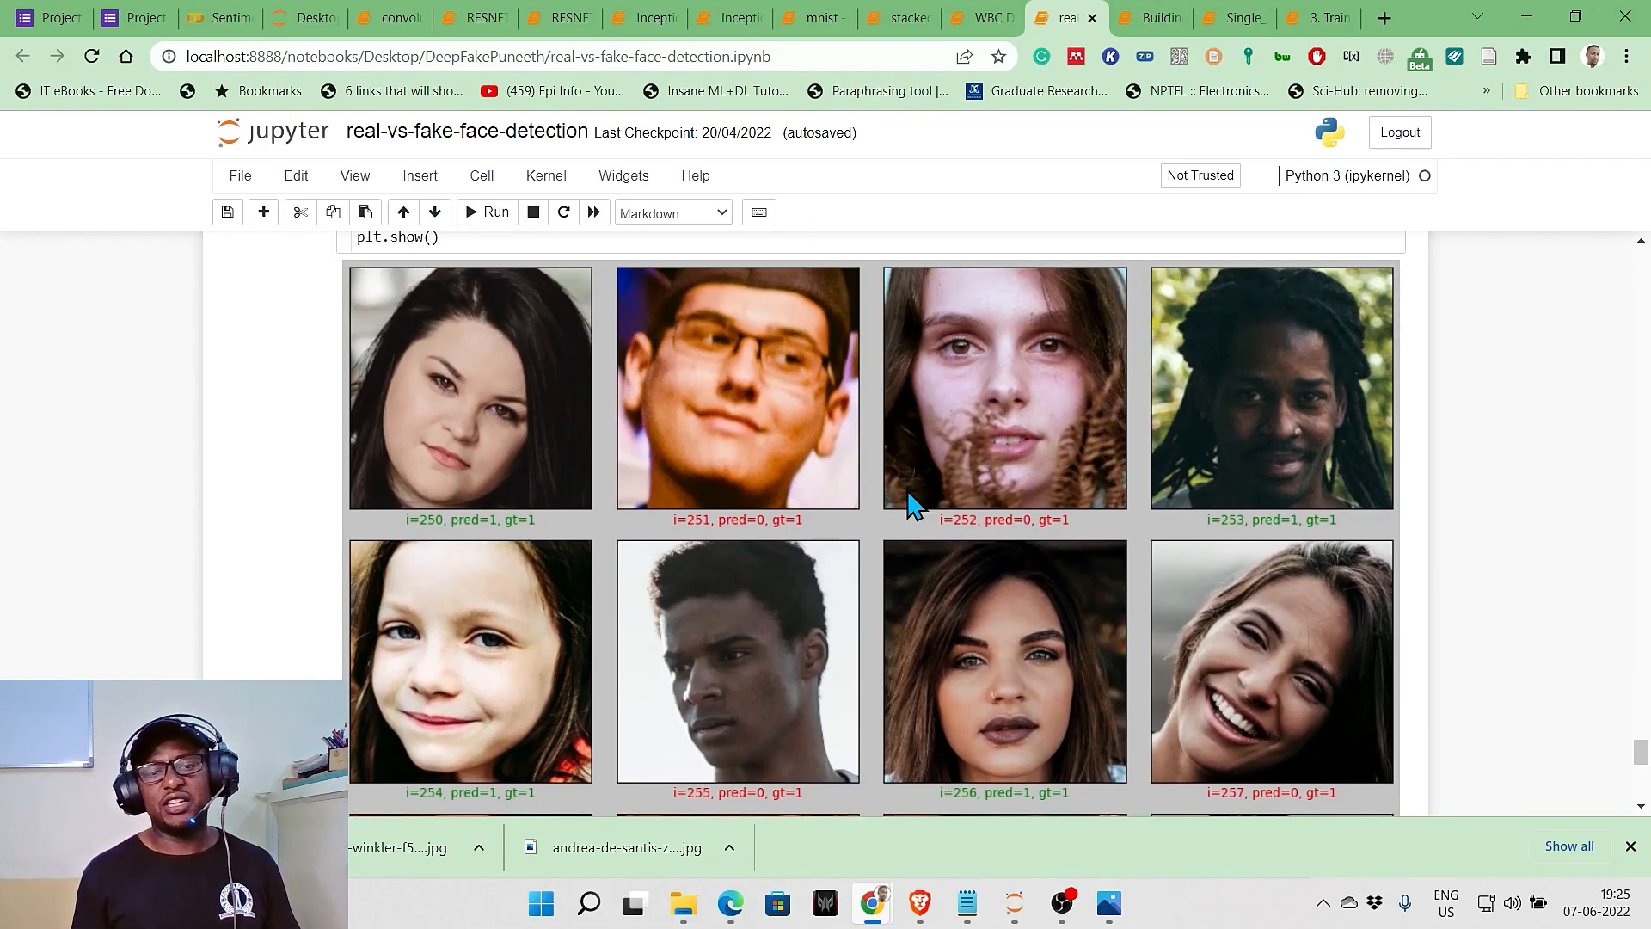
pyautogui.scroll(-3)
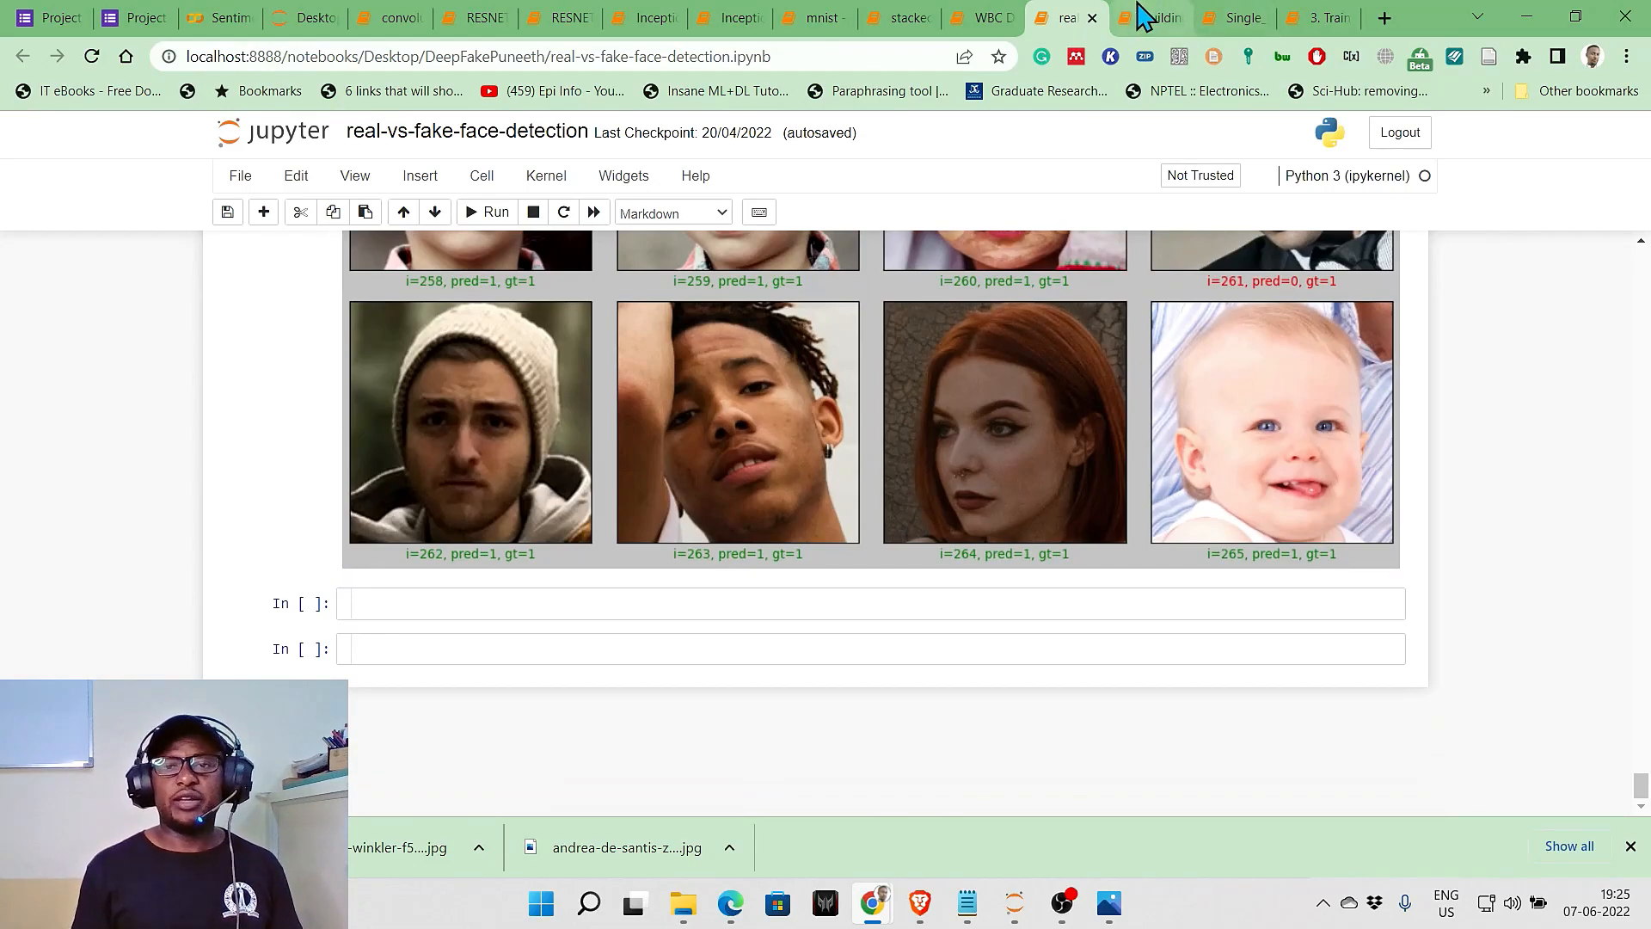
# Switch to the Building detection notebook and scroll down to the Image/Mask/Prediction plot
pyautogui.click(1156, 18)
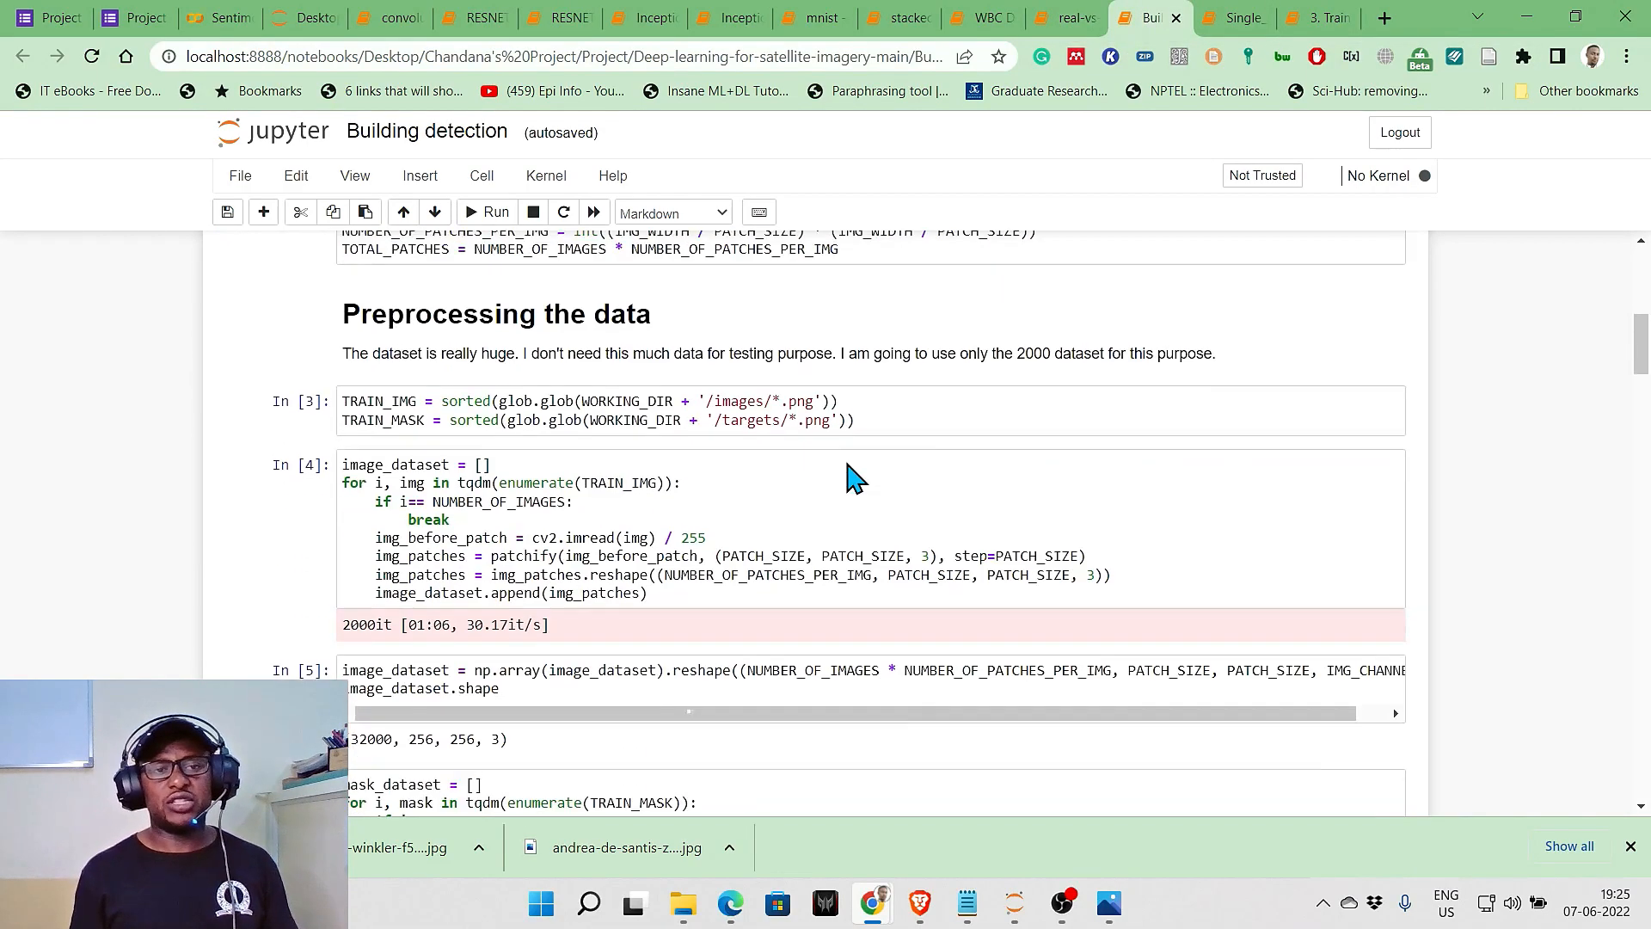
pyautogui.scroll(-3)
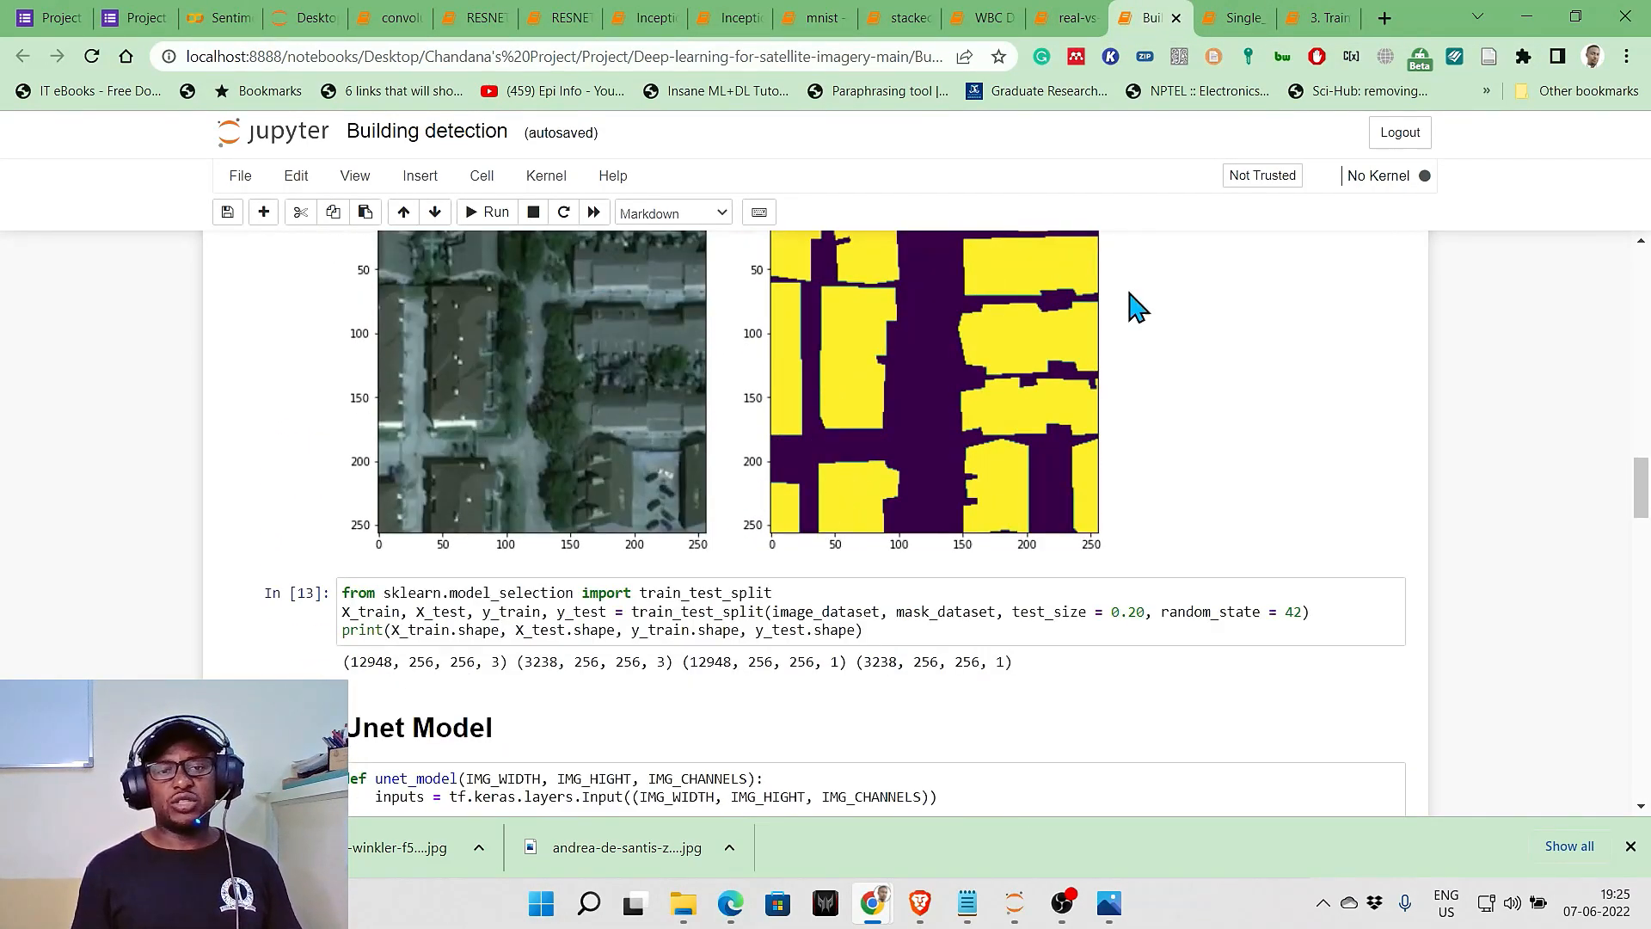
pyautogui.scroll(-3)
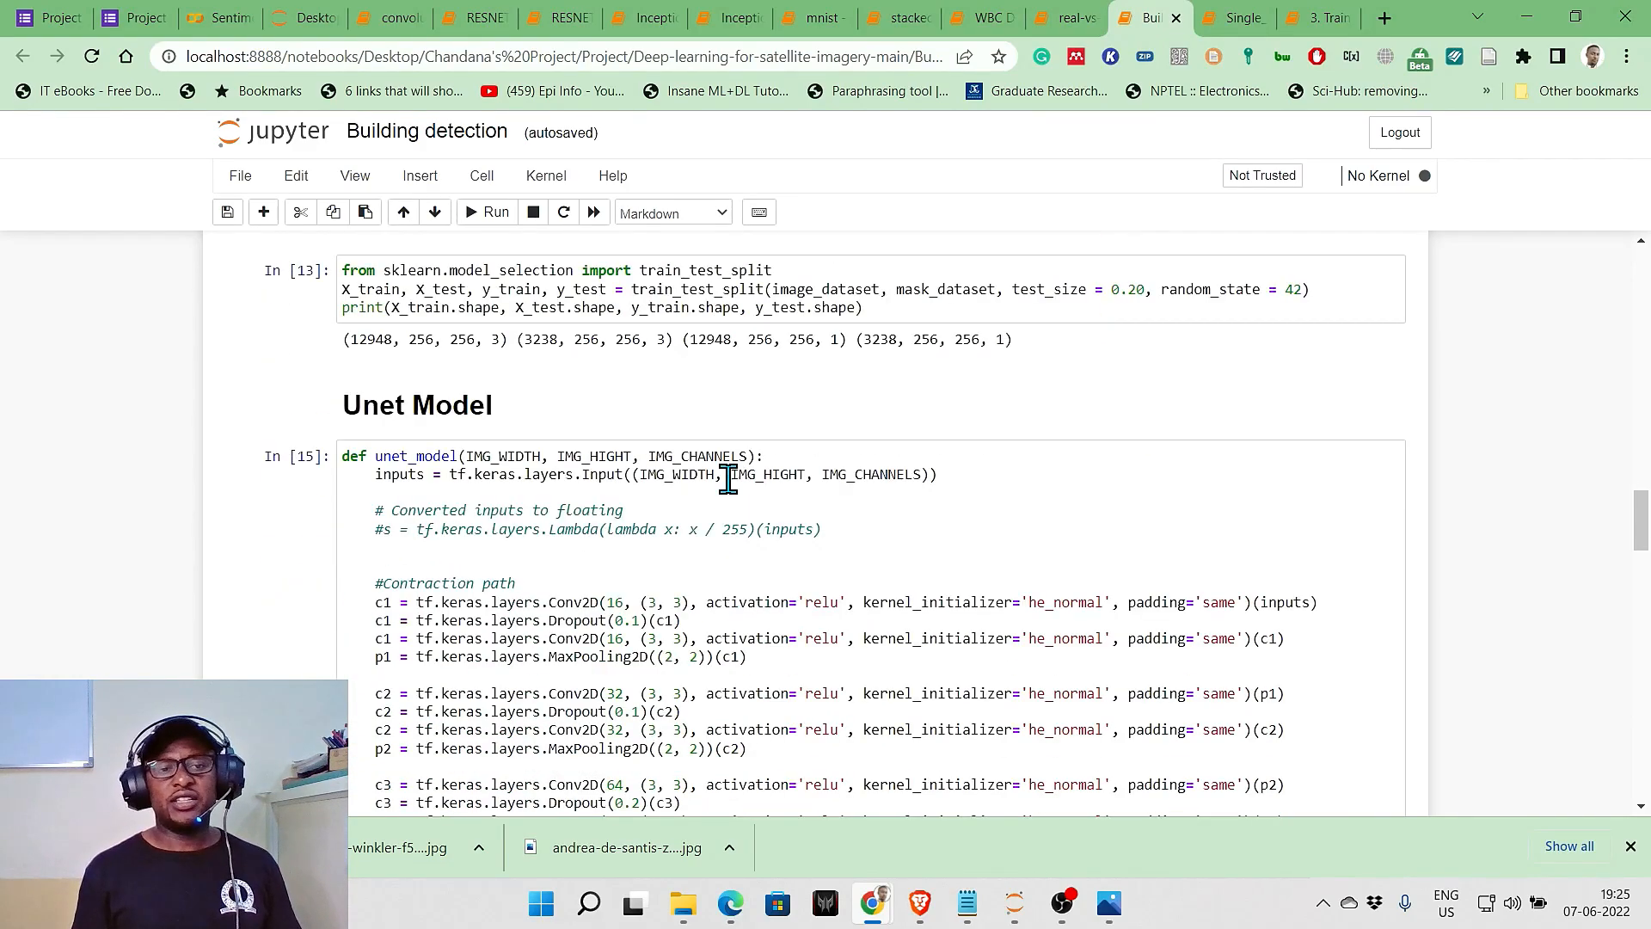
pyautogui.scroll(-3)
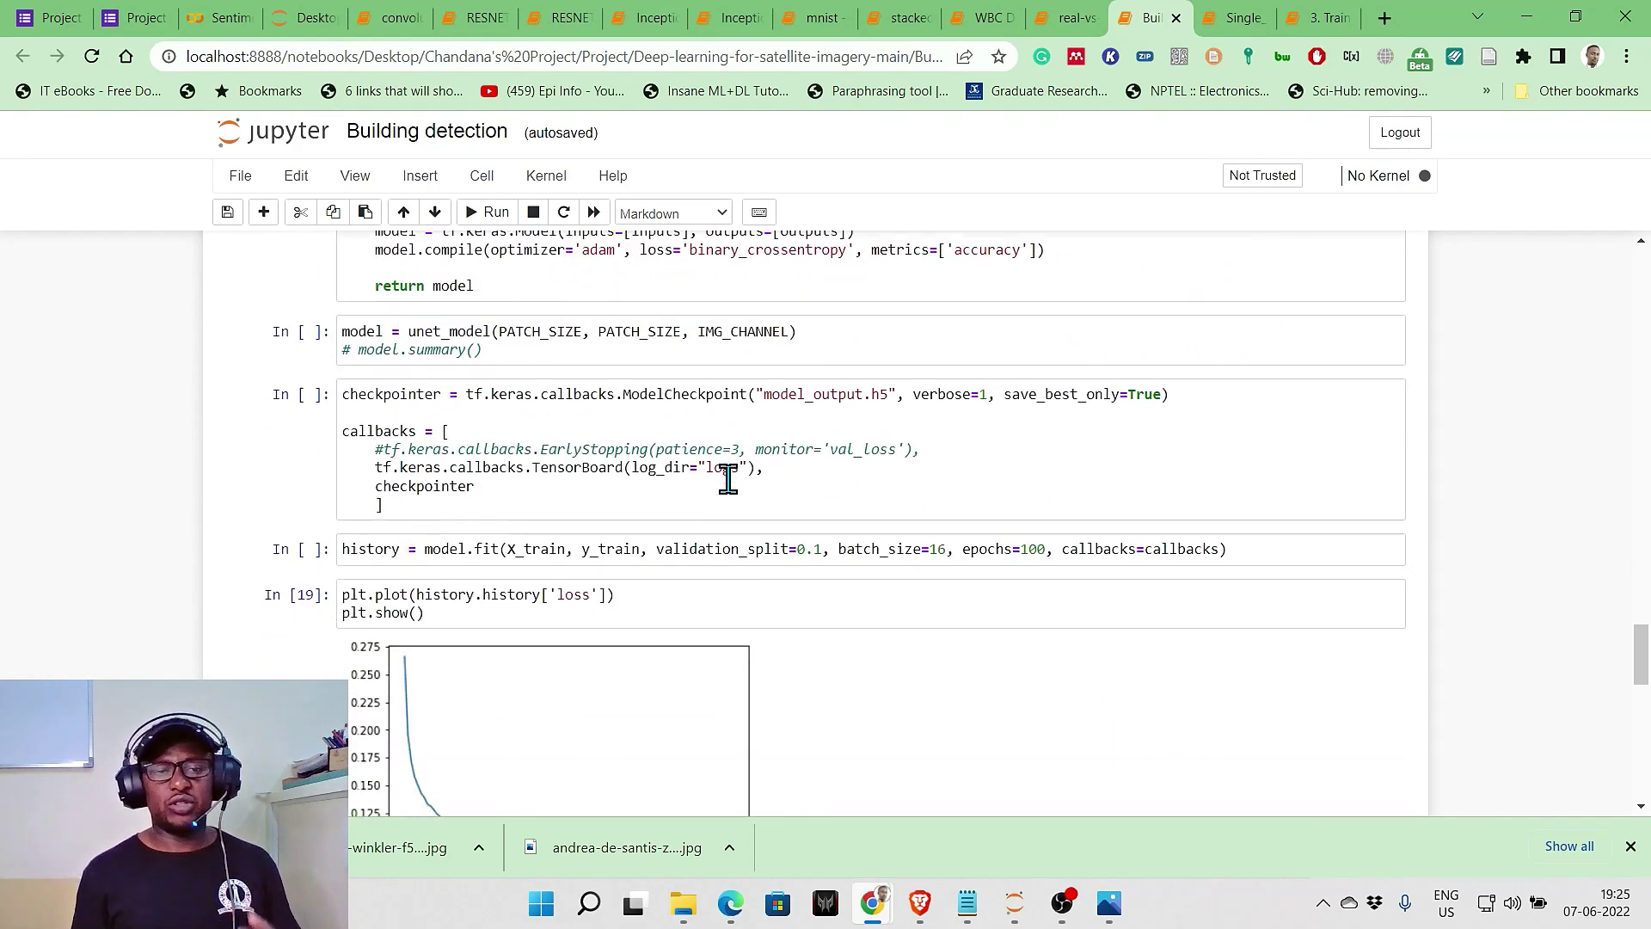
pyautogui.scroll(-3)
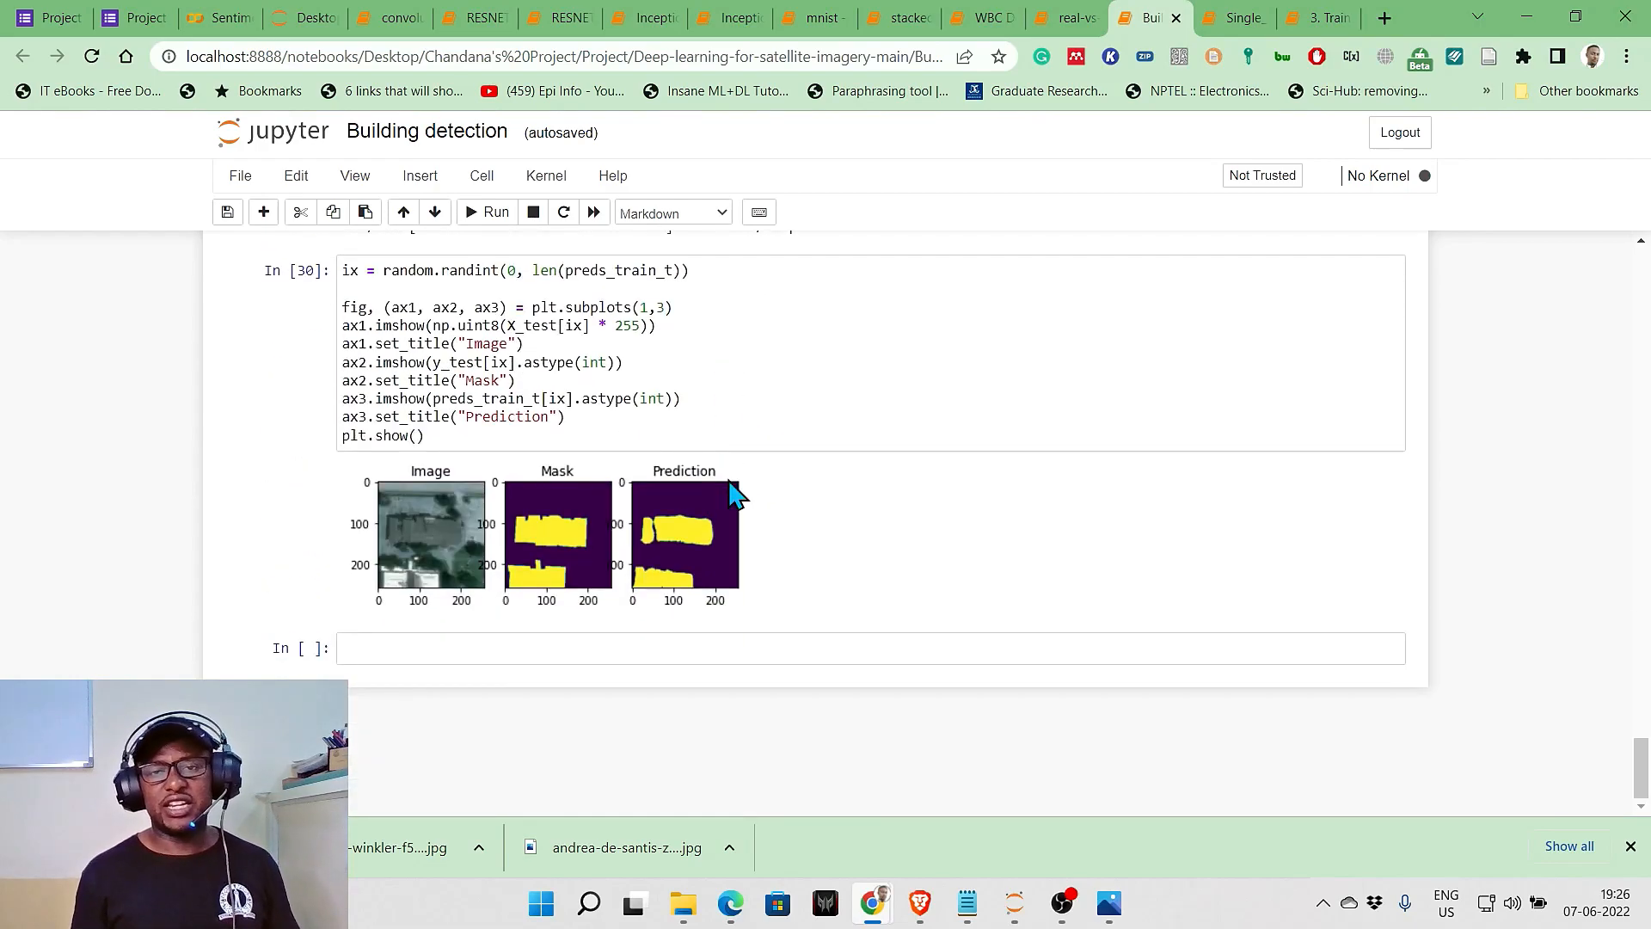
pyautogui.click(1235, 18)
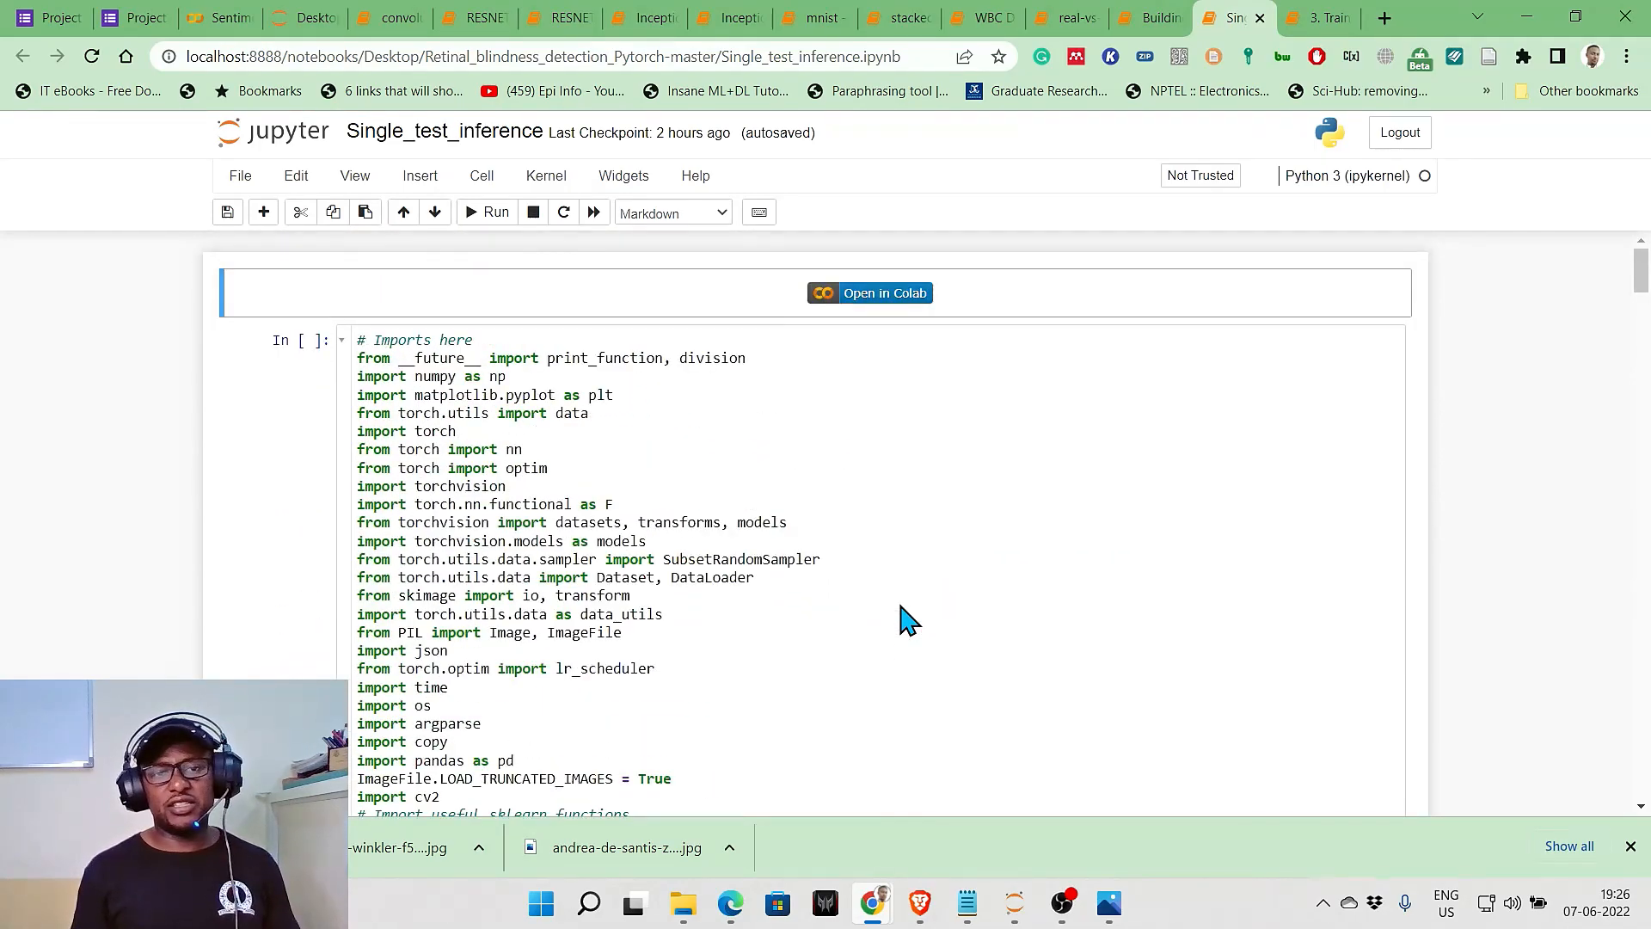
# Scroll Single_test_inference to its Moderate retinal prediction, then switch to '3. Training the Model'
pyautogui.scroll(-3)
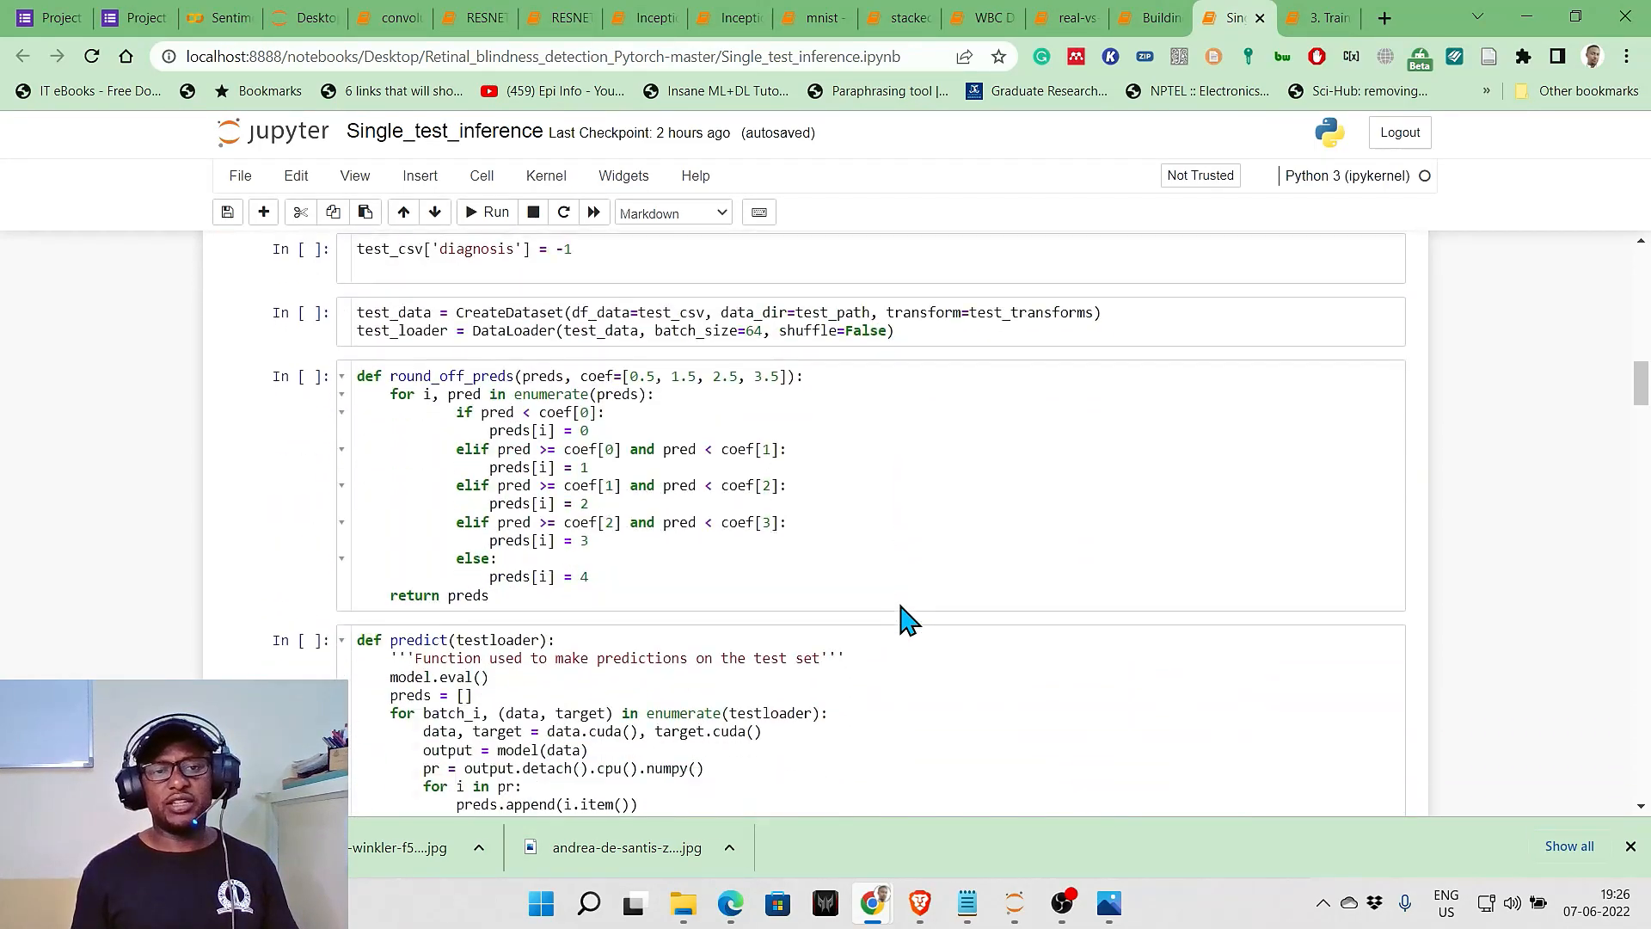
pyautogui.scroll(-3)
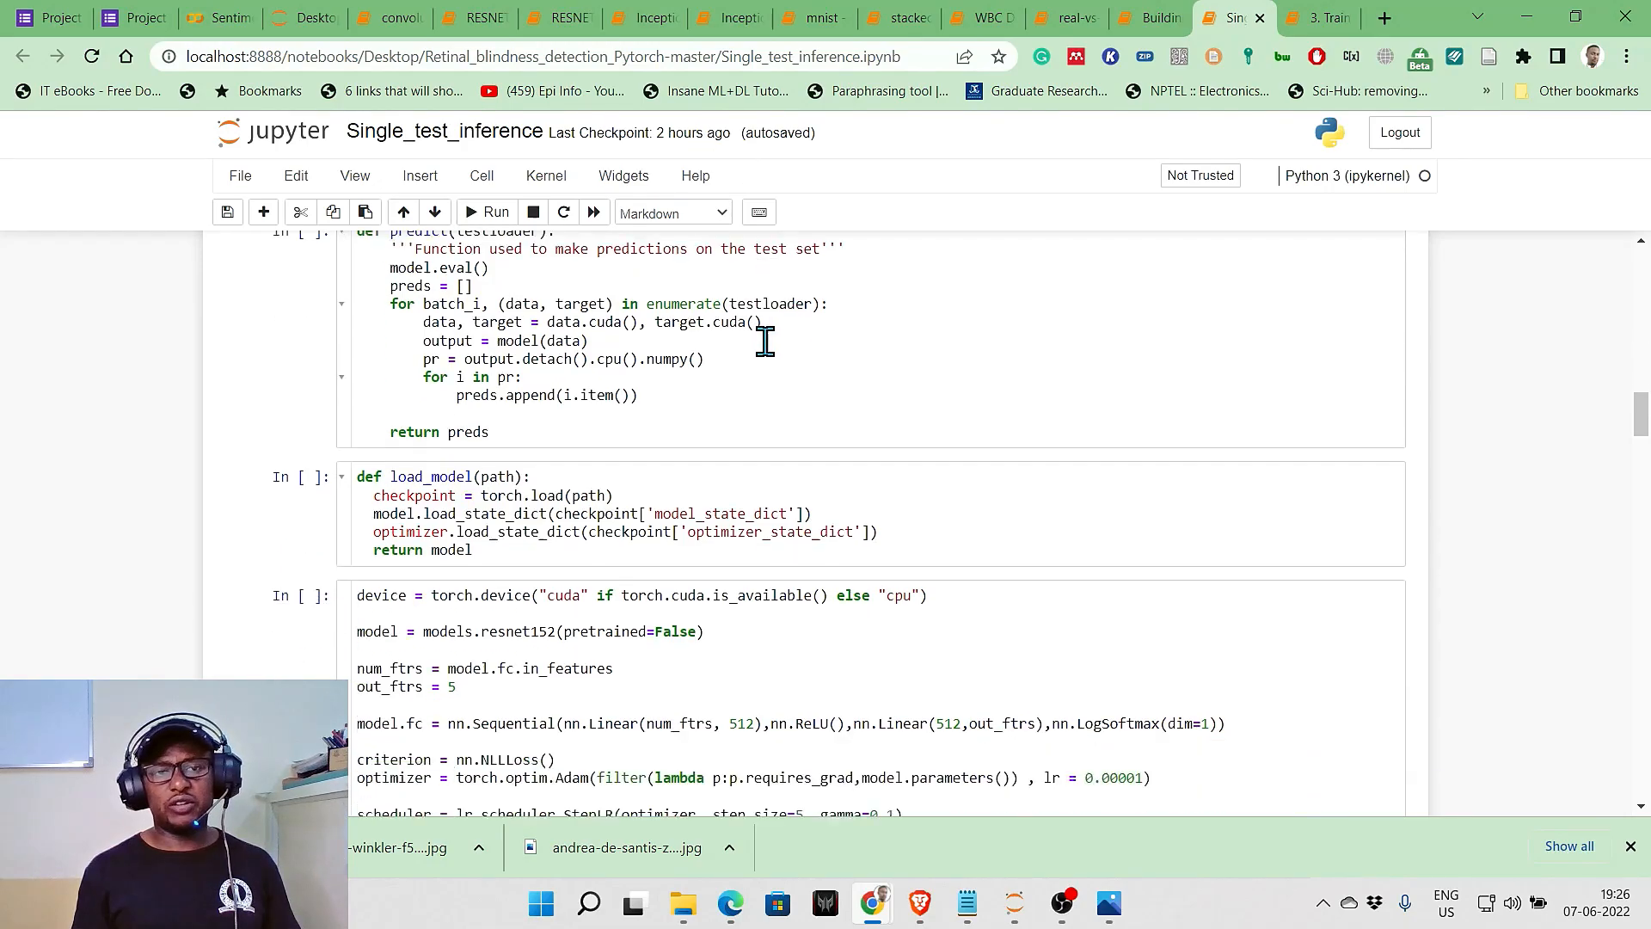
pyautogui.scroll(-3)
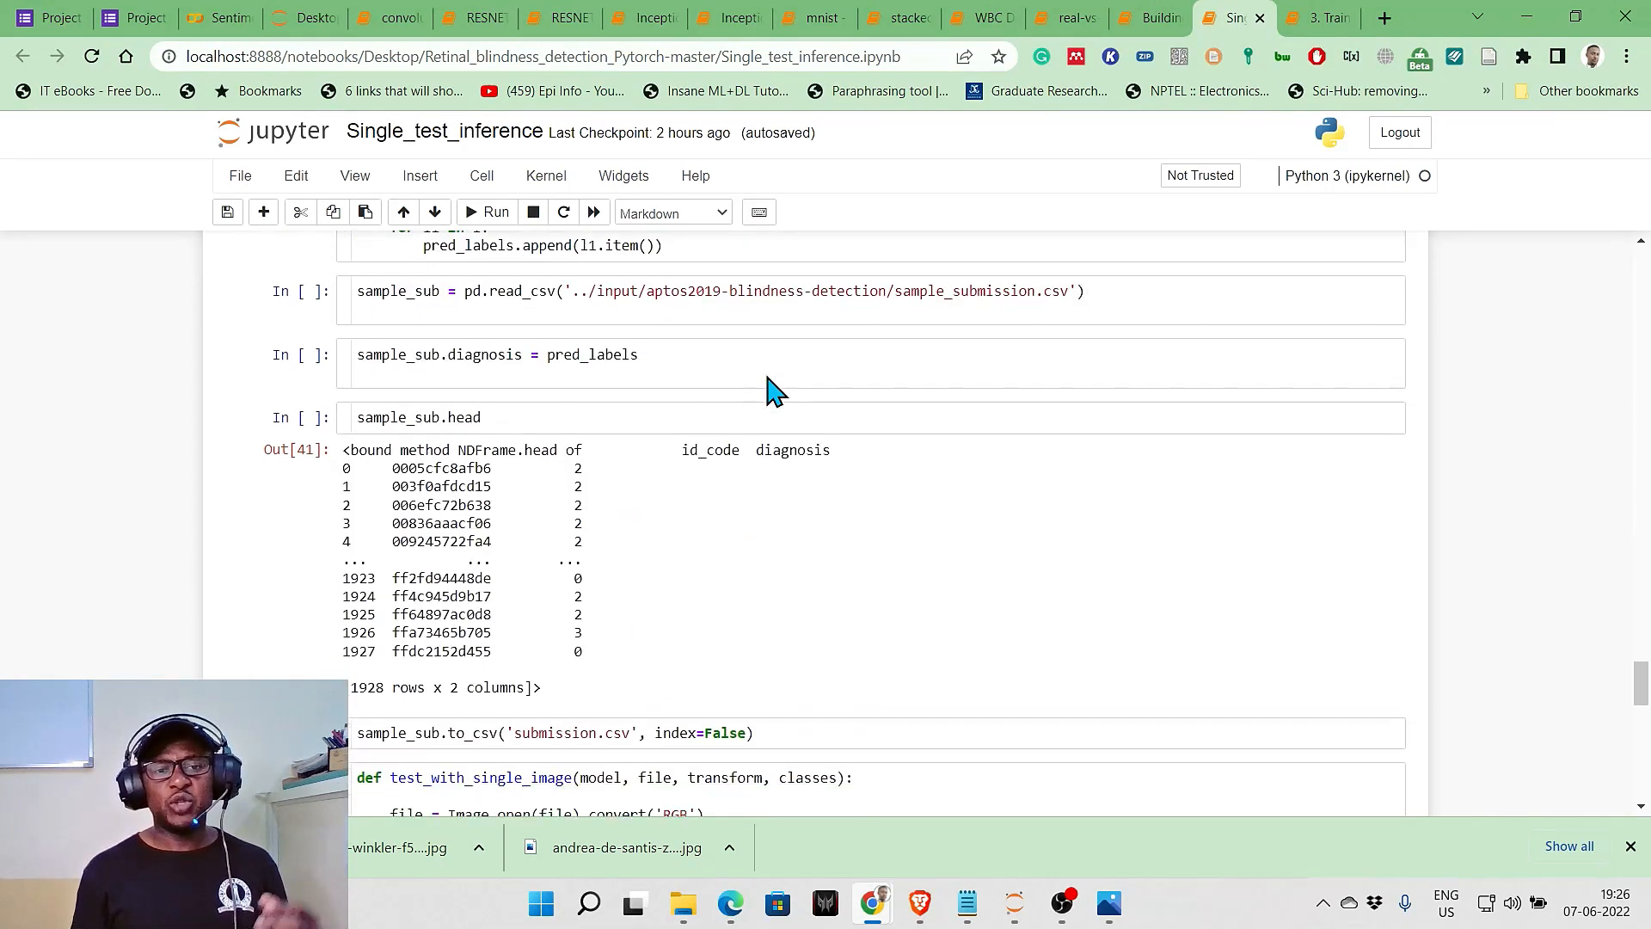
pyautogui.scroll(-3)
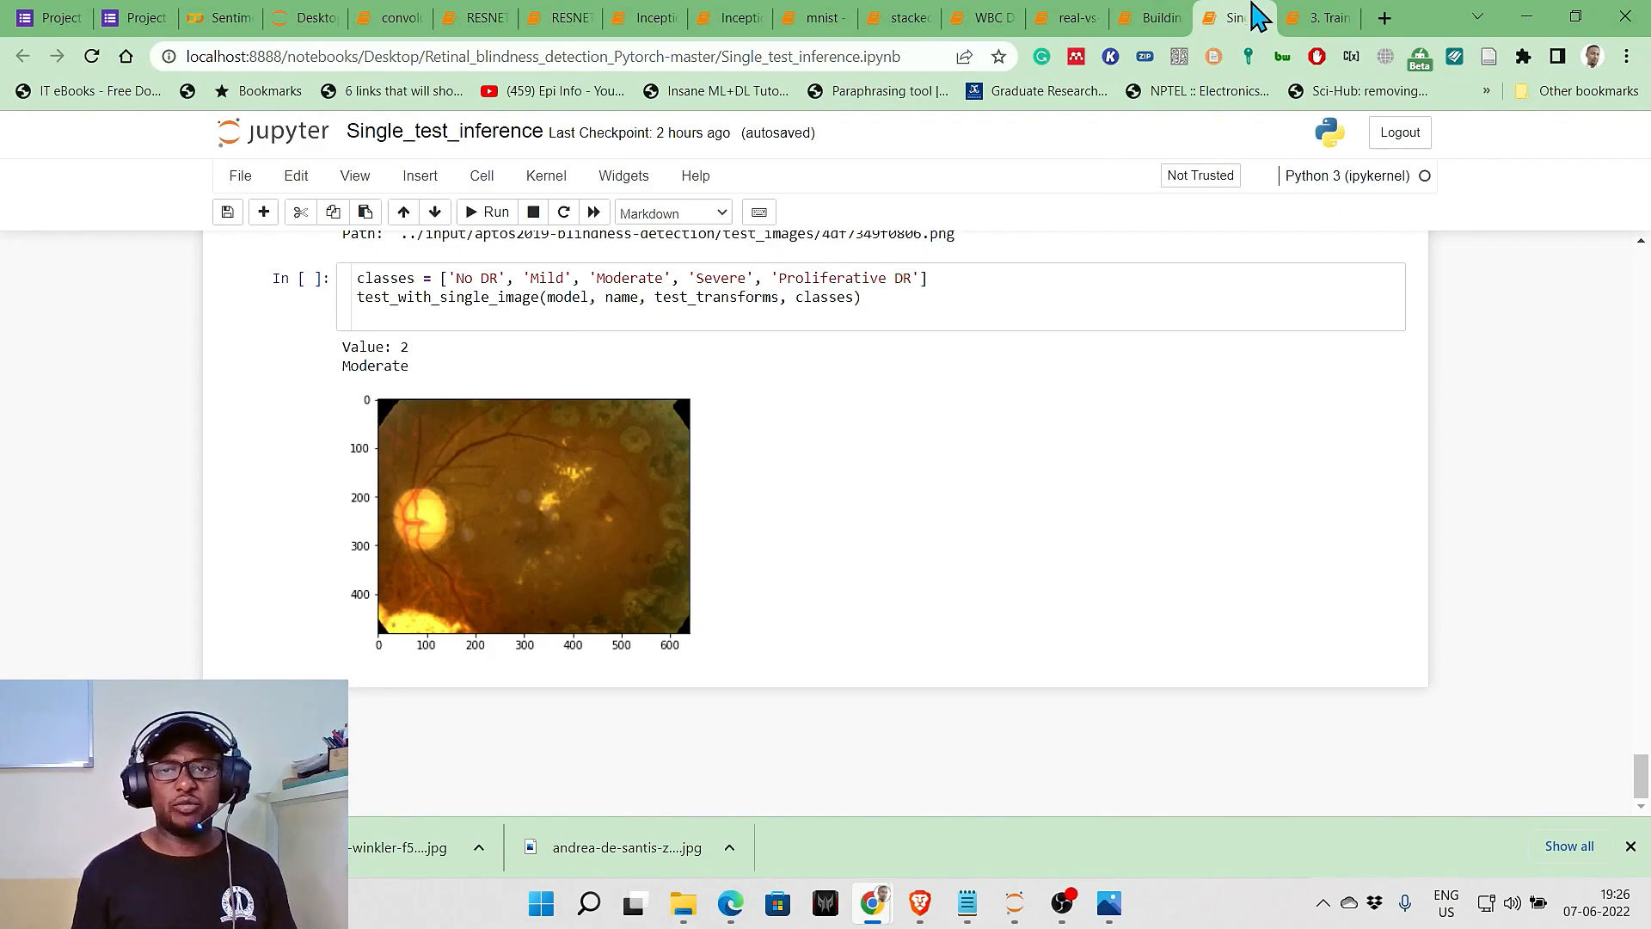
pyautogui.click(1319, 18)
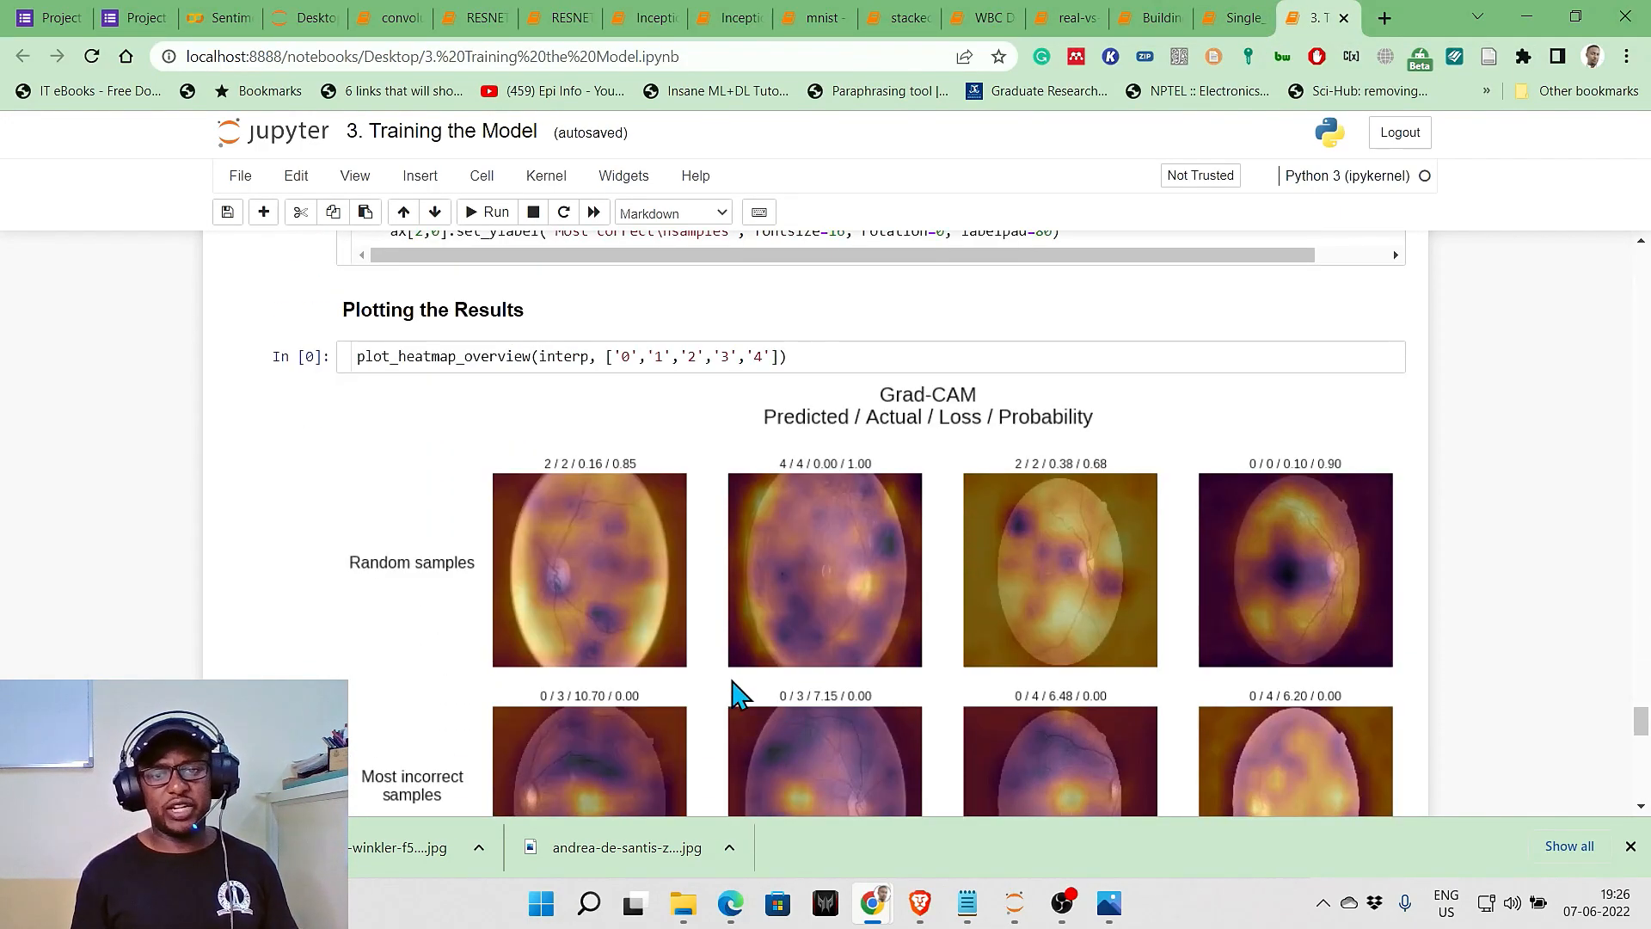
pyautogui.moveTo(838, 545)
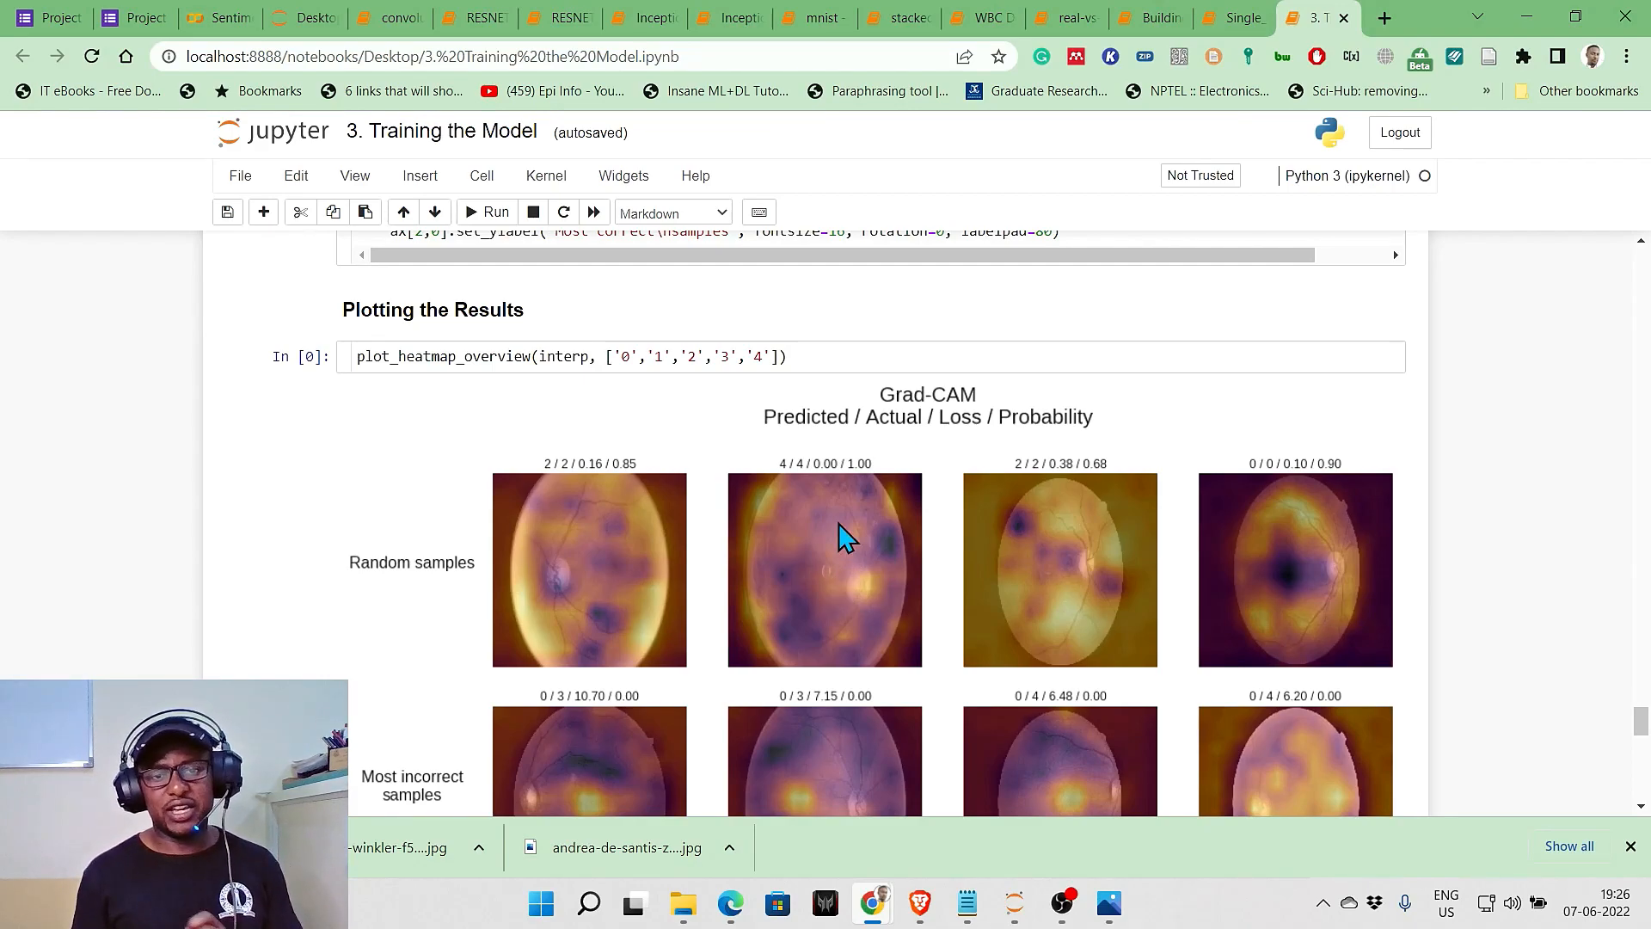
pyautogui.scroll(-3)
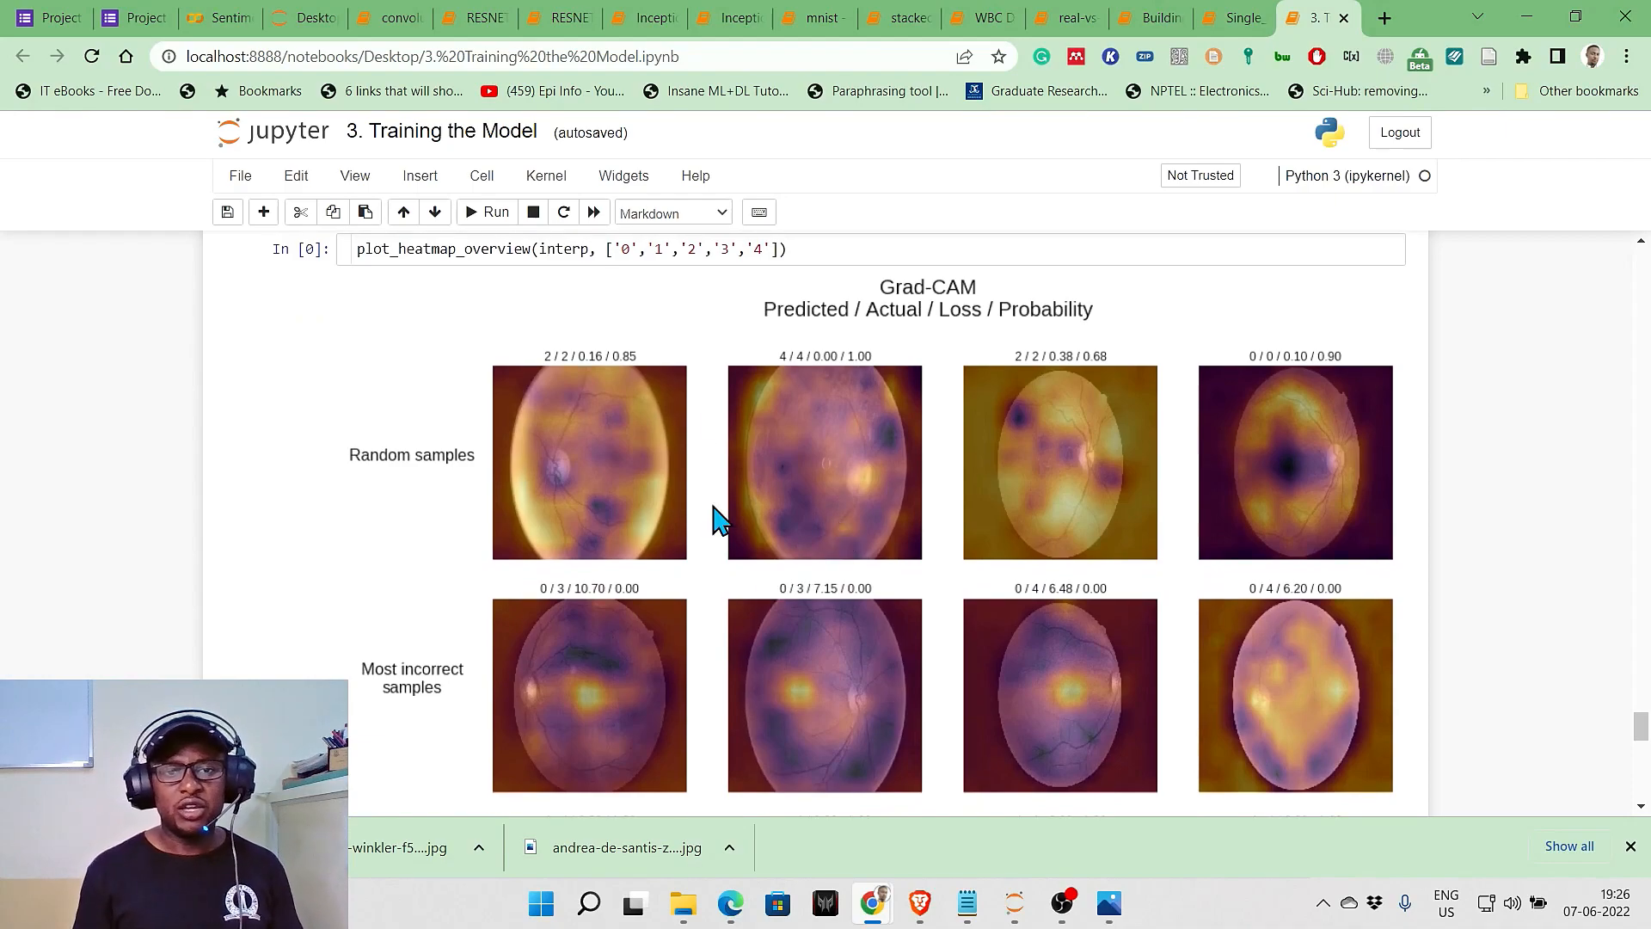
pyautogui.moveTo(1077, 322)
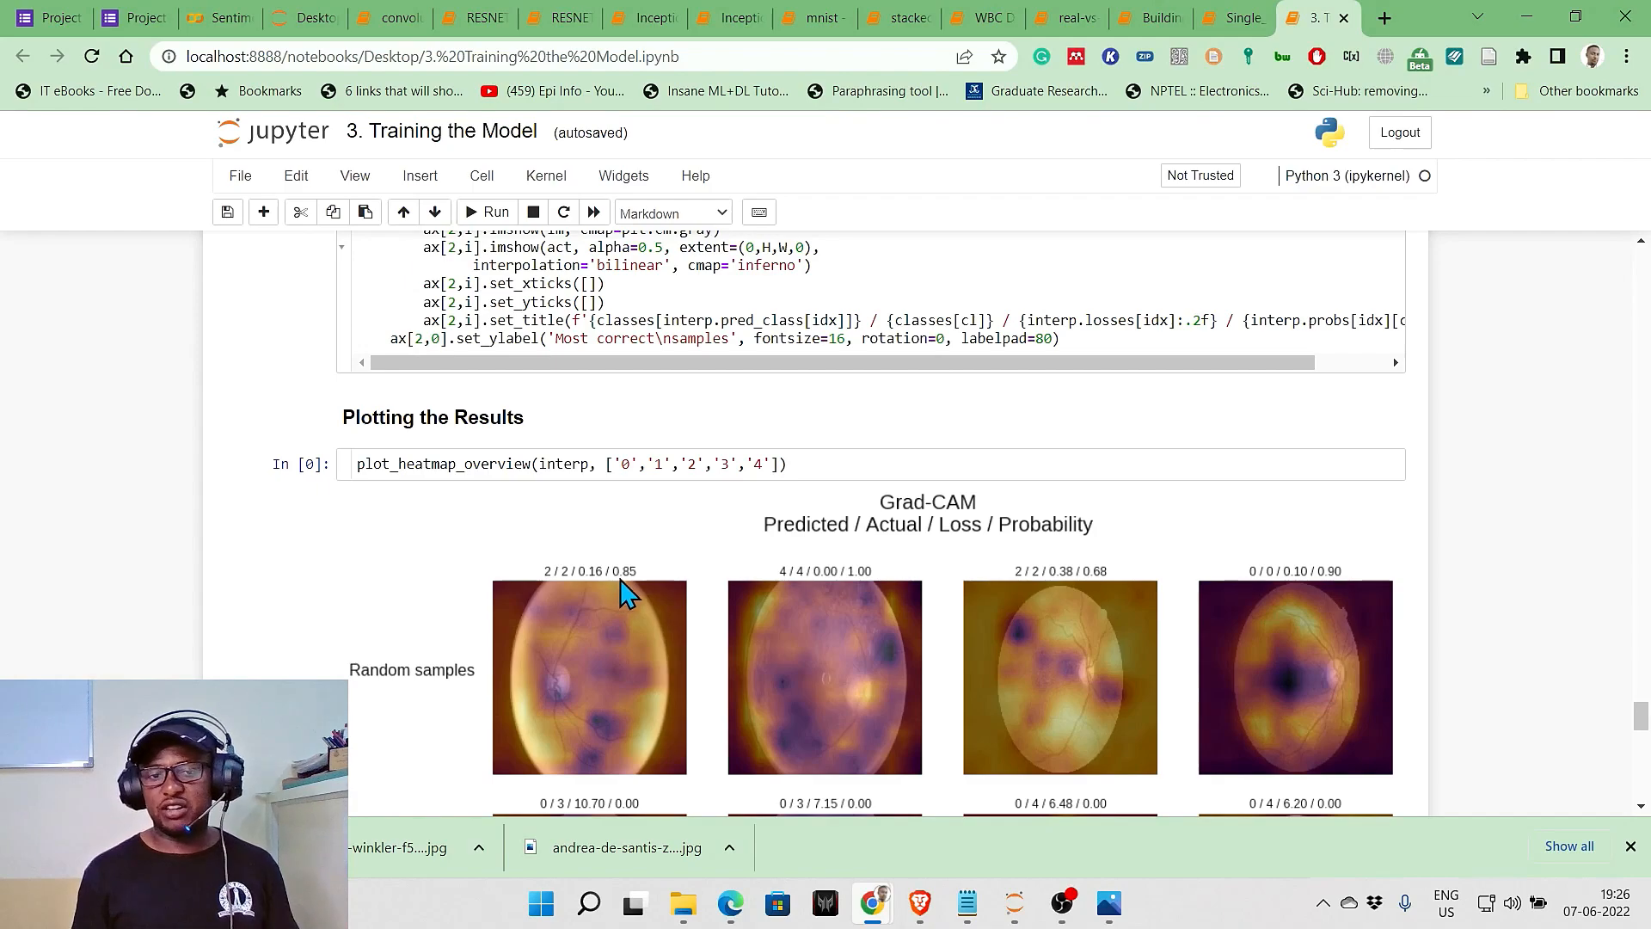
pyautogui.moveTo(590, 584)
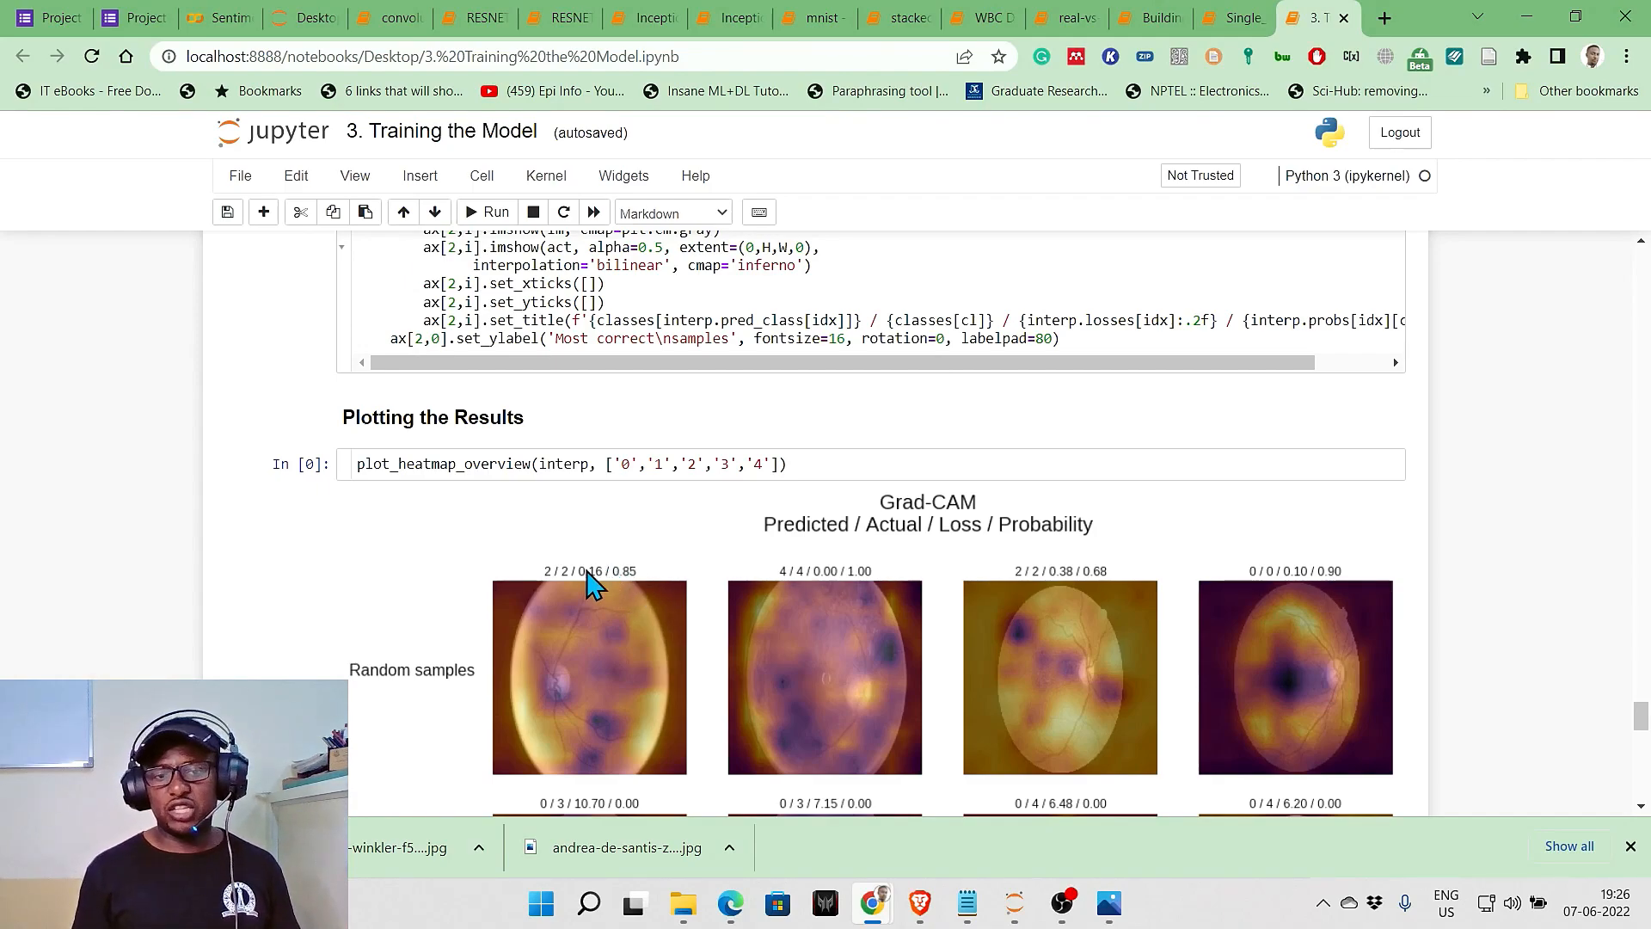
pyautogui.moveTo(858, 560)
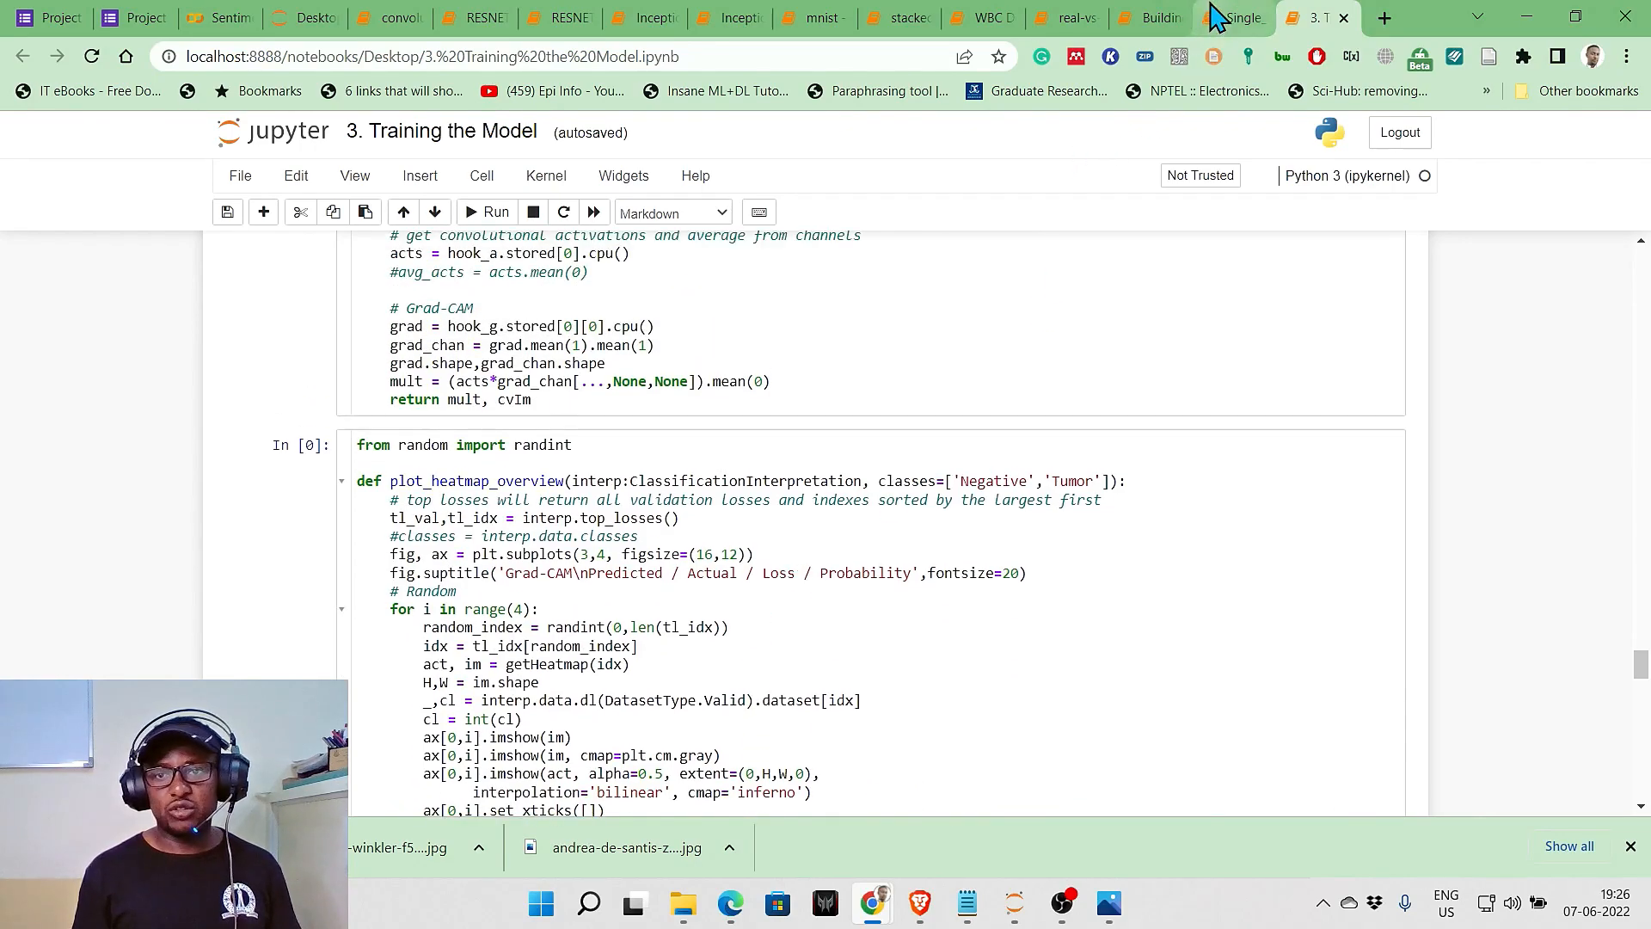
pyautogui.click(1223, 17)
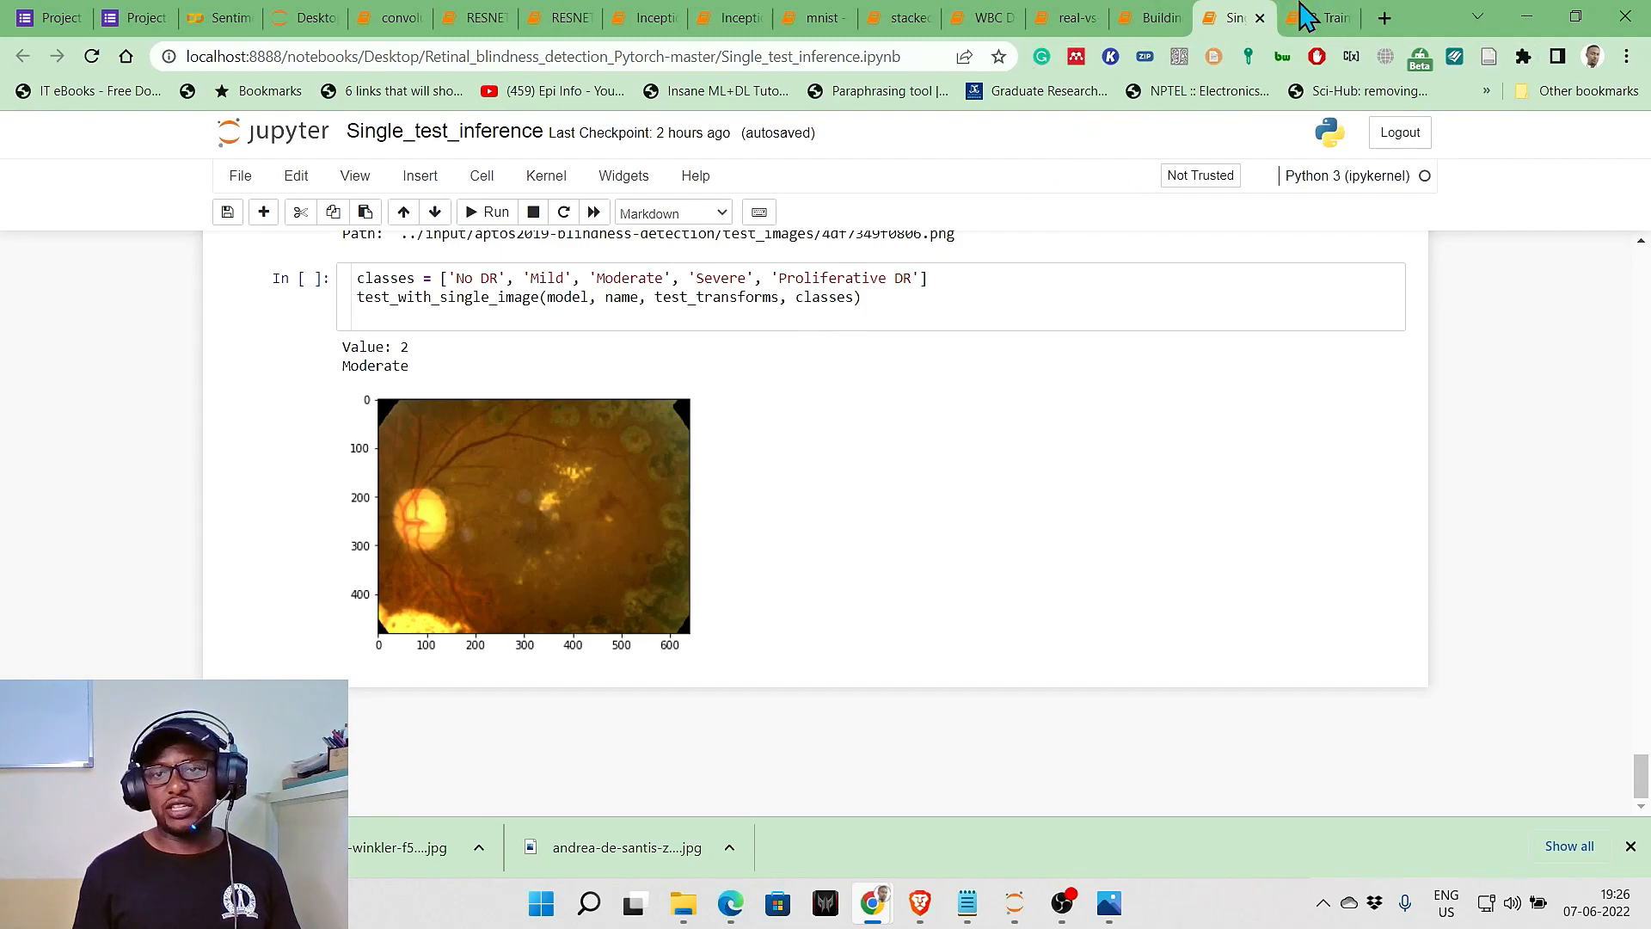
pyautogui.click(1337, 17)
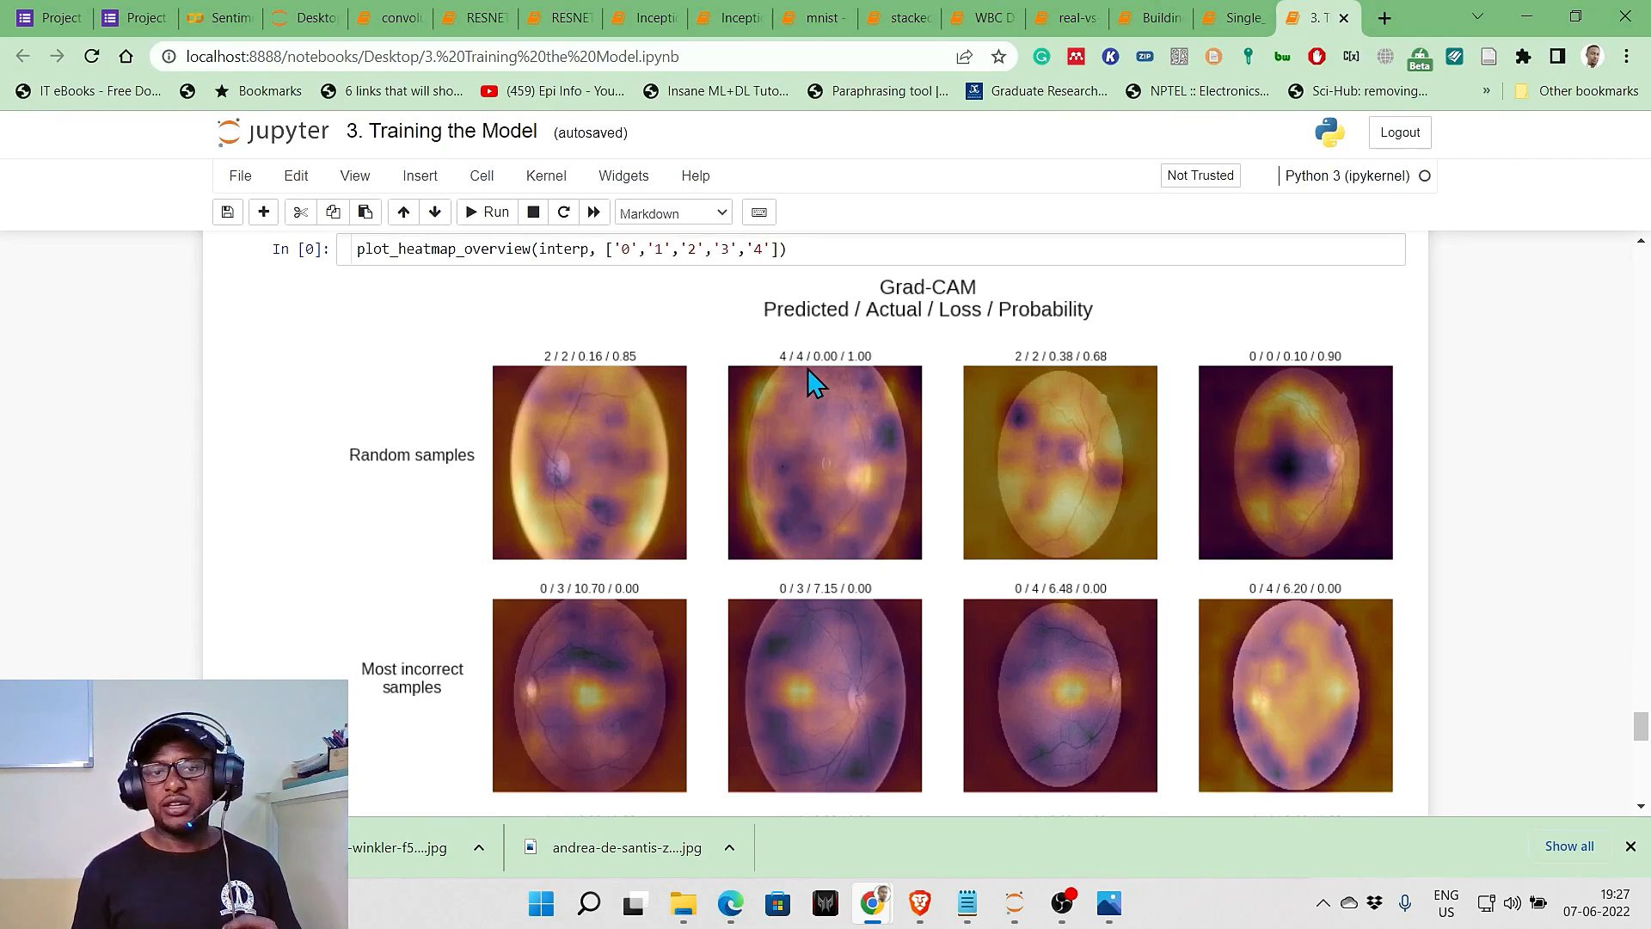
pyautogui.moveTo(970, 440)
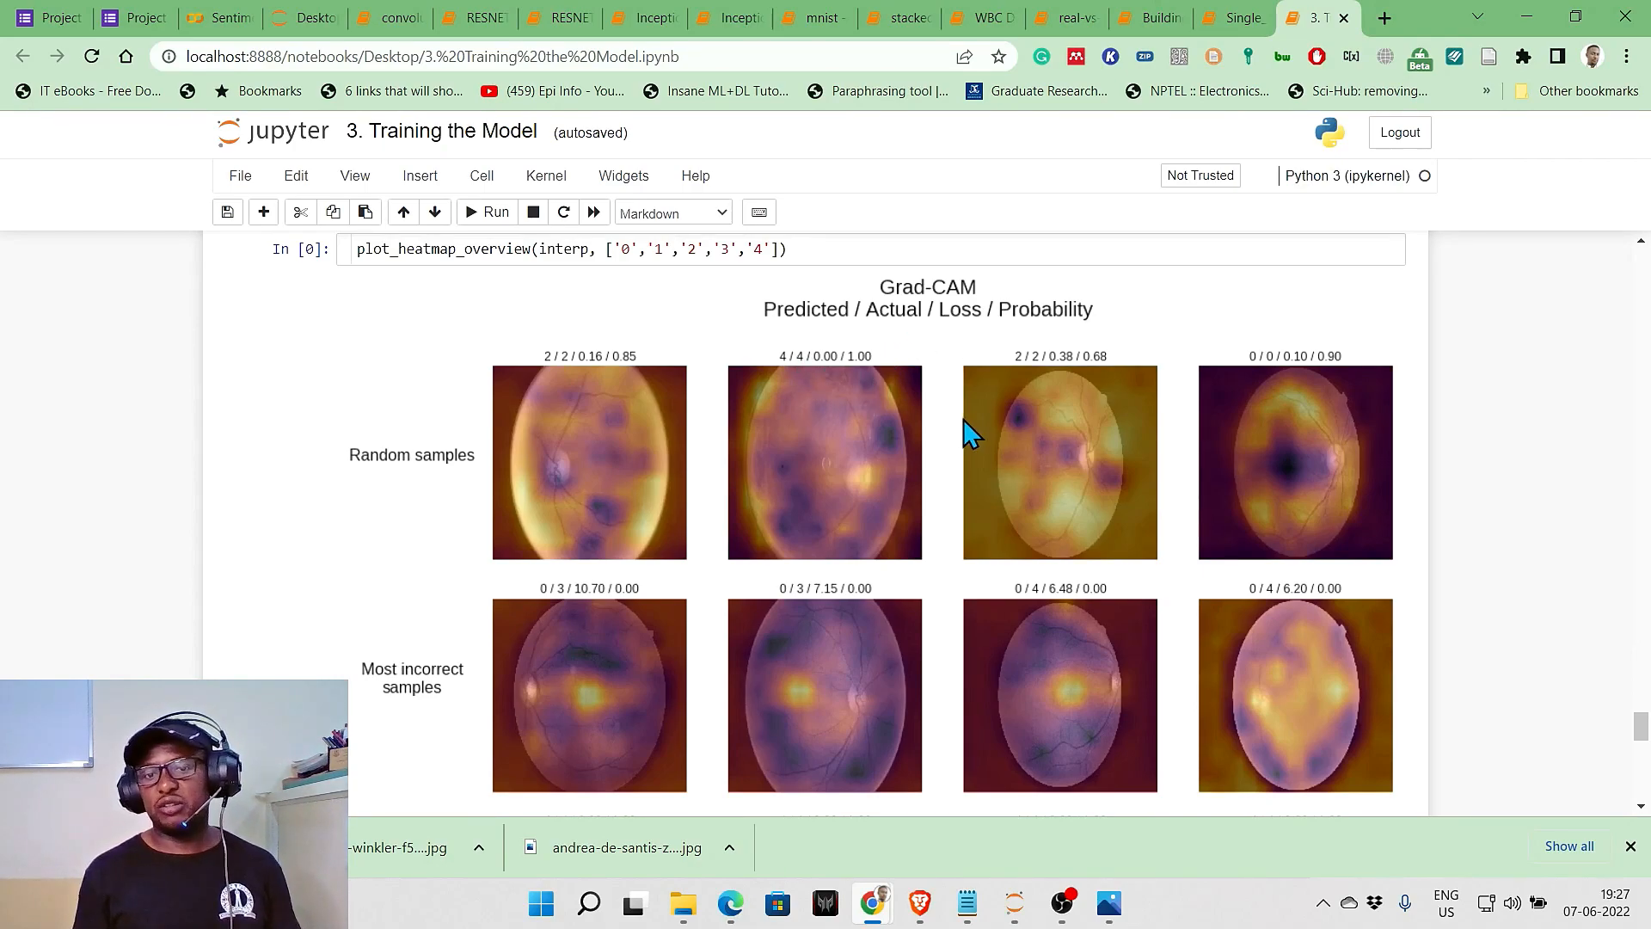
pyautogui.moveTo(1068, 516)
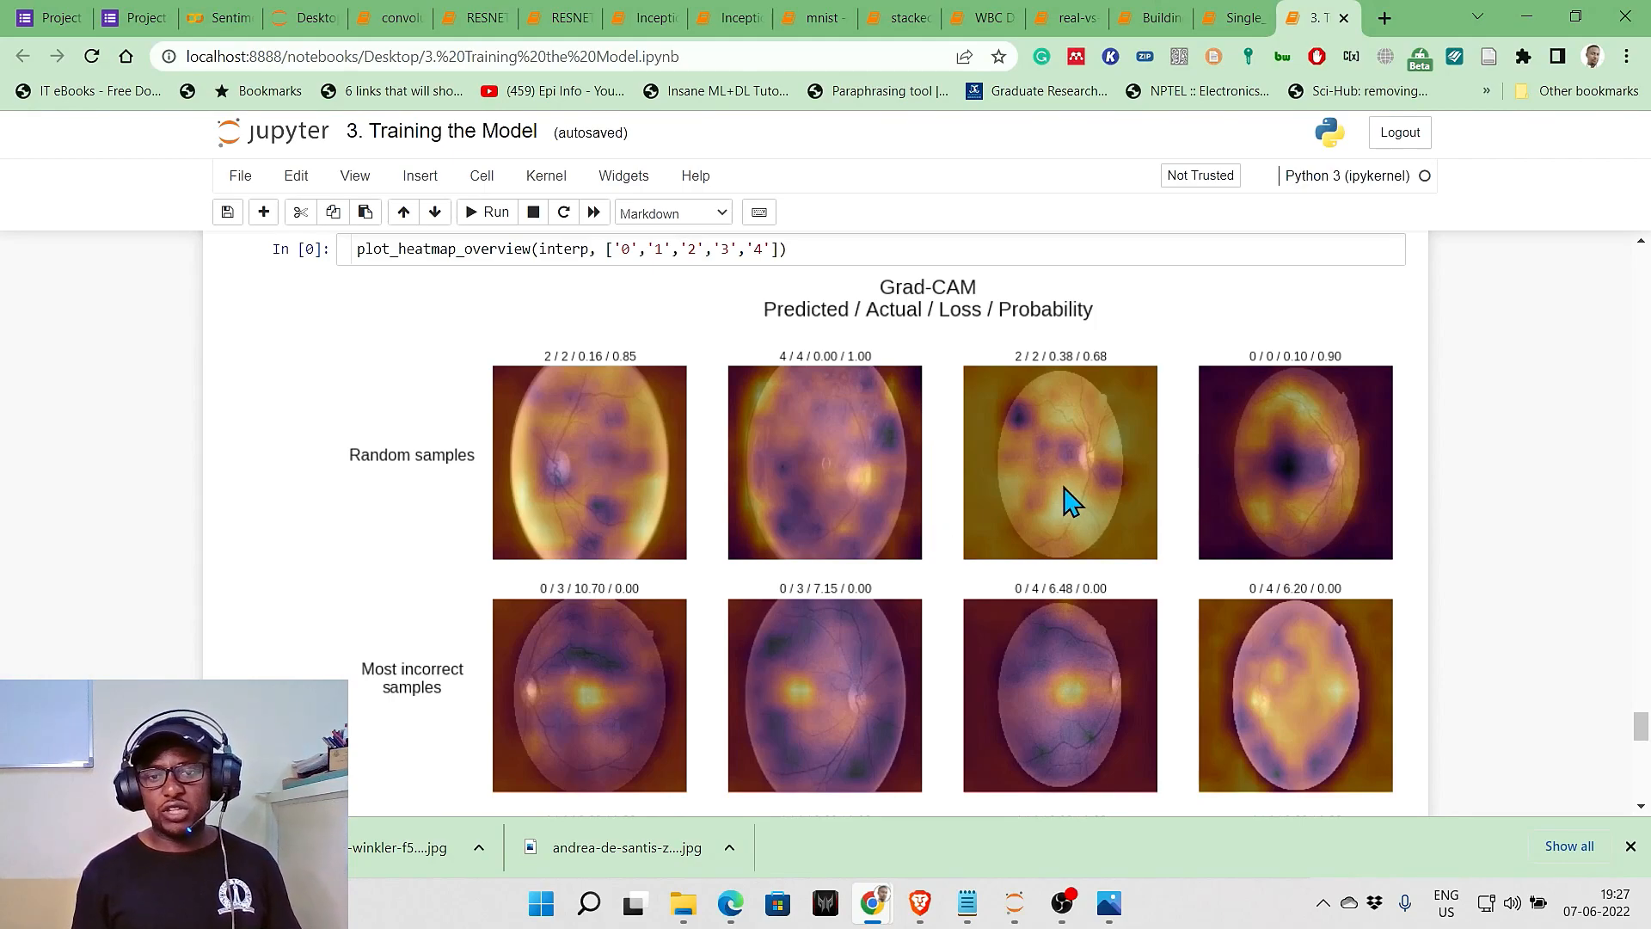
pyautogui.moveTo(1081, 367)
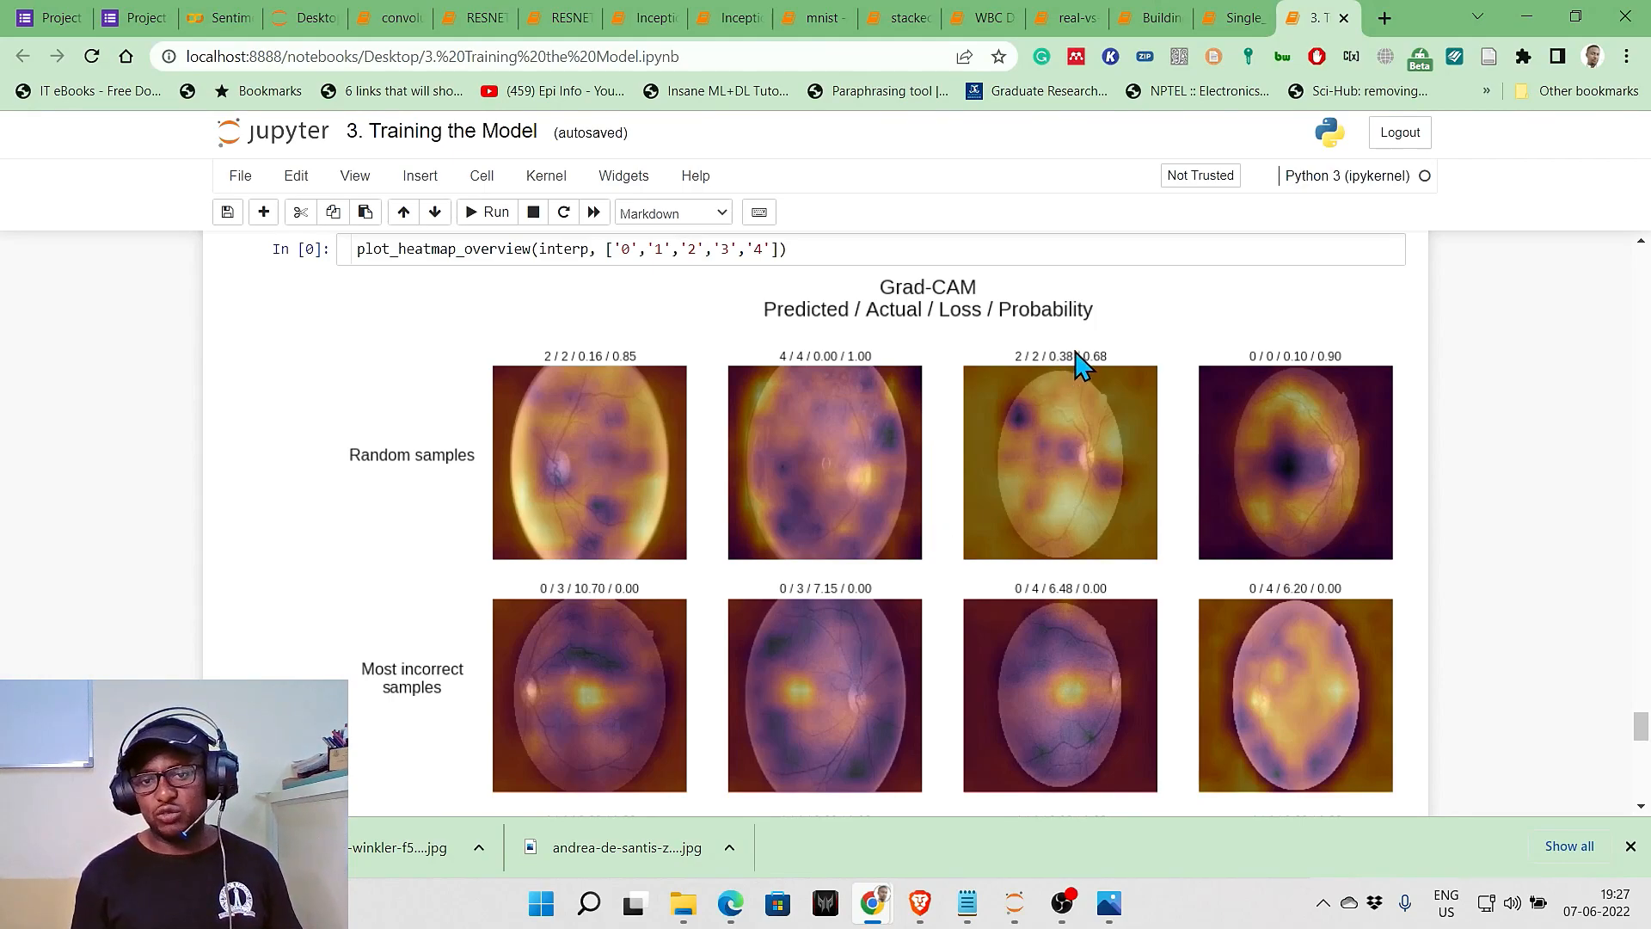
pyautogui.moveTo(1100, 377)
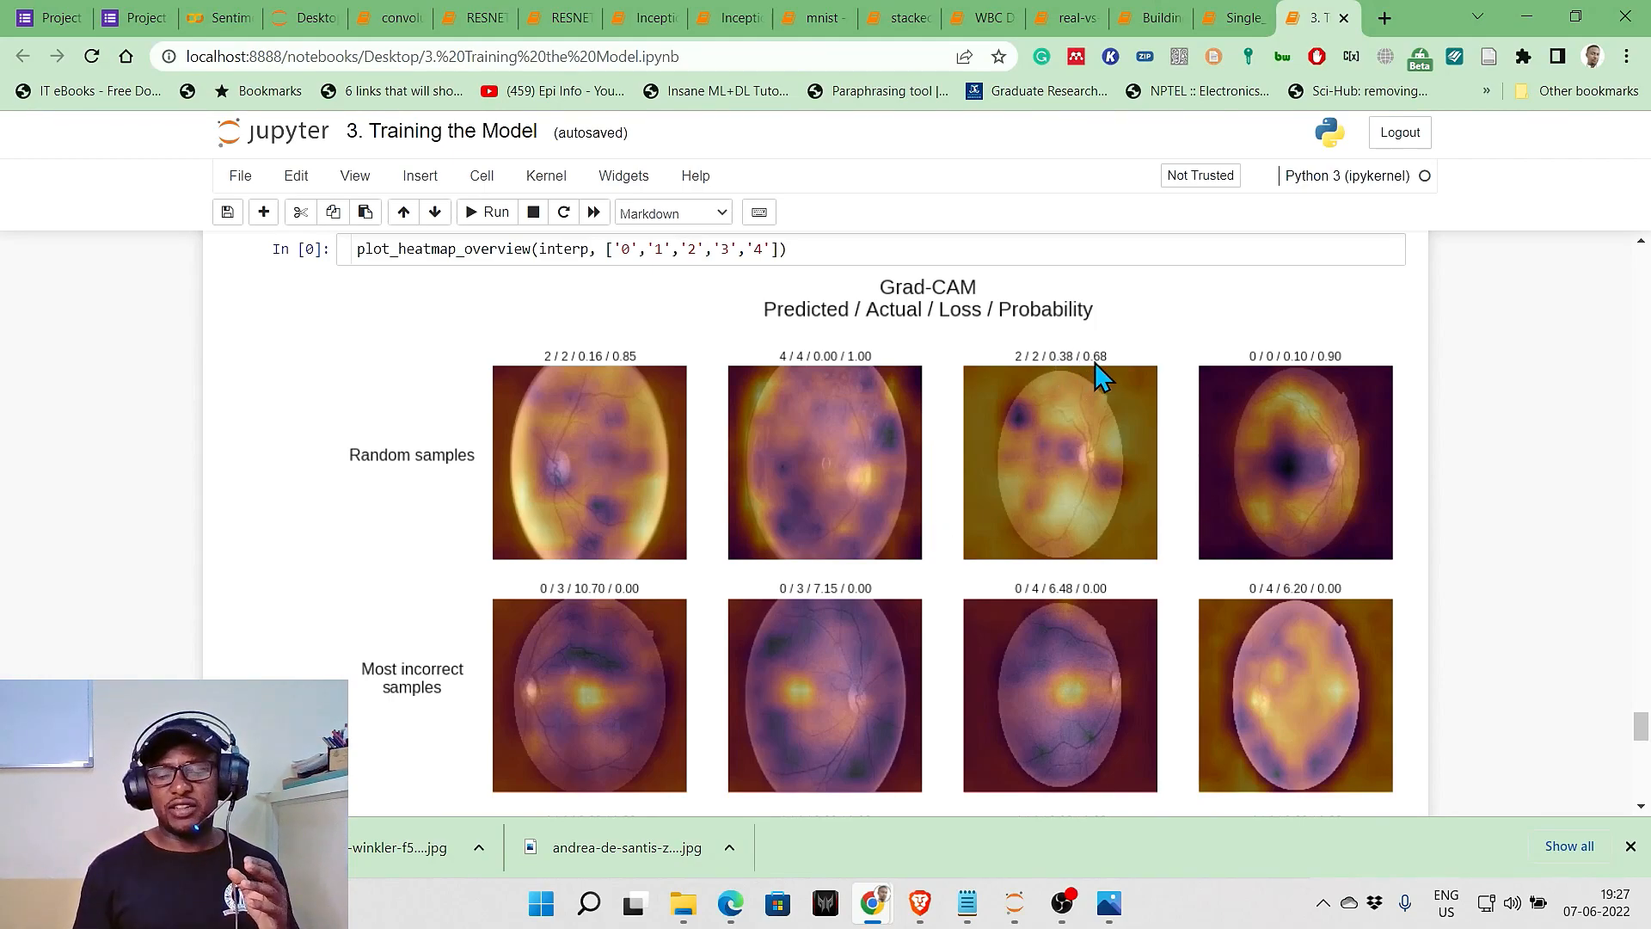
pyautogui.moveTo(1059, 391)
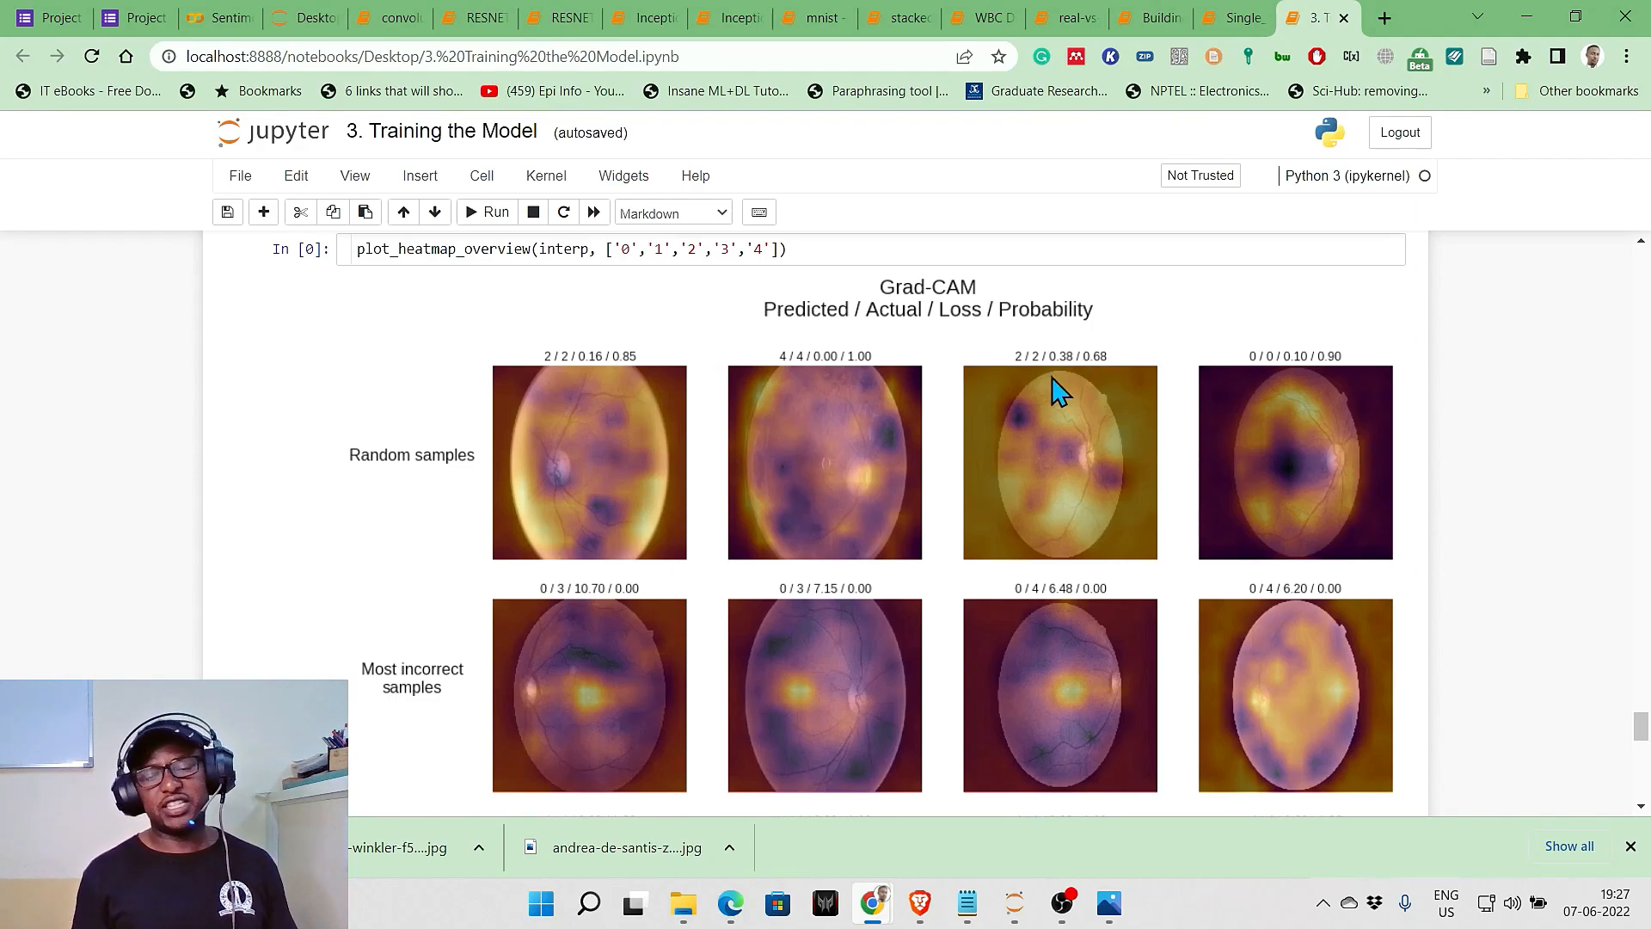
pyautogui.moveTo(1091, 377)
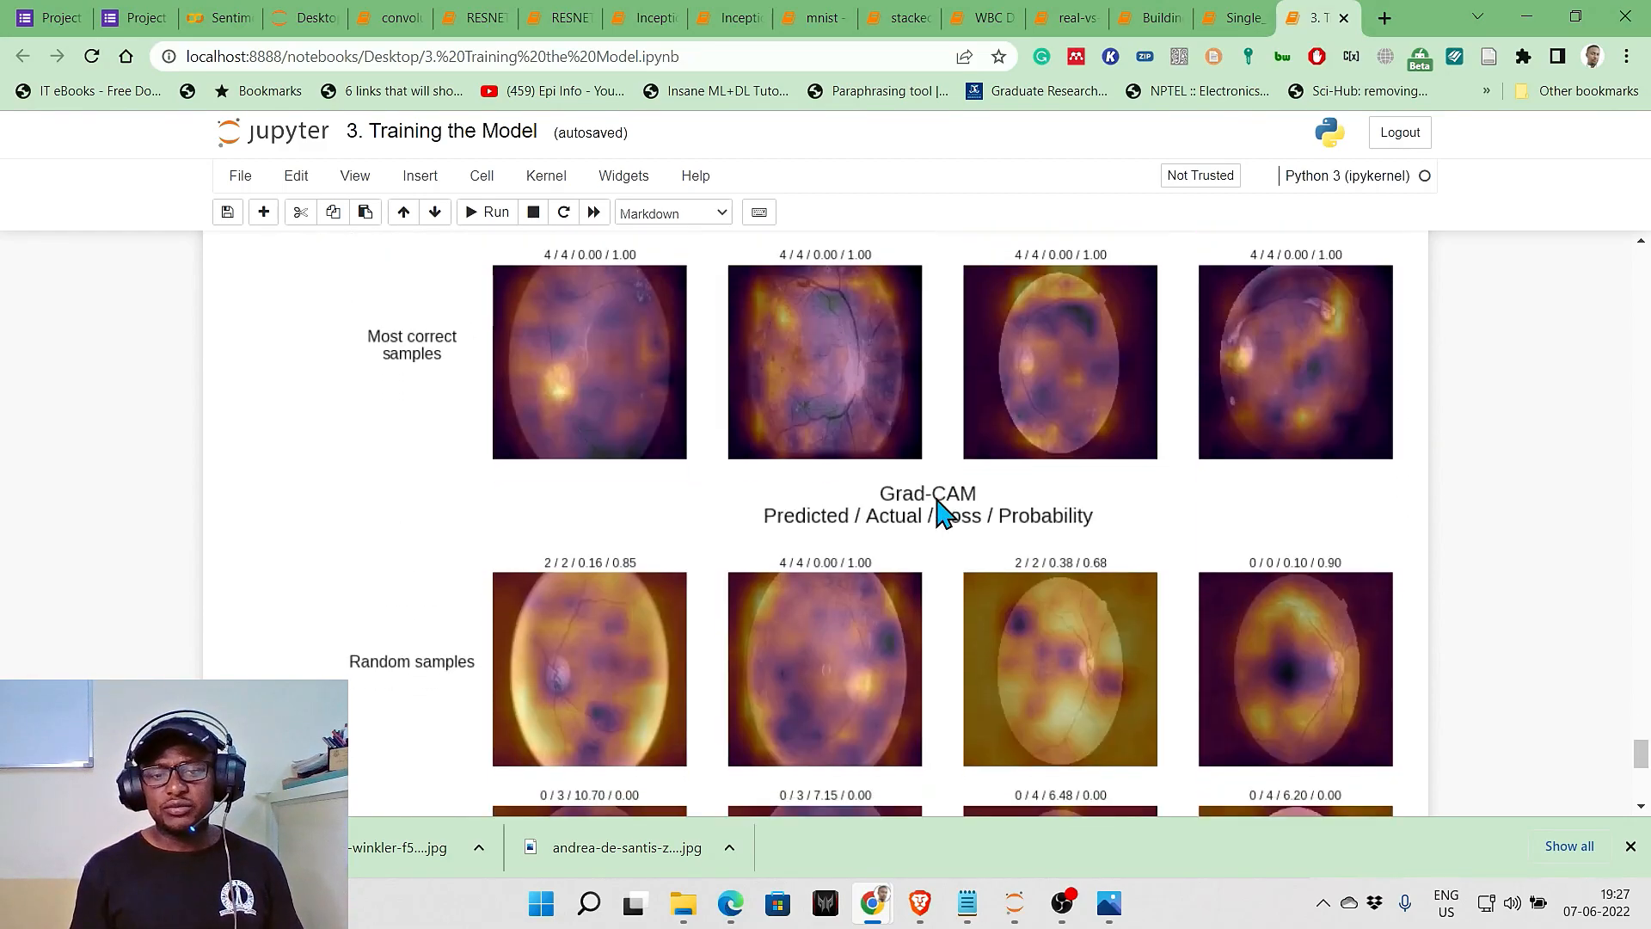
pyautogui.scroll(-3)
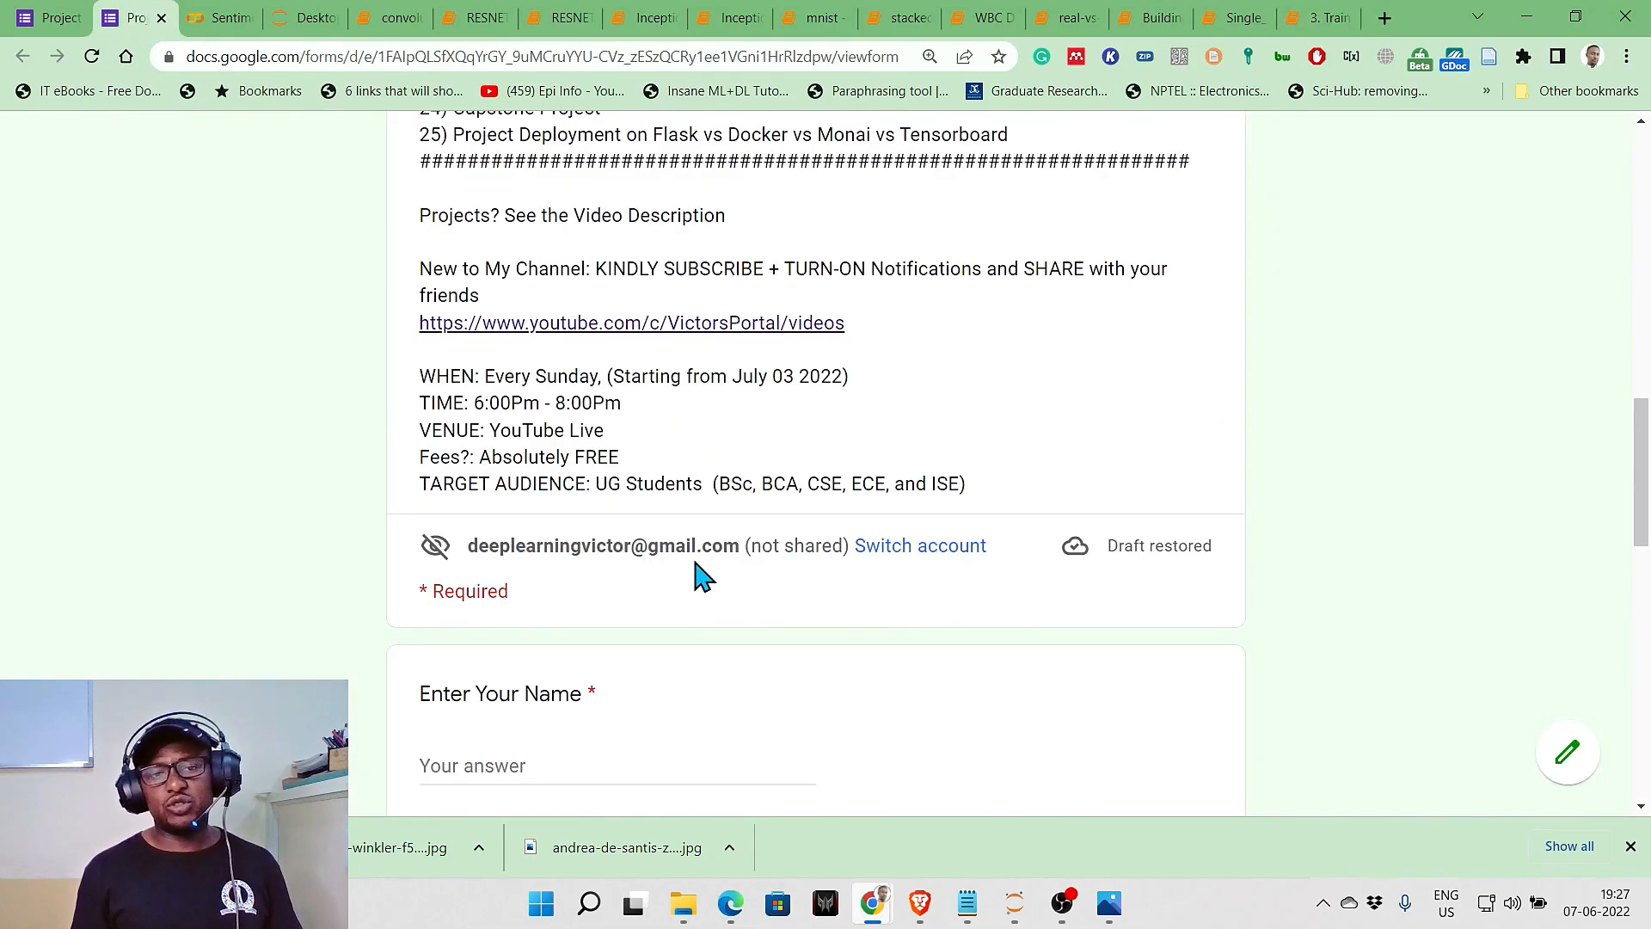
# Scroll the workshop form's description and highlight FREE on the Fees line
pyautogui.scroll(3)
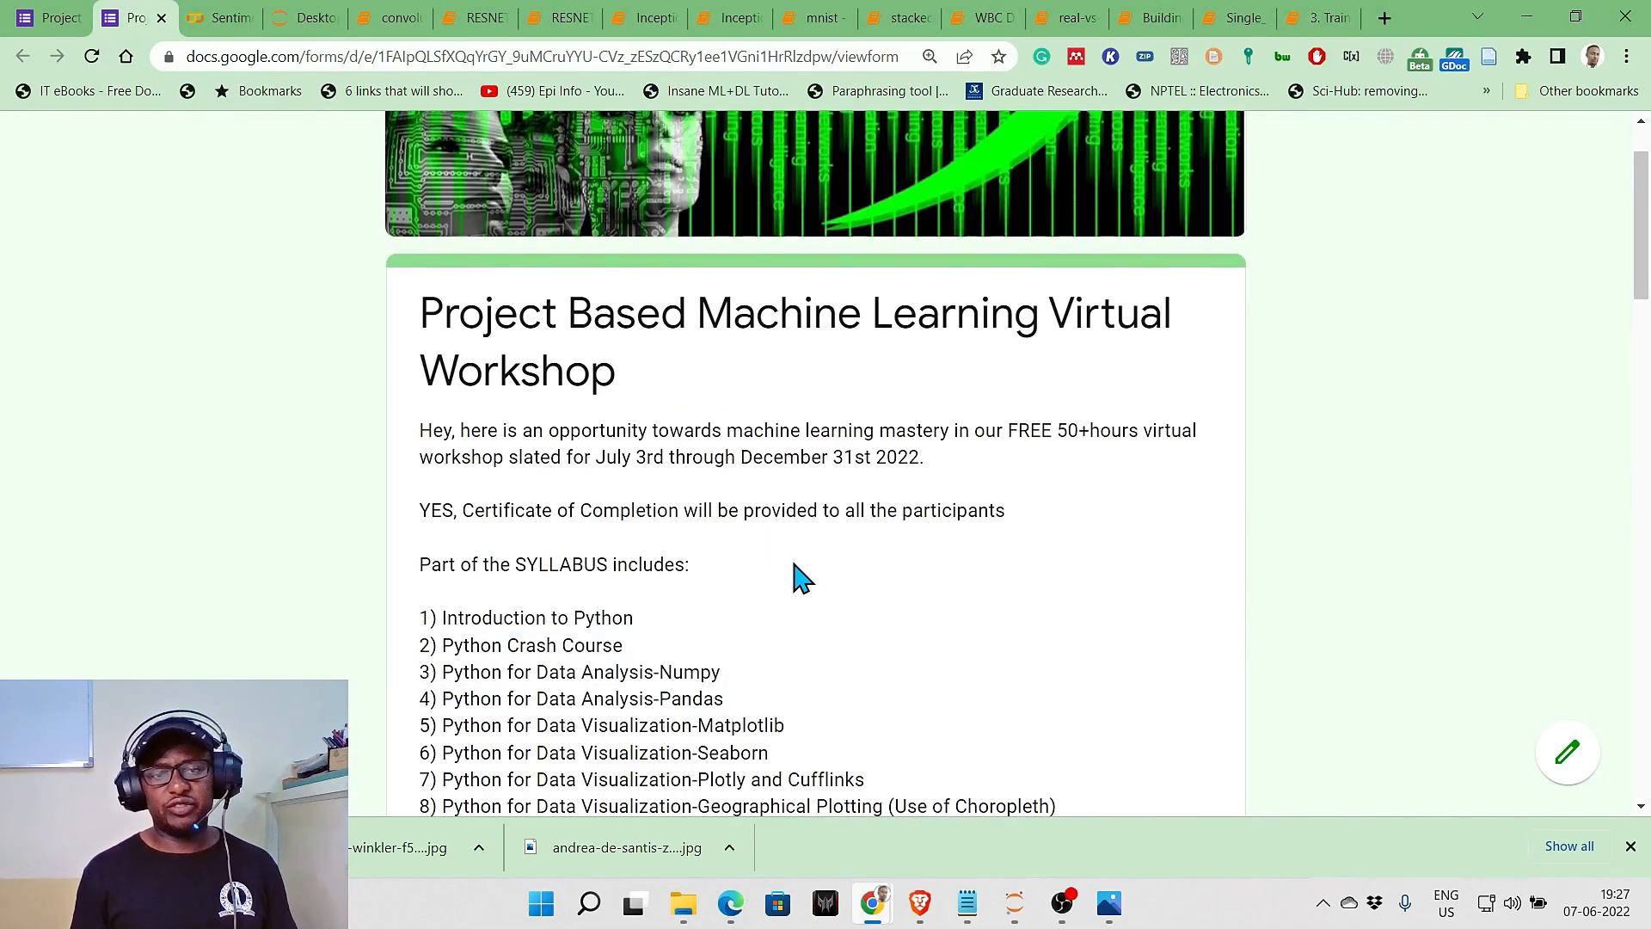
pyautogui.scroll(-3)
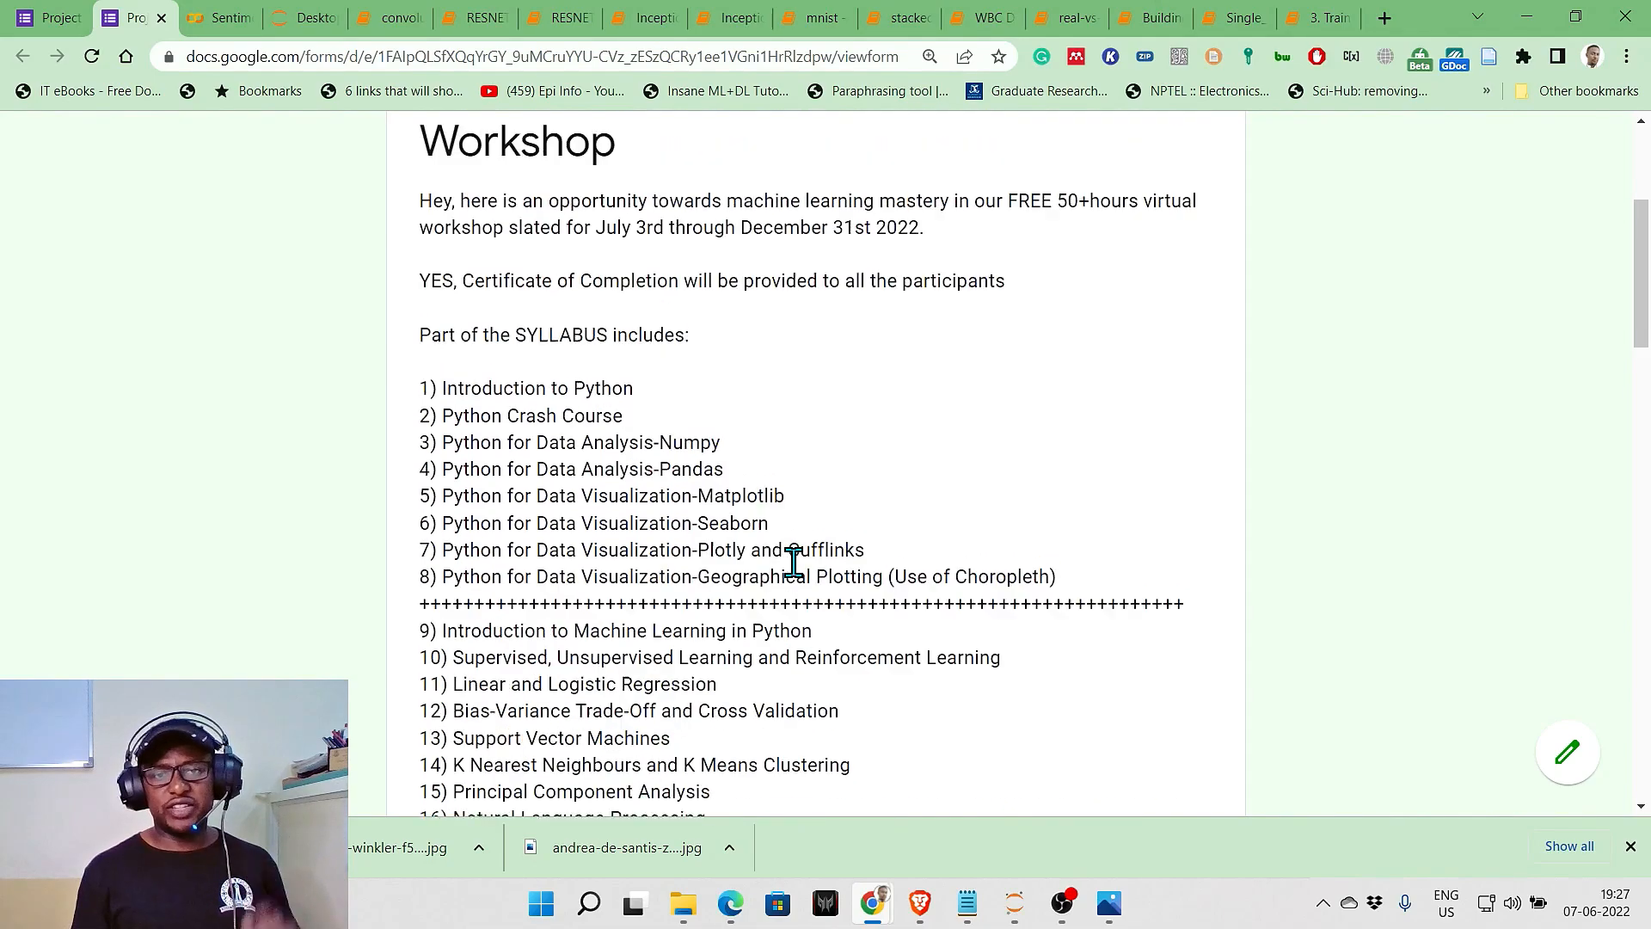
pyautogui.scroll(3)
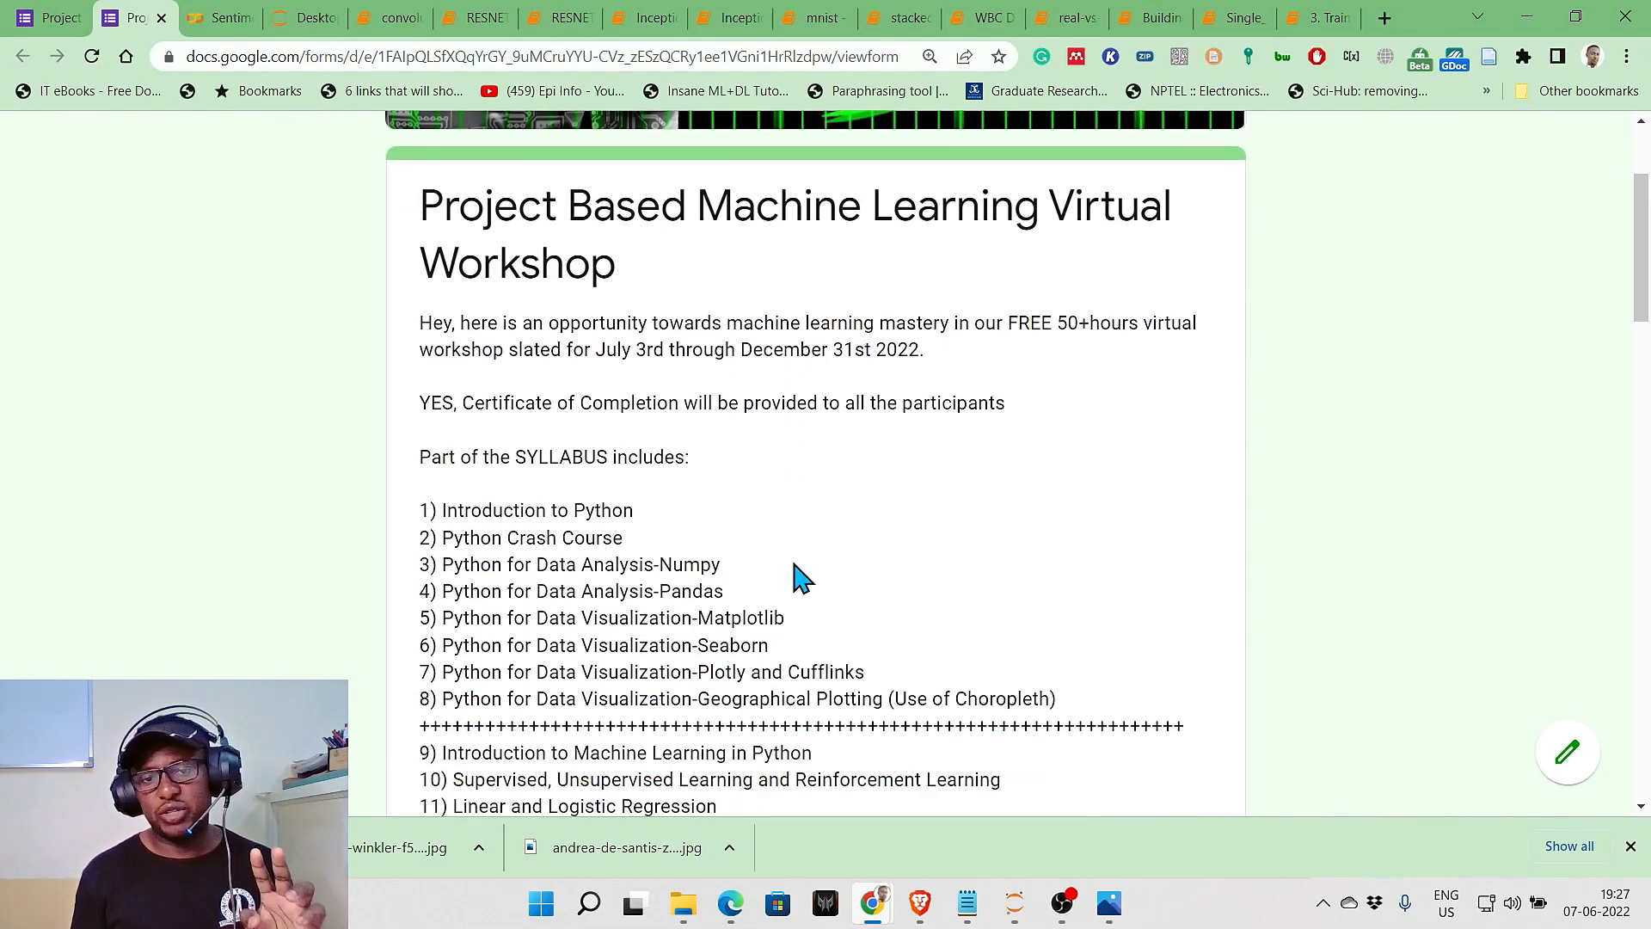
pyautogui.scroll(-3)
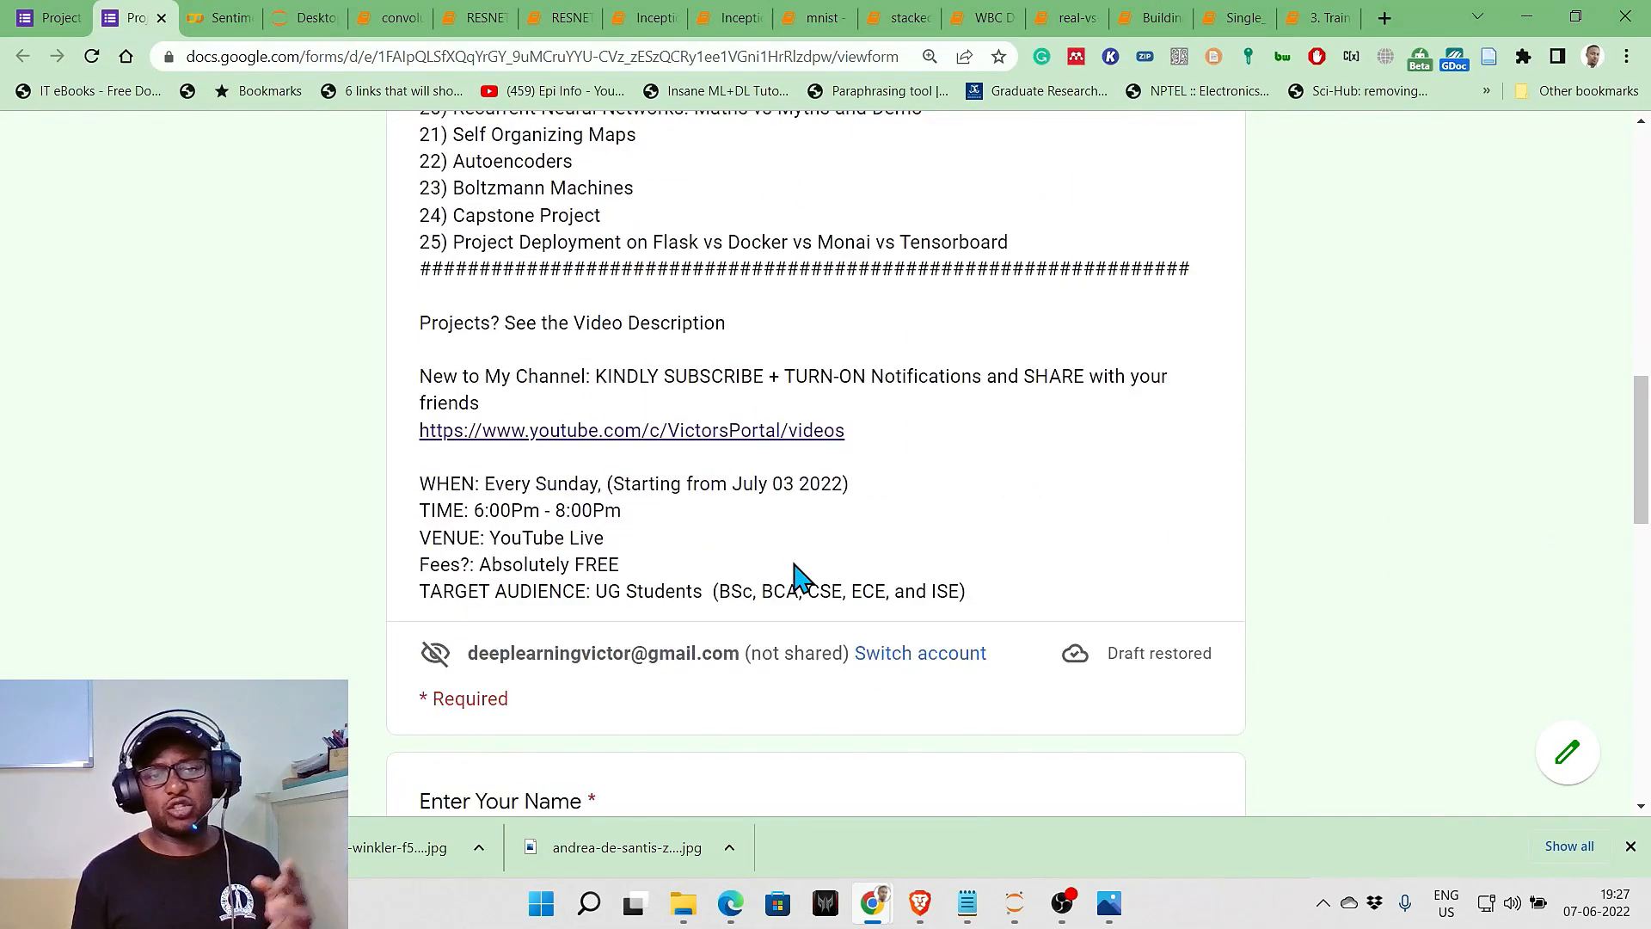
pyautogui.moveTo(829, 443)
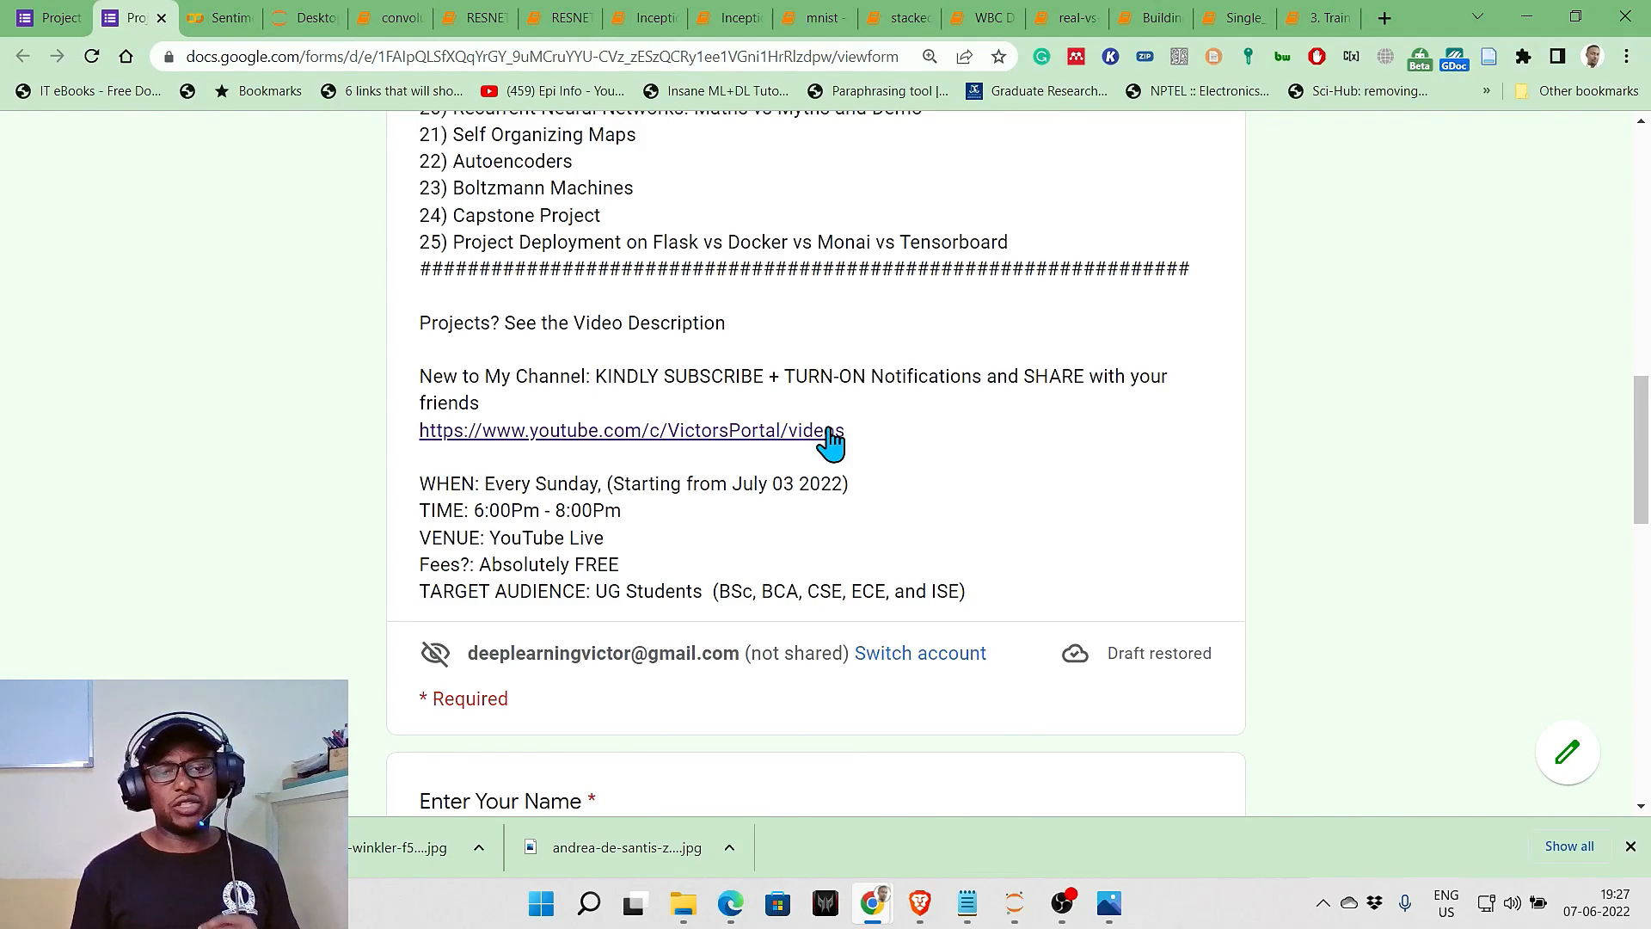
pyautogui.scroll(-3)
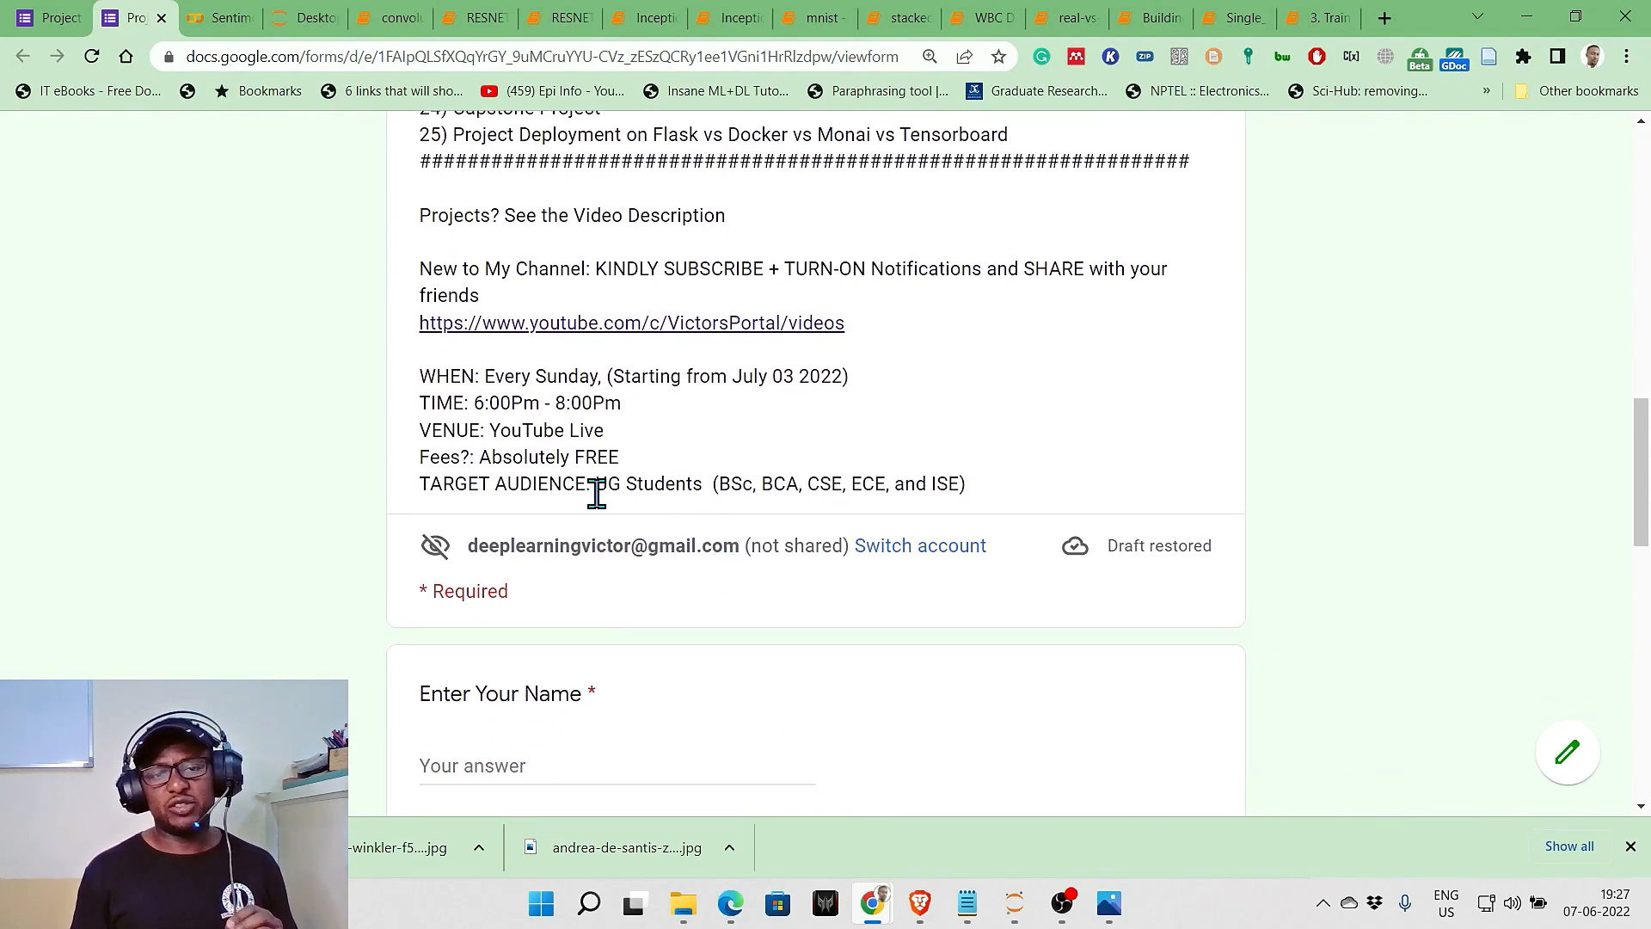
pyautogui.doubleClick(598, 457)
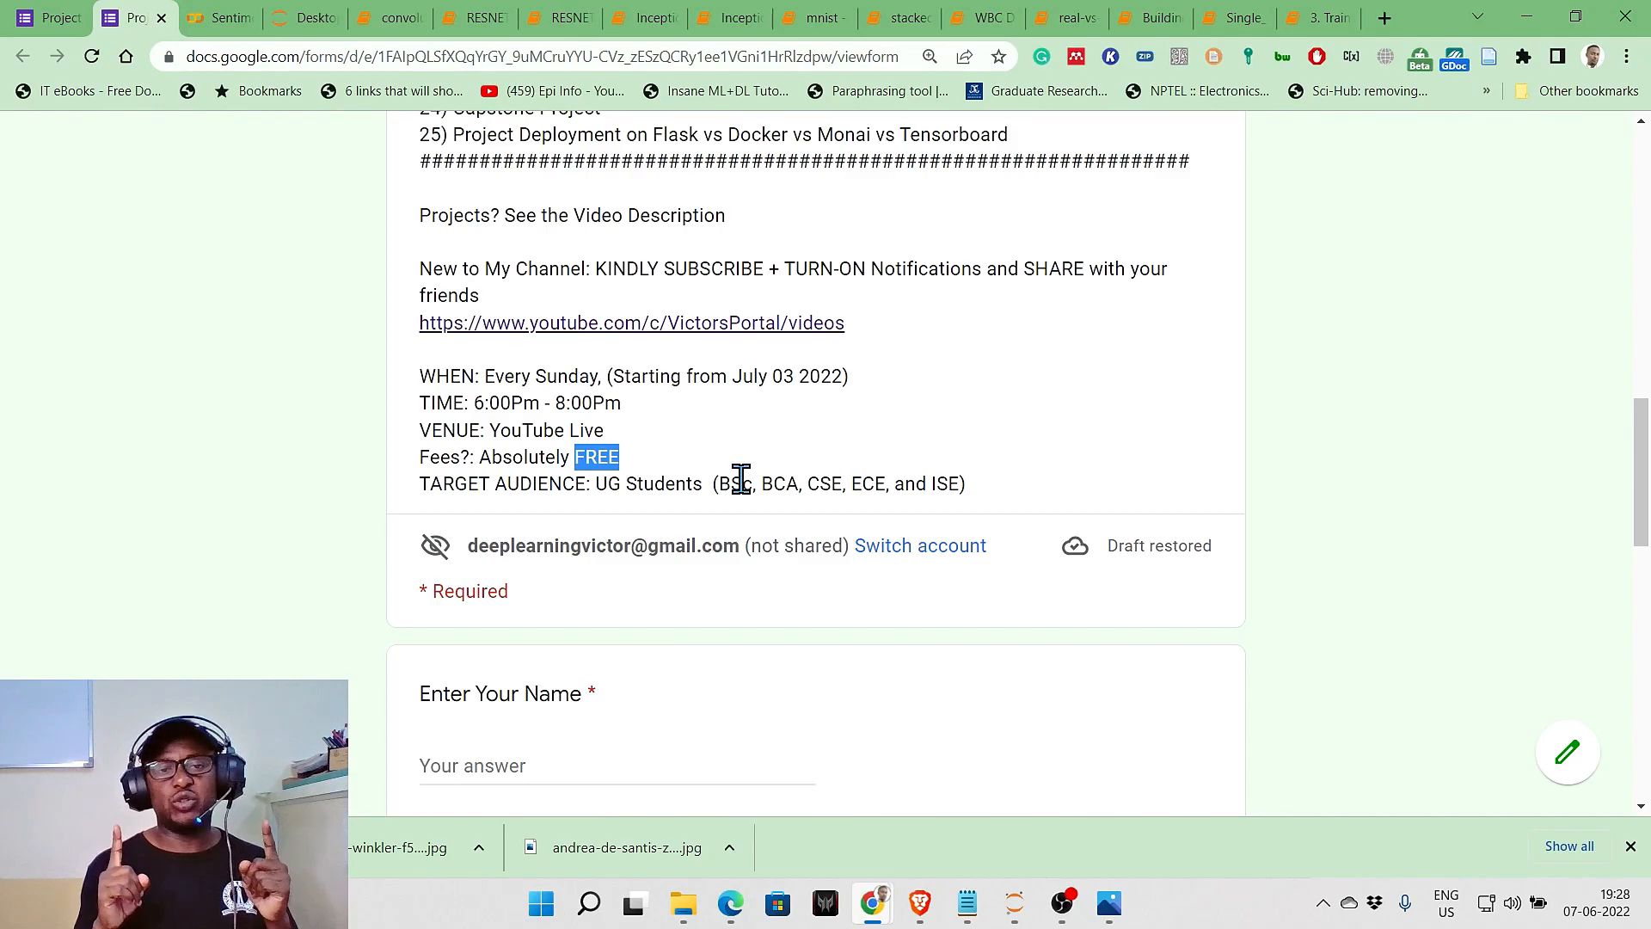
pyautogui.scroll(-3)
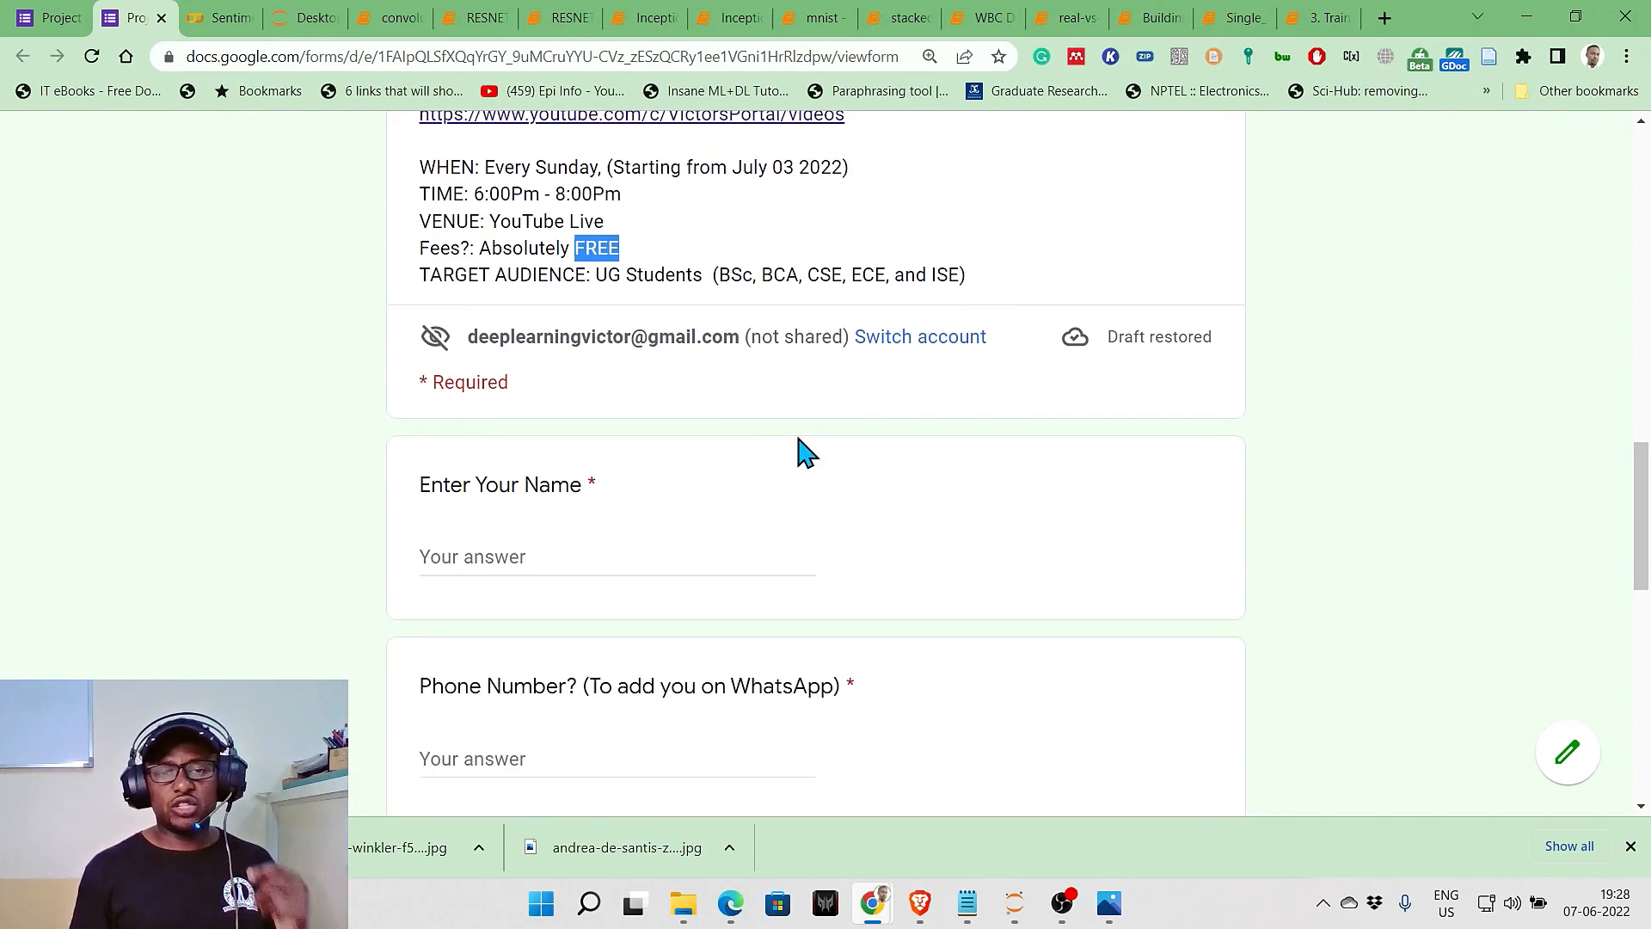
pyautogui.scroll(-3)
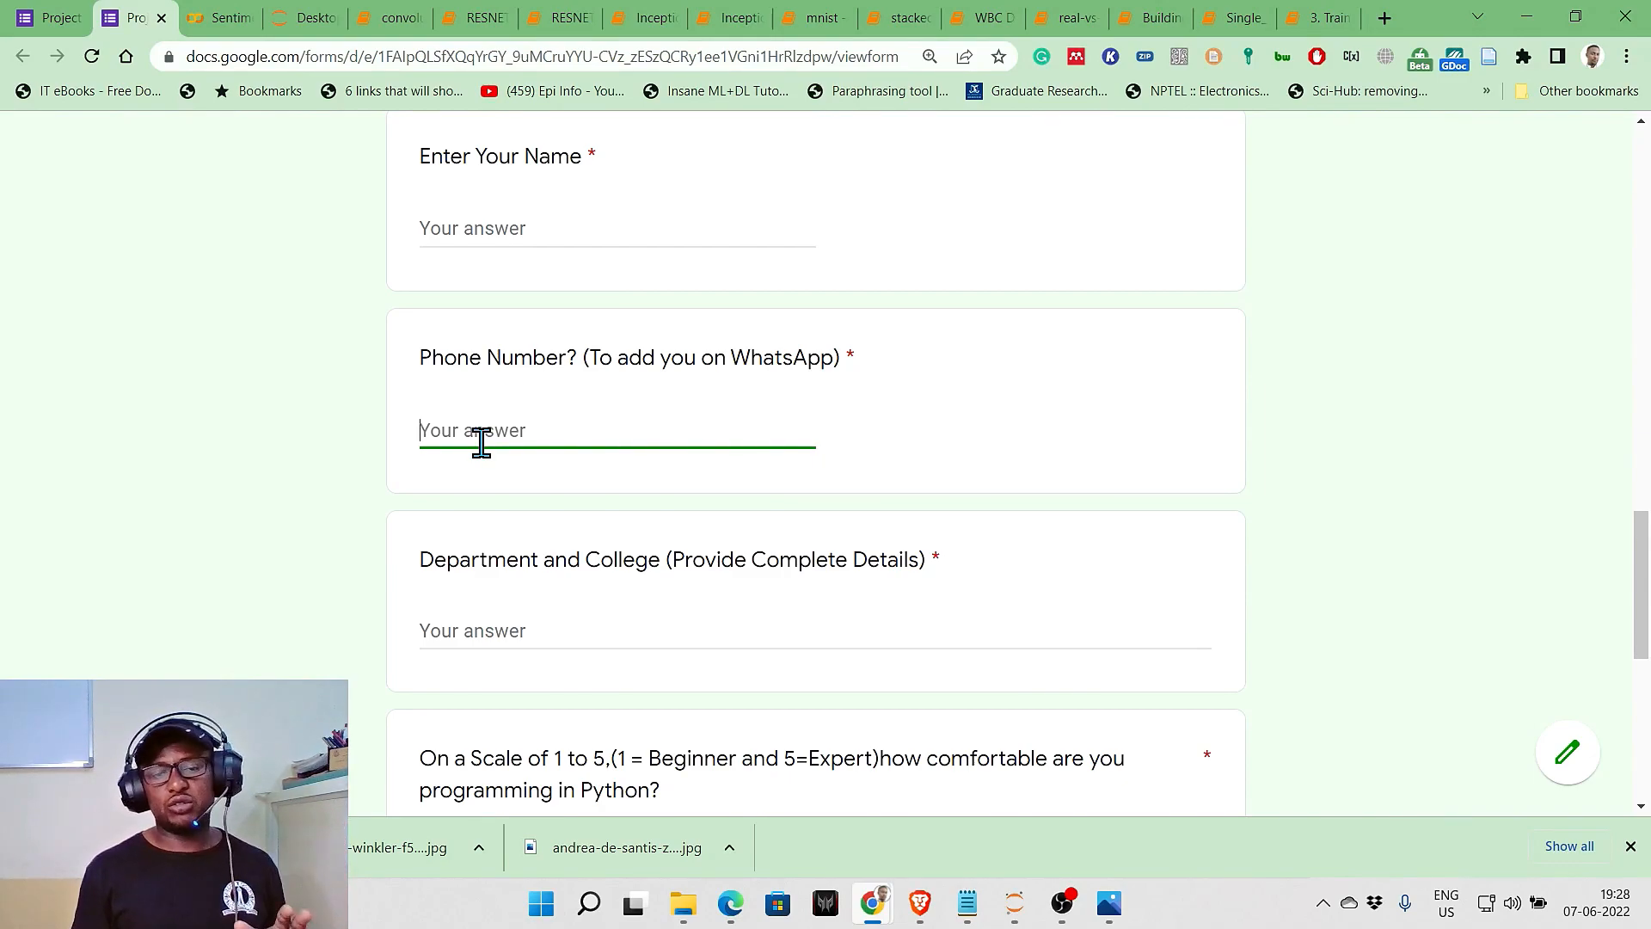
pyautogui.click(521, 431)
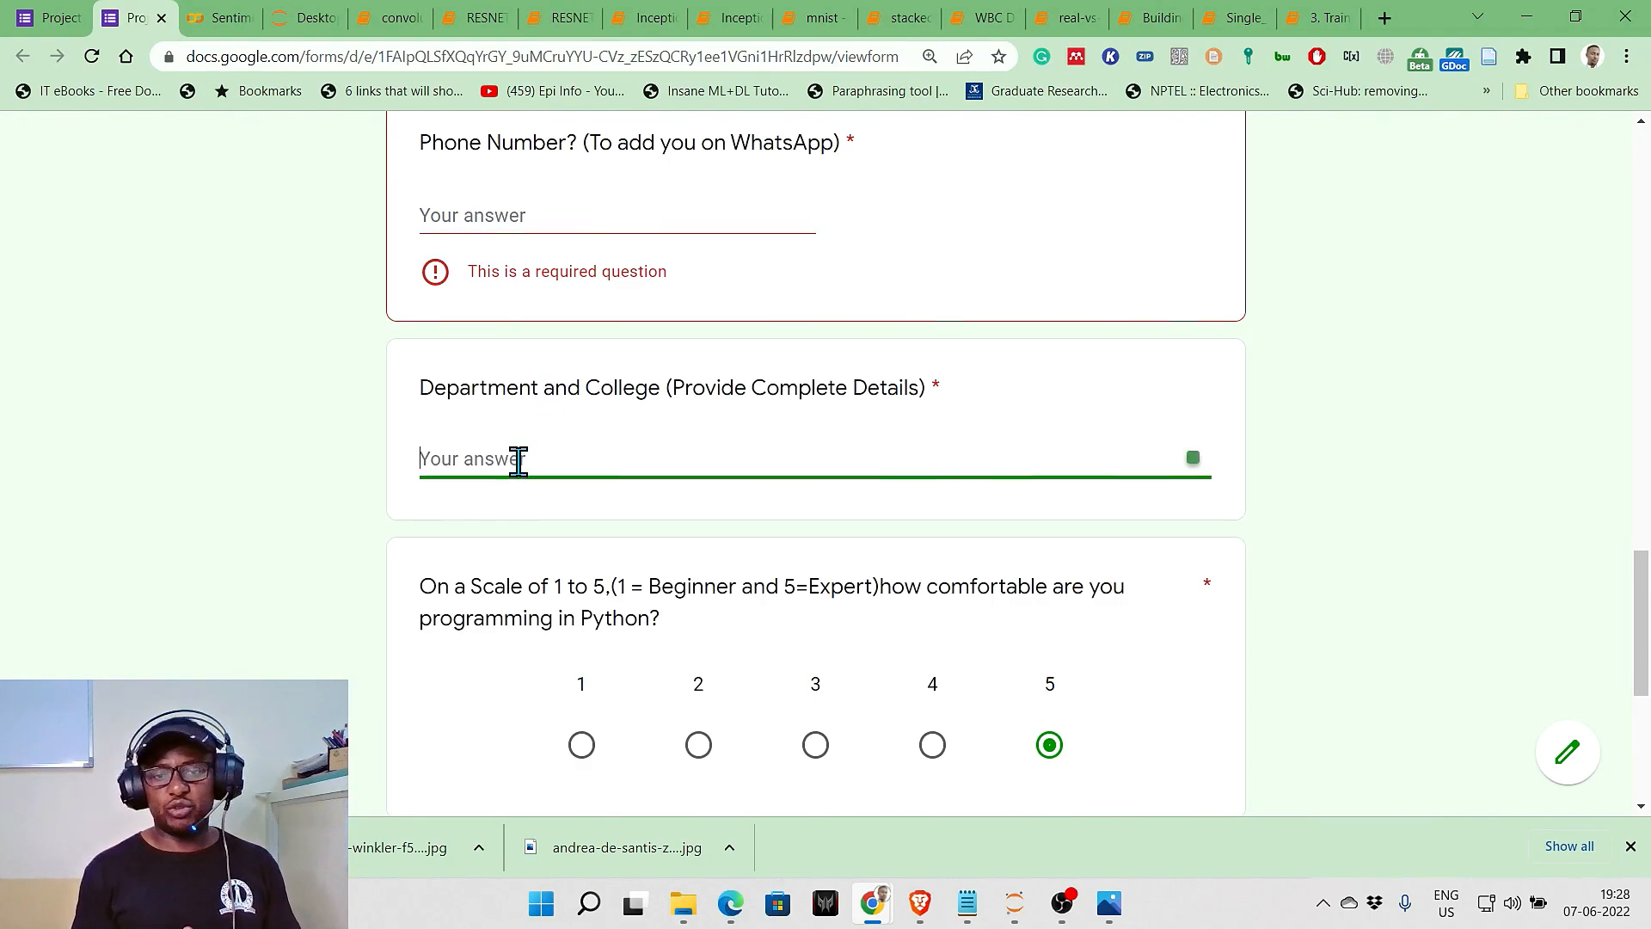
pyautogui.scroll(-3)
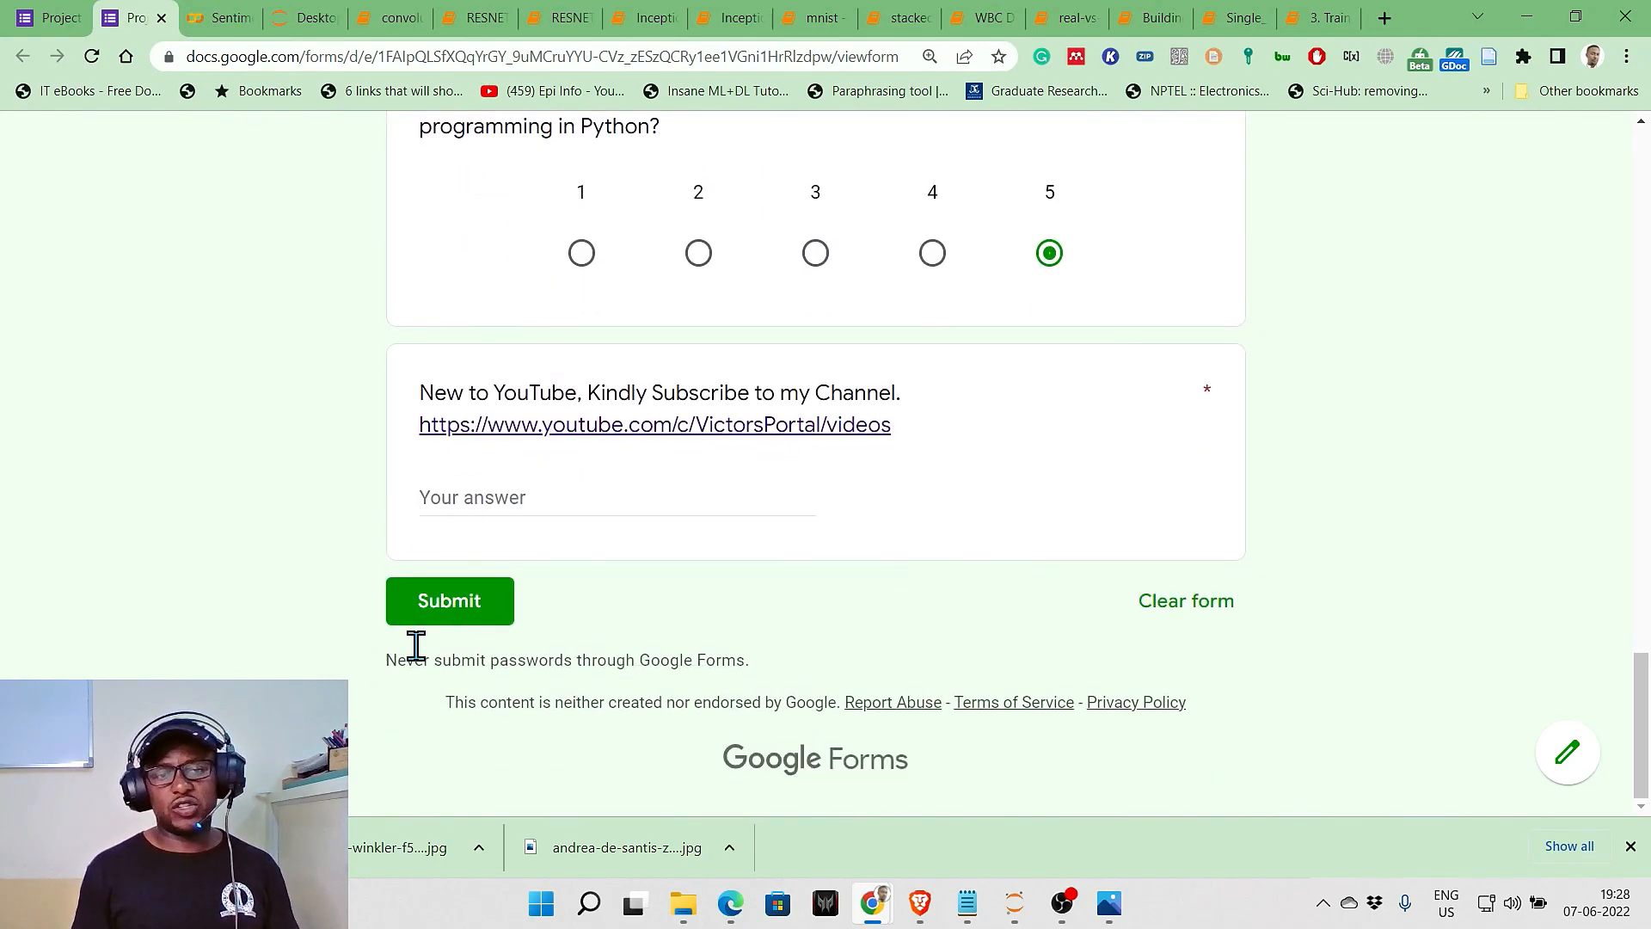
pyautogui.moveTo(438, 621)
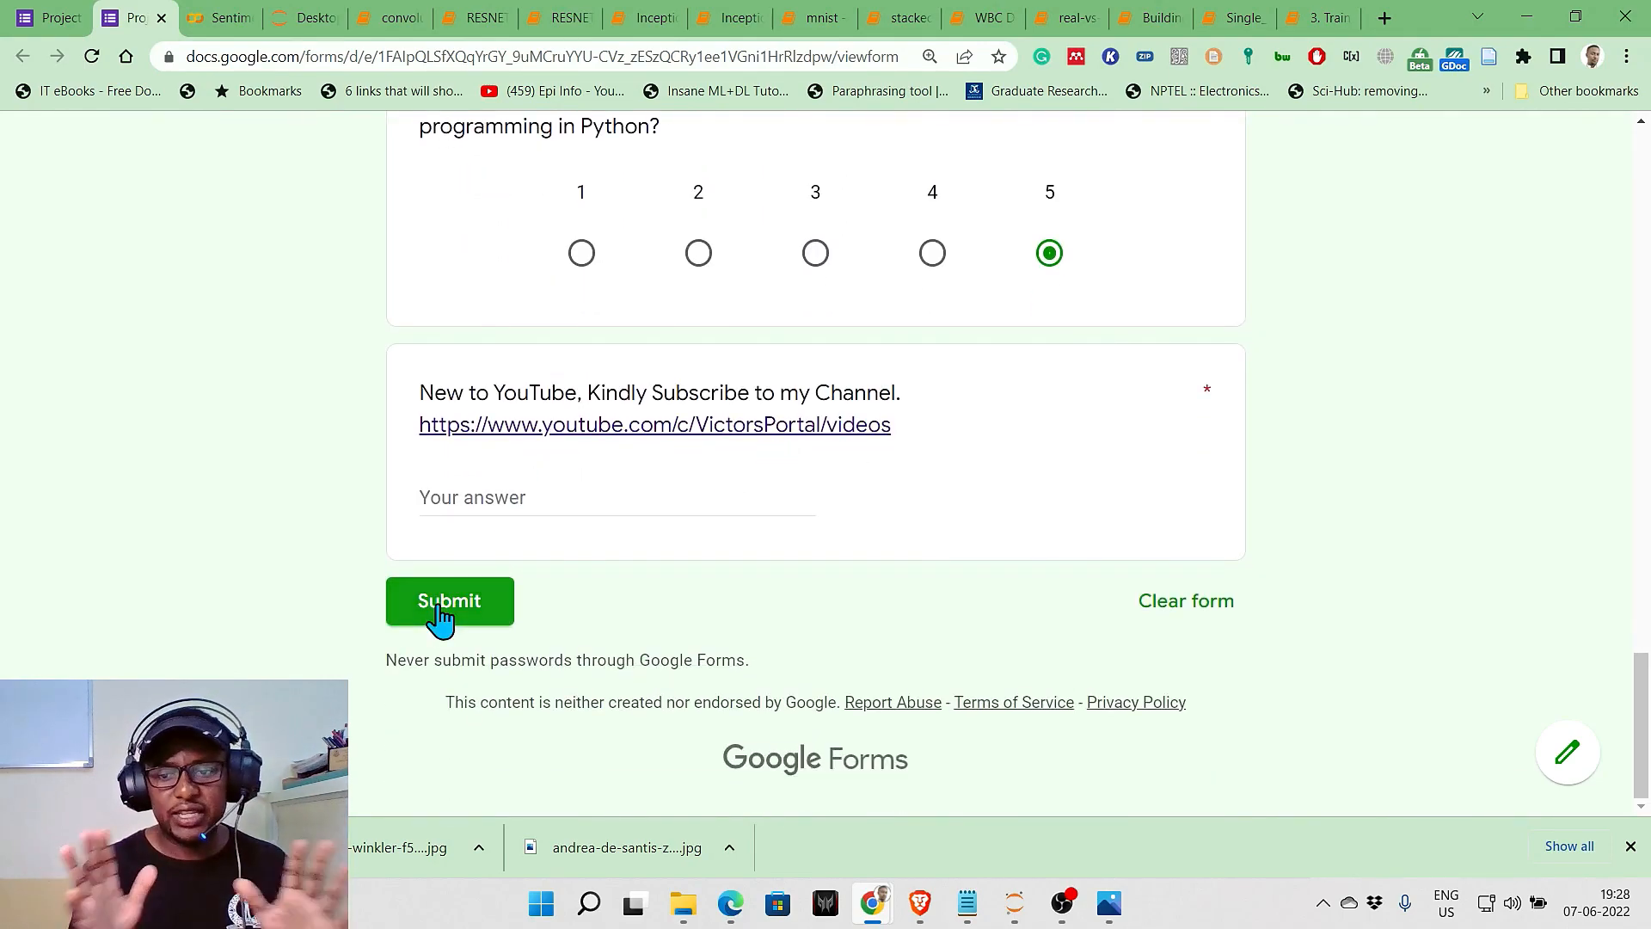